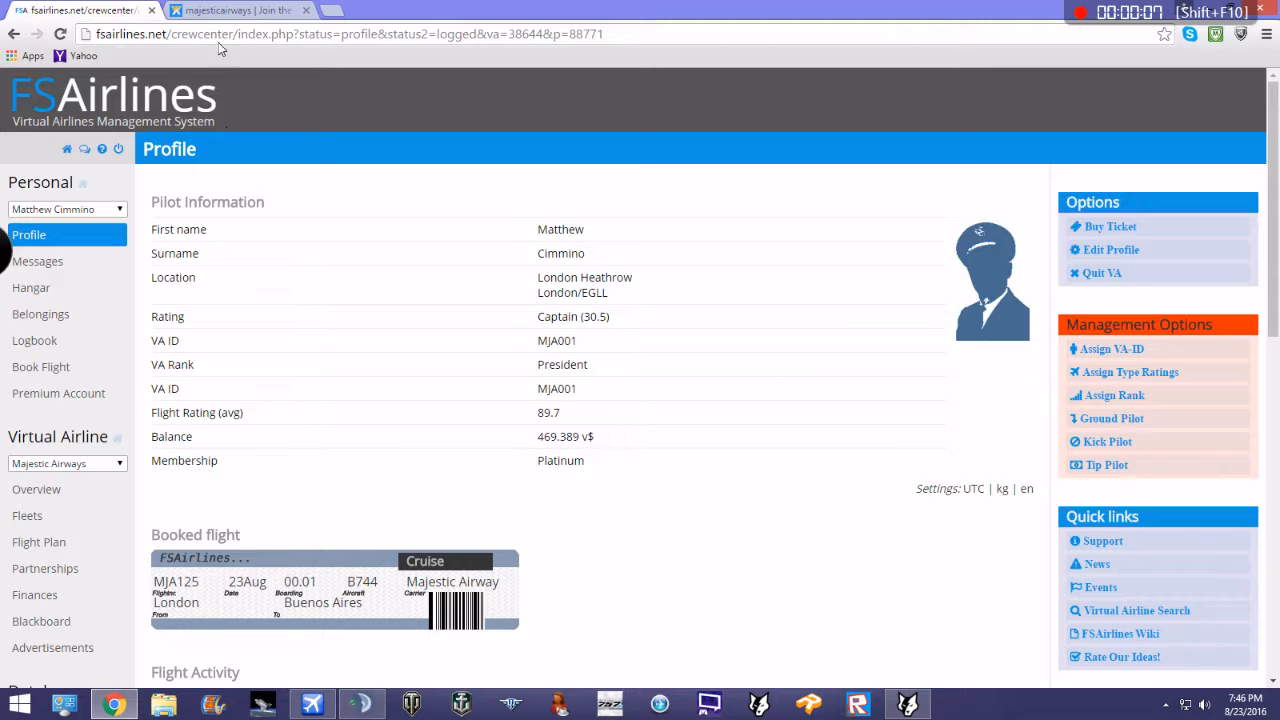
{"action": "mouse_move", "coordinate": [740, 349]}
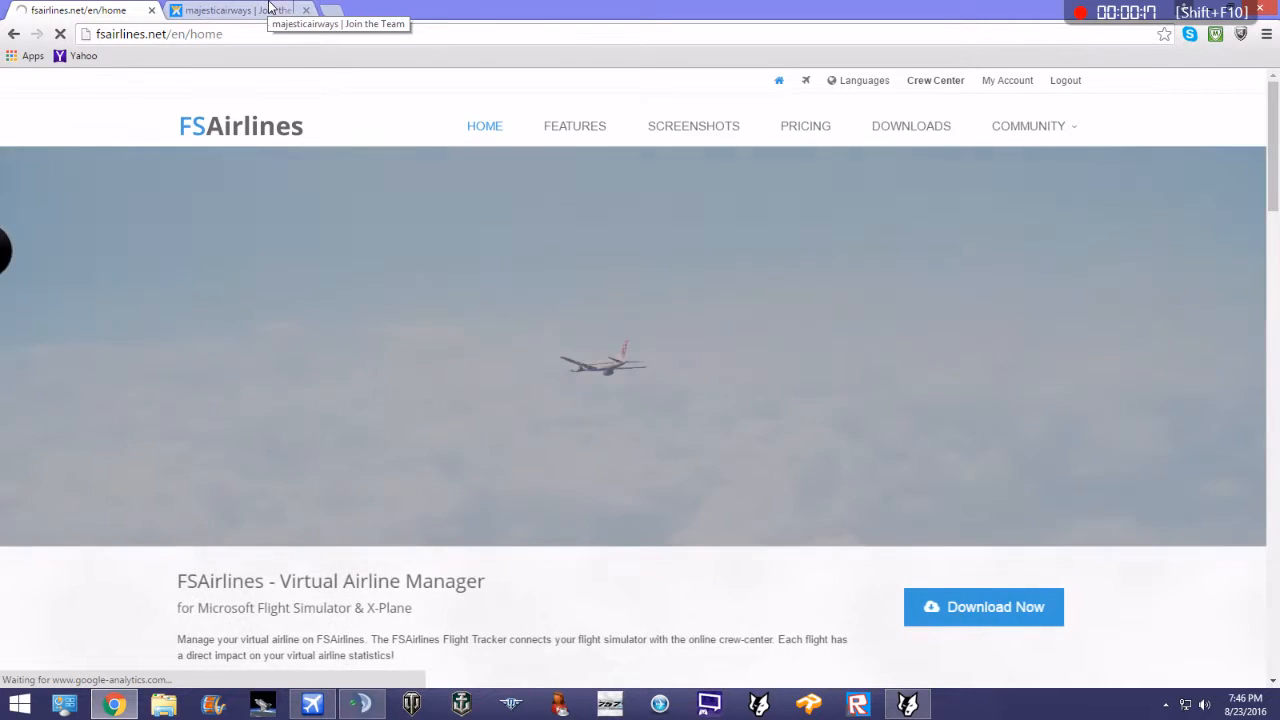
Switch to the Majestic Airways website's Join the Team registration page.
{"action": "left_click", "coordinate": [240, 10]}
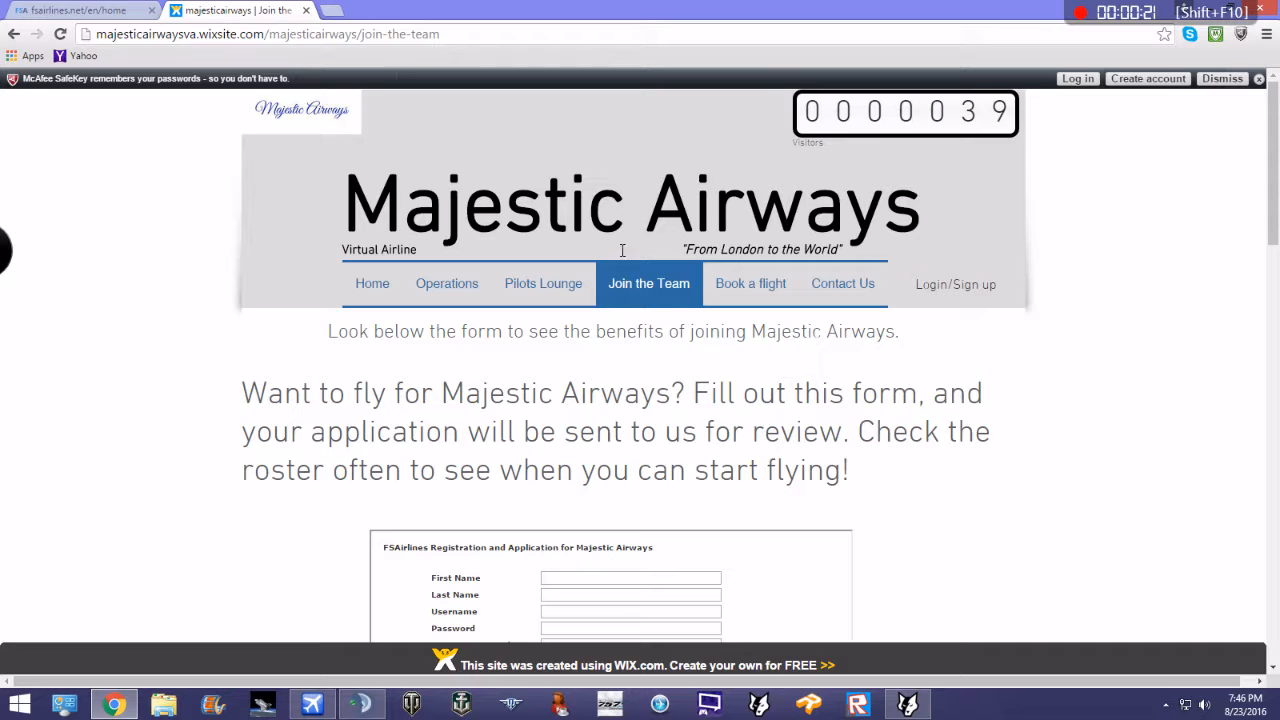
{"action": "mouse_move", "coordinate": [250, 337]}
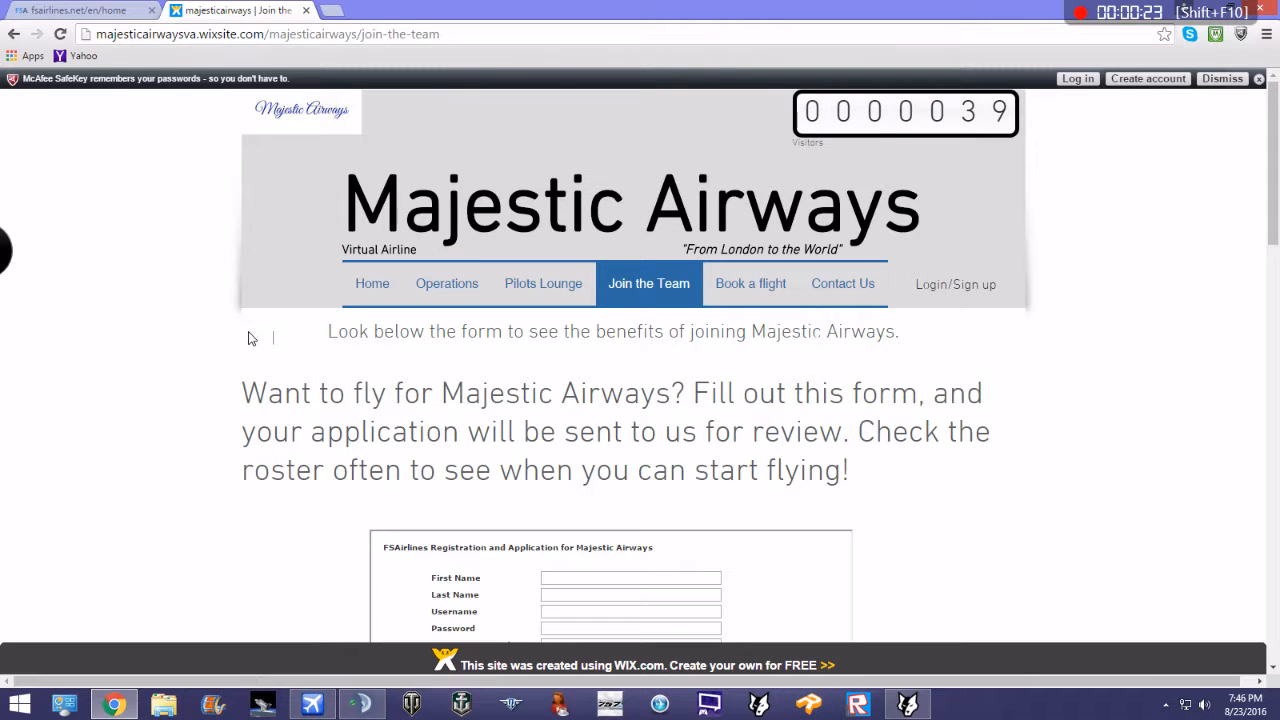
Review the Join the Team form's starting airport choices, then return to FSAirlines.
{"action": "left_click", "coordinate": [371, 283]}
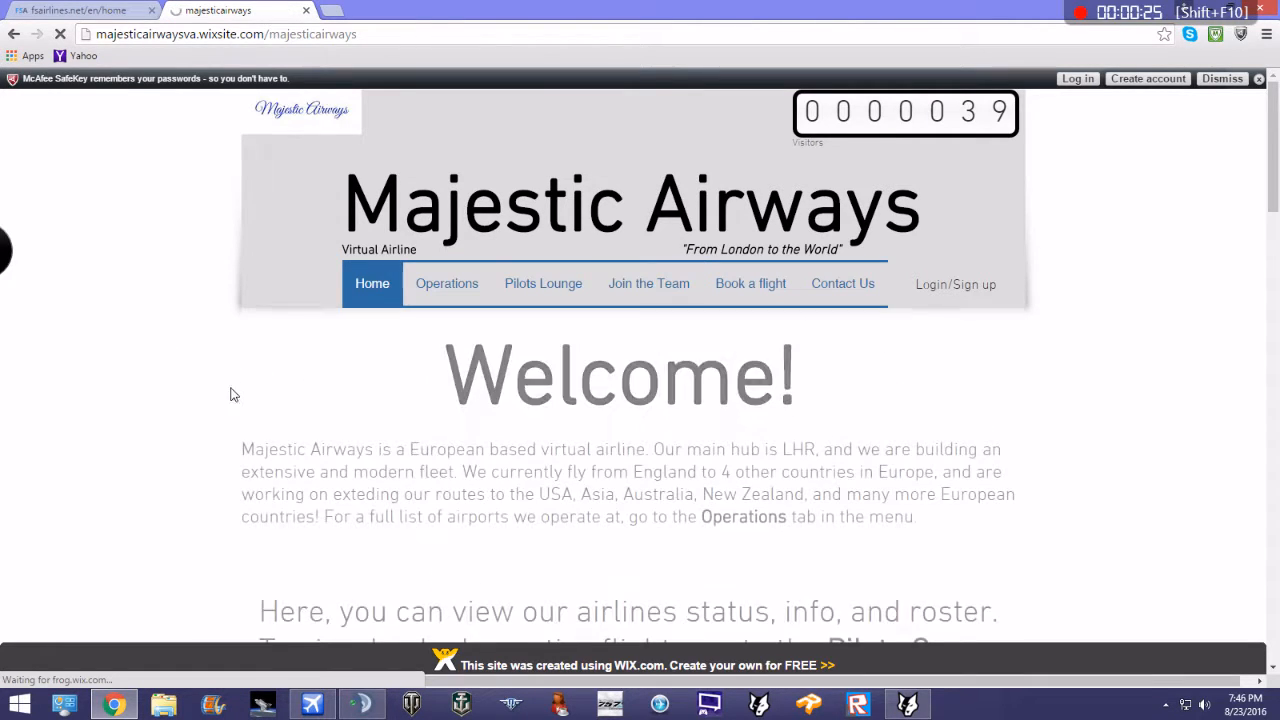
{"action": "left_click", "coordinate": [648, 283]}
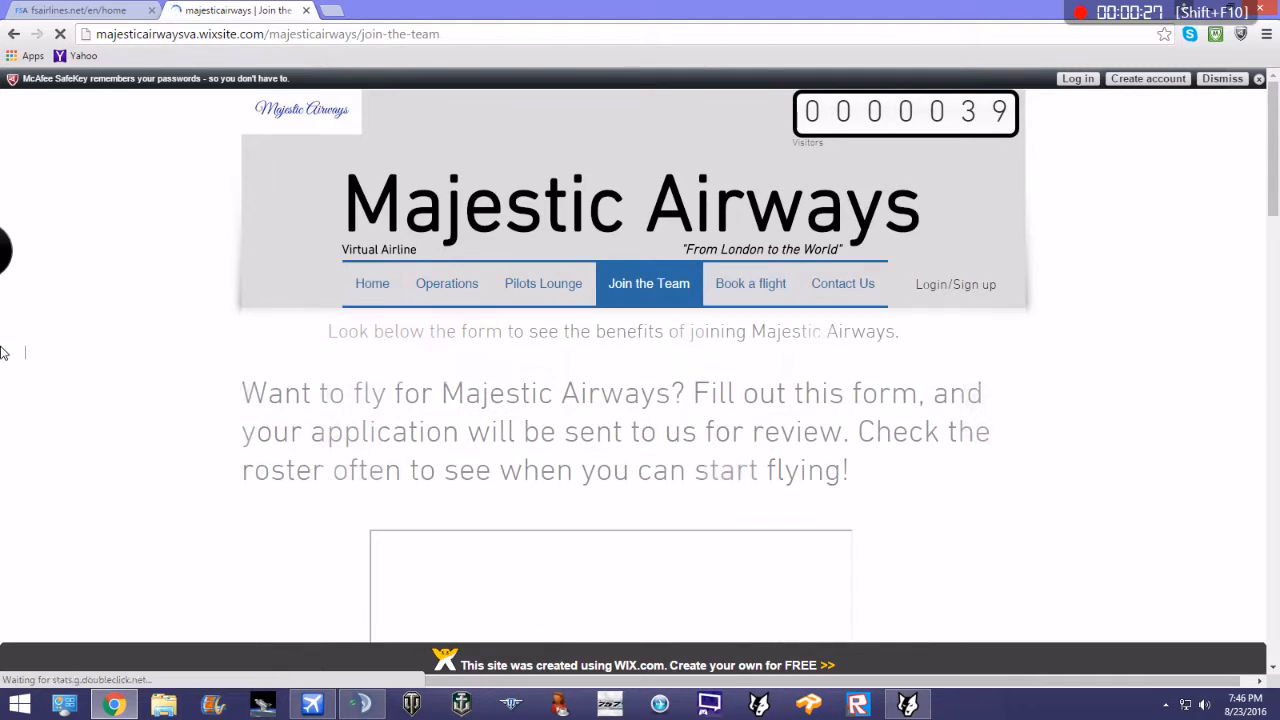
{"action": "scroll", "scroll_direction": "down", "scroll_amount": 3}
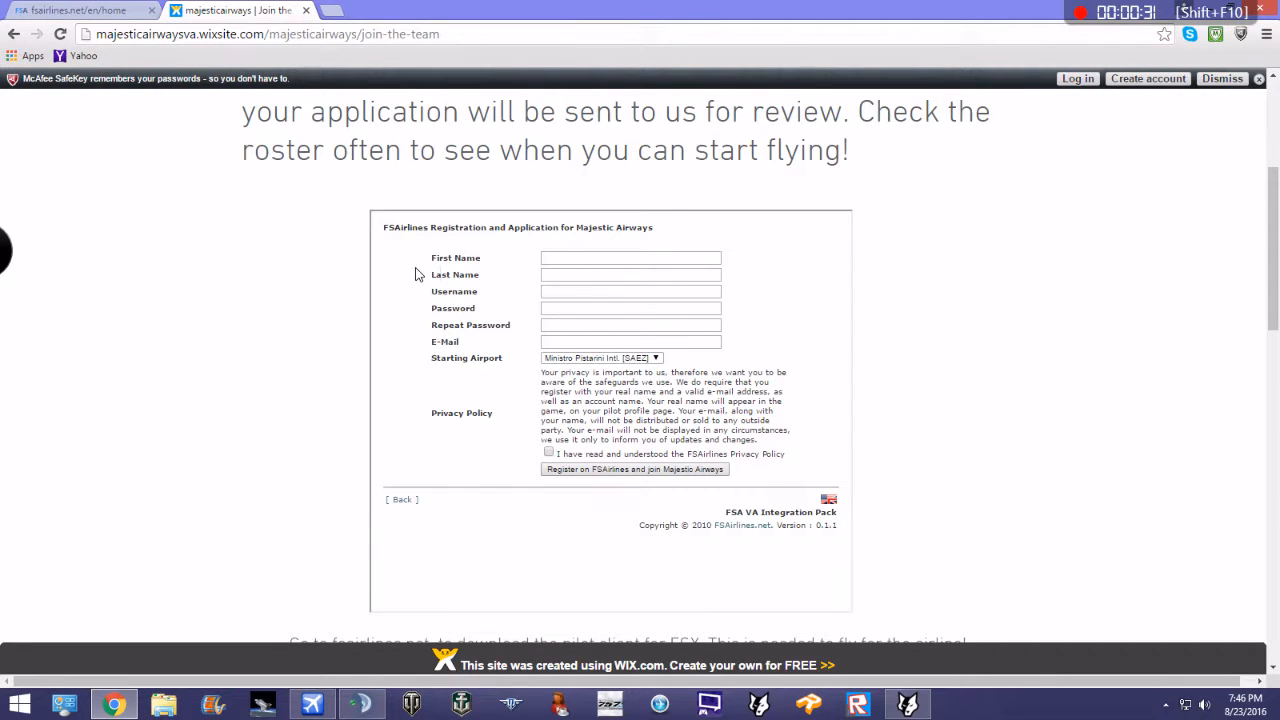
{"action": "mouse_move", "coordinate": [513, 265]}
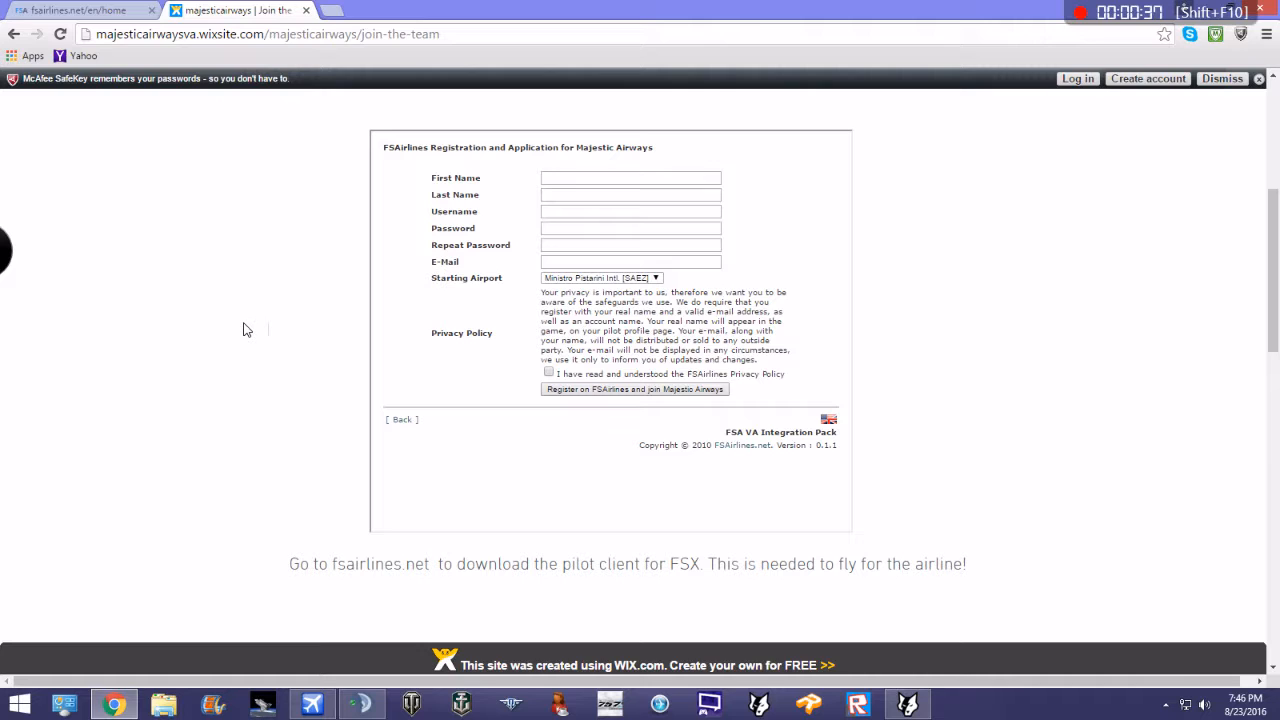
{"action": "mouse_move", "coordinate": [294, 330]}
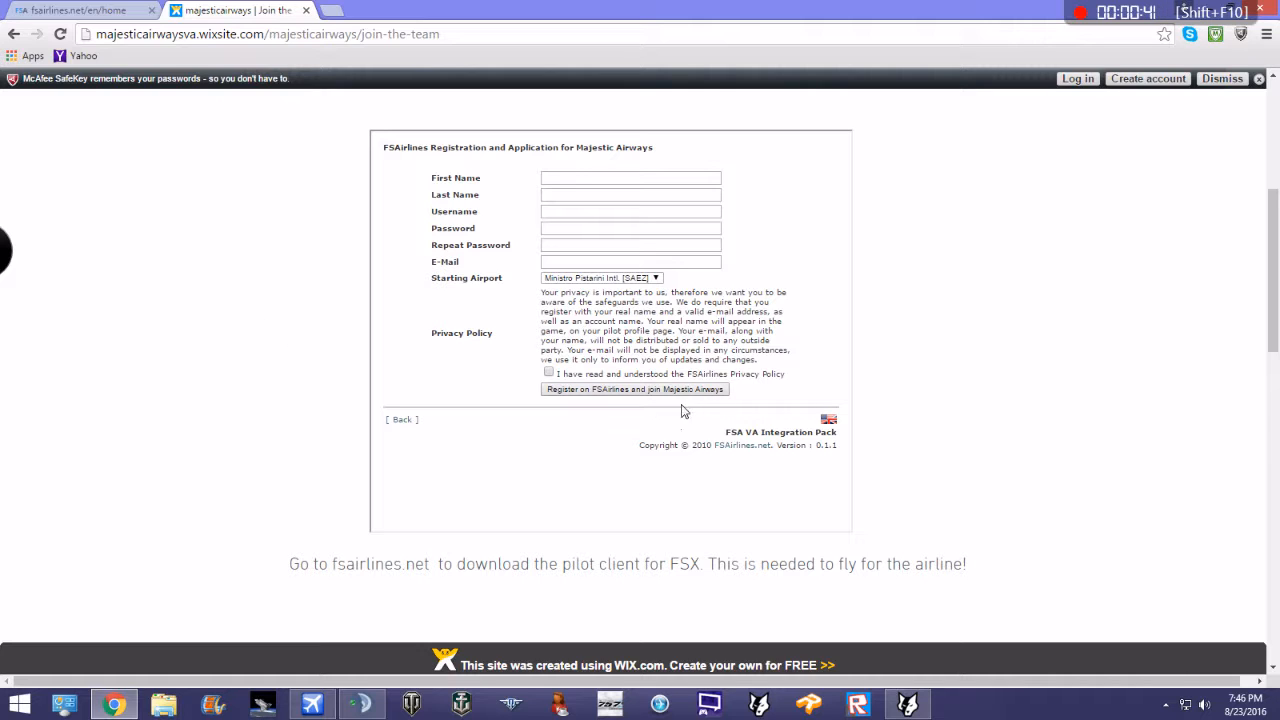
{"action": "left_click", "coordinate": [600, 277]}
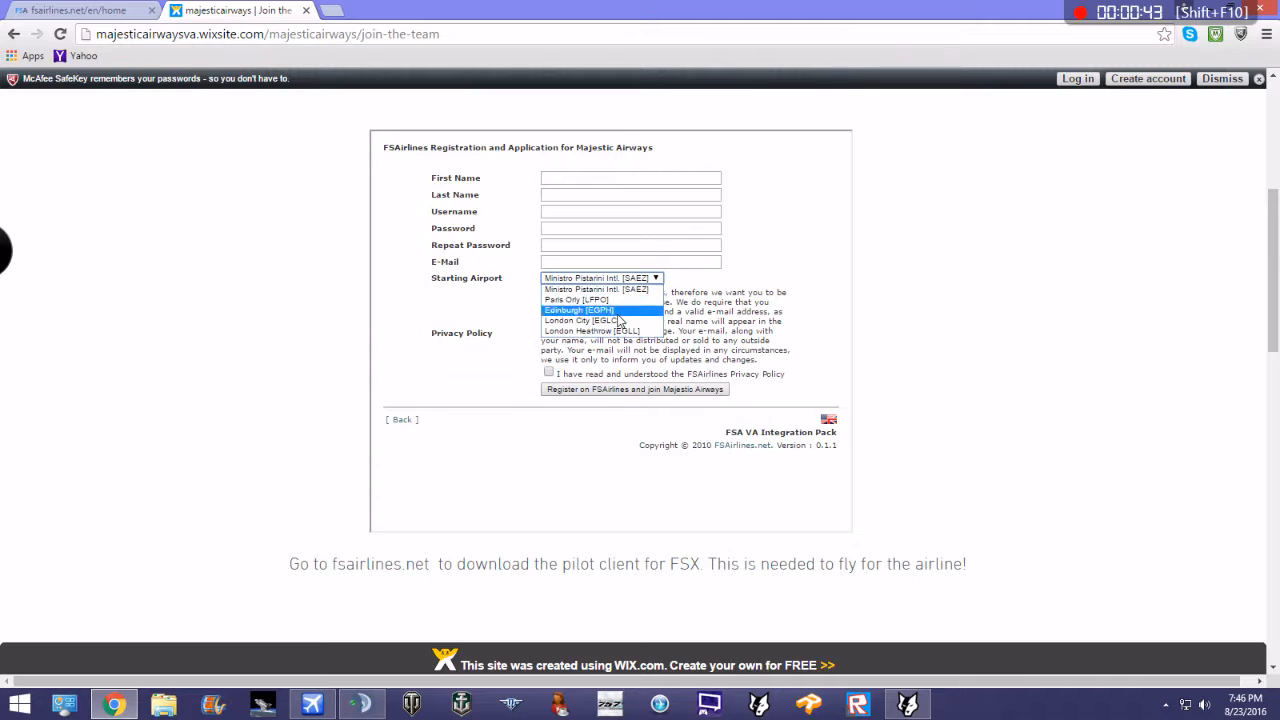
{"action": "mouse_move", "coordinate": [620, 300]}
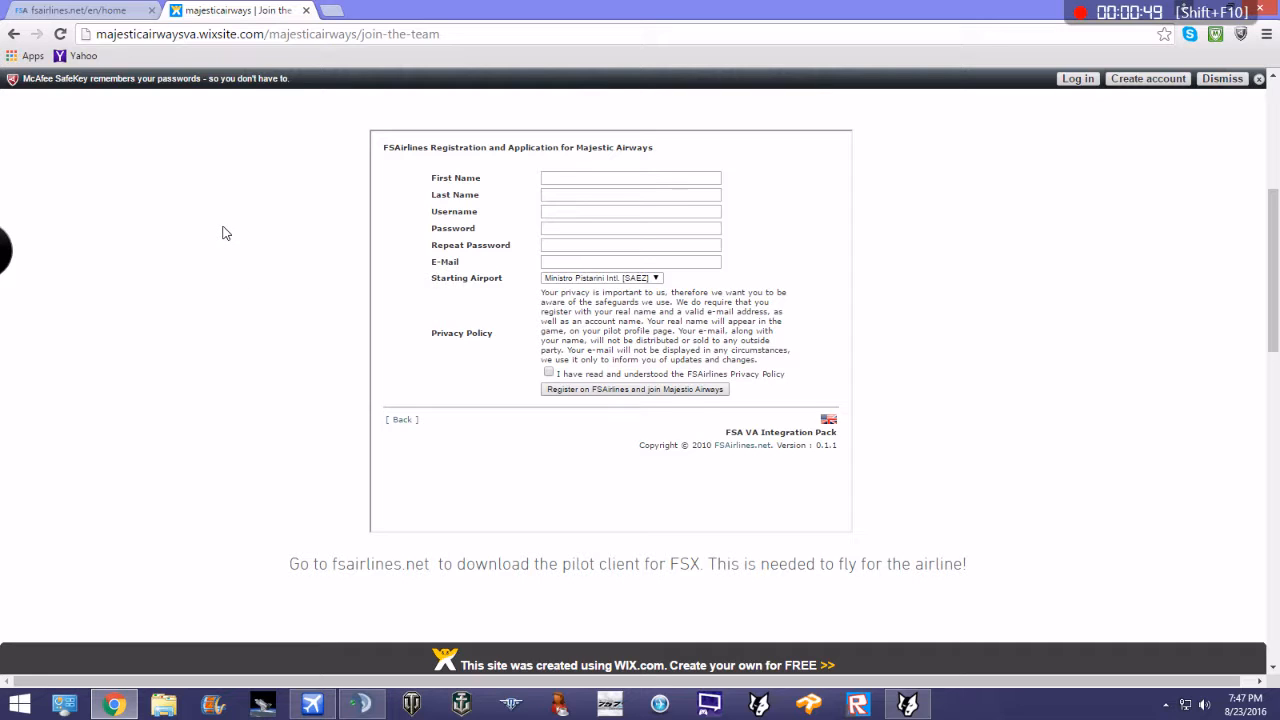
{"action": "mouse_move", "coordinate": [729, 217]}
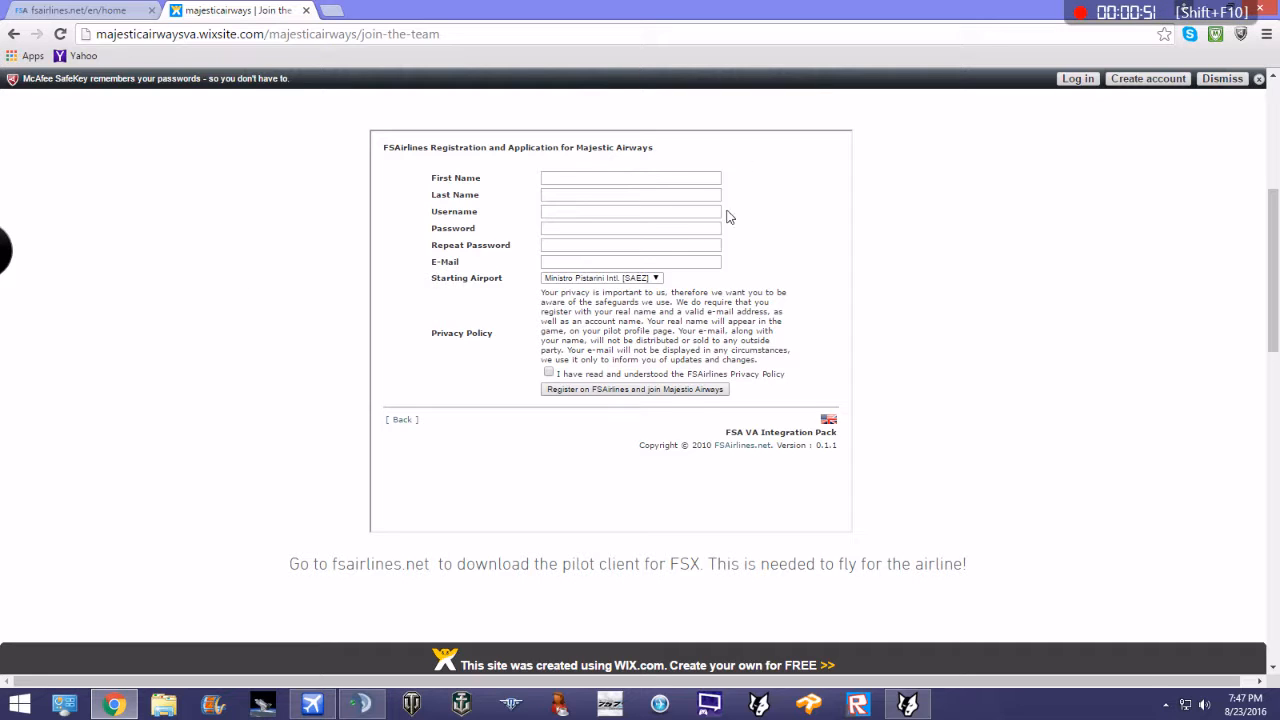
{"action": "mouse_move", "coordinate": [131, 369]}
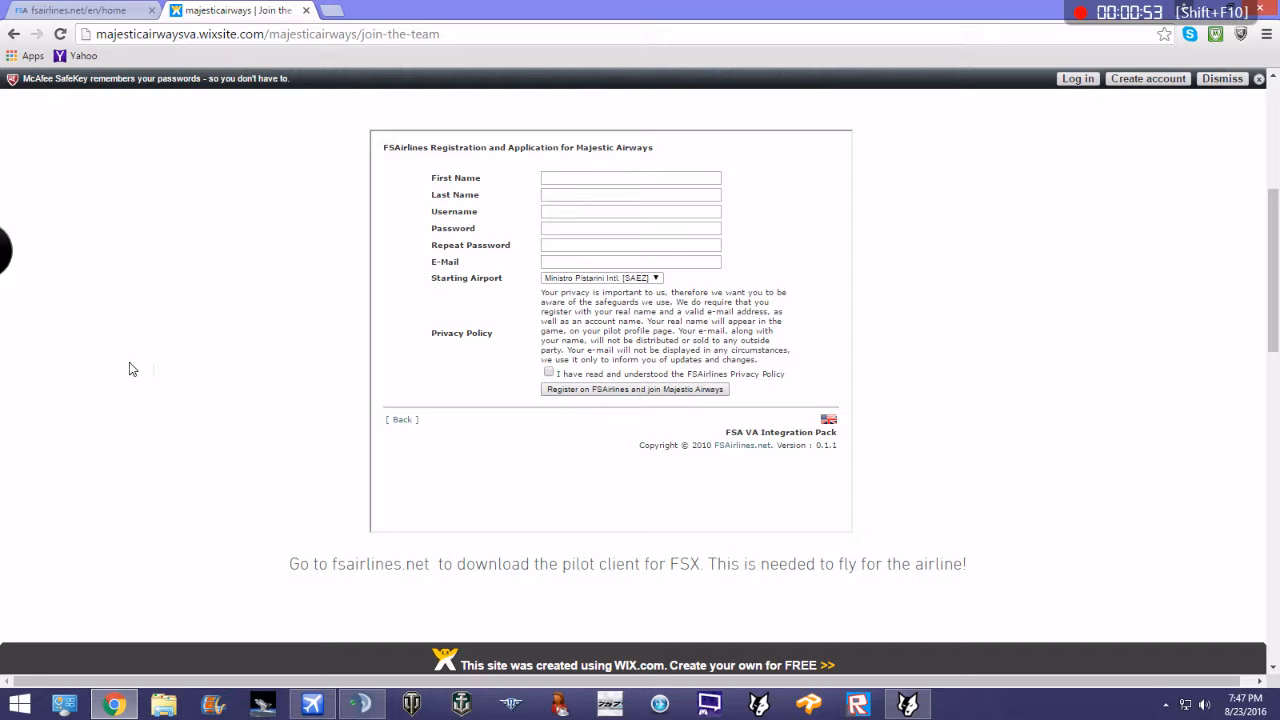
{"action": "left_click", "coordinate": [80, 10]}
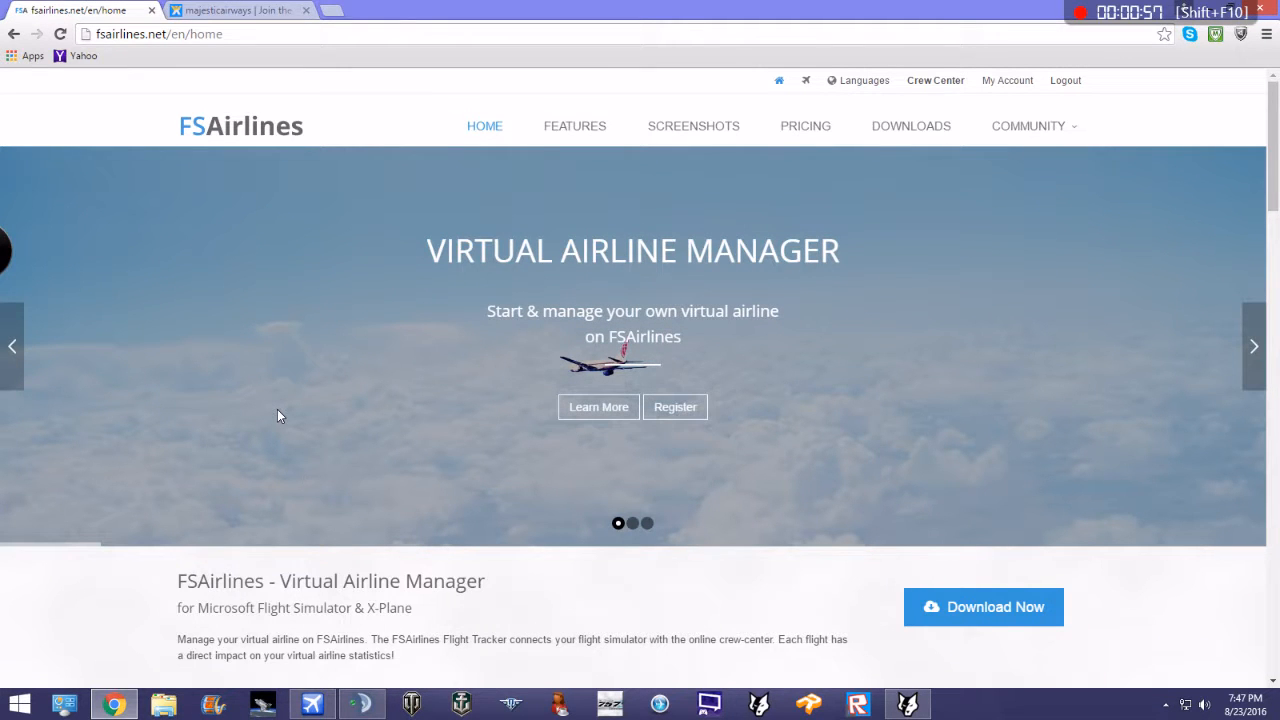
Back on Majestic Airways, confirm Login/Sign up and Pilots Lounge both show the sign-up popup.
{"action": "left_click", "coordinate": [240, 10]}
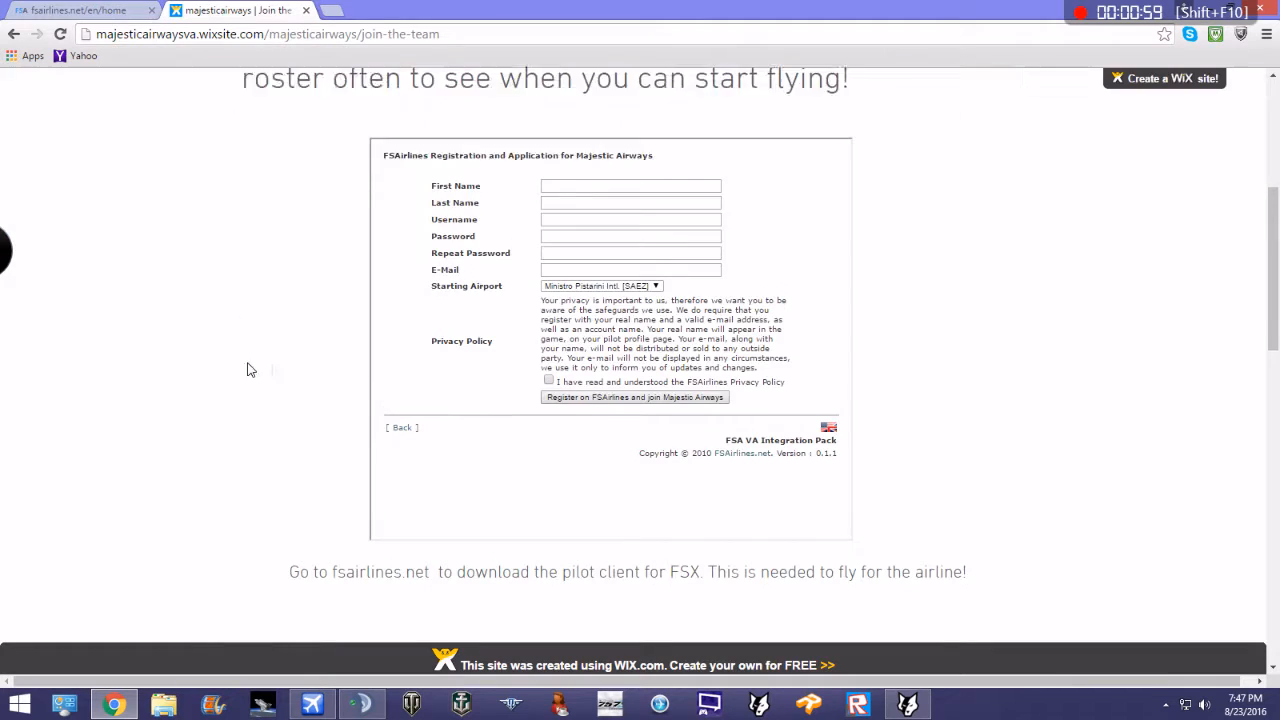
{"action": "scroll", "scroll_direction": "up", "scroll_amount": 3}
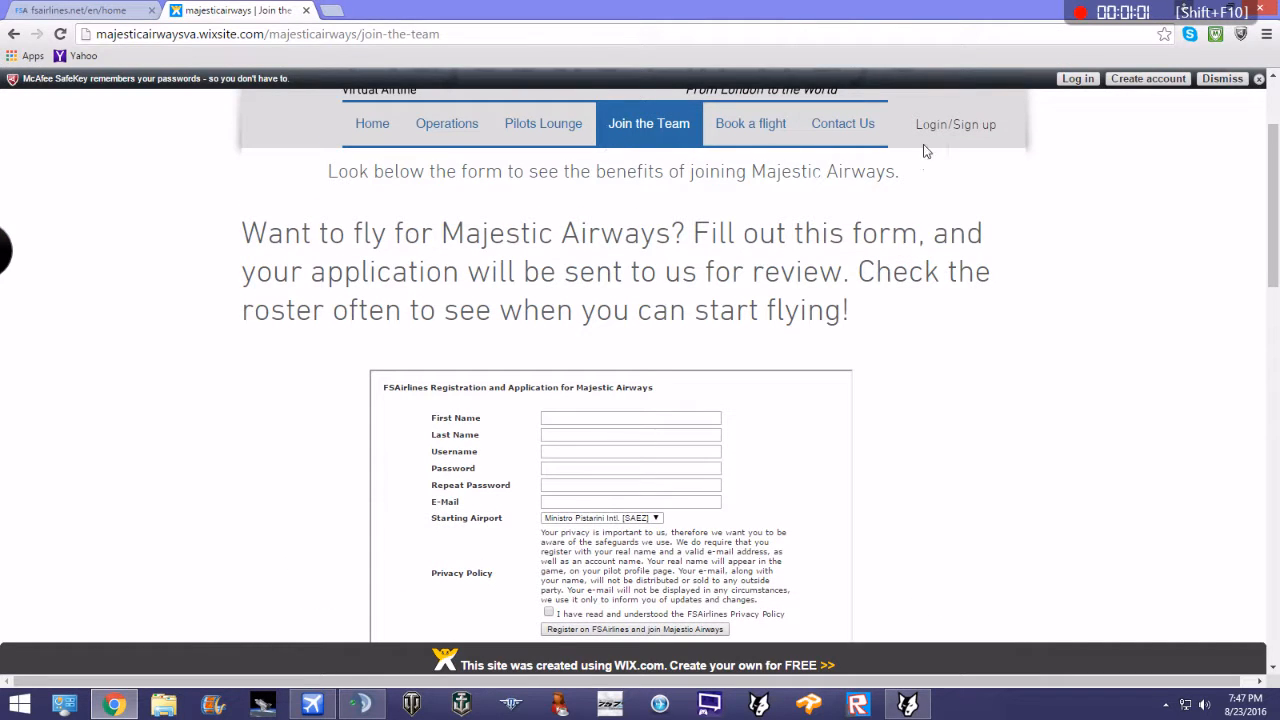
{"action": "scroll", "scroll_direction": "up", "scroll_amount": 3}
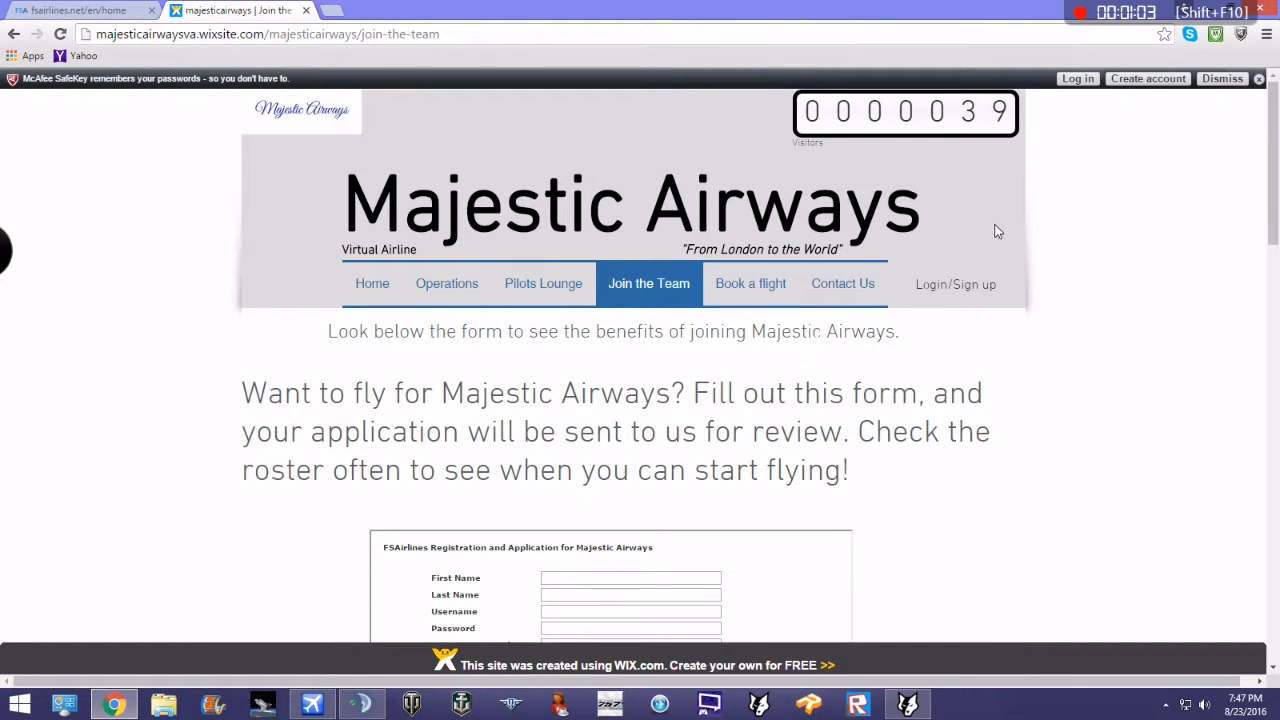
{"action": "mouse_move", "coordinate": [982, 292]}
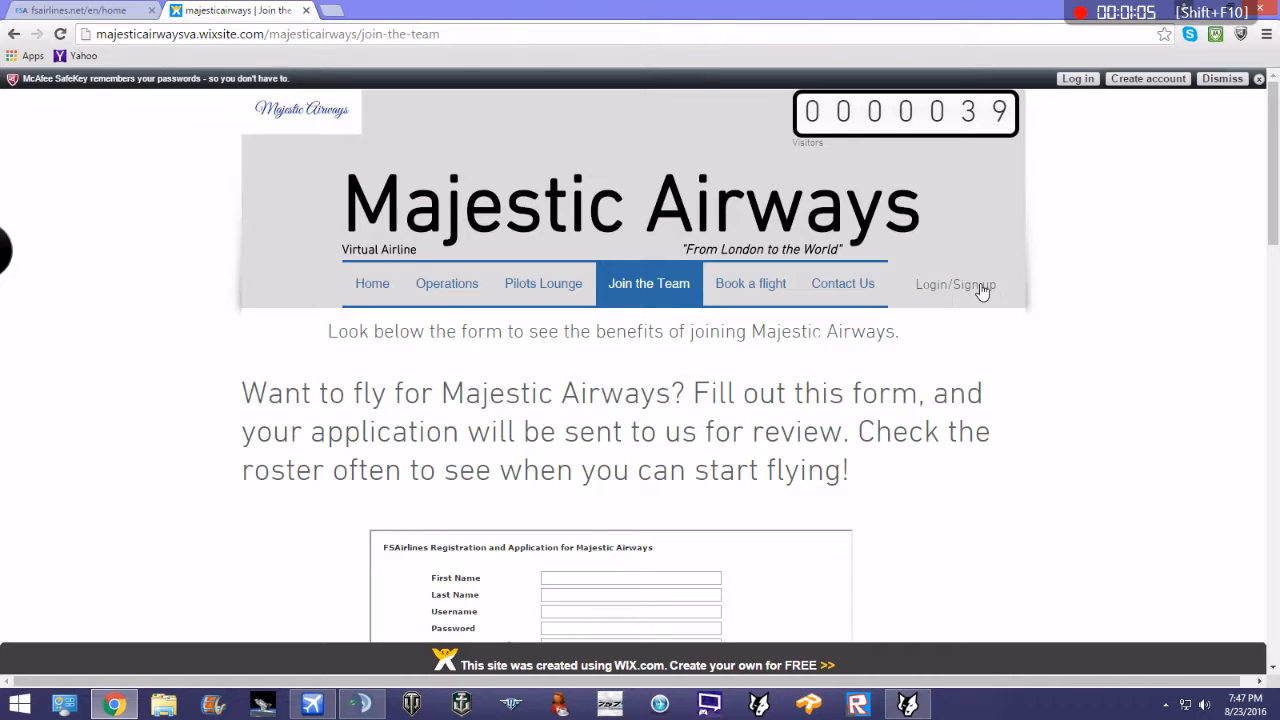
{"action": "left_click", "coordinate": [955, 284]}
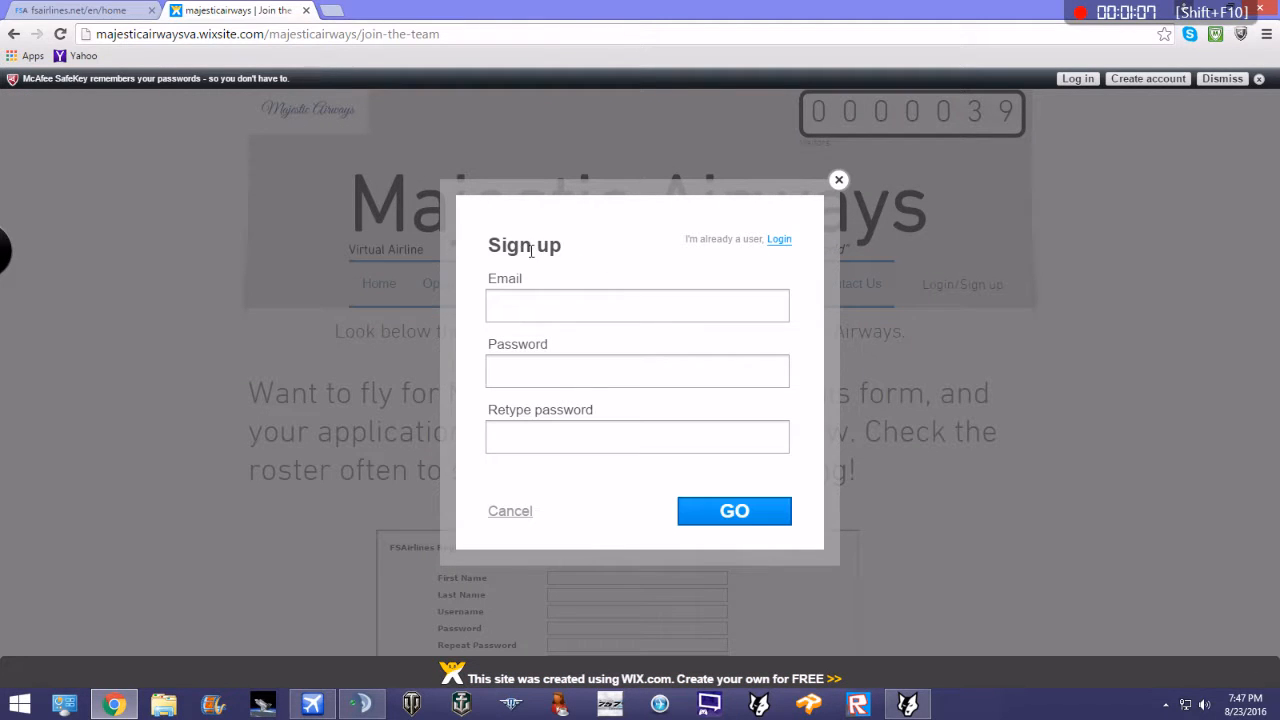
{"action": "mouse_move", "coordinate": [1037, 396]}
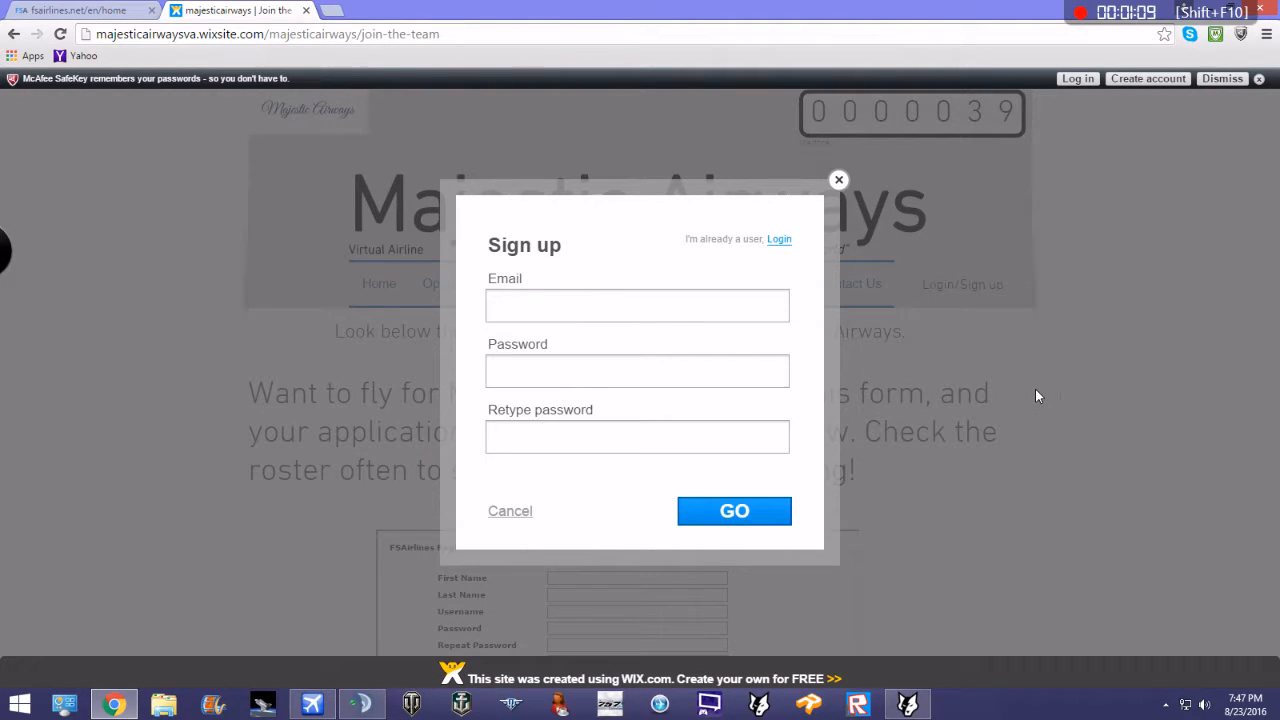
{"action": "left_click", "coordinate": [838, 180]}
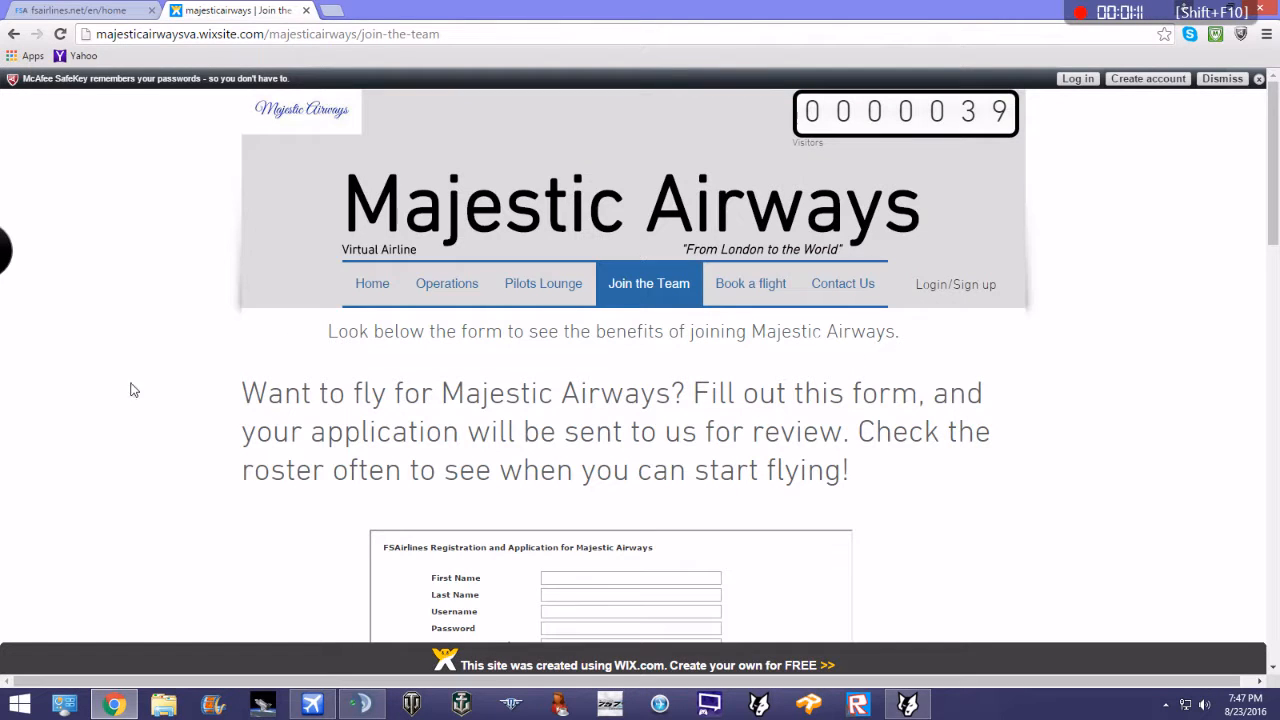
{"action": "left_click", "coordinate": [955, 284]}
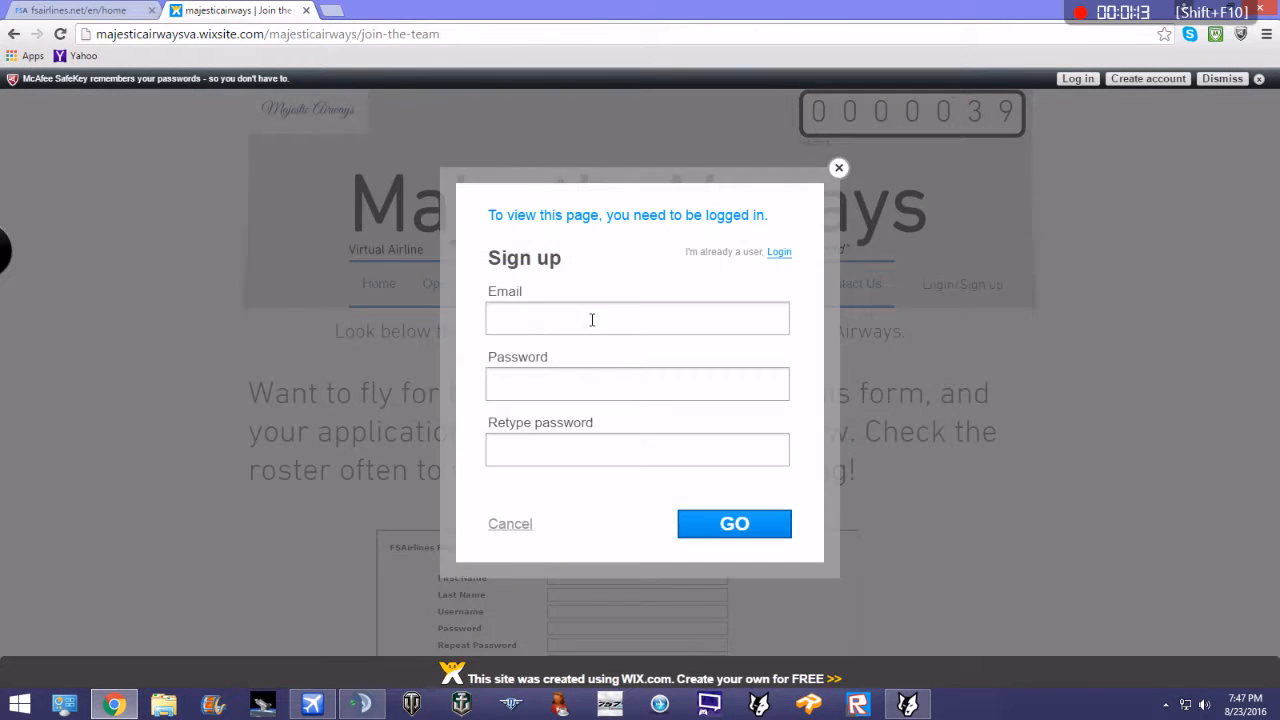
{"action": "left_click", "coordinate": [838, 167]}
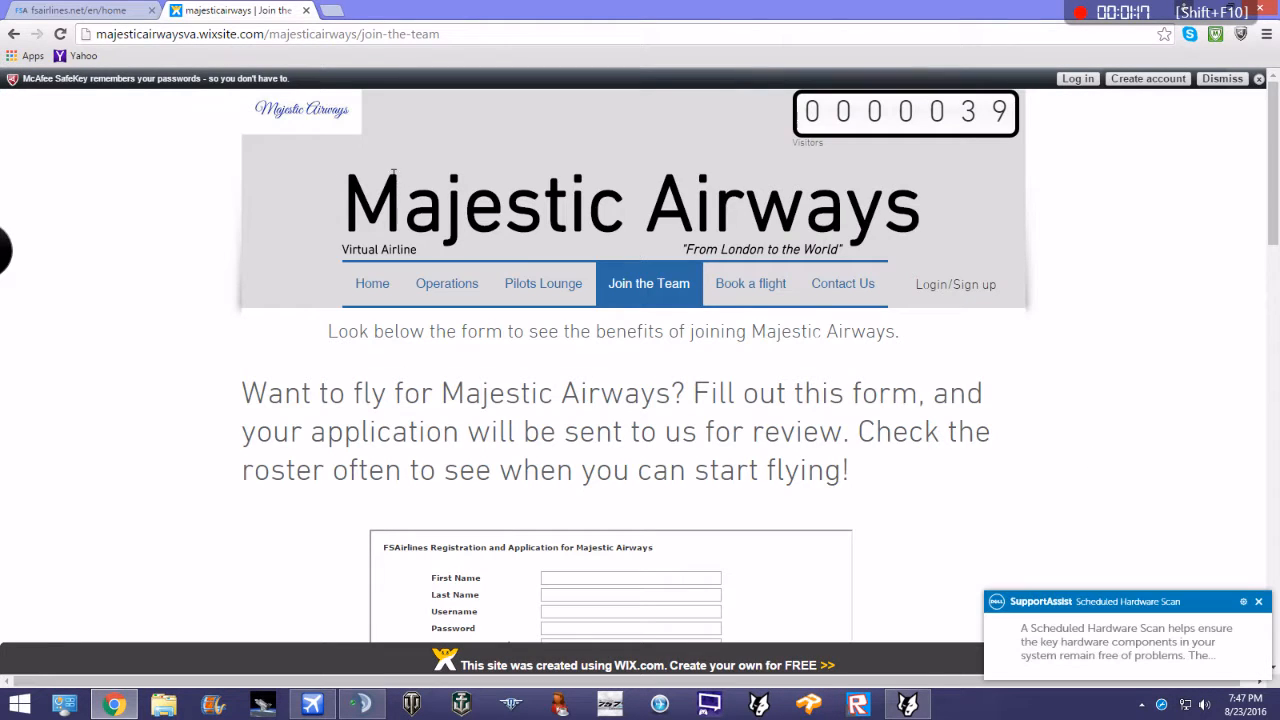
Open FSAirlines' Downloads page and browse the Flight-Tracker Windows and Mac releases.
{"action": "left_click", "coordinate": [80, 10]}
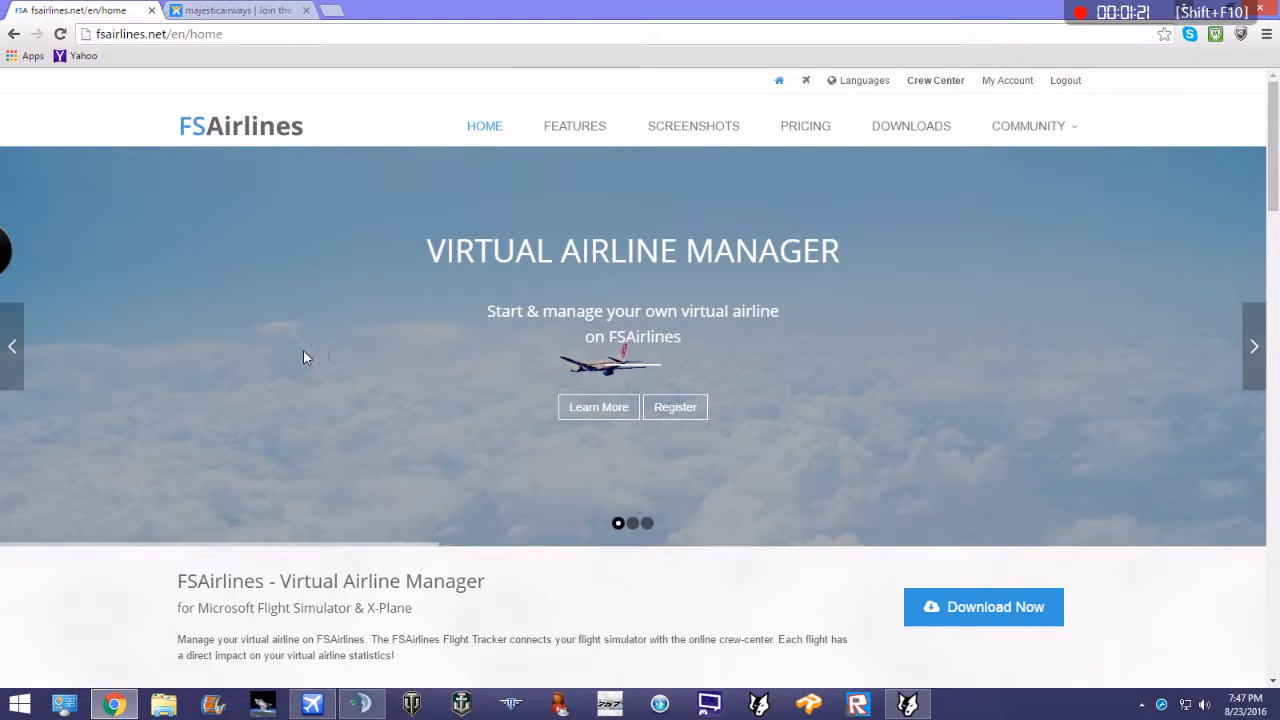
{"action": "left_click", "coordinate": [910, 126]}
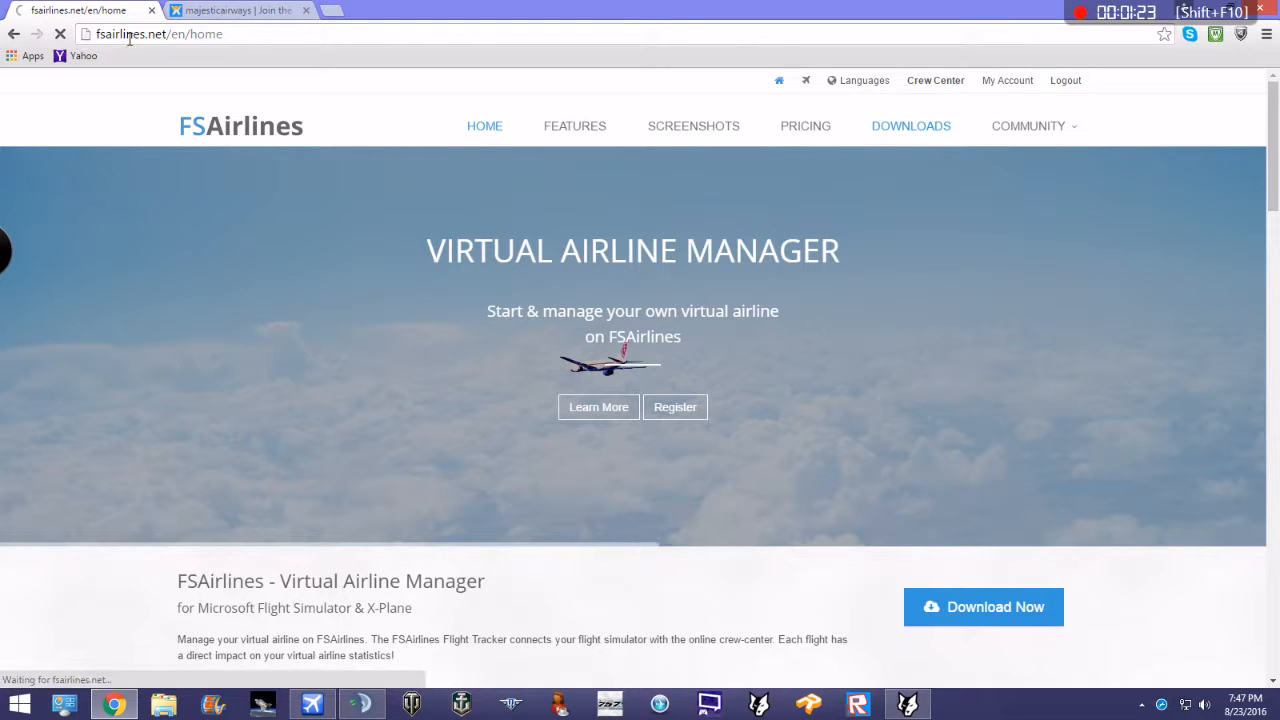
{"action": "left_click", "coordinate": [910, 125]}
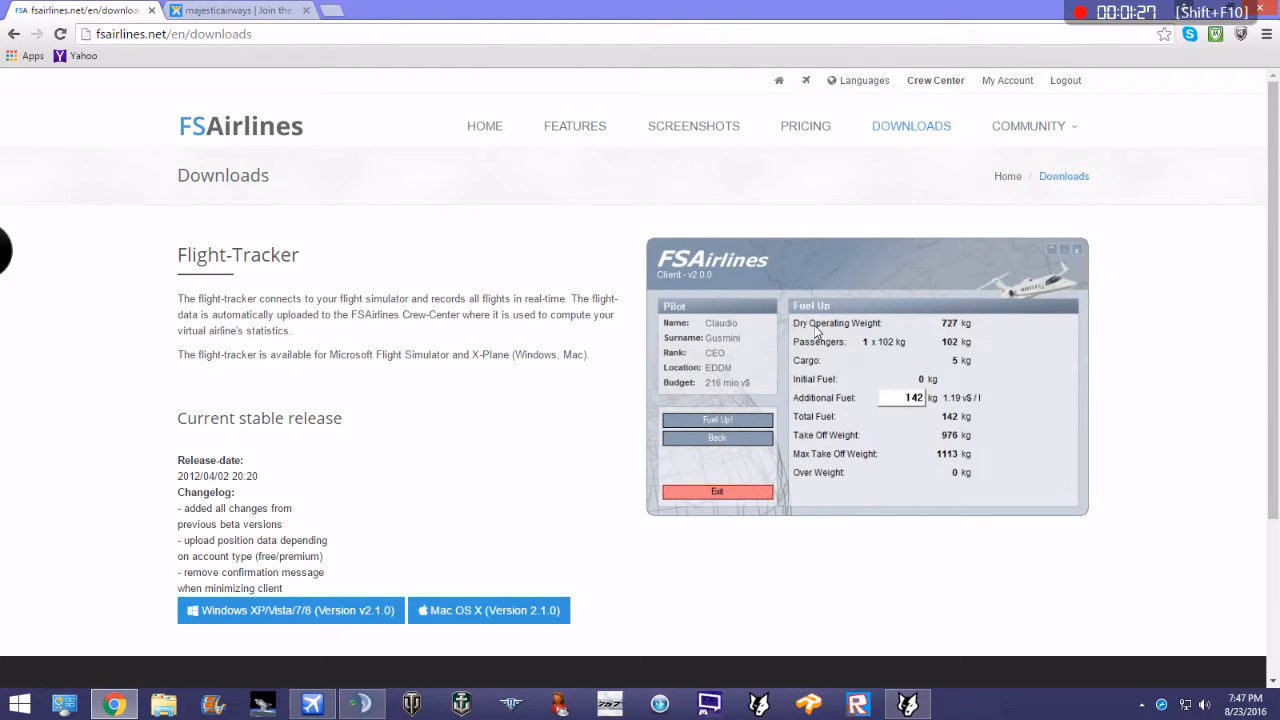
{"action": "scroll", "scroll_direction": "down", "scroll_amount": 3}
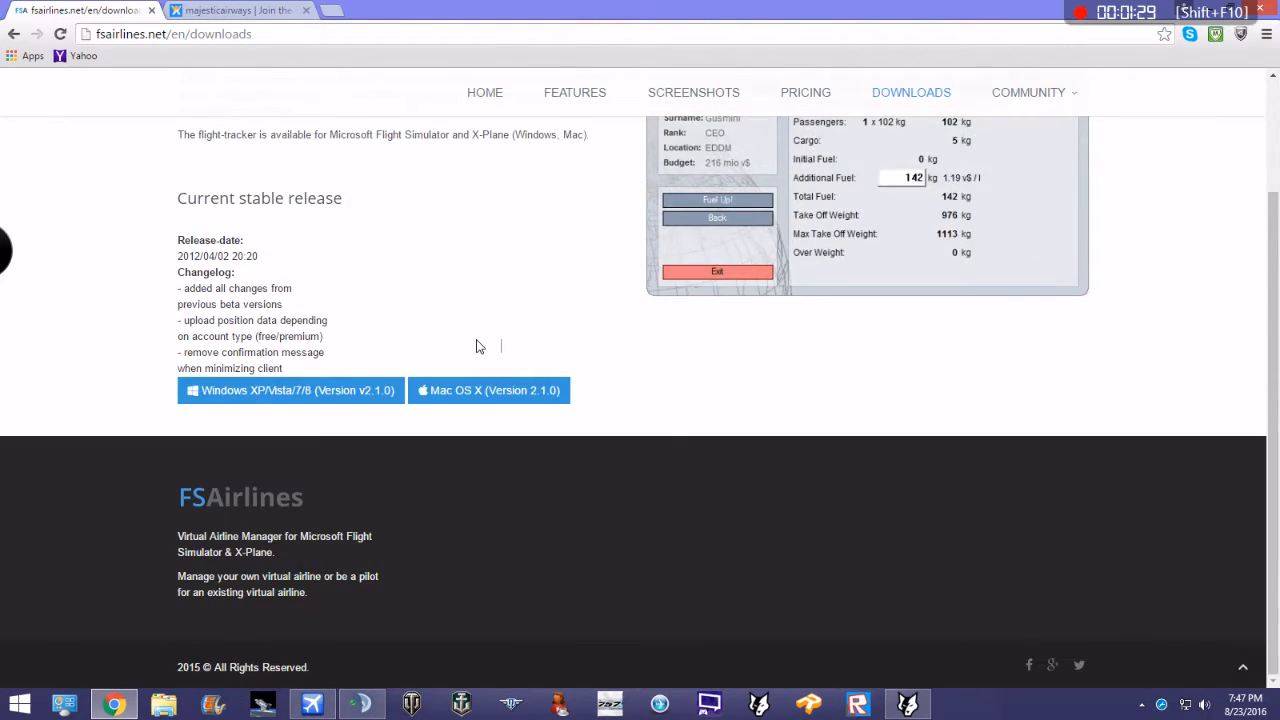
{"action": "scroll", "scroll_direction": "up", "scroll_amount": 3}
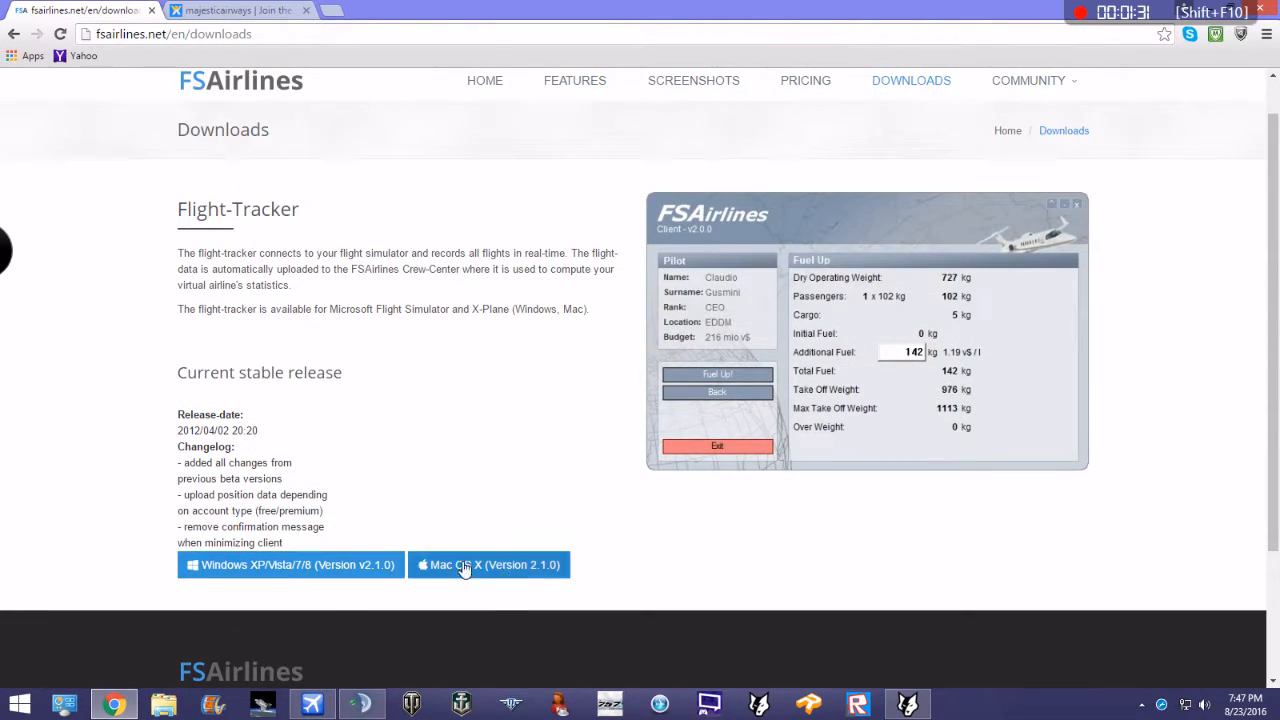
{"action": "mouse_move", "coordinate": [79, 477]}
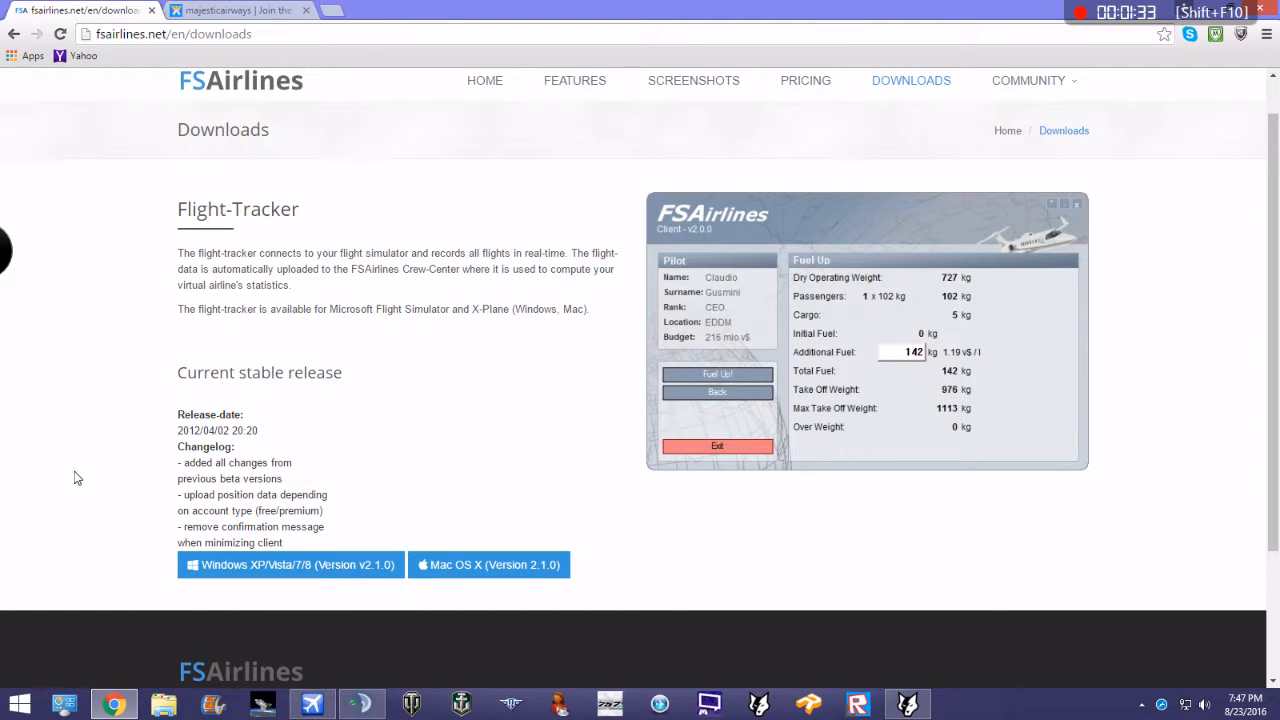
{"action": "mouse_move", "coordinate": [315, 695]}
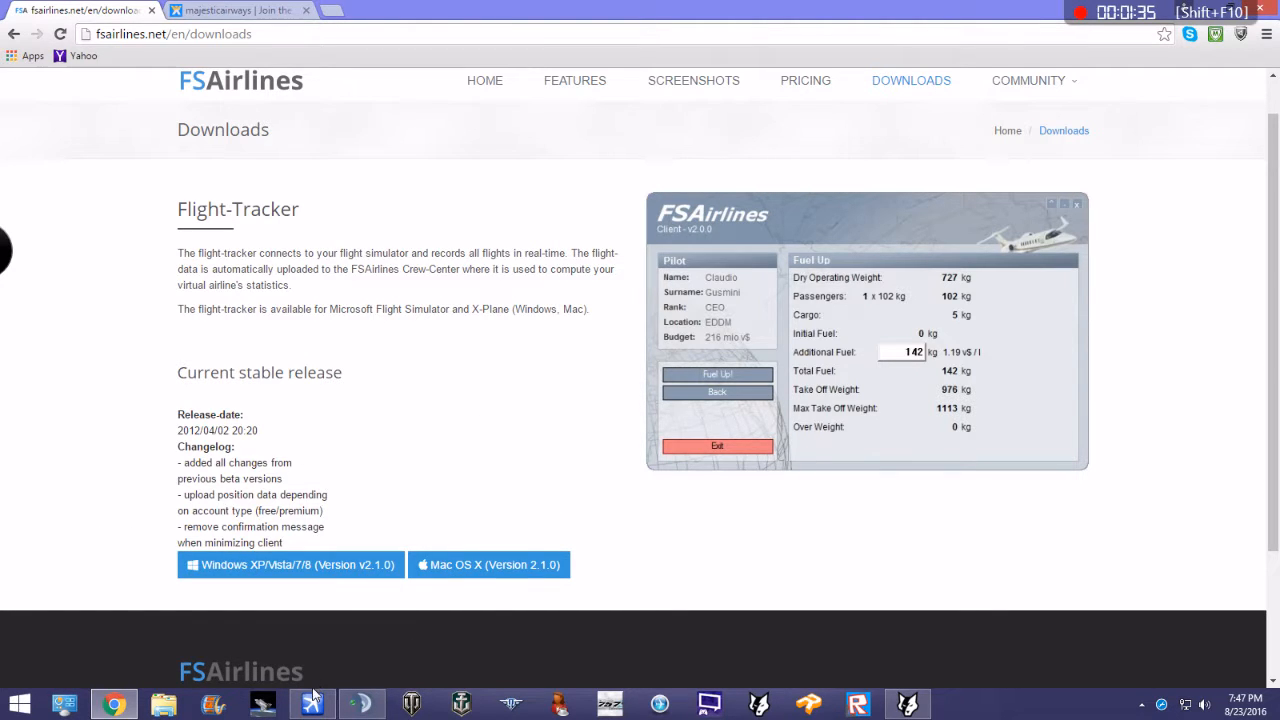
Switch to Flight Simulator X, showing the 747 in cruise with Flight-Tracker Flying.
{"action": "left_click", "coordinate": [312, 703]}
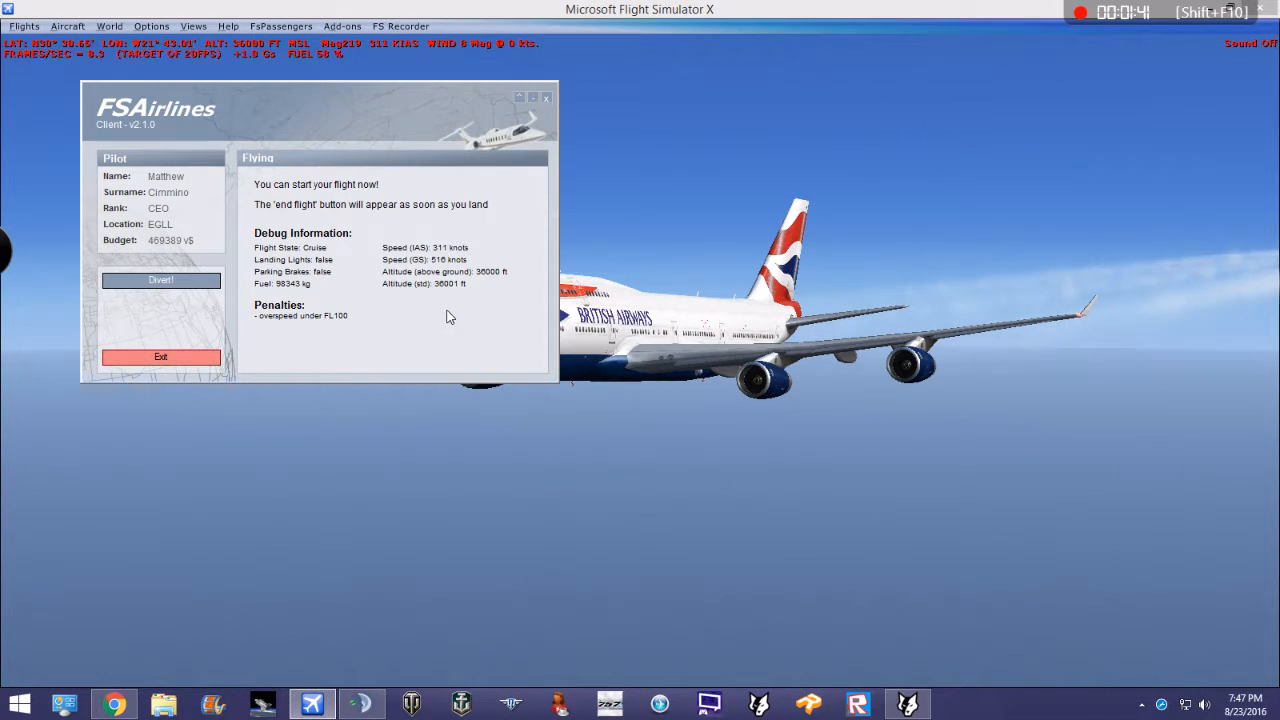
{"action": "mouse_move", "coordinate": [290, 333]}
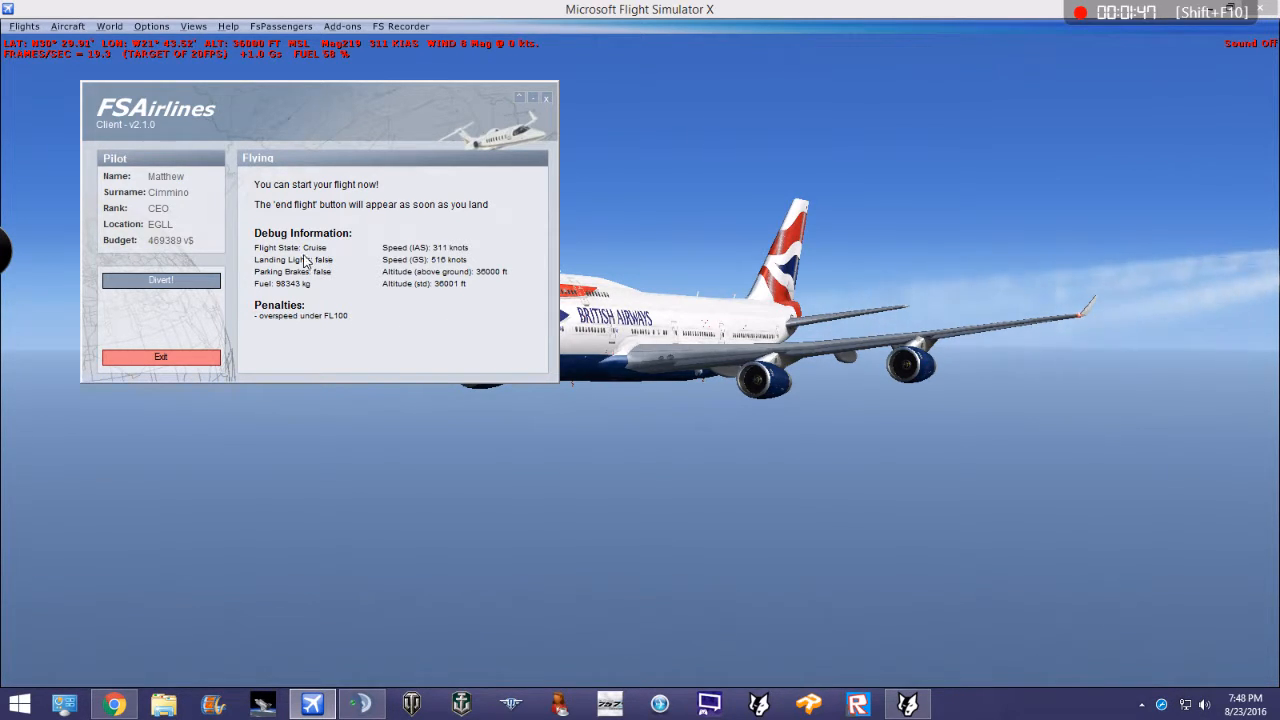
{"action": "mouse_move", "coordinate": [1033, 347]}
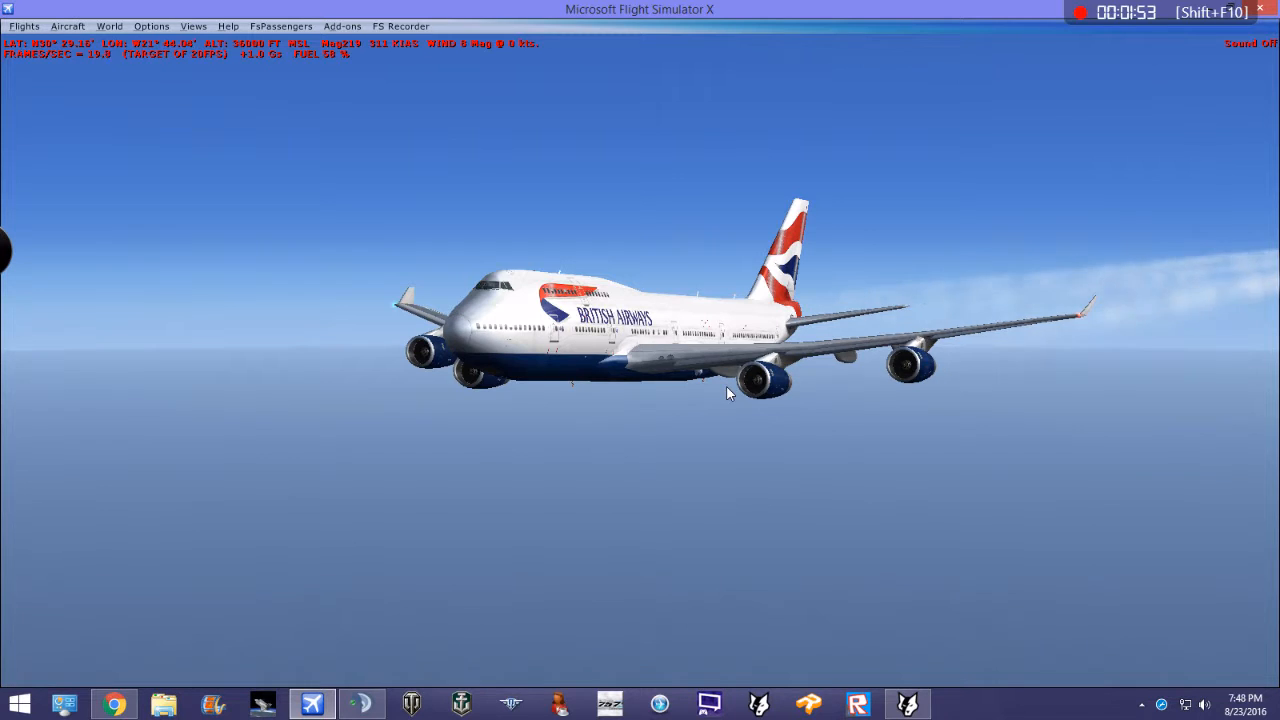
{"action": "mouse_move", "coordinate": [343, 572]}
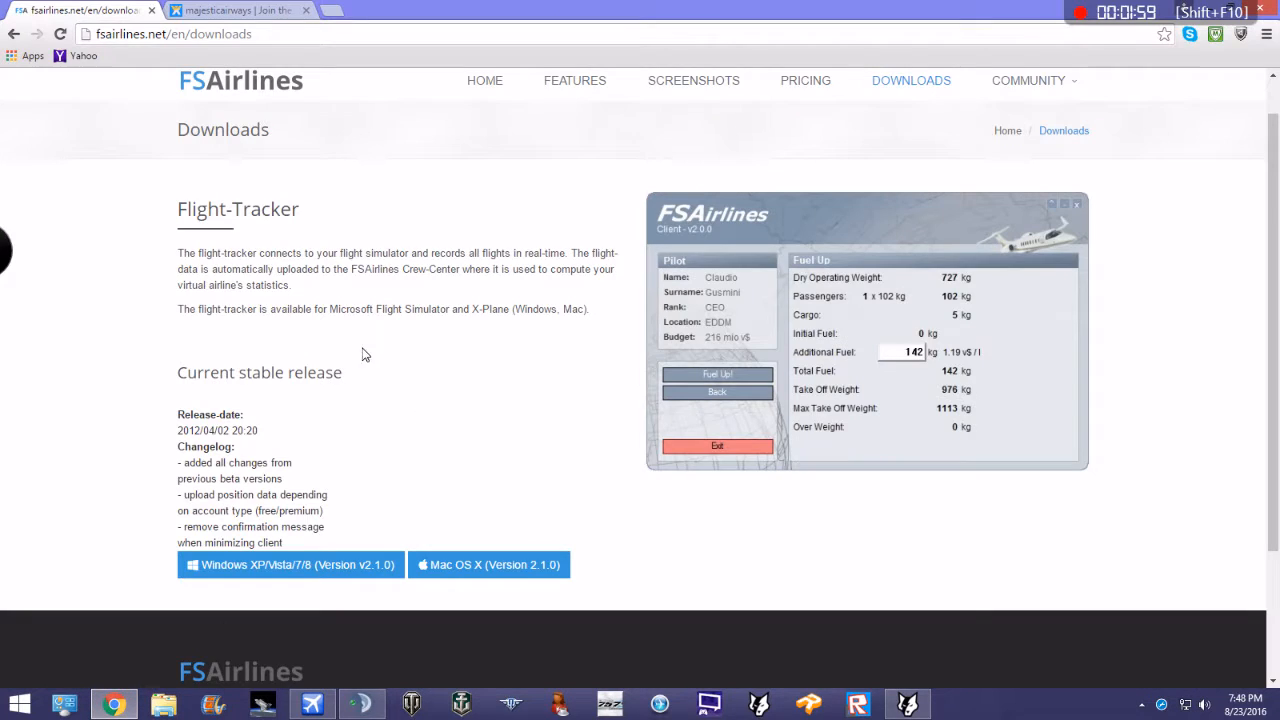
{"action": "scroll", "scroll_direction": "up", "scroll_amount": 3}
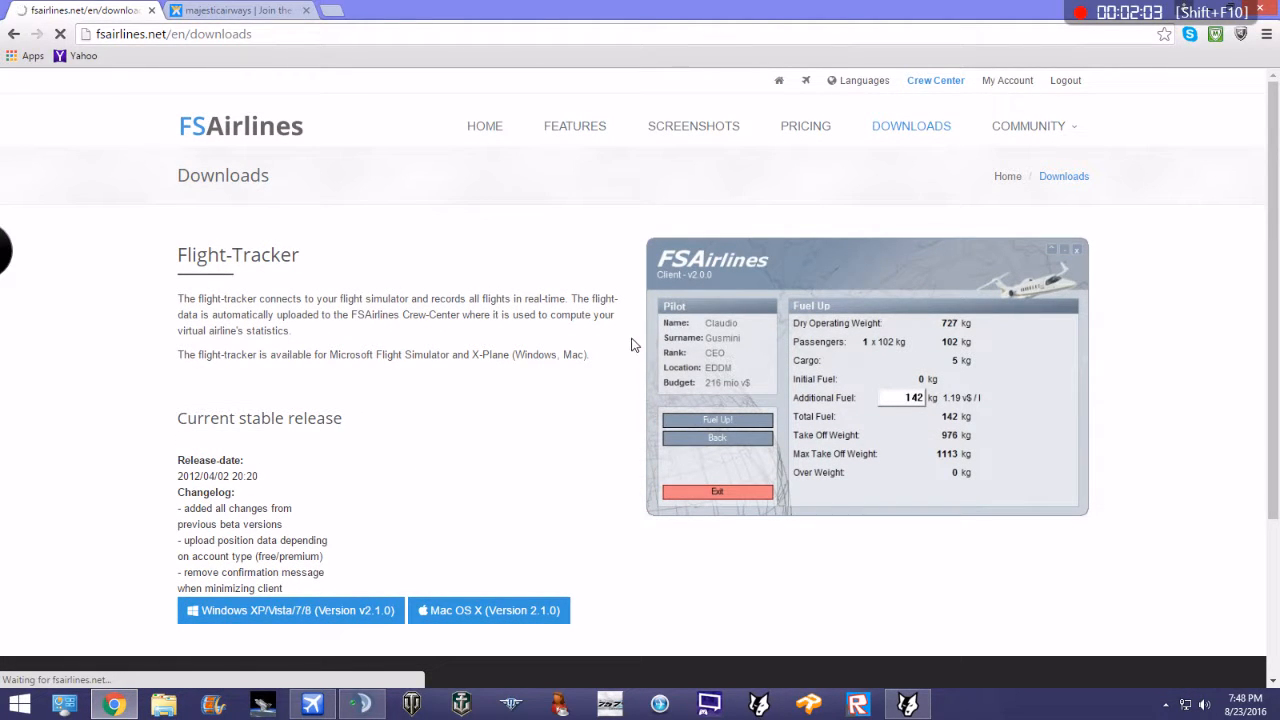
{"action": "left_click", "coordinate": [935, 80]}
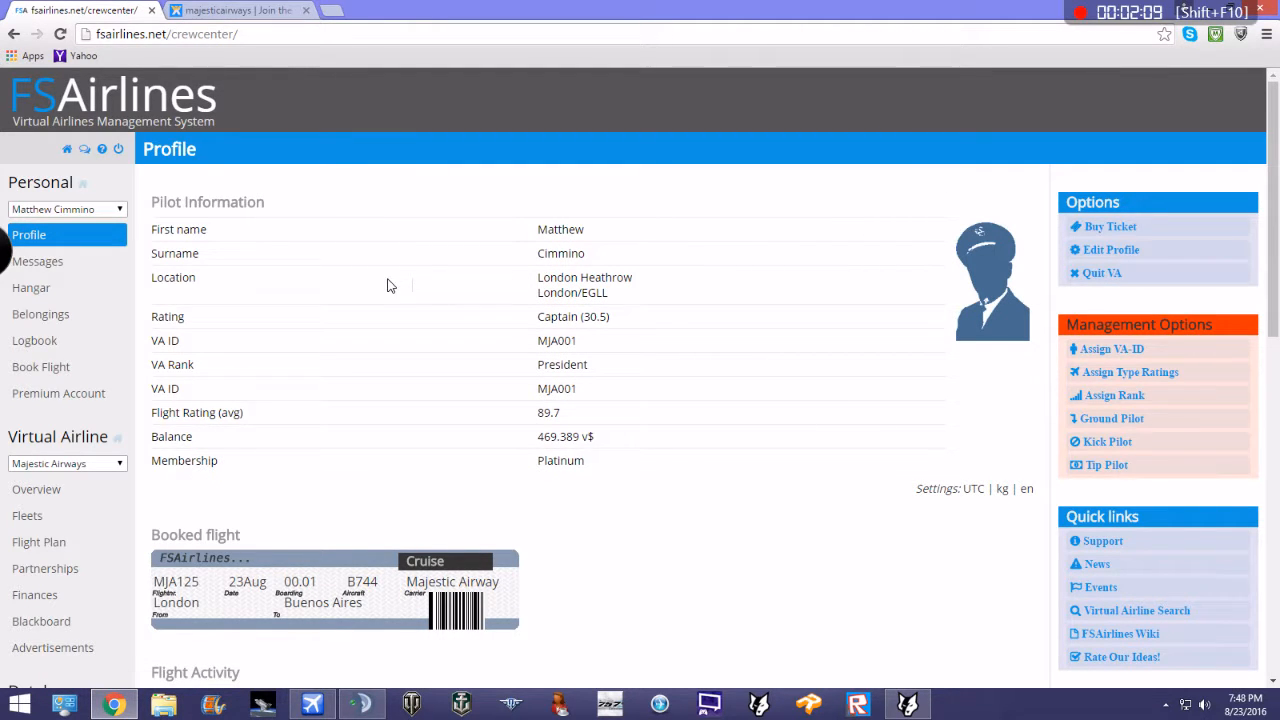
{"action": "mouse_move", "coordinate": [752, 299]}
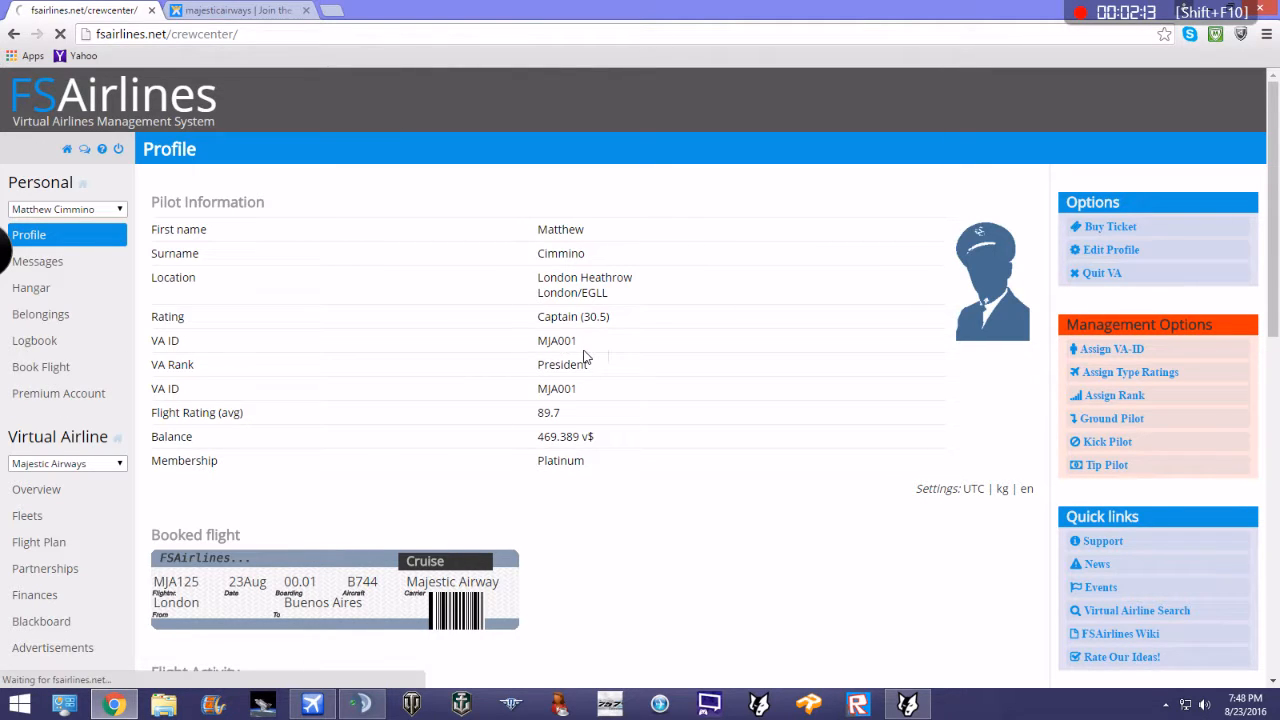
Open Book Flight, which reports an existing booking with briefing and cancel options.
{"action": "left_click", "coordinate": [41, 367]}
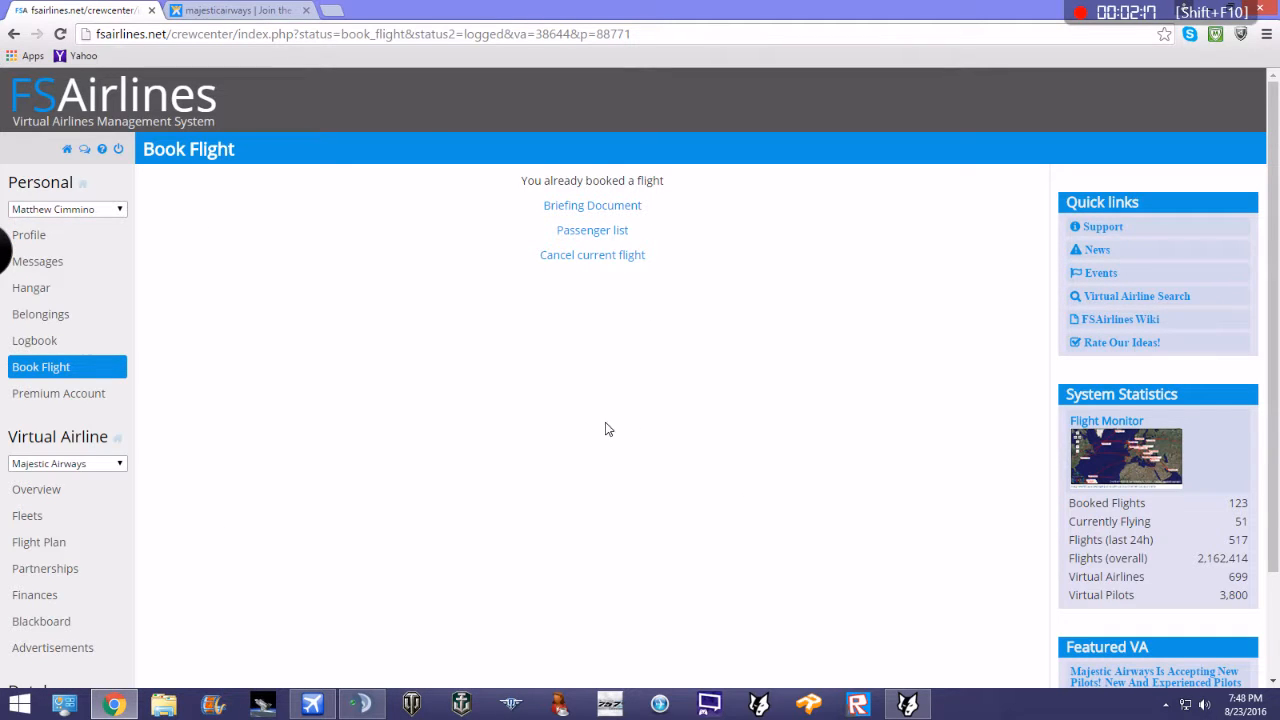
{"action": "mouse_move", "coordinate": [154, 202]}
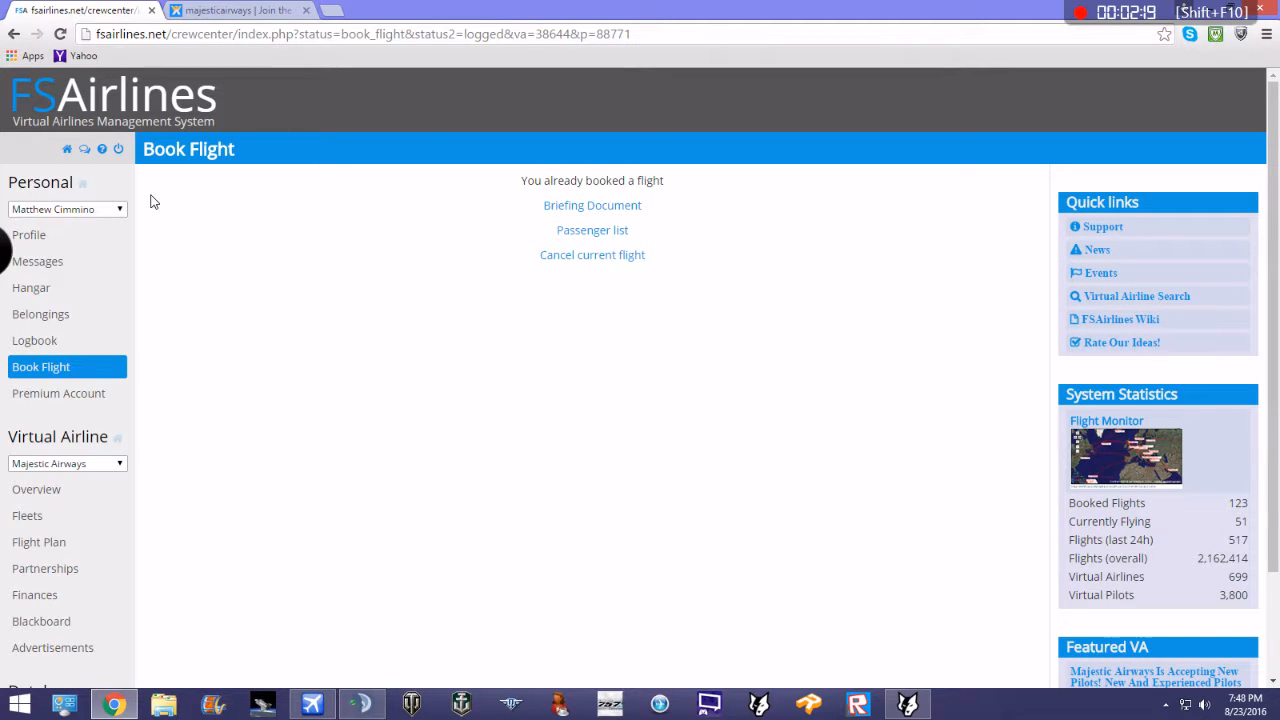
{"action": "mouse_move", "coordinate": [464, 179]}
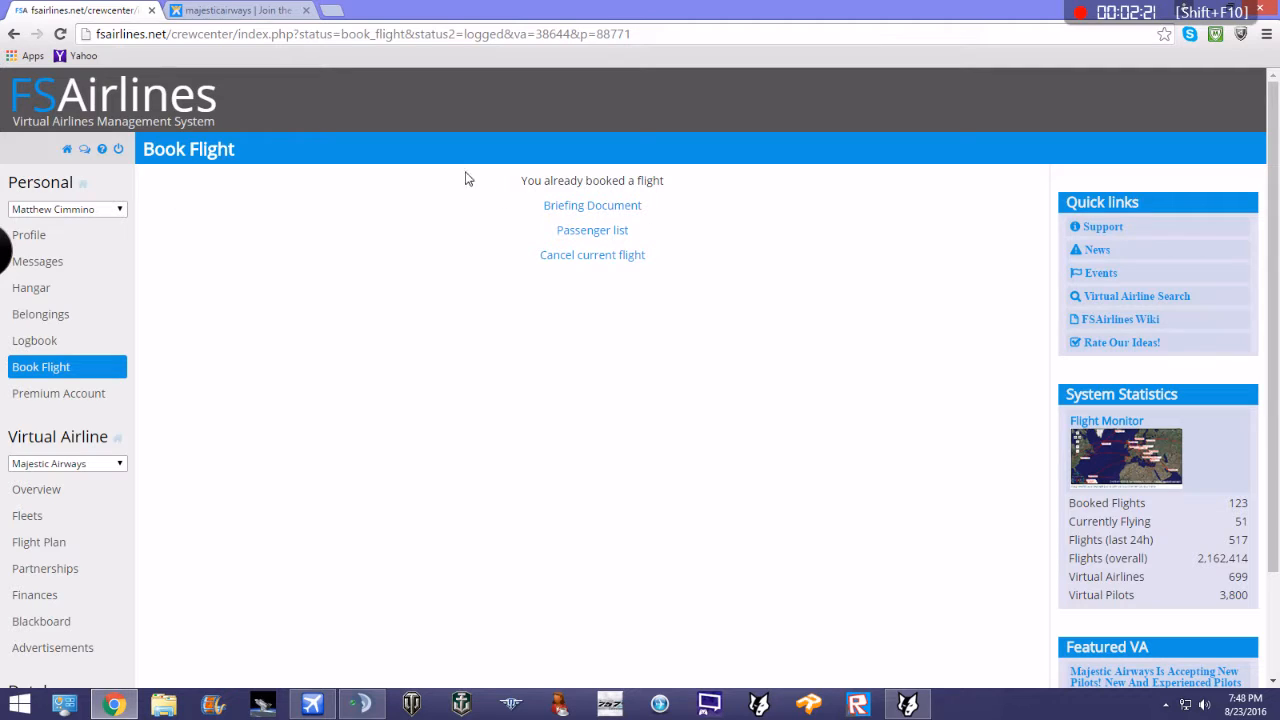
{"action": "mouse_move", "coordinate": [575, 445]}
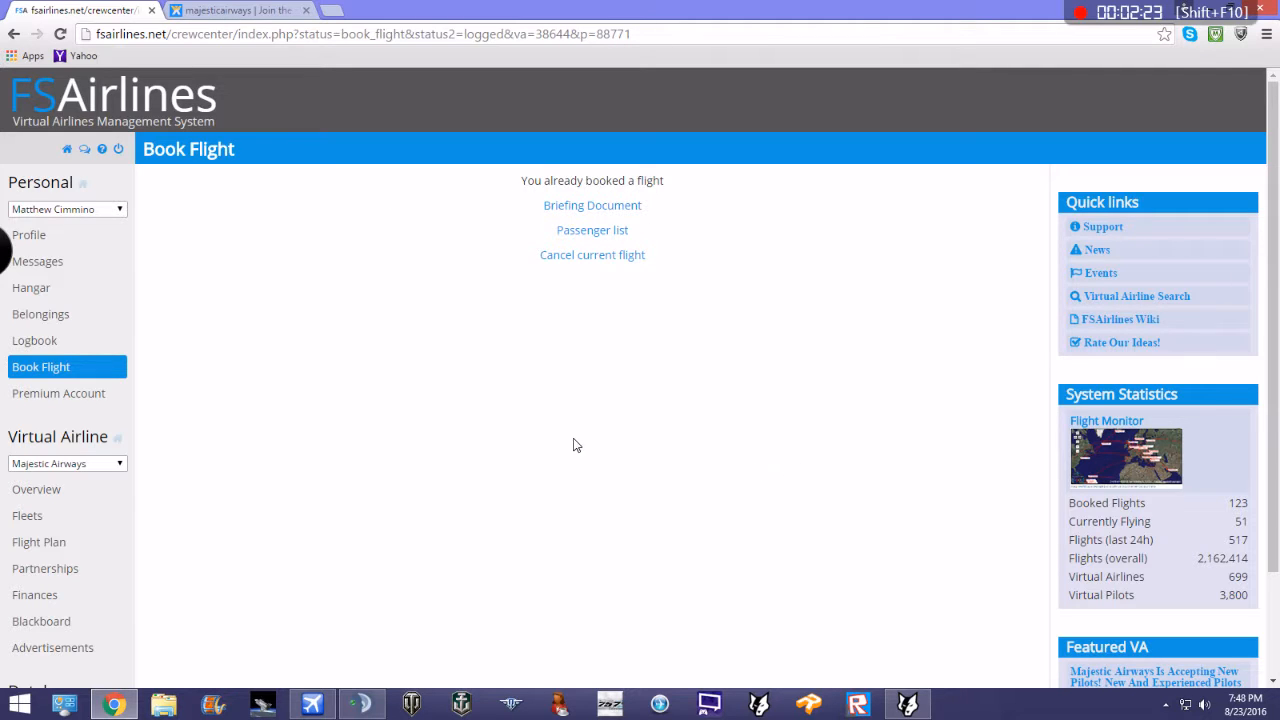
{"action": "mouse_move", "coordinate": [981, 269]}
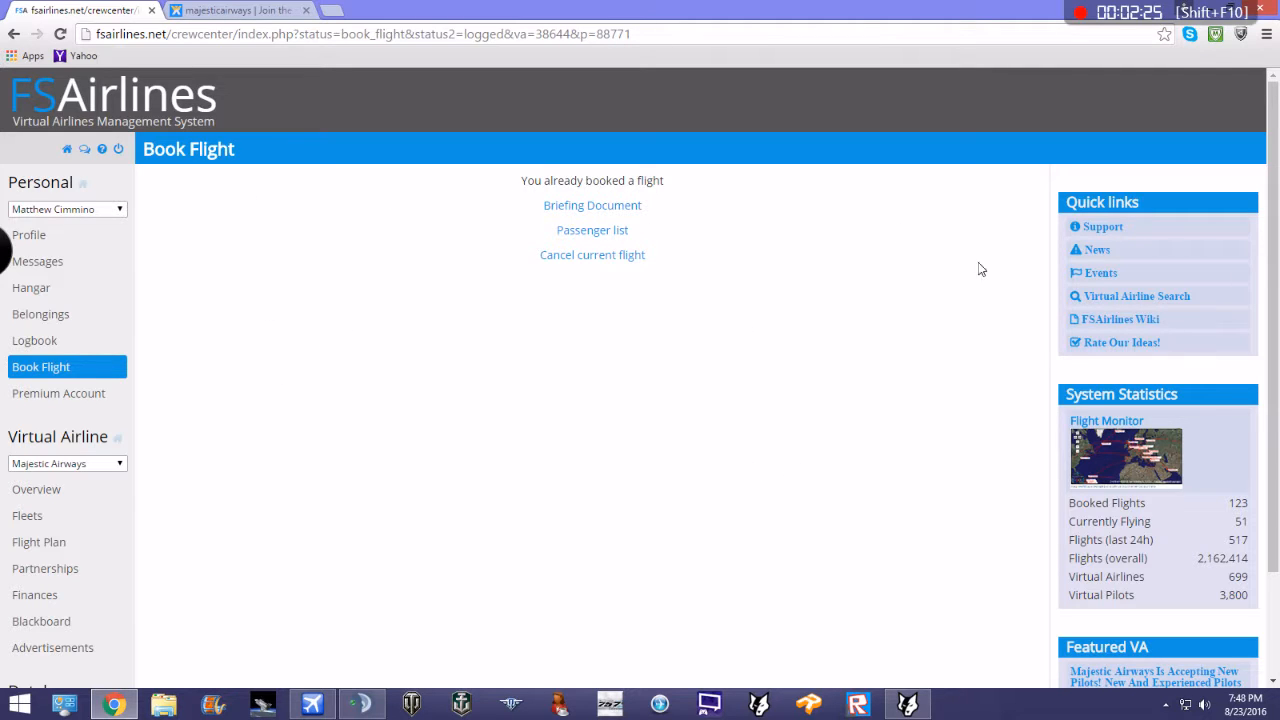
{"action": "mouse_move", "coordinate": [1001, 267]}
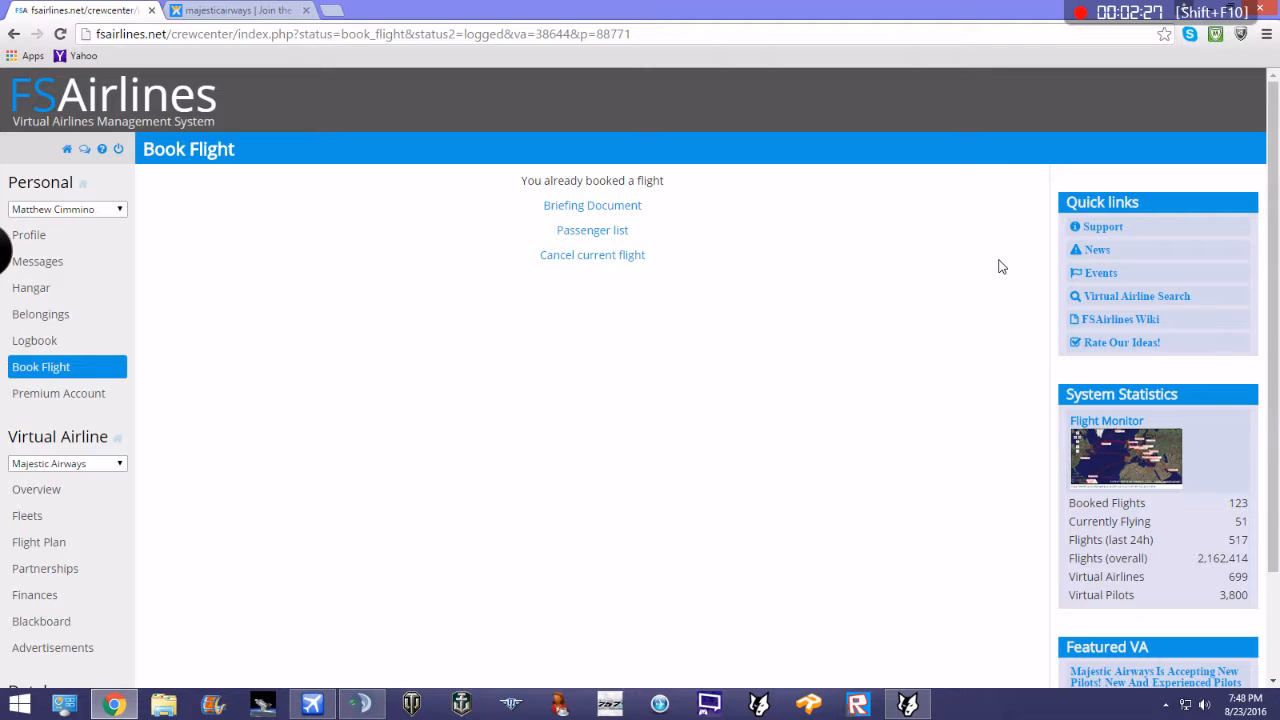
{"action": "mouse_move", "coordinate": [1001, 229]}
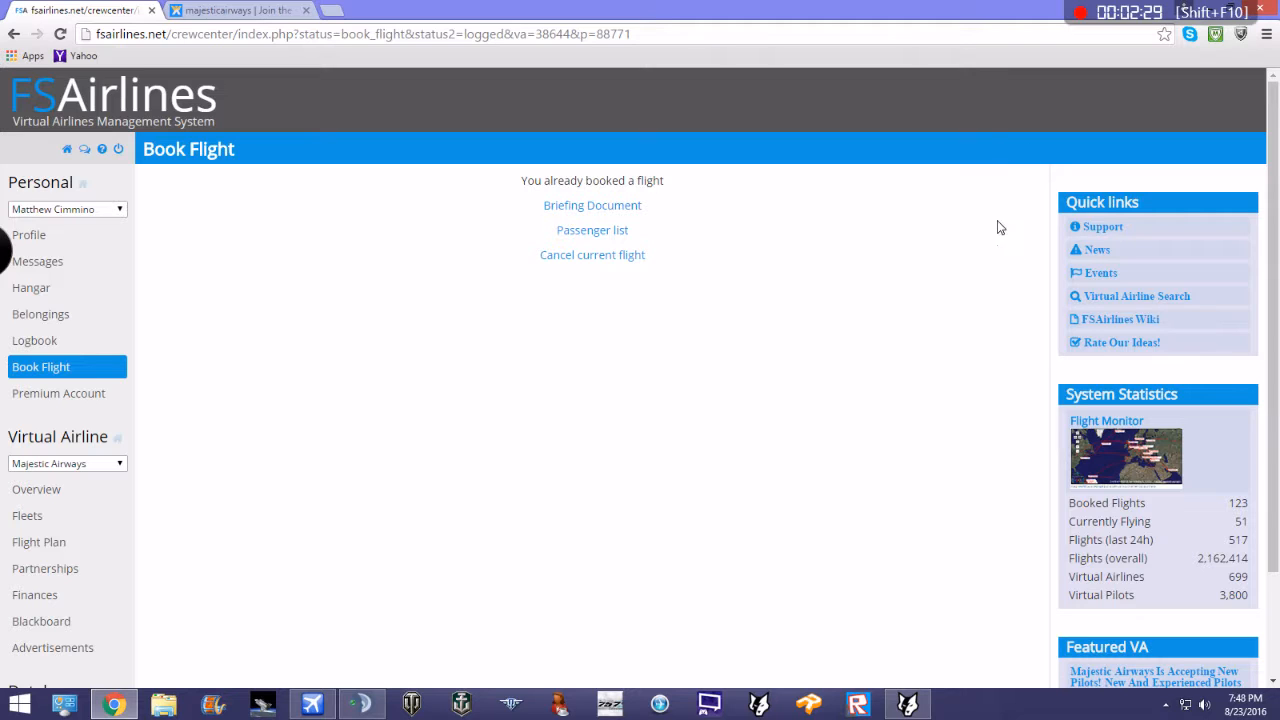
{"action": "mouse_move", "coordinate": [700, 268]}
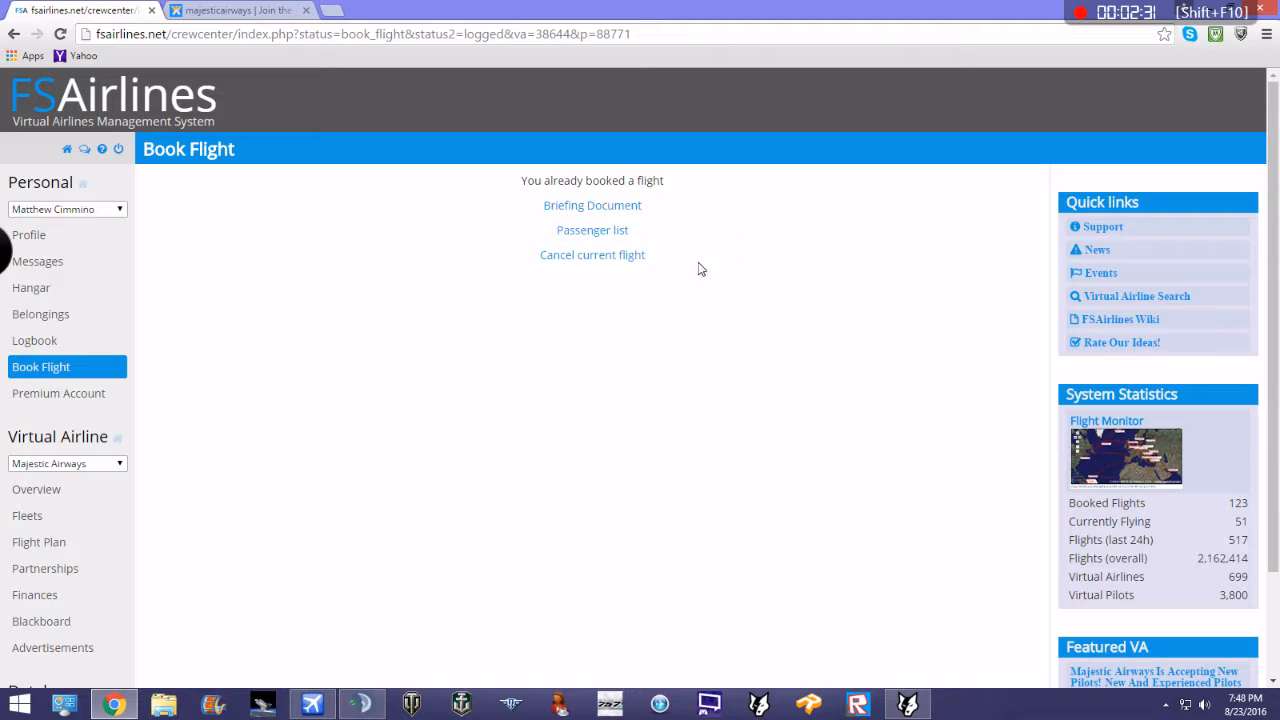
{"action": "mouse_move", "coordinate": [256, 276]}
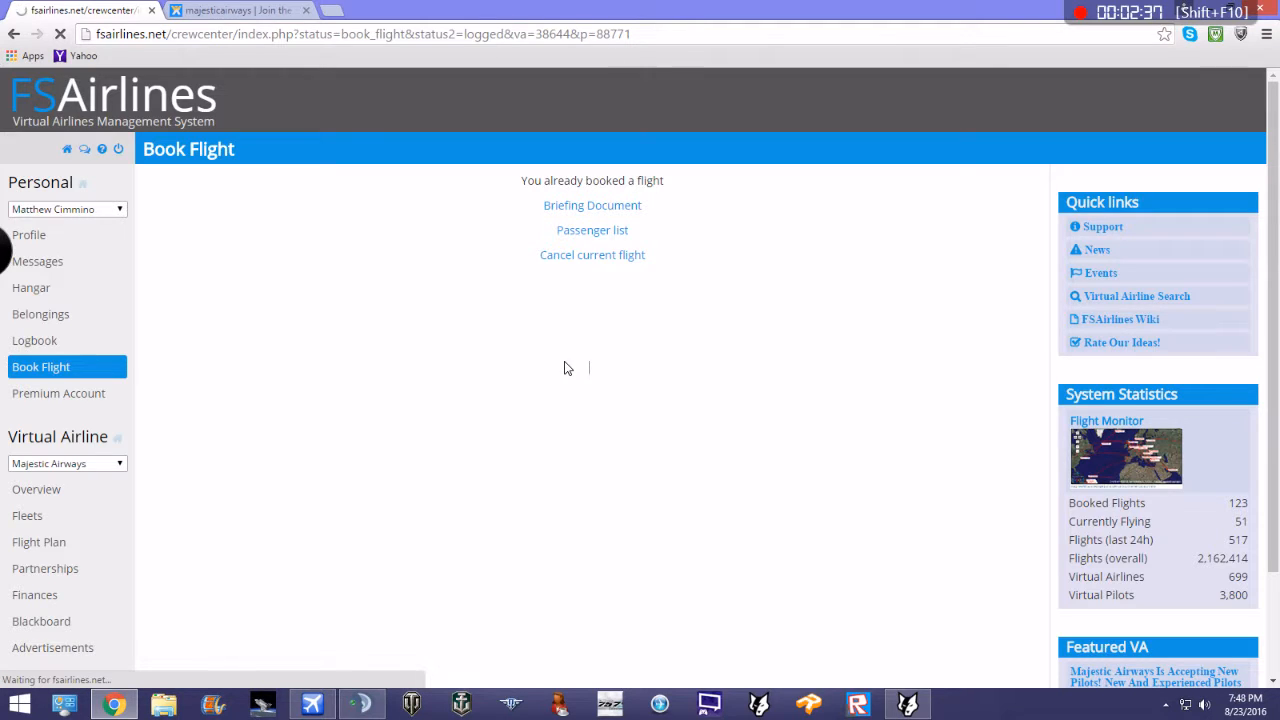
Open Fleets to list Majestic Airways' six aircraft with registrations, values and status.
{"action": "left_click", "coordinate": [27, 515]}
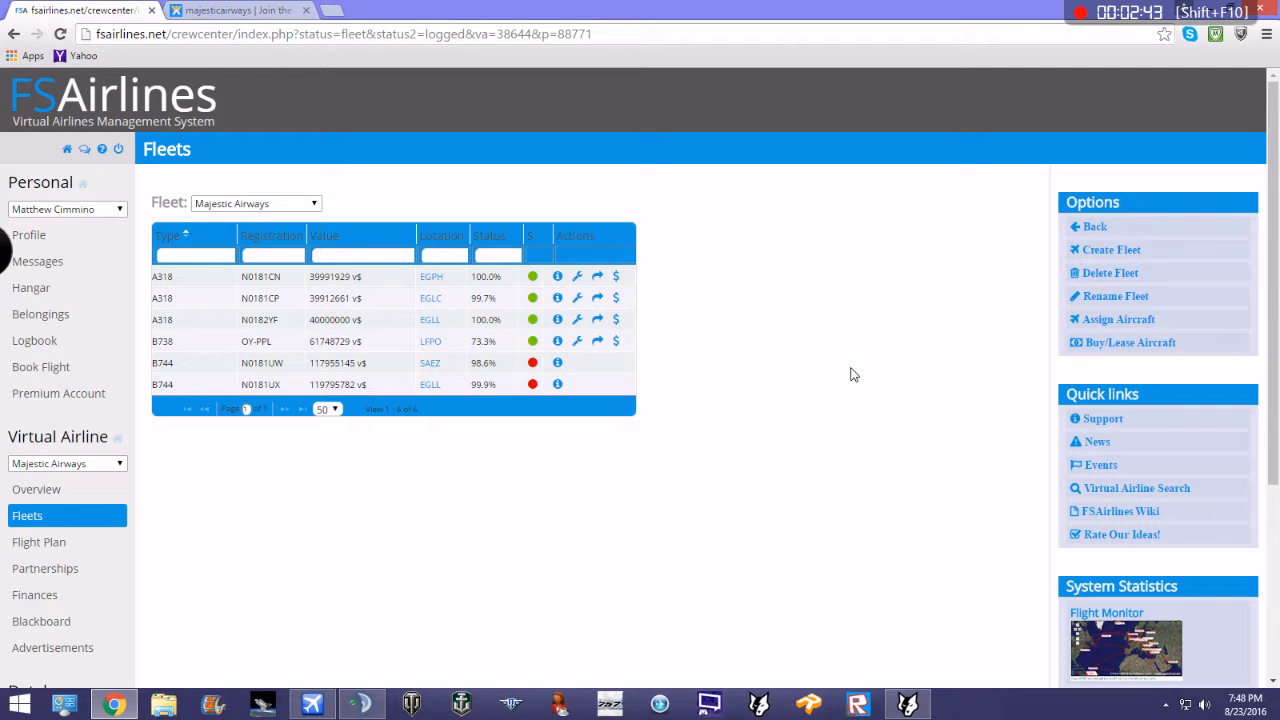
{"action": "mouse_move", "coordinate": [831, 250]}
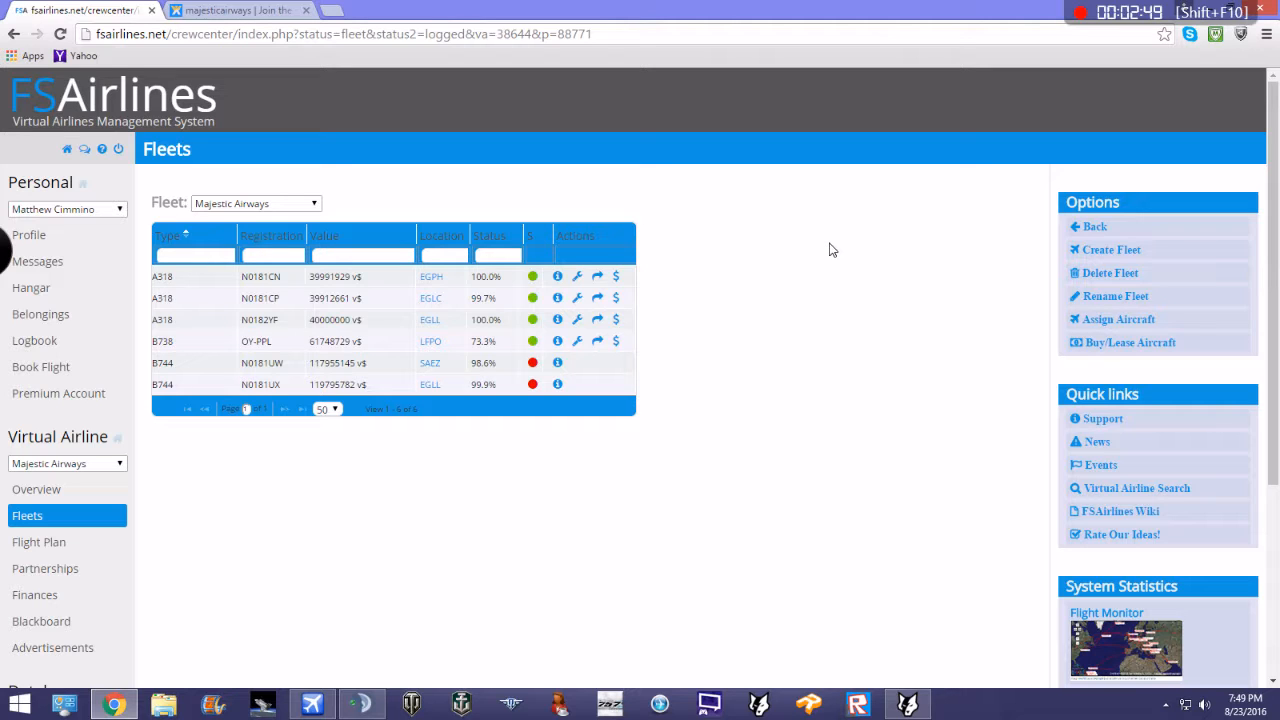
{"action": "mouse_move", "coordinate": [753, 375]}
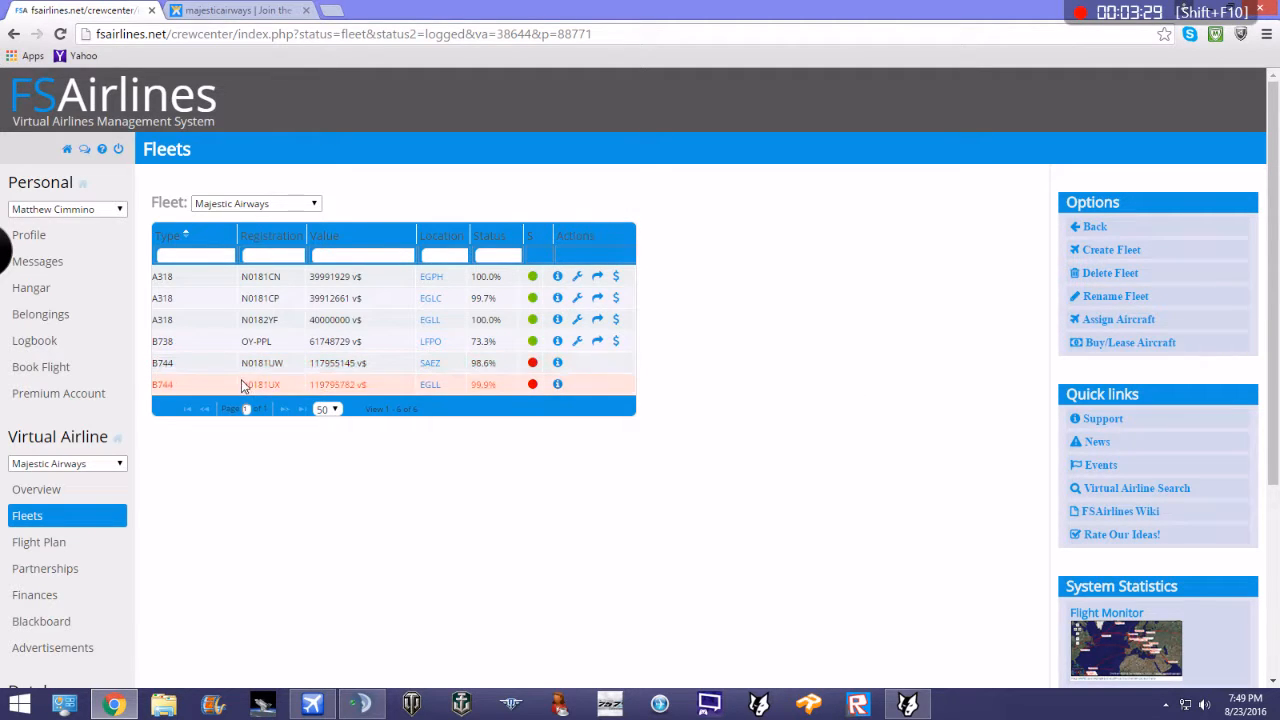
{"action": "mouse_move", "coordinate": [878, 330]}
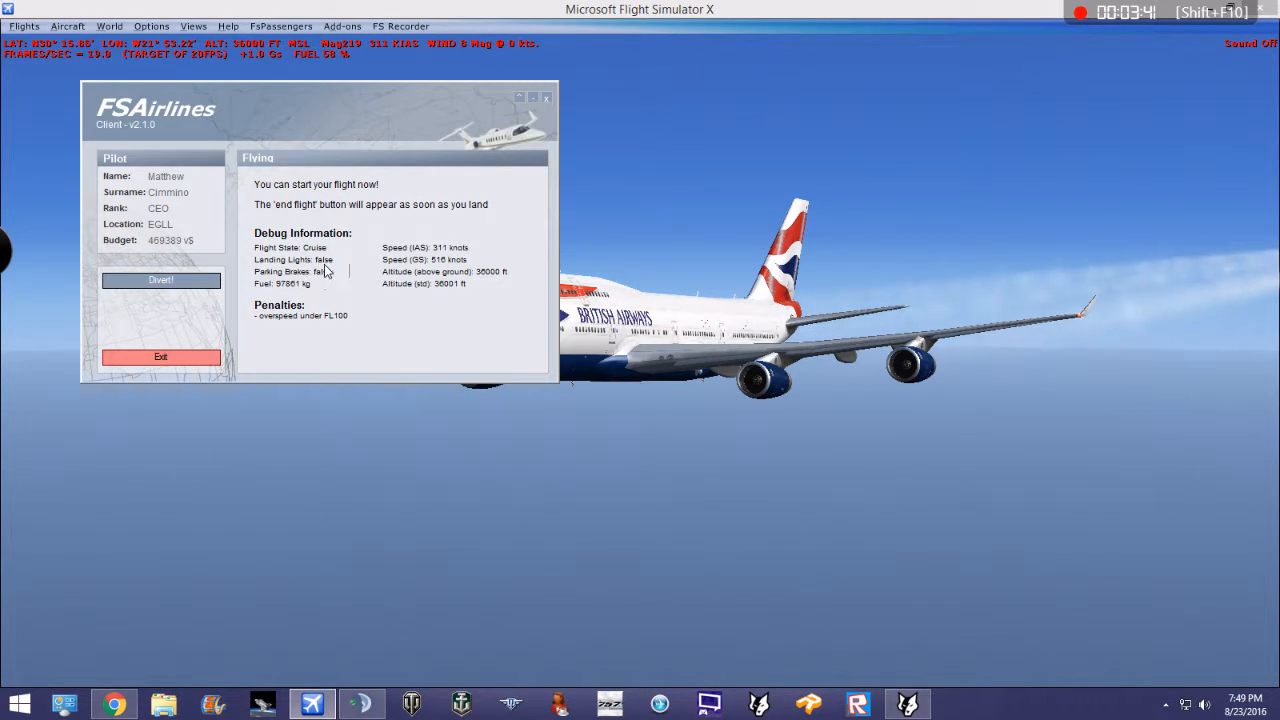
{"action": "mouse_move", "coordinate": [278, 279]}
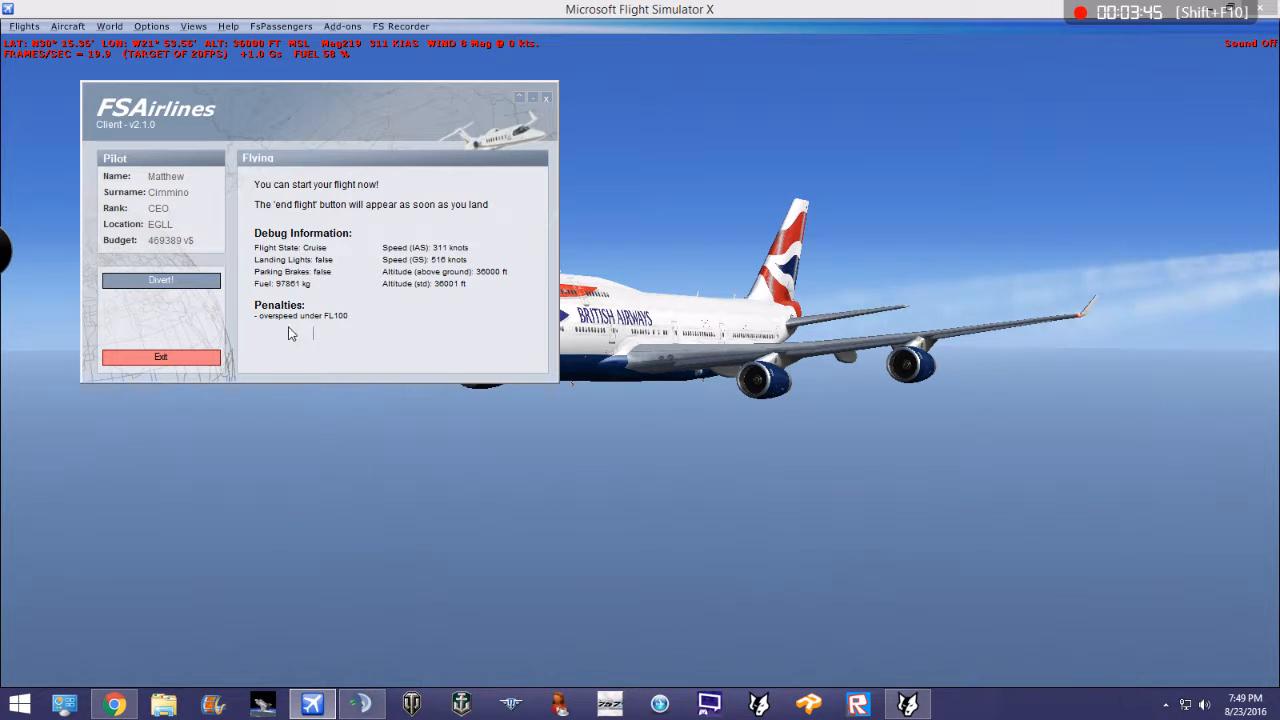
{"action": "mouse_move", "coordinate": [453, 333]}
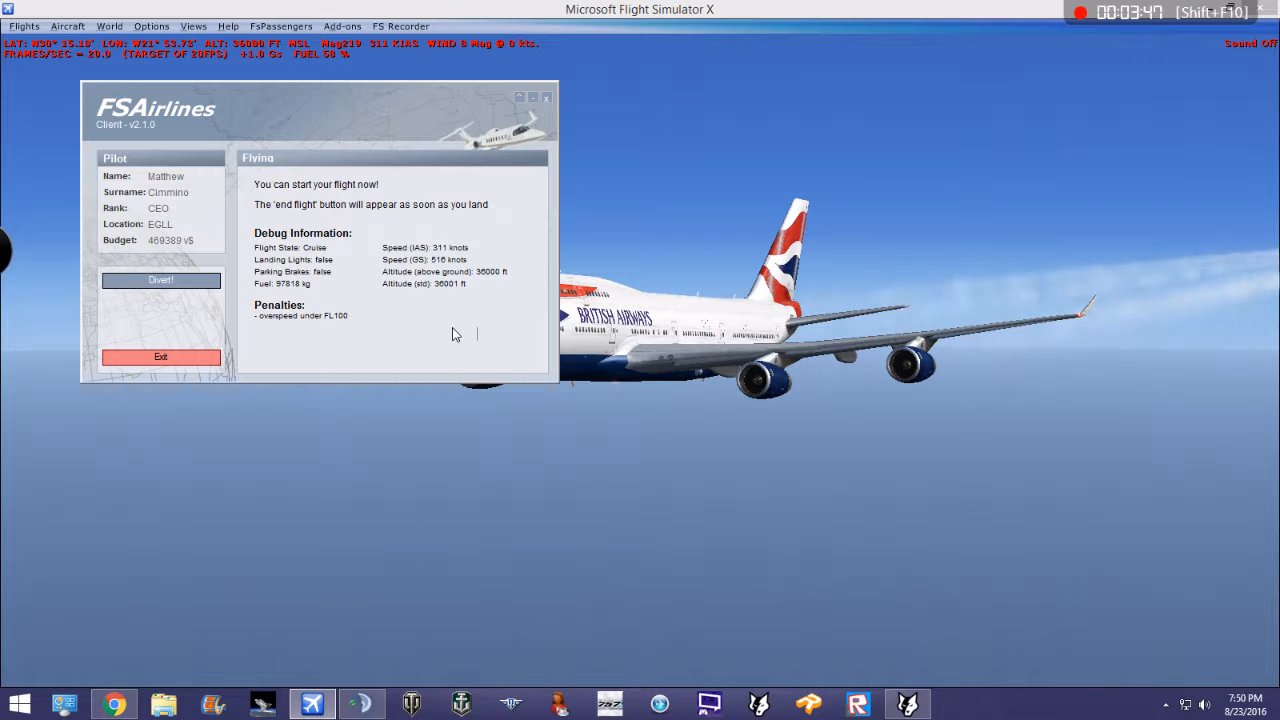
{"action": "mouse_move", "coordinate": [490, 318]}
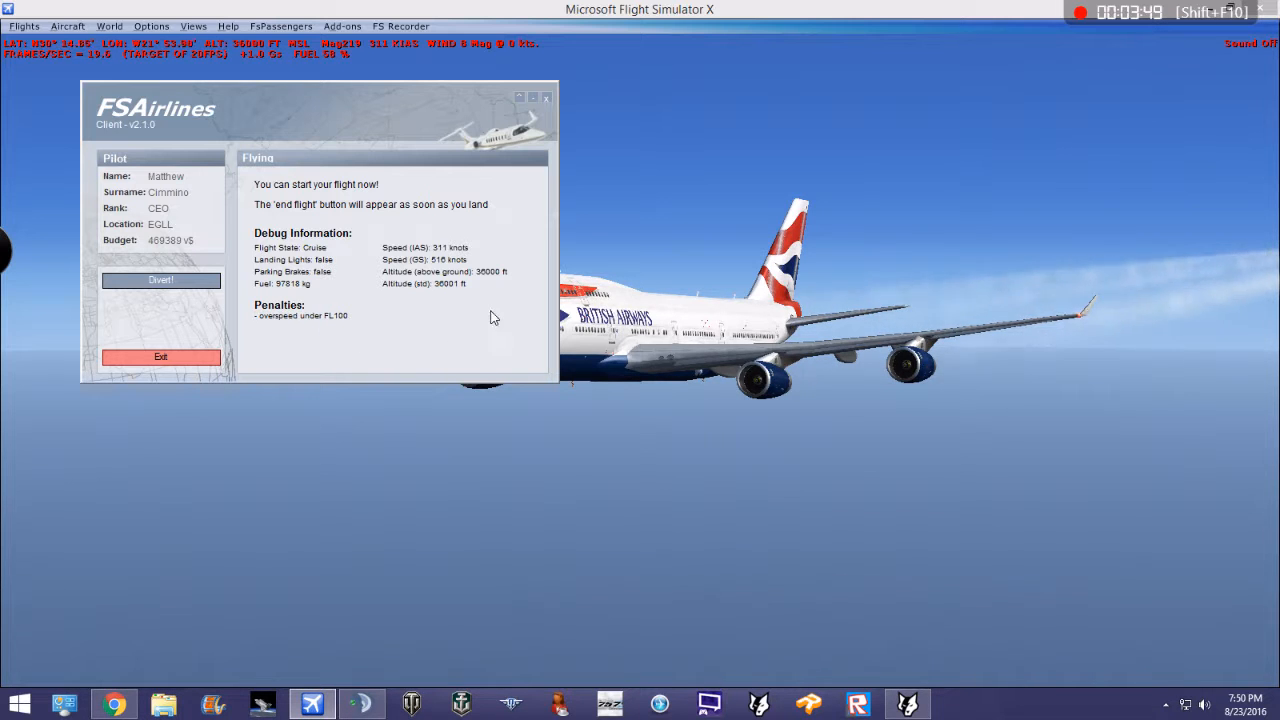
{"action": "mouse_move", "coordinate": [1088, 478]}
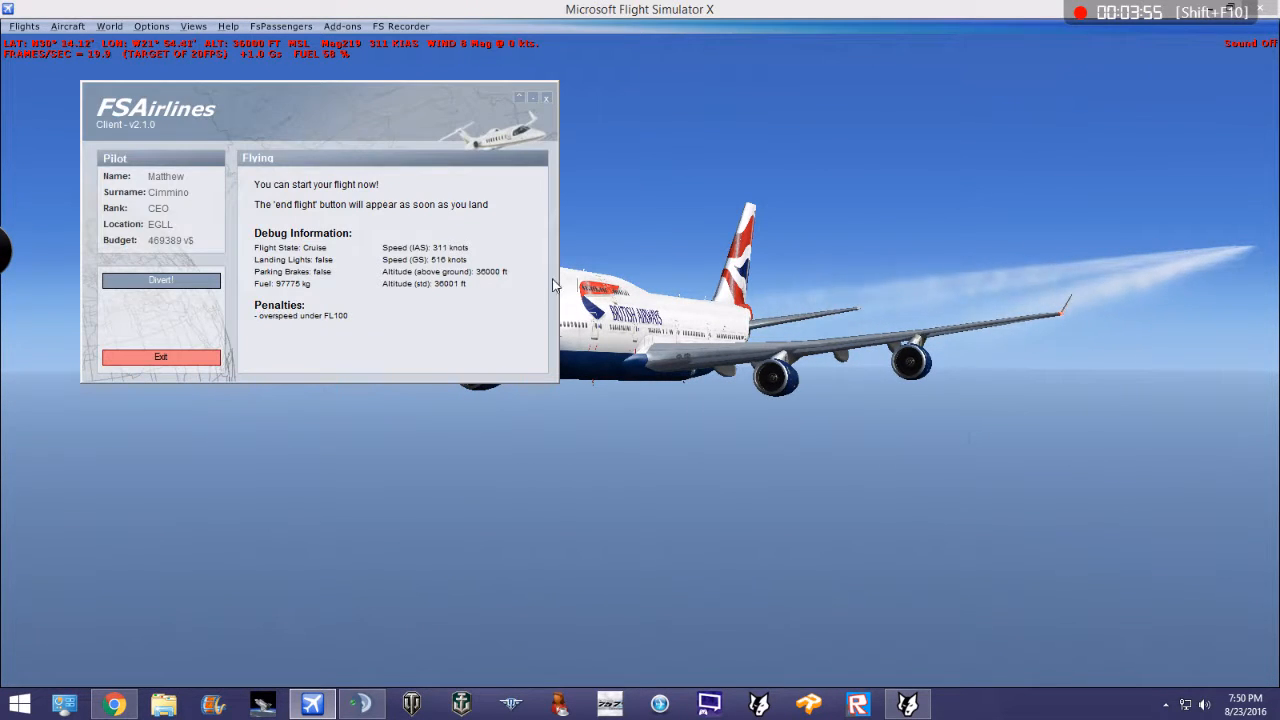
{"action": "mouse_move", "coordinate": [285, 290]}
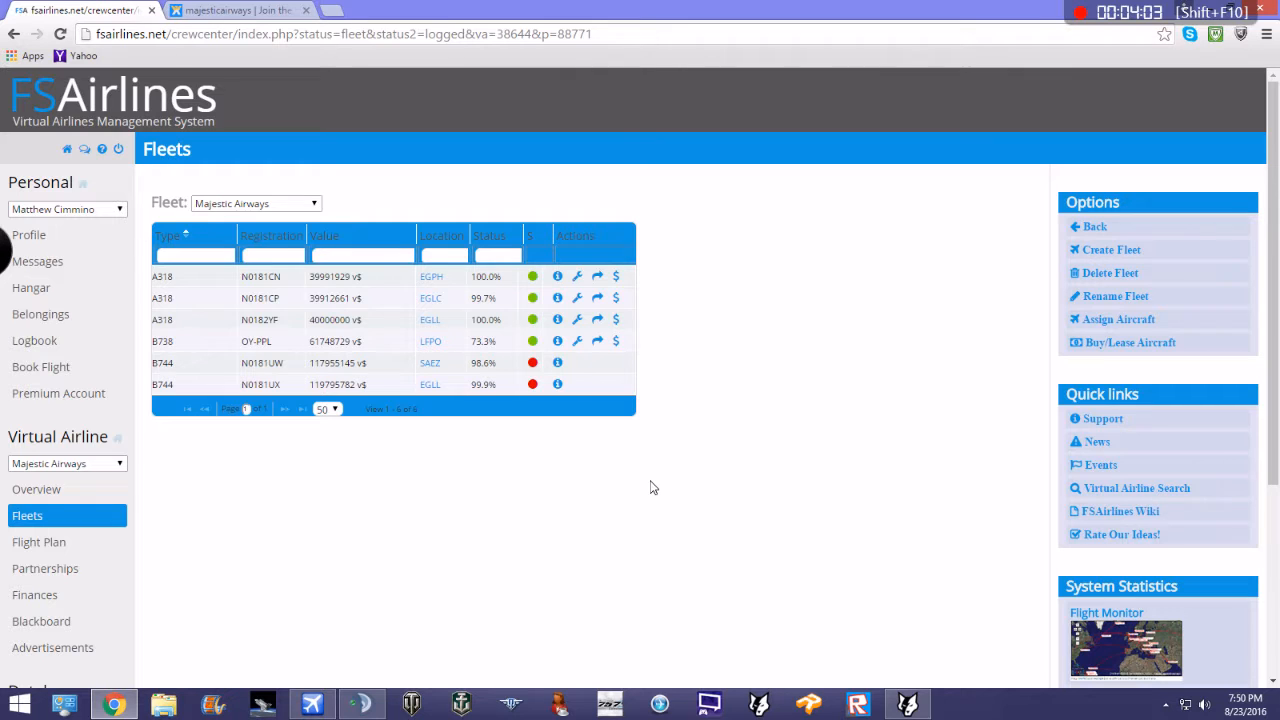
{"action": "mouse_move", "coordinate": [445, 570]}
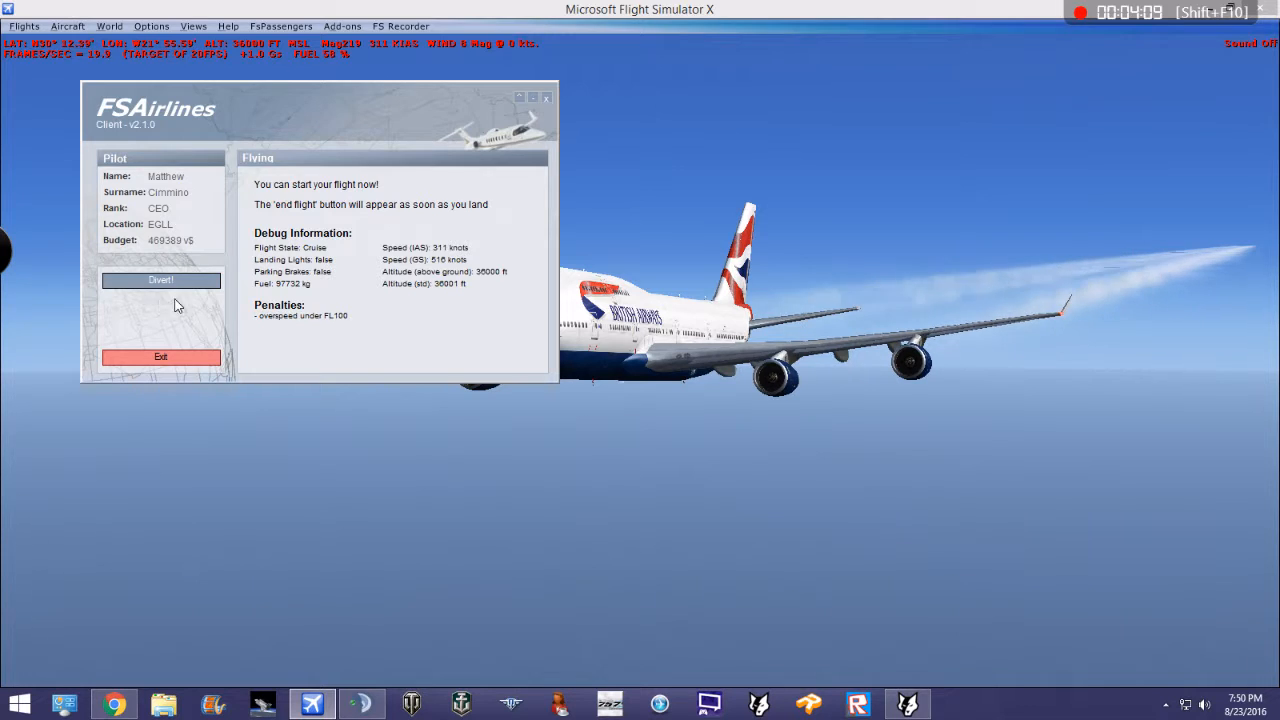
{"action": "left_click", "coordinate": [161, 357]}
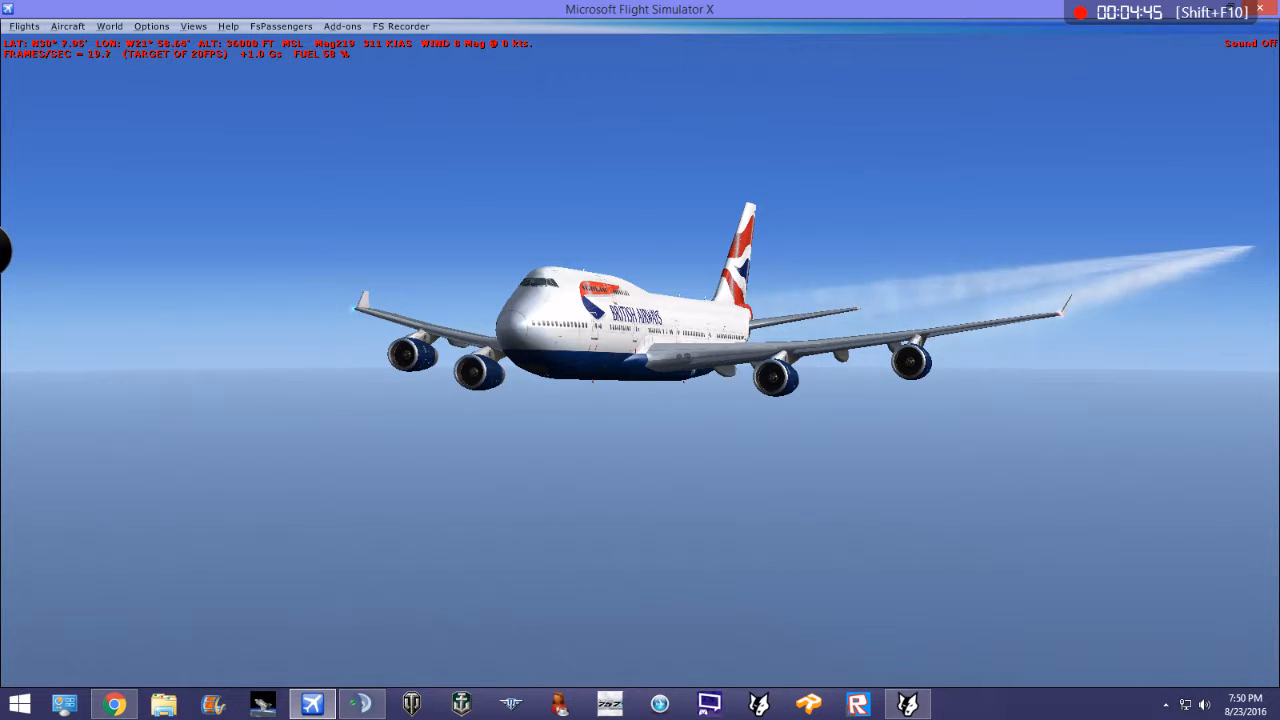
{"action": "mouse_move", "coordinate": [1065, 506]}
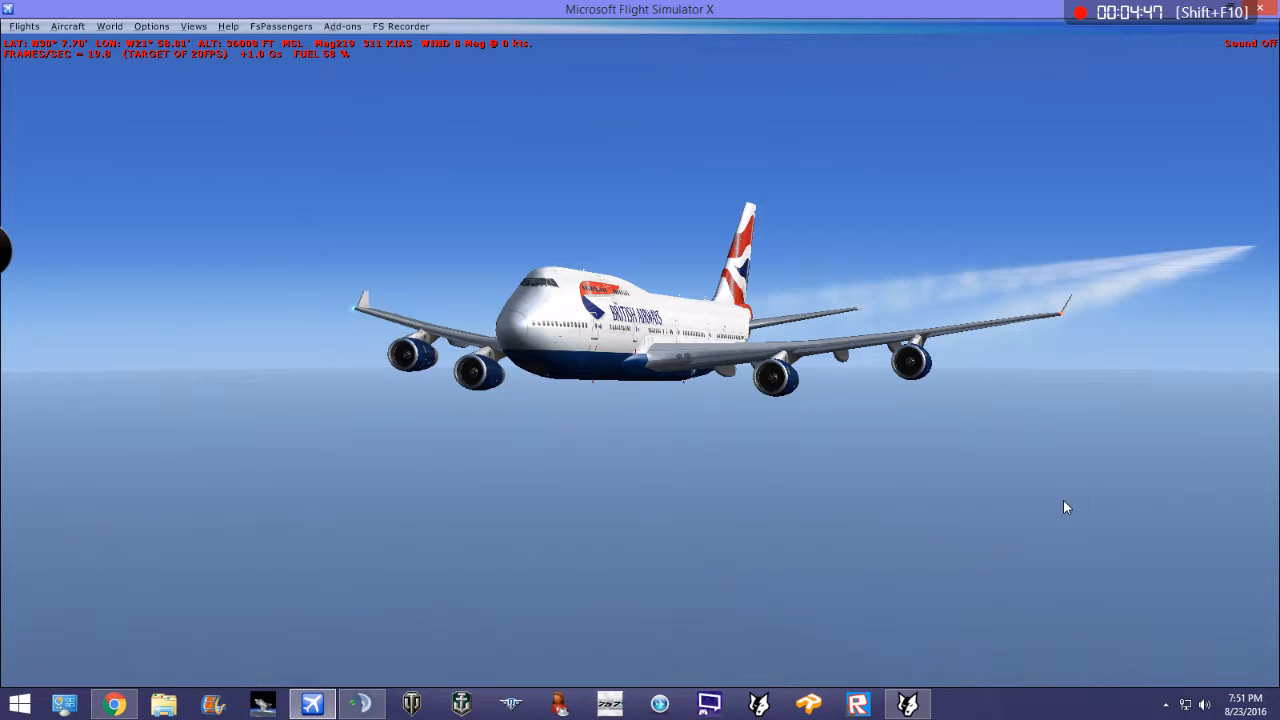
{"action": "mouse_move", "coordinate": [1078, 484]}
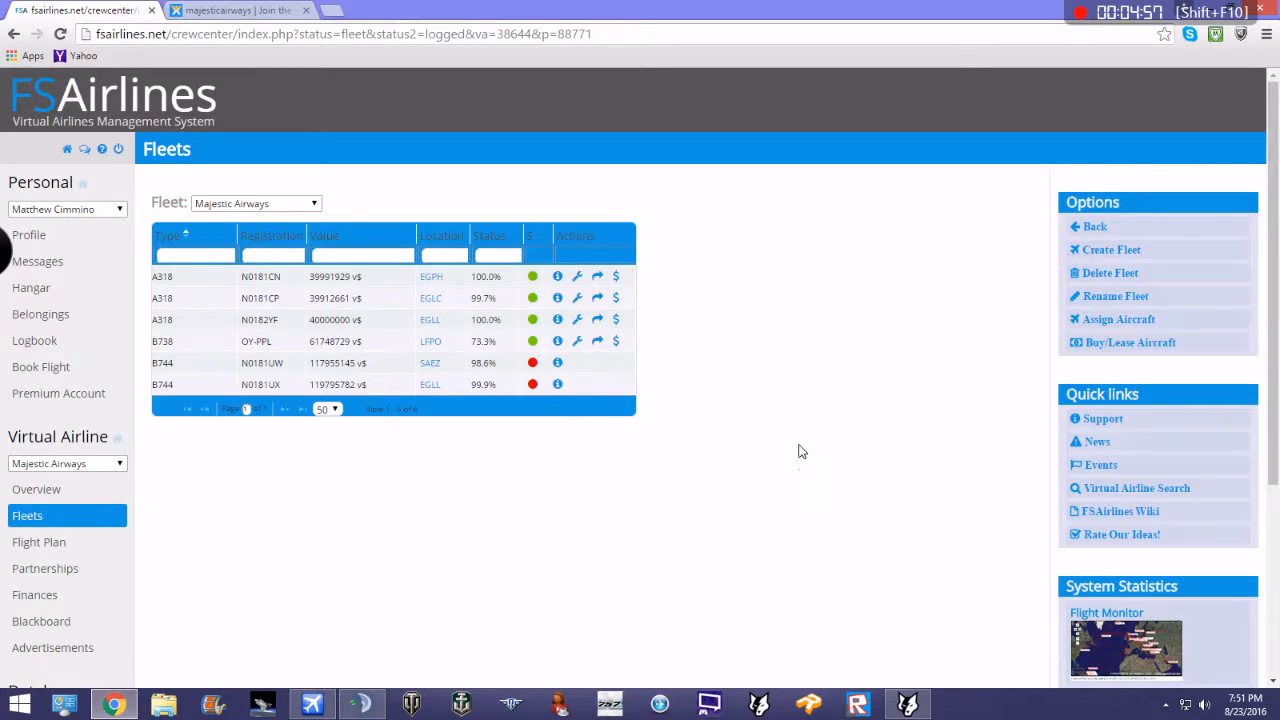
{"action": "mouse_move", "coordinate": [773, 405]}
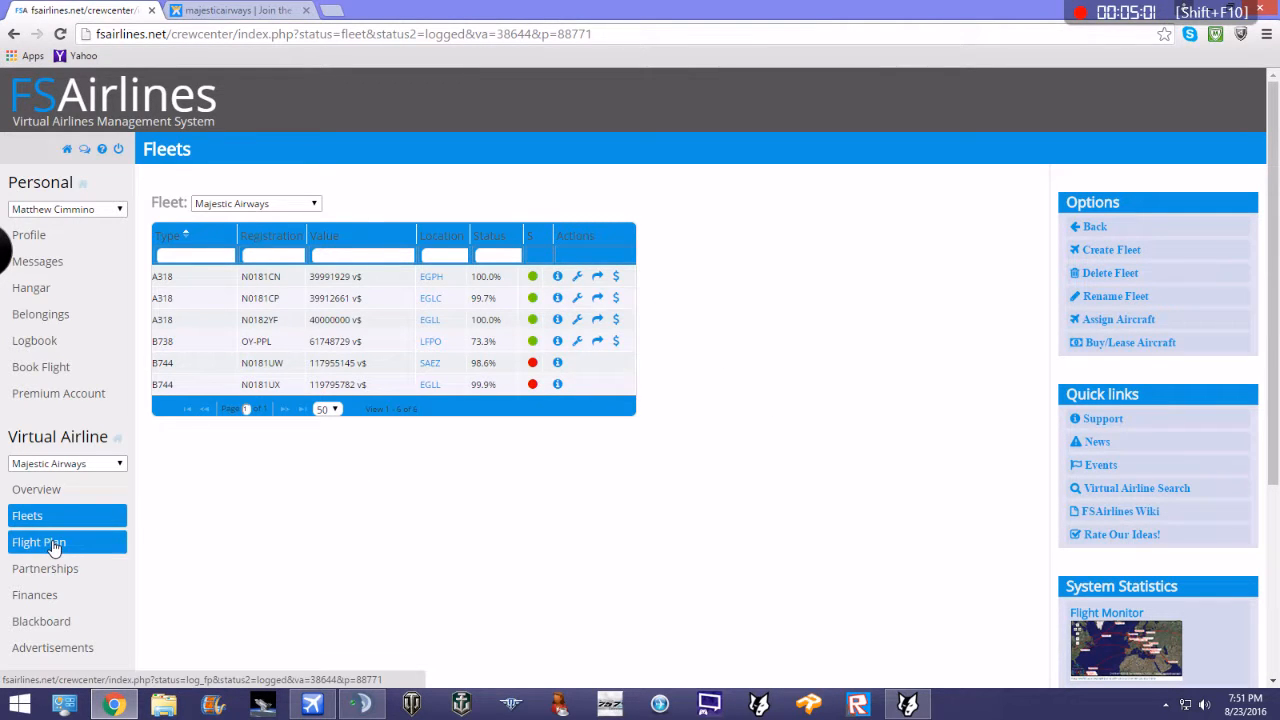
Open the Majestic Airways overview and show all flights under Last 5 flights.
{"action": "left_click", "coordinate": [39, 542]}
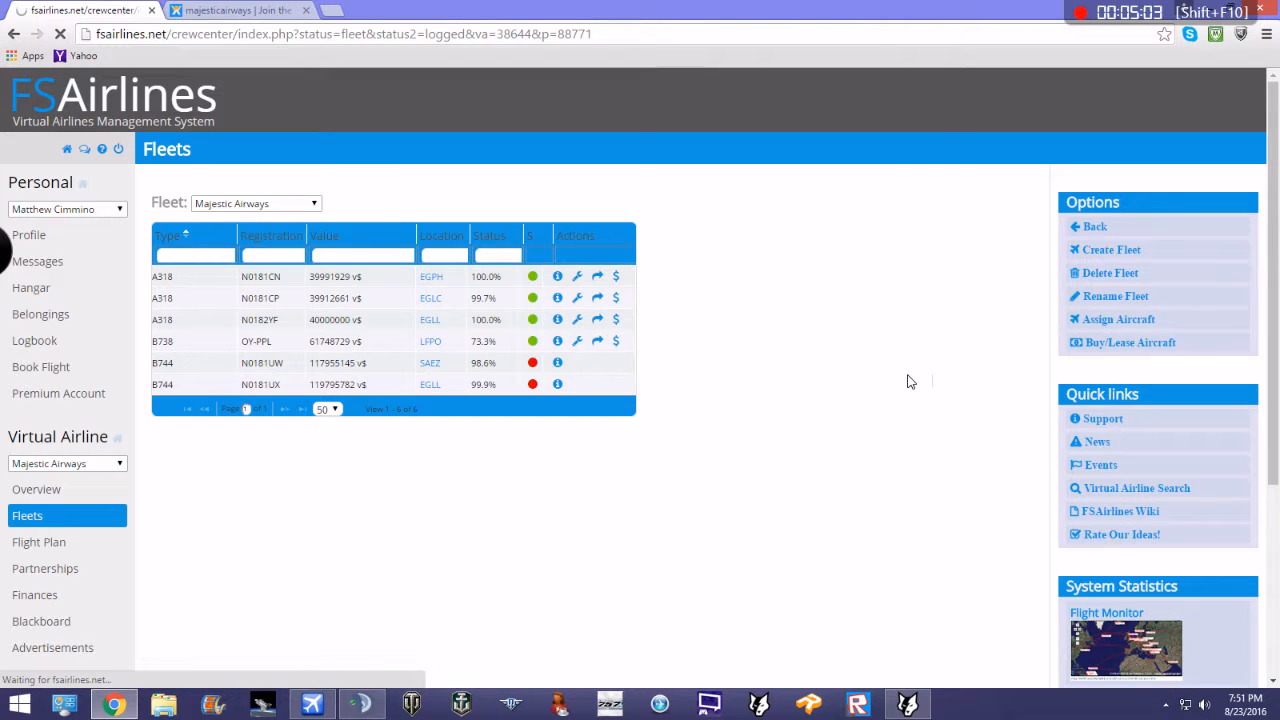
{"action": "left_click", "coordinate": [36, 489]}
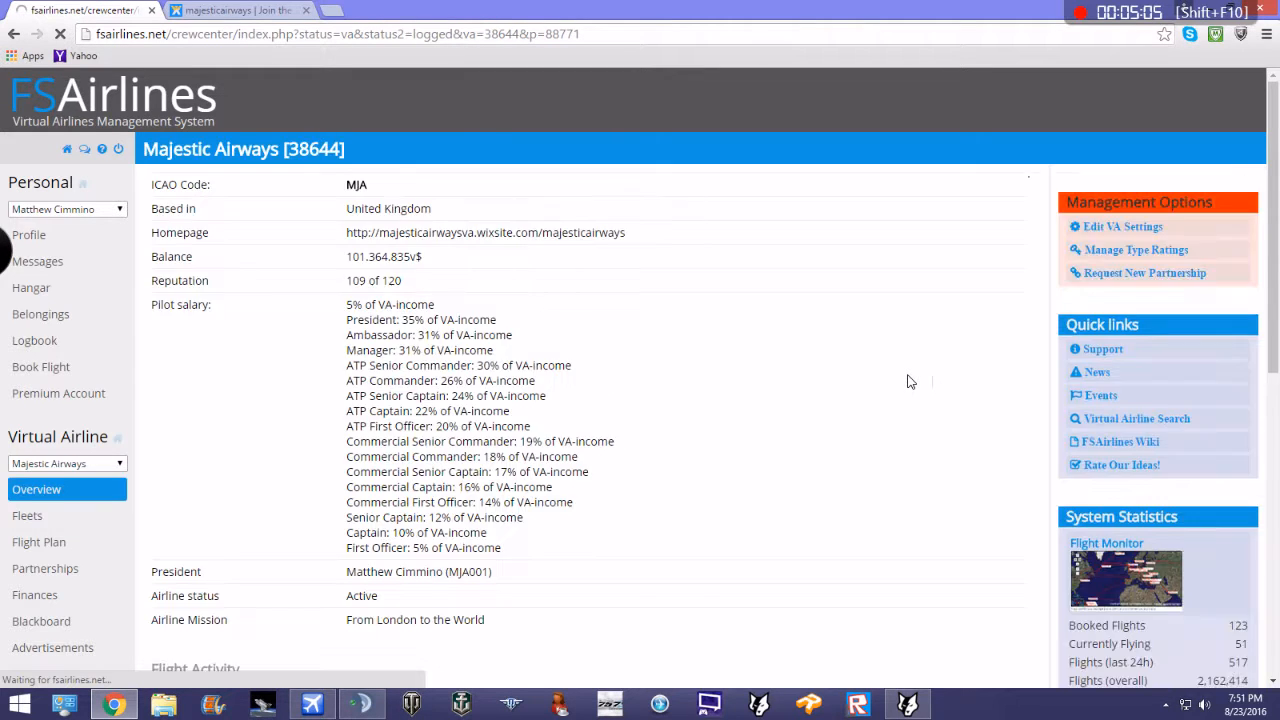
{"action": "scroll", "scroll_direction": "down", "scroll_amount": 3}
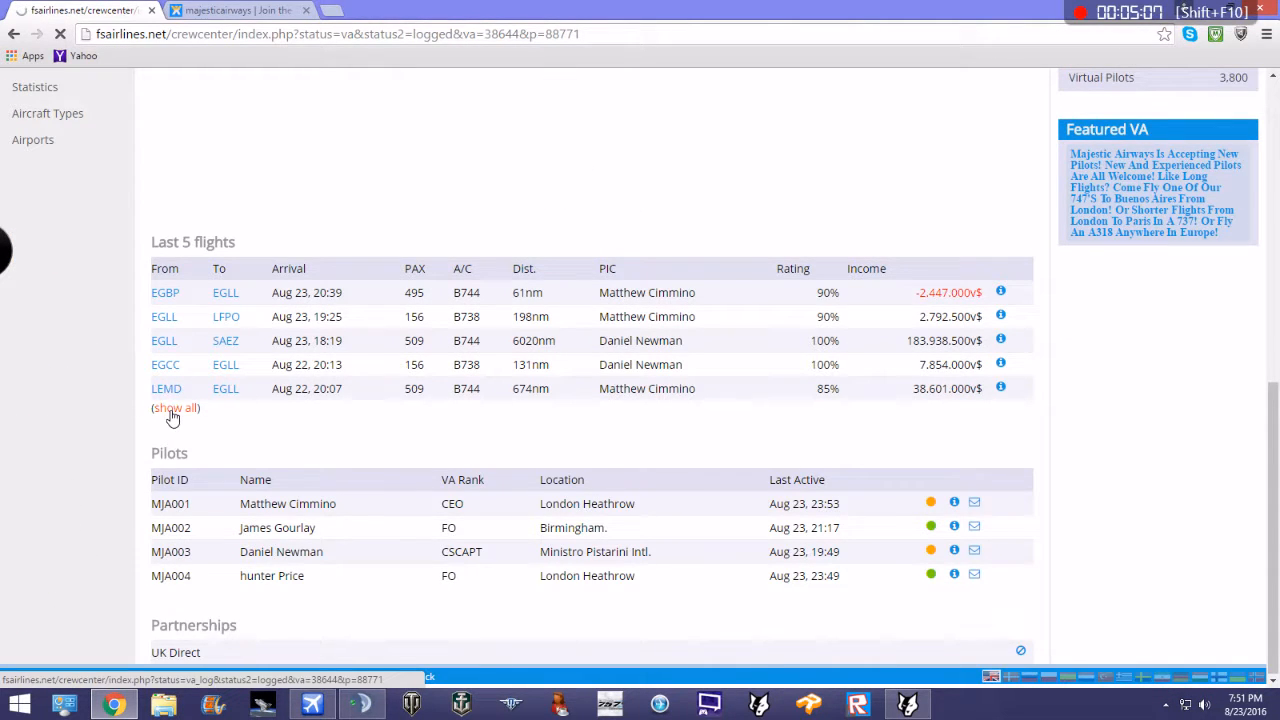
{"action": "left_click", "coordinate": [174, 408]}
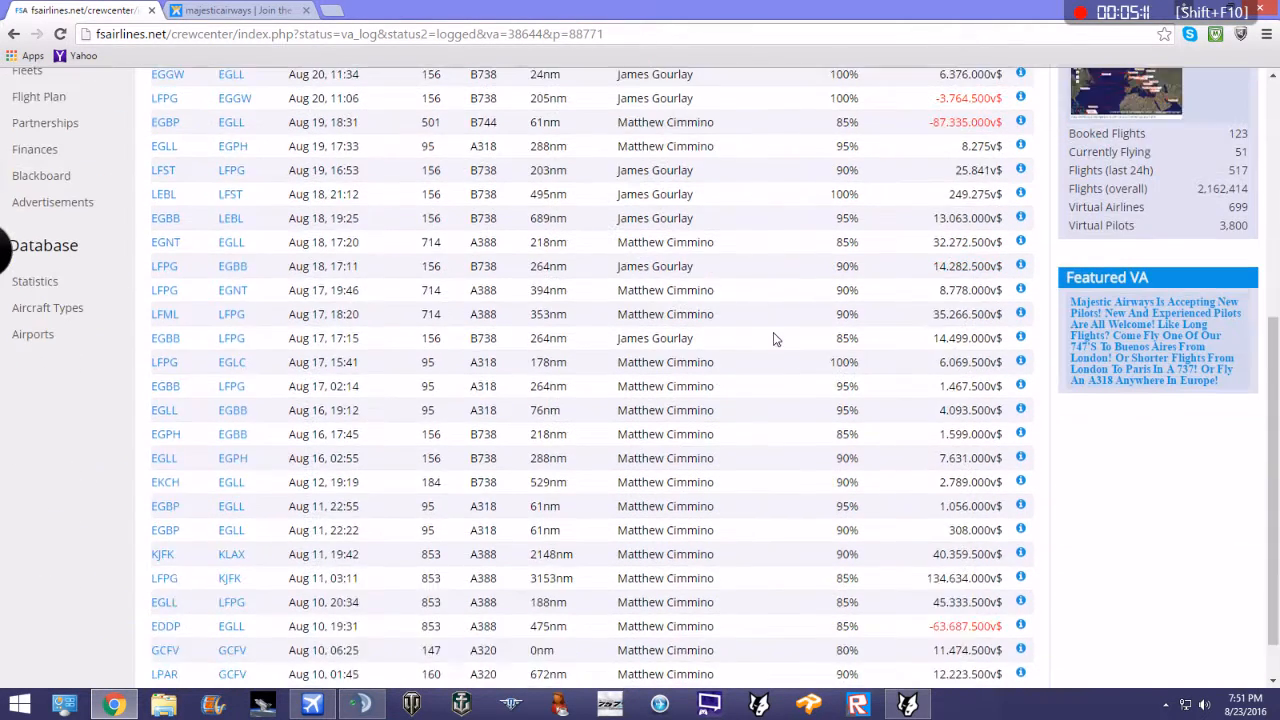
Browse the full flight log and open details of the Aug 19 EGBP–EGLL flight.
{"action": "scroll", "scroll_direction": "down", "scroll_amount": 3}
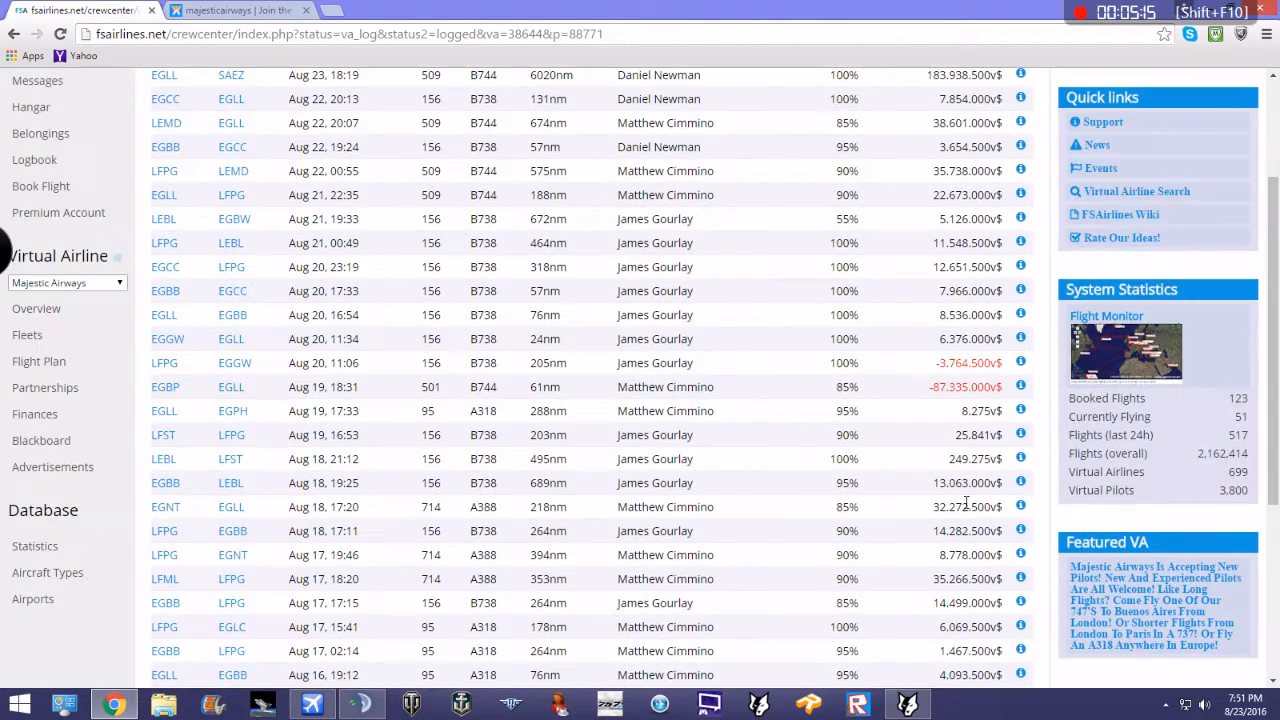
{"action": "scroll", "scroll_direction": "up", "scroll_amount": 3}
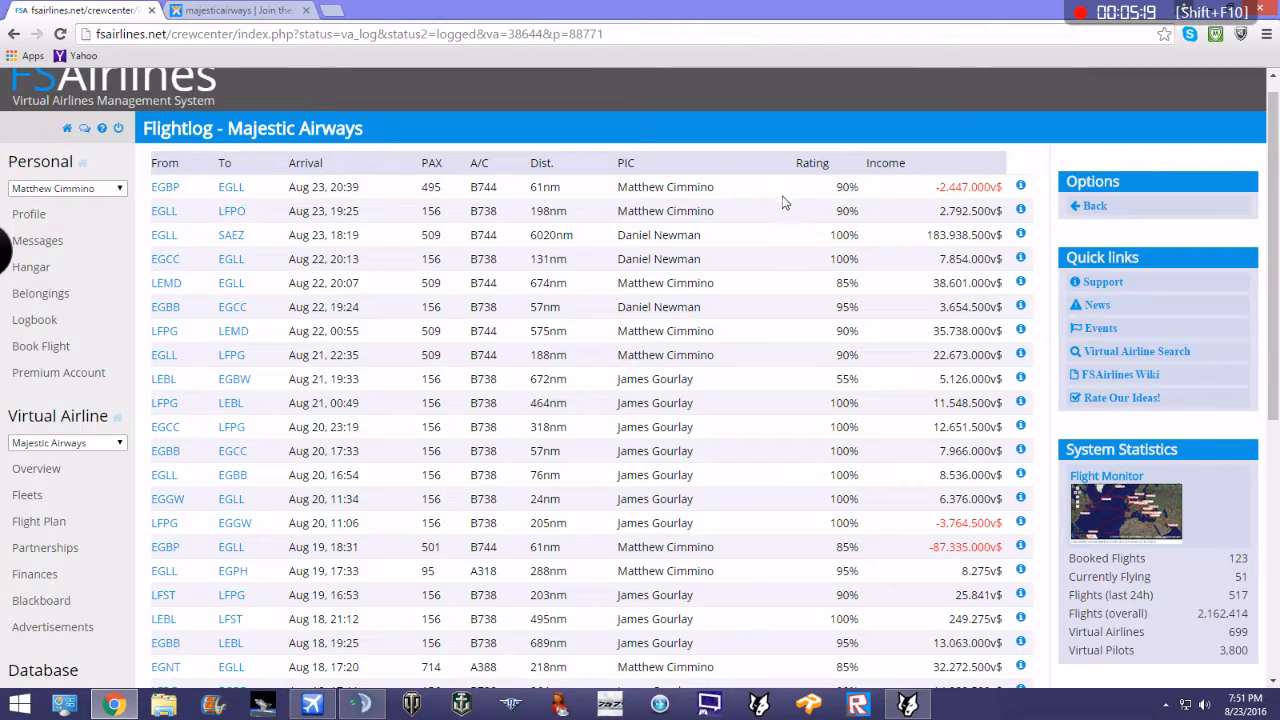
{"action": "mouse_move", "coordinate": [808, 183]}
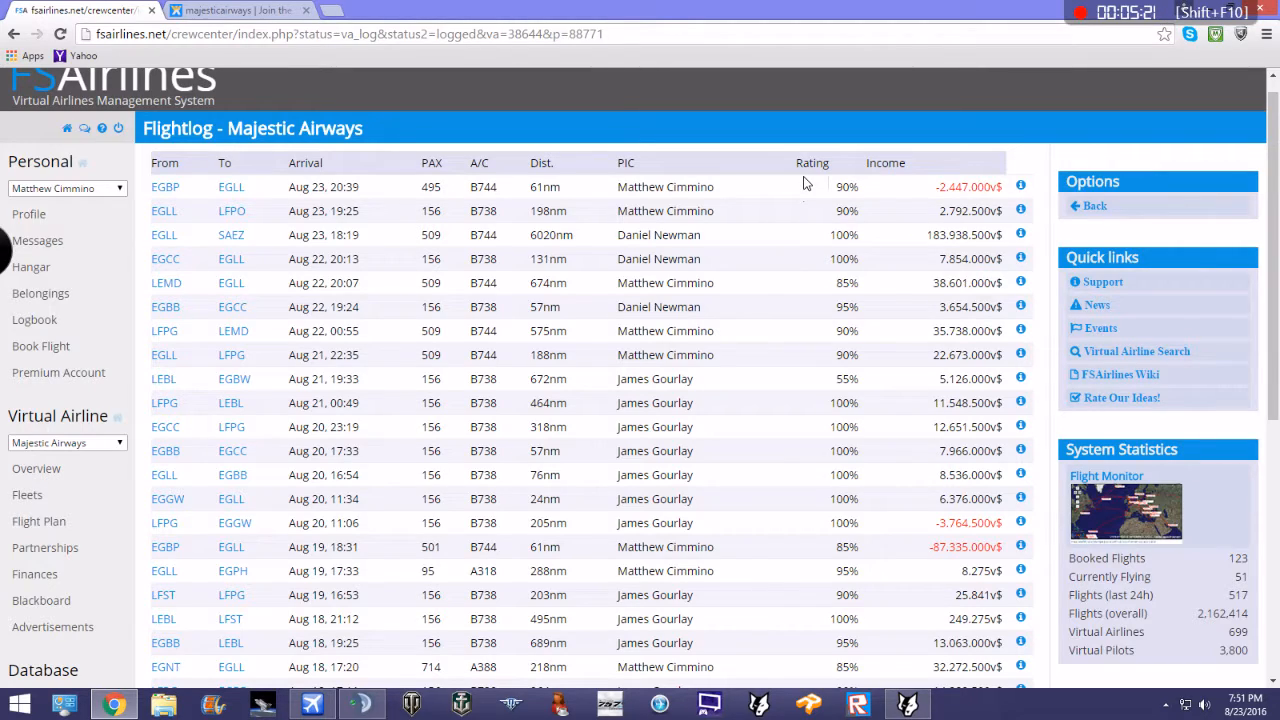
{"action": "scroll", "scroll_direction": "down", "scroll_amount": 3}
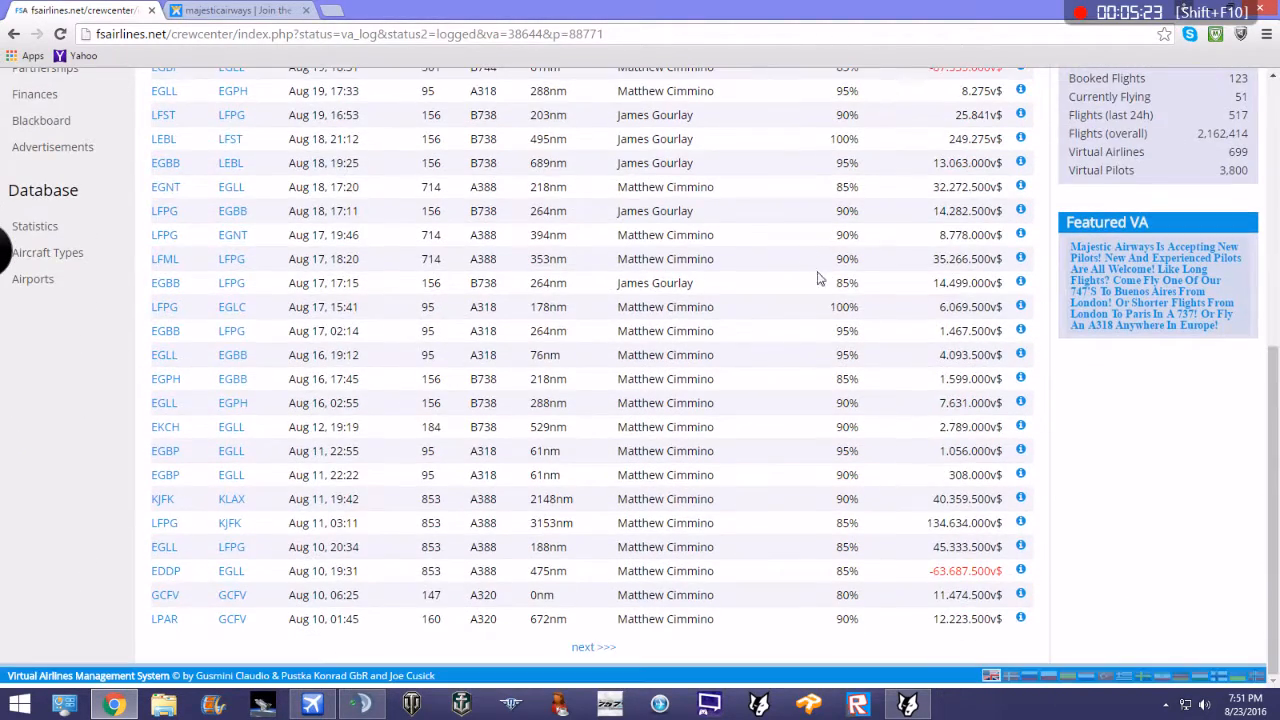
{"action": "scroll", "scroll_direction": "up", "scroll_amount": 3}
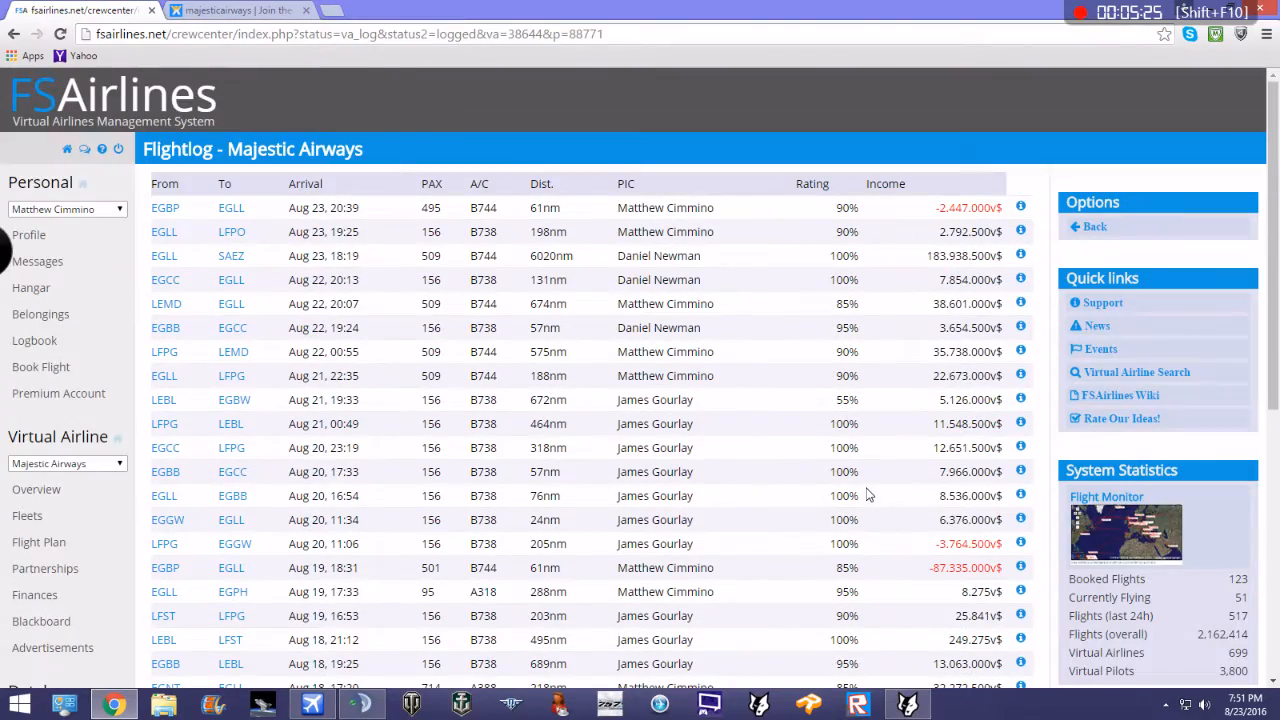
{"action": "mouse_move", "coordinate": [773, 496]}
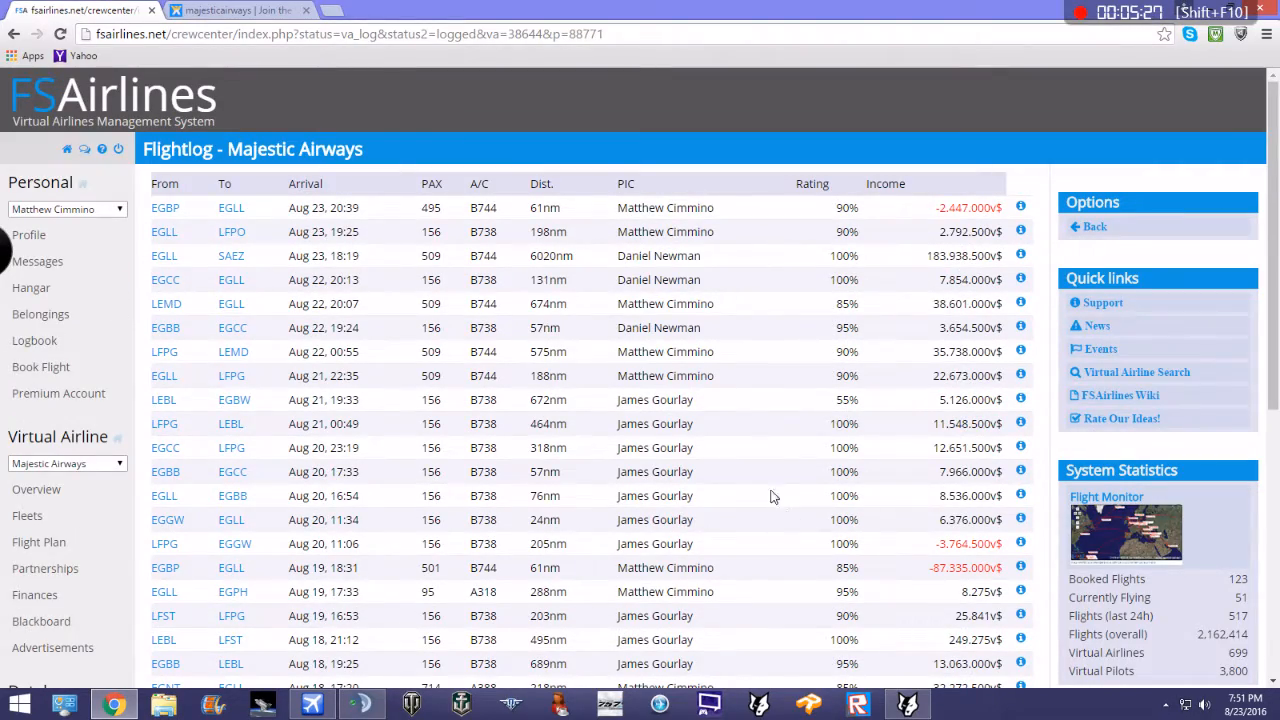
{"action": "scroll", "scroll_direction": "down", "scroll_amount": 3}
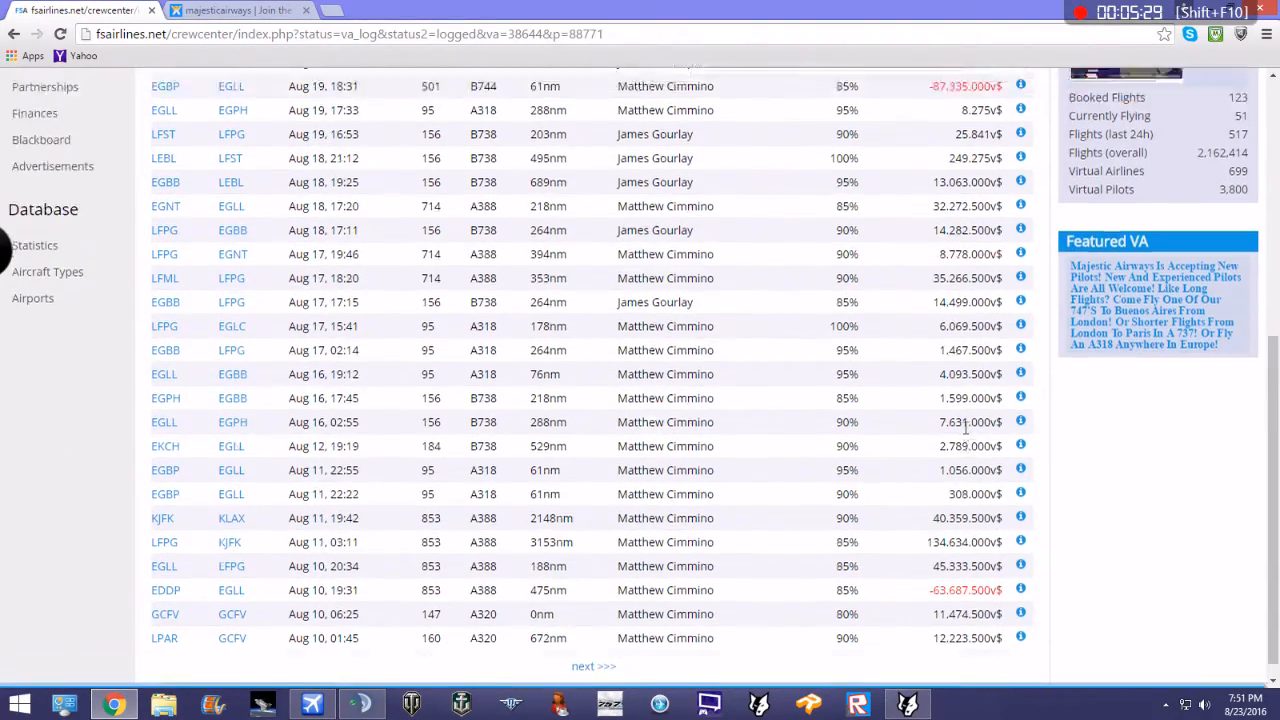
{"action": "scroll", "scroll_direction": "up", "scroll_amount": 3}
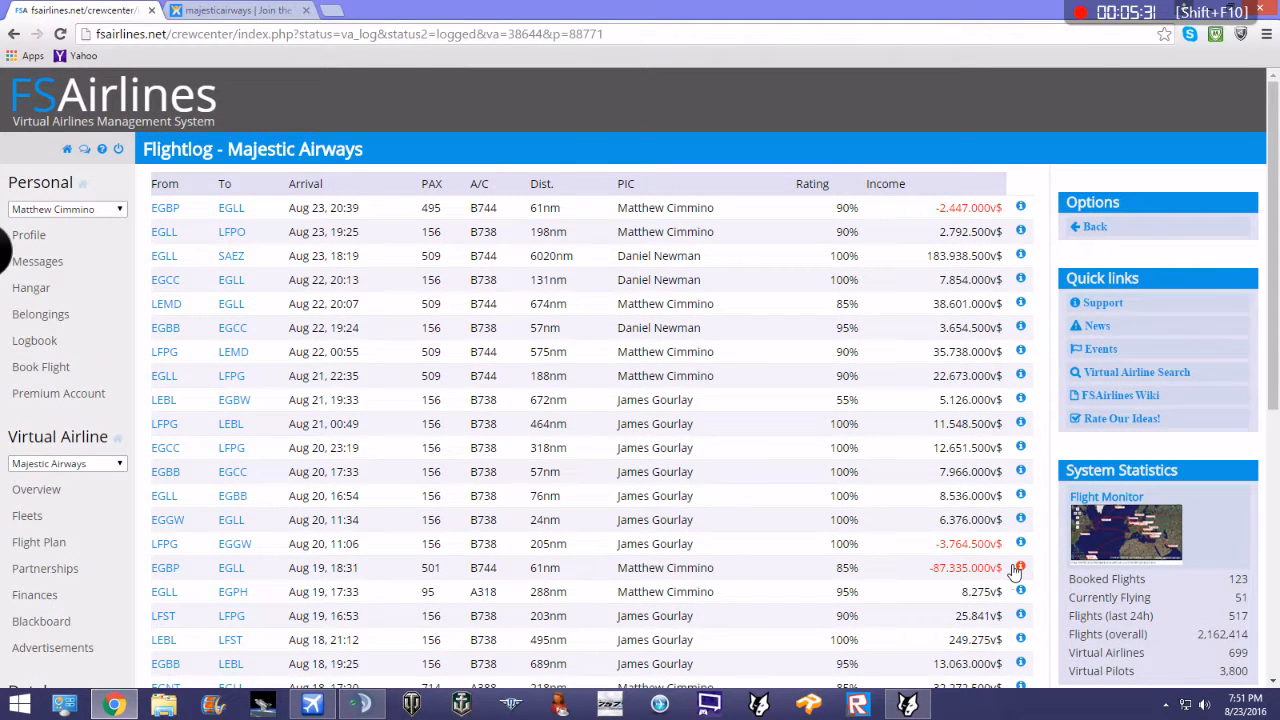
{"action": "left_click", "coordinate": [1020, 567]}
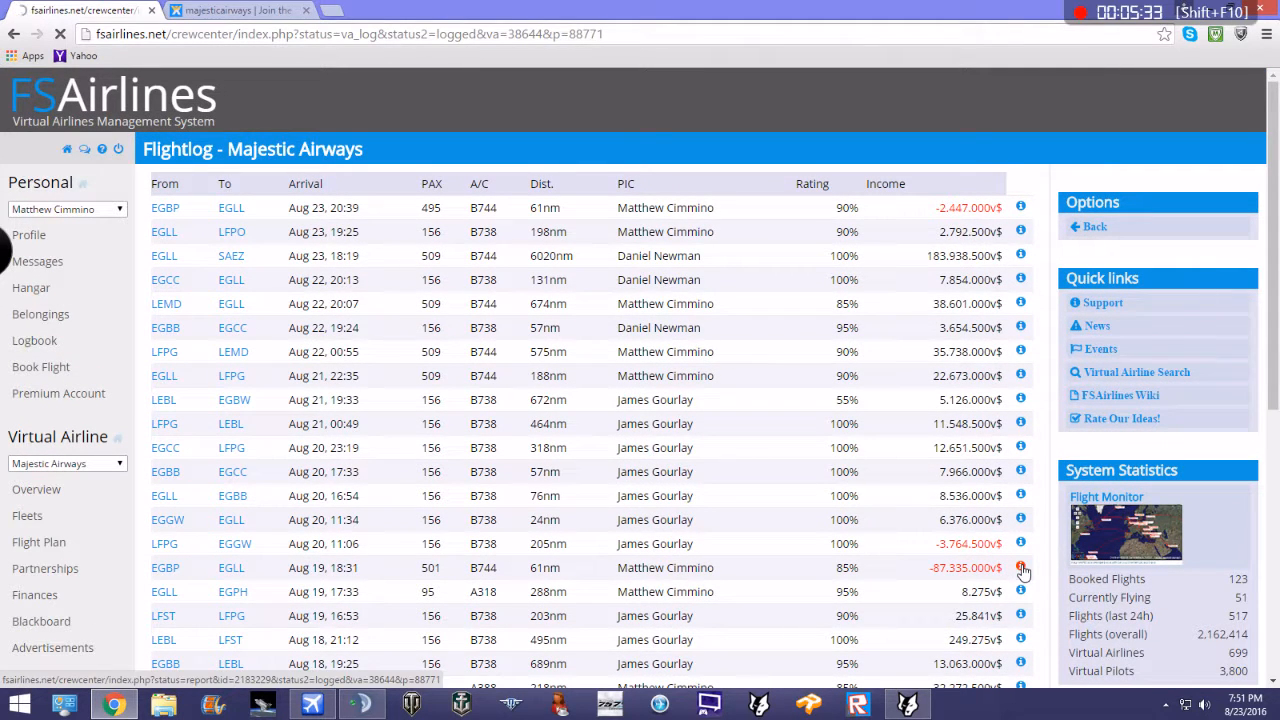
Open the Aug 19 EGBP–EGLL 747 flight report and scroll to its Finances section.
{"action": "left_click", "coordinate": [1020, 568]}
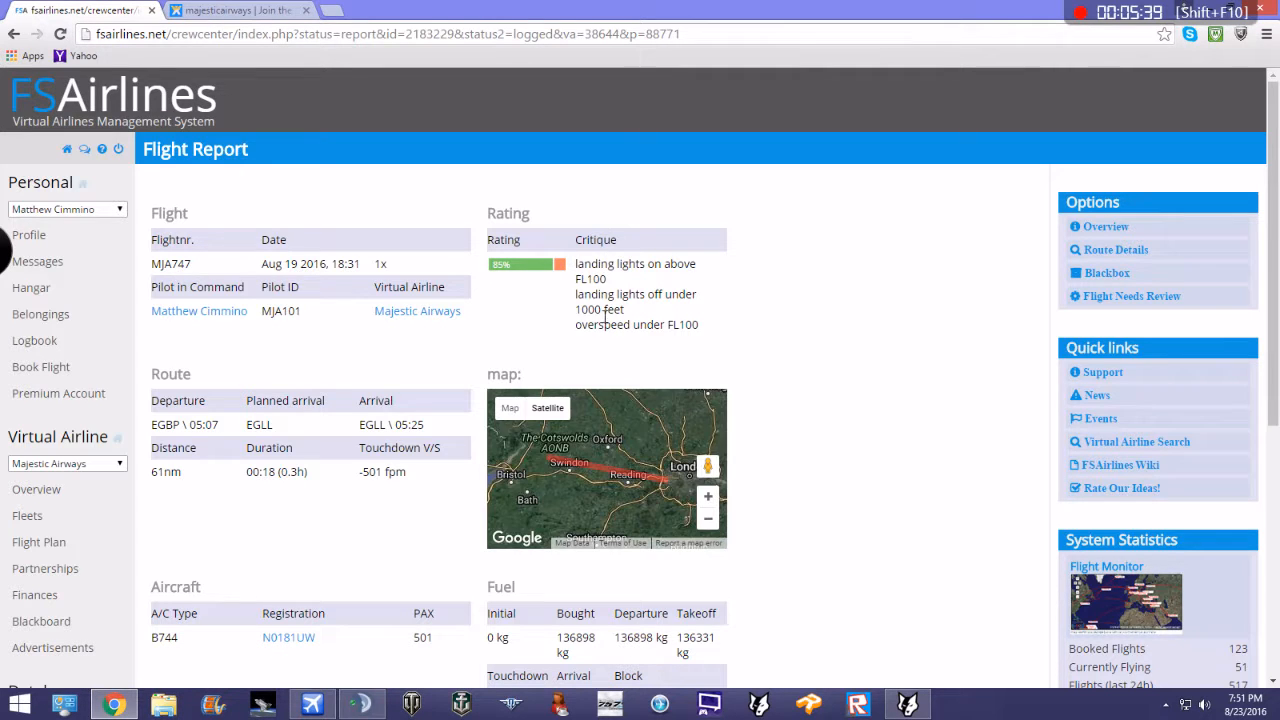
{"action": "mouse_move", "coordinate": [563, 302]}
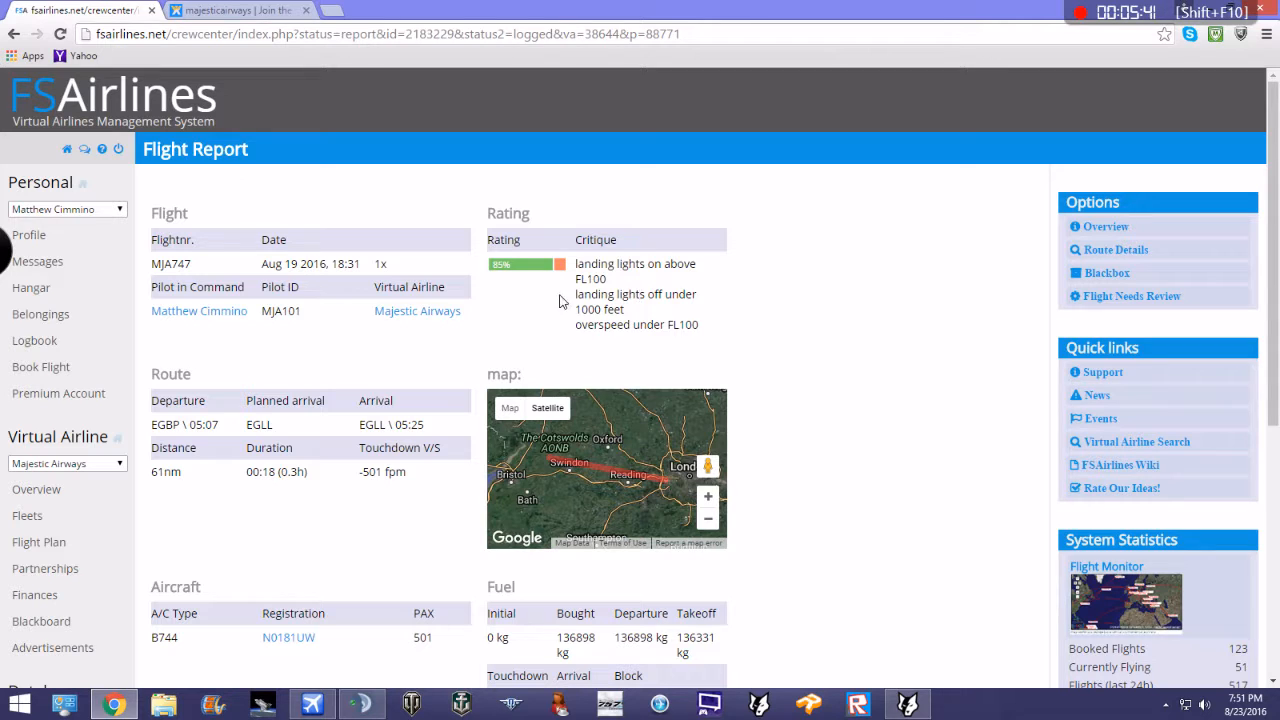
{"action": "mouse_move", "coordinate": [668, 490]}
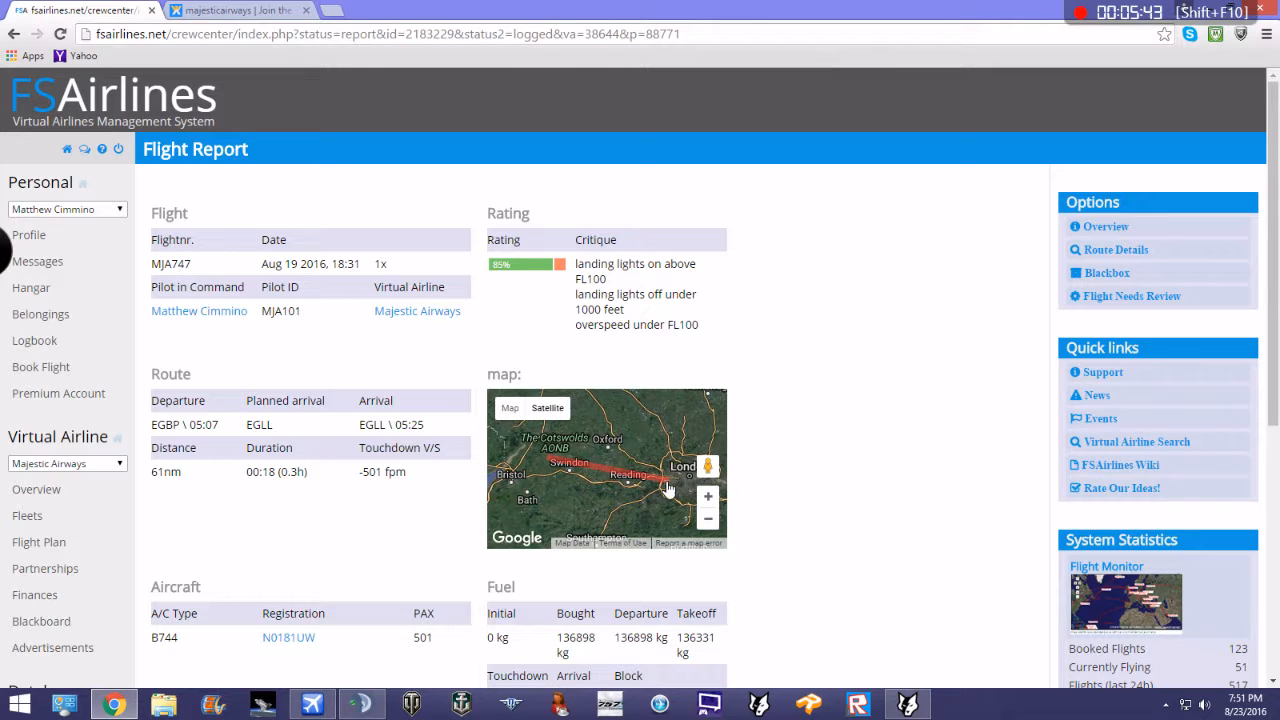
{"action": "mouse_move", "coordinate": [152, 424]}
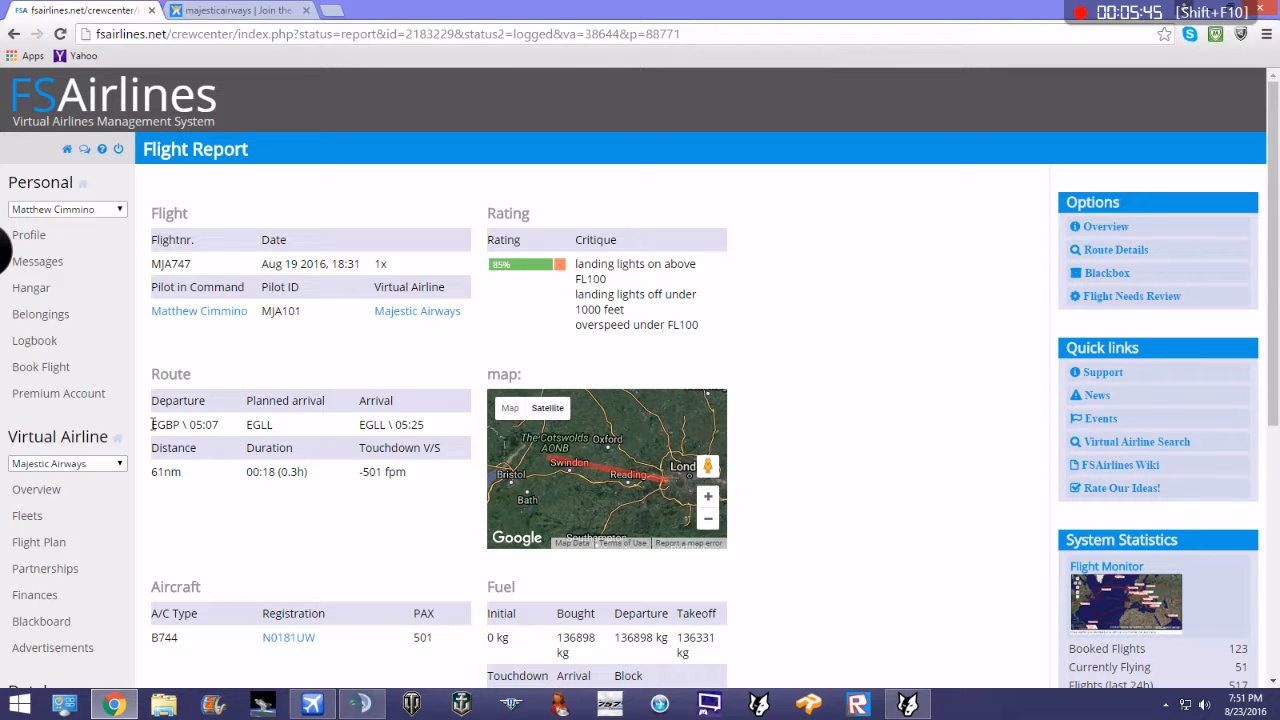
{"action": "scroll", "scroll_direction": "down", "scroll_amount": 3}
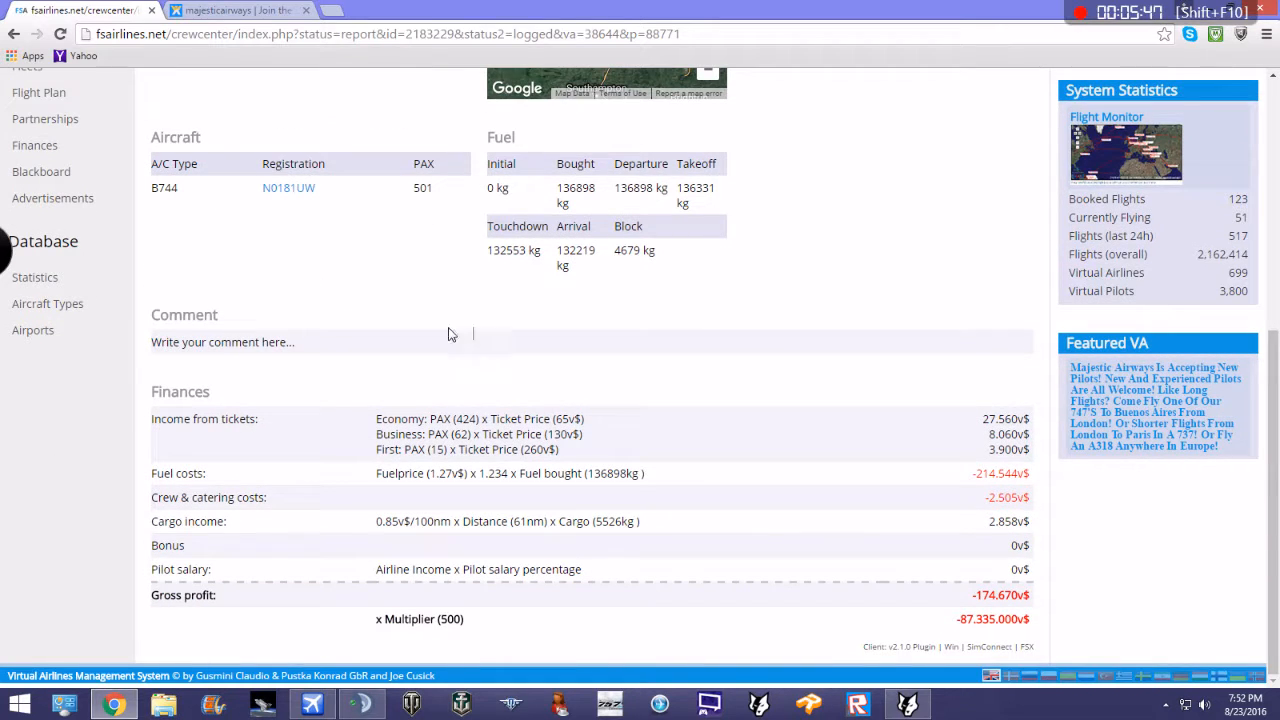
{"action": "mouse_move", "coordinate": [778, 357]}
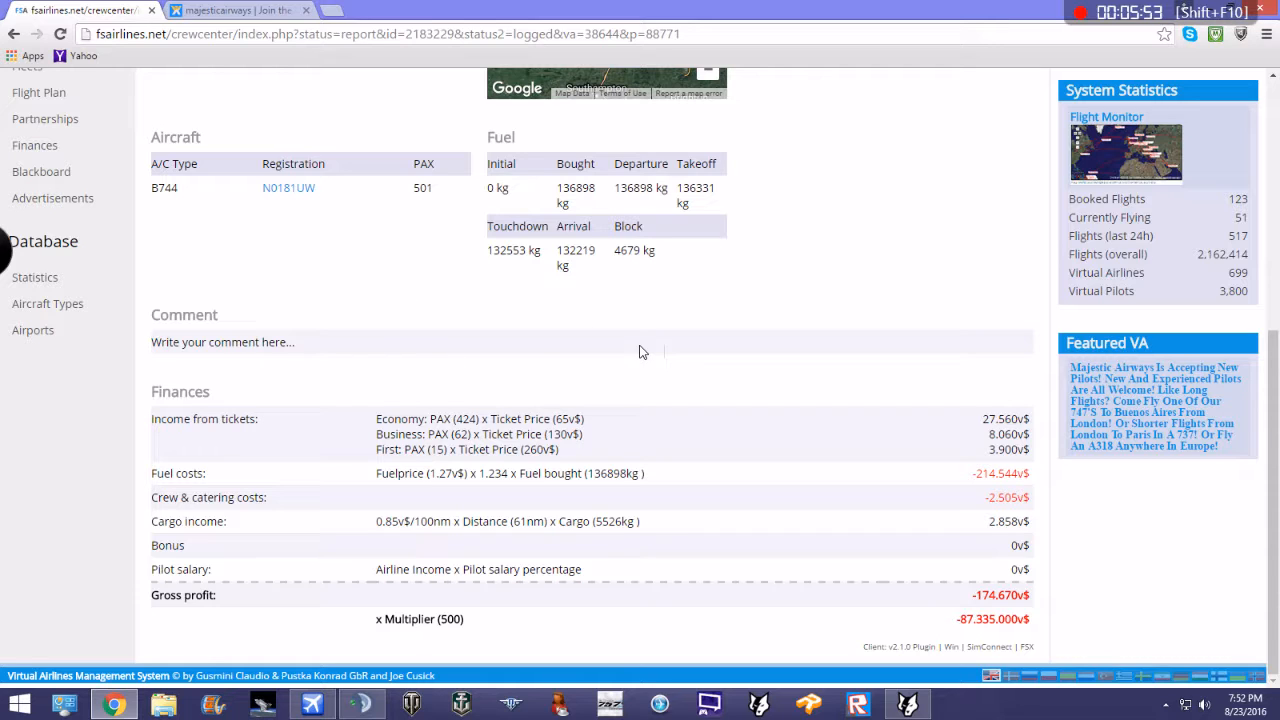
{"action": "mouse_move", "coordinate": [825, 335]}
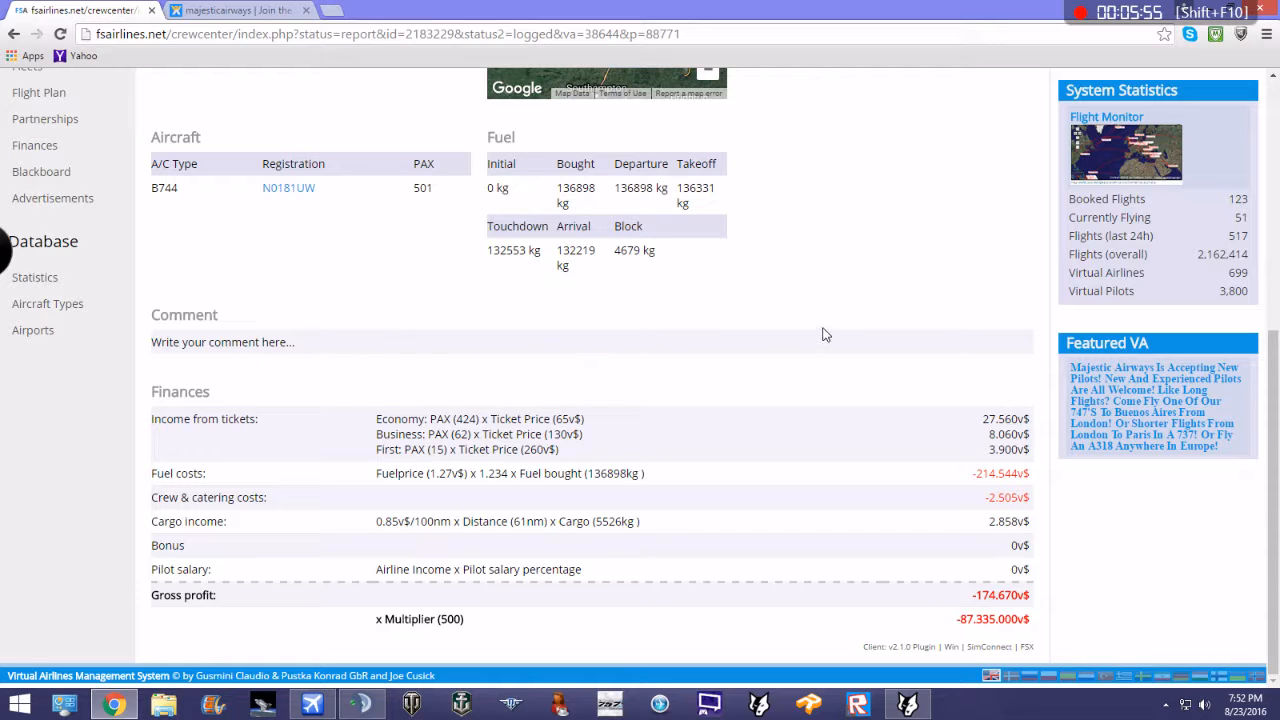
{"action": "mouse_move", "coordinate": [866, 250]}
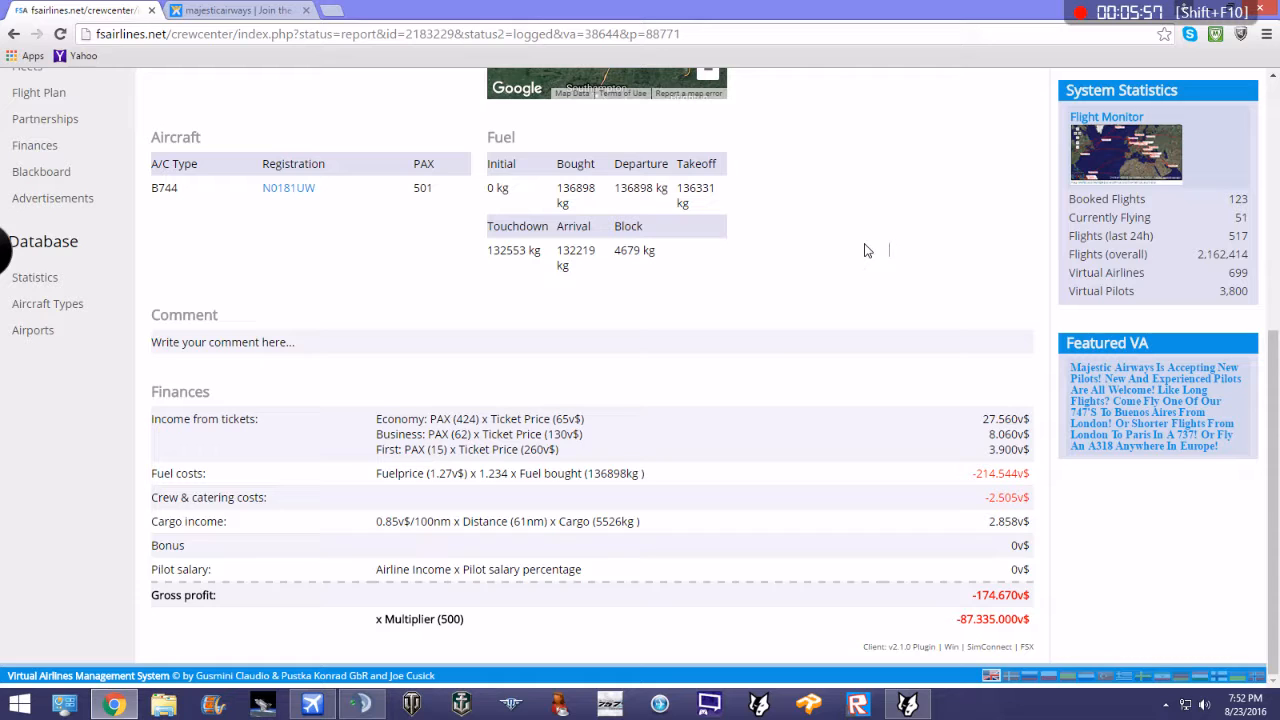
{"action": "mouse_move", "coordinate": [224, 393]}
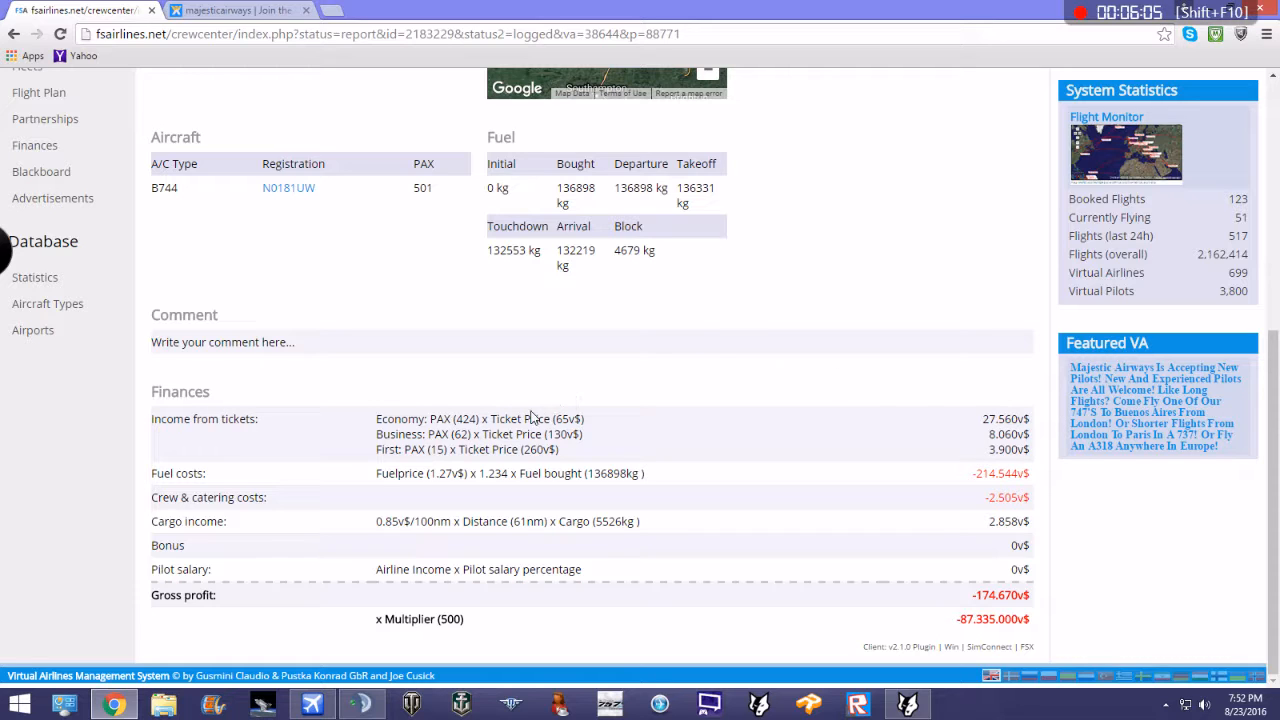
{"action": "mouse_move", "coordinate": [473, 417]}
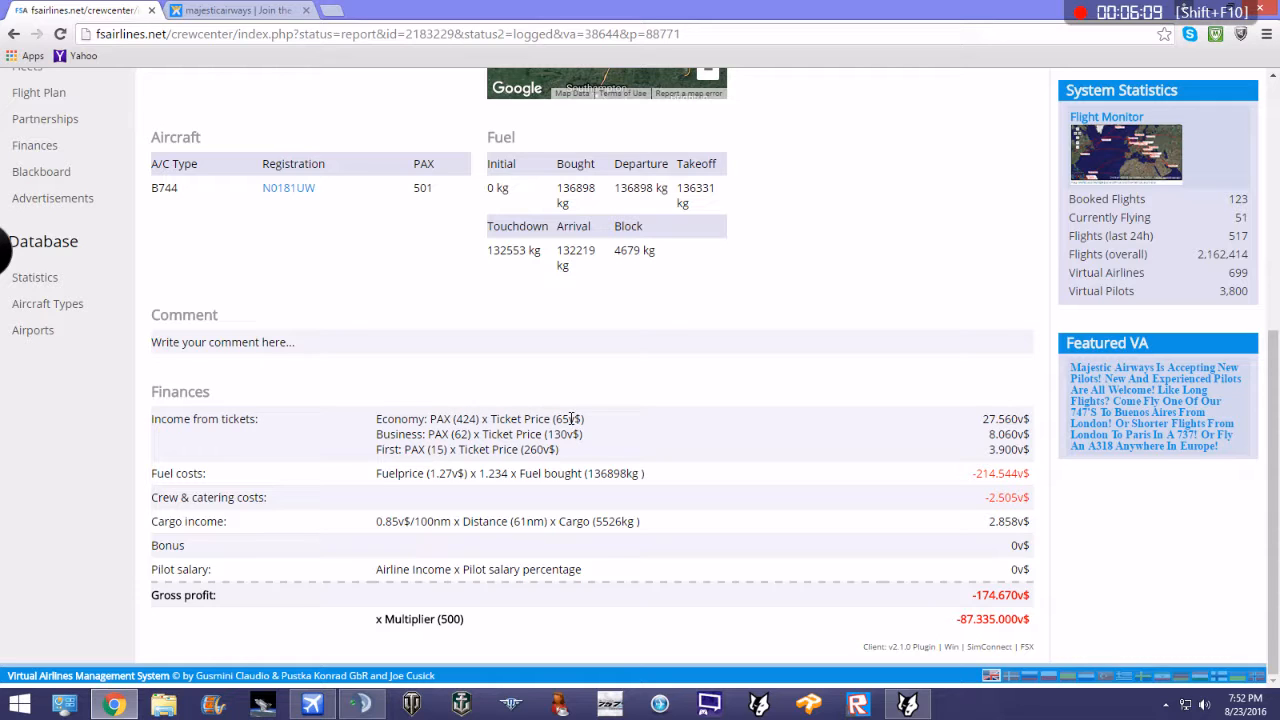
{"action": "mouse_move", "coordinate": [613, 413]}
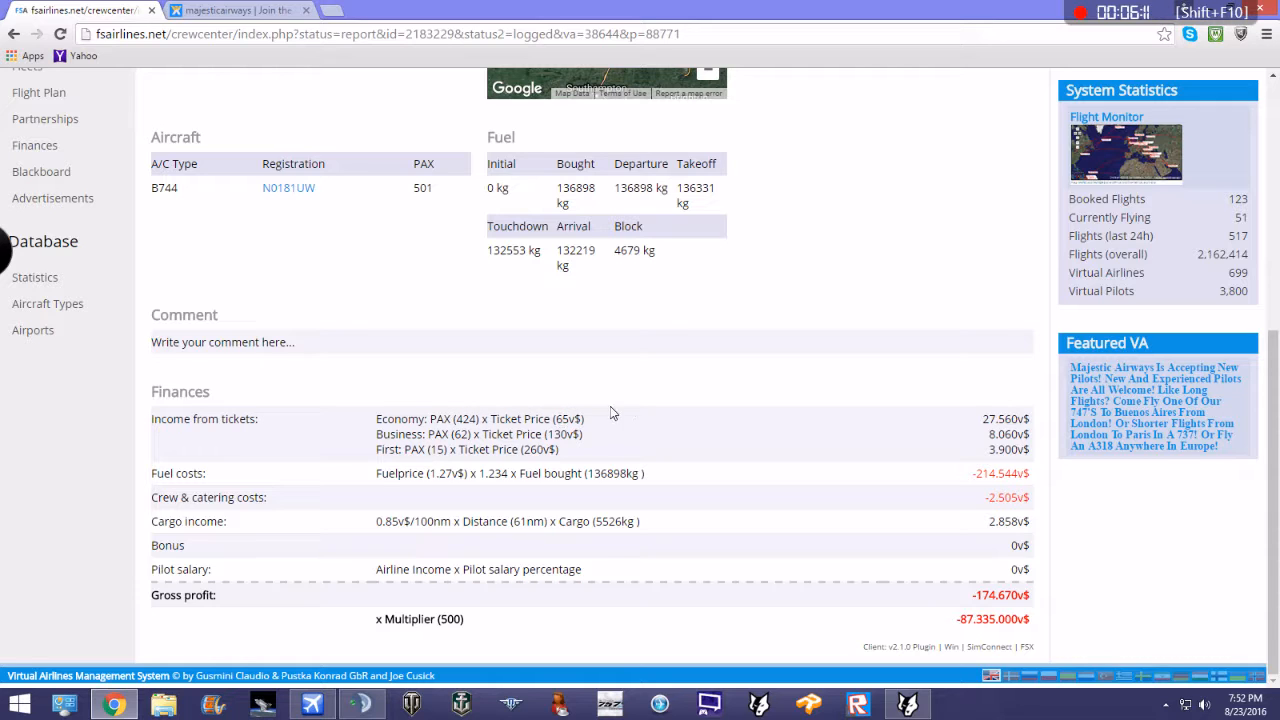
{"action": "mouse_move", "coordinate": [5, 497]}
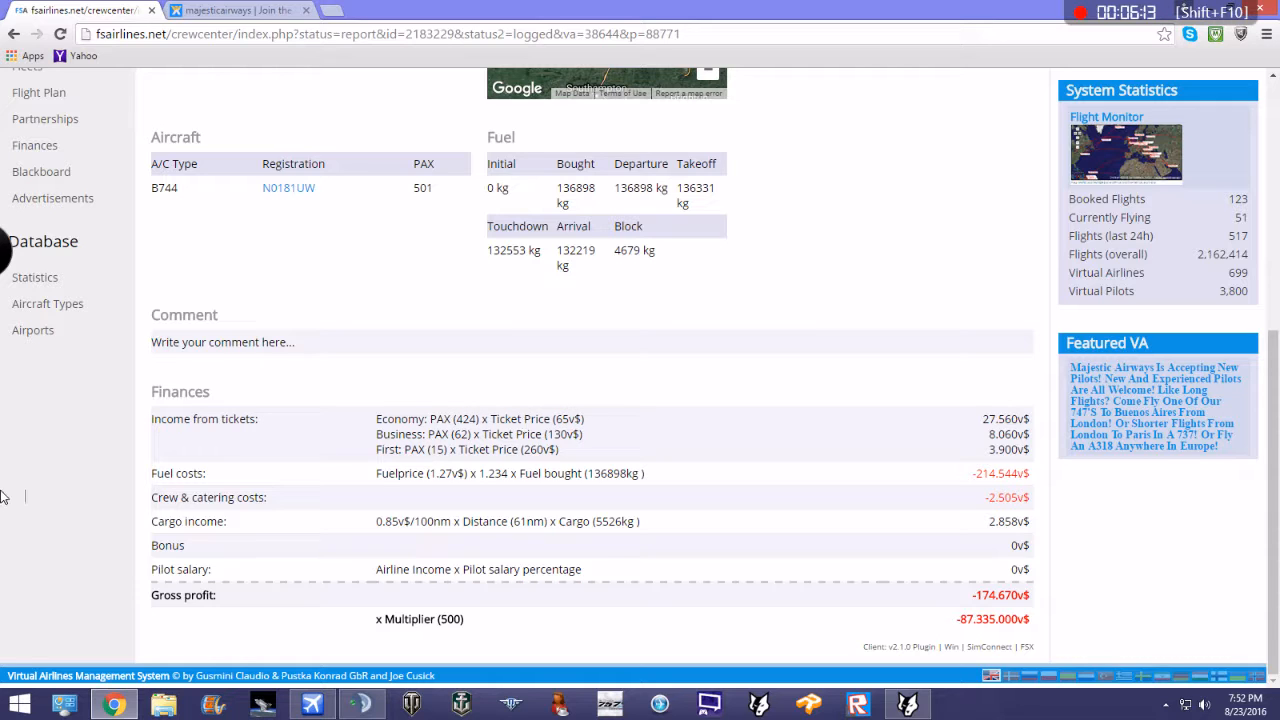
{"action": "mouse_move", "coordinate": [982, 463]}
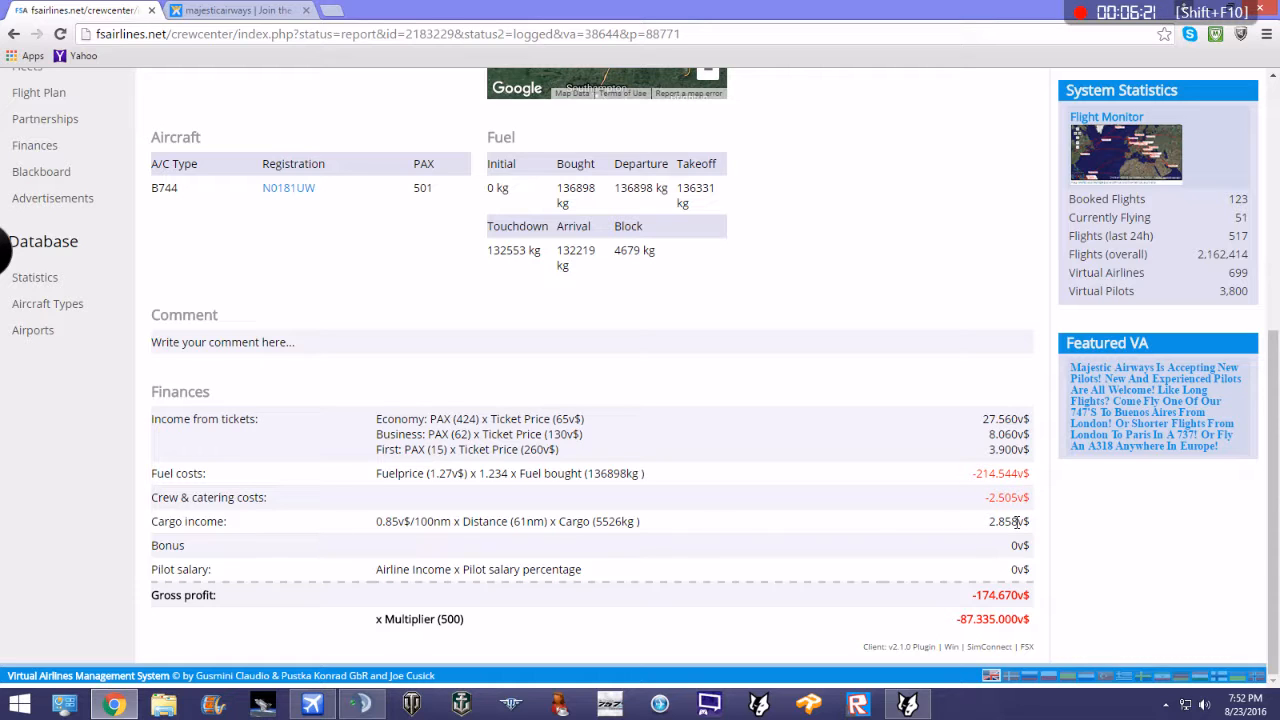
{"action": "mouse_move", "coordinate": [408, 602]}
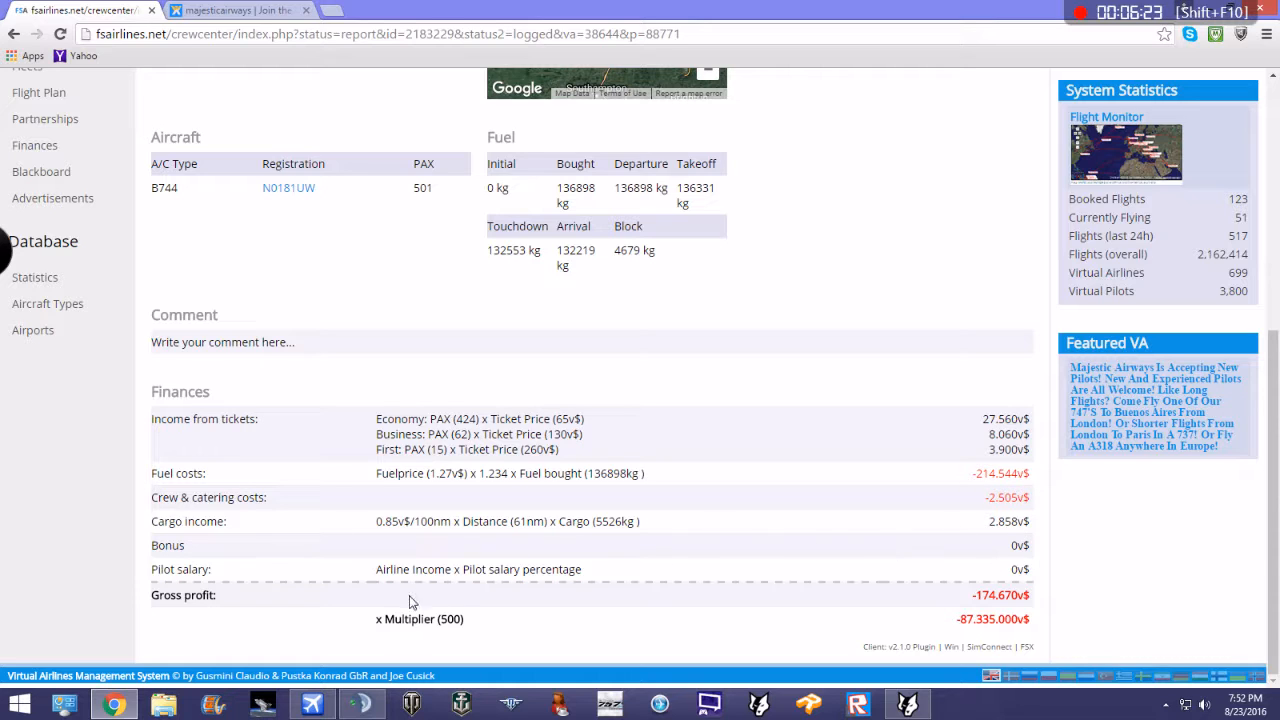
{"action": "mouse_move", "coordinate": [431, 606]}
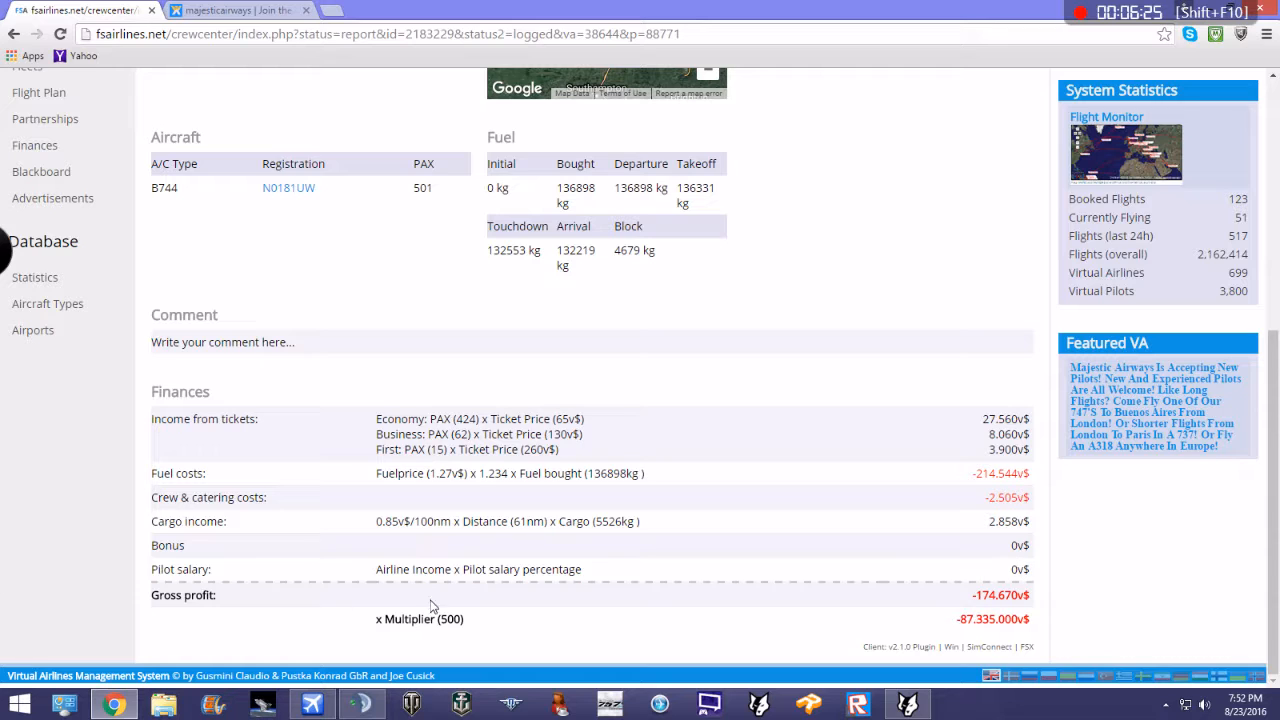
{"action": "mouse_move", "coordinate": [1003, 490]}
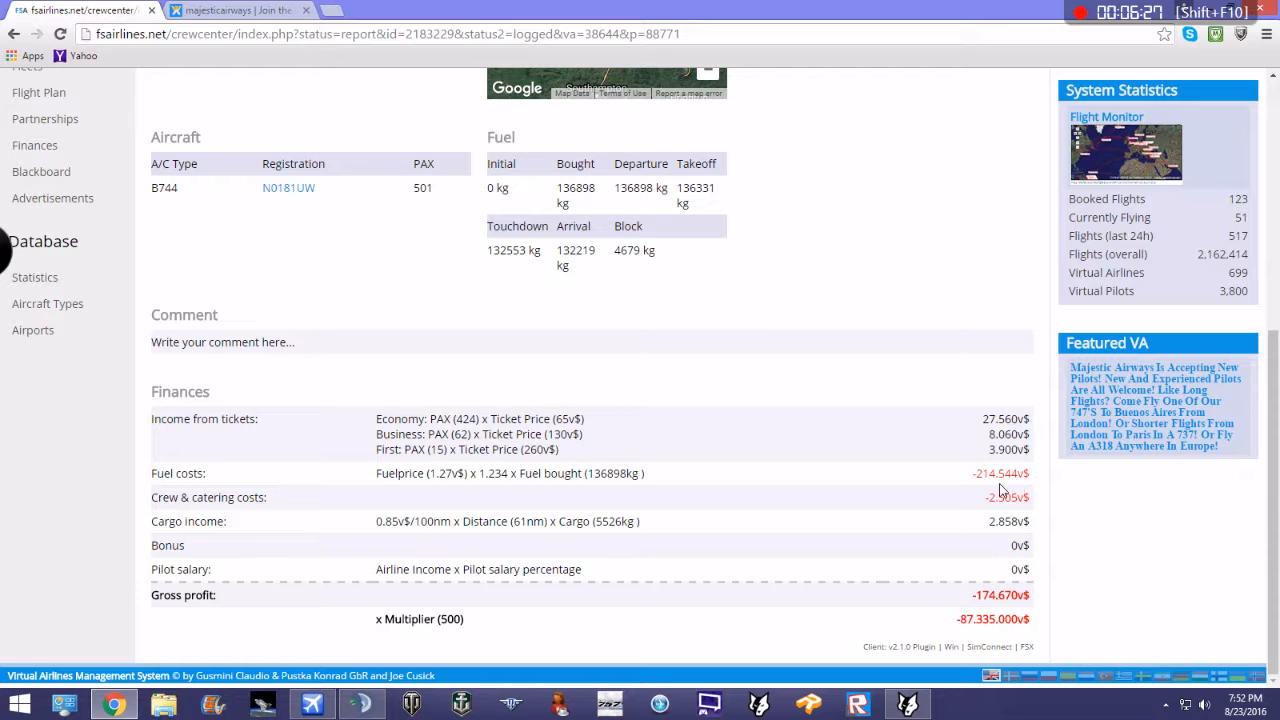
{"action": "mouse_move", "coordinate": [953, 477]}
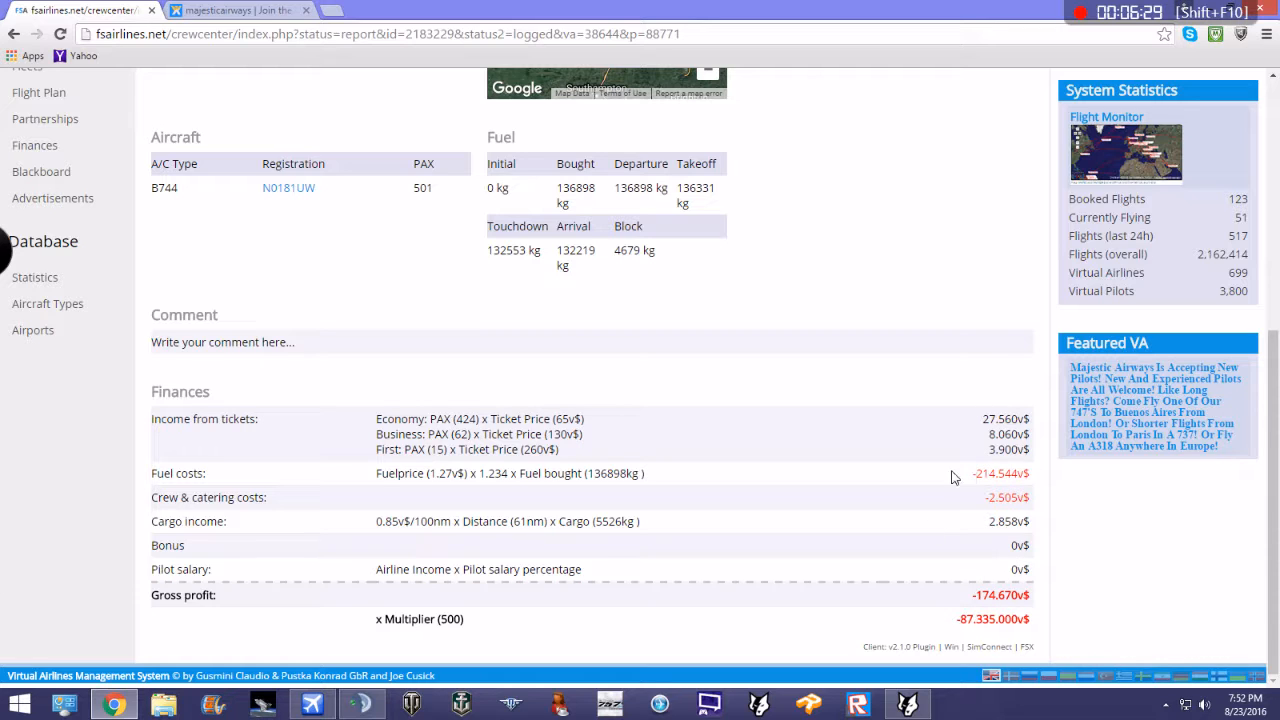
{"action": "mouse_move", "coordinate": [975, 603]}
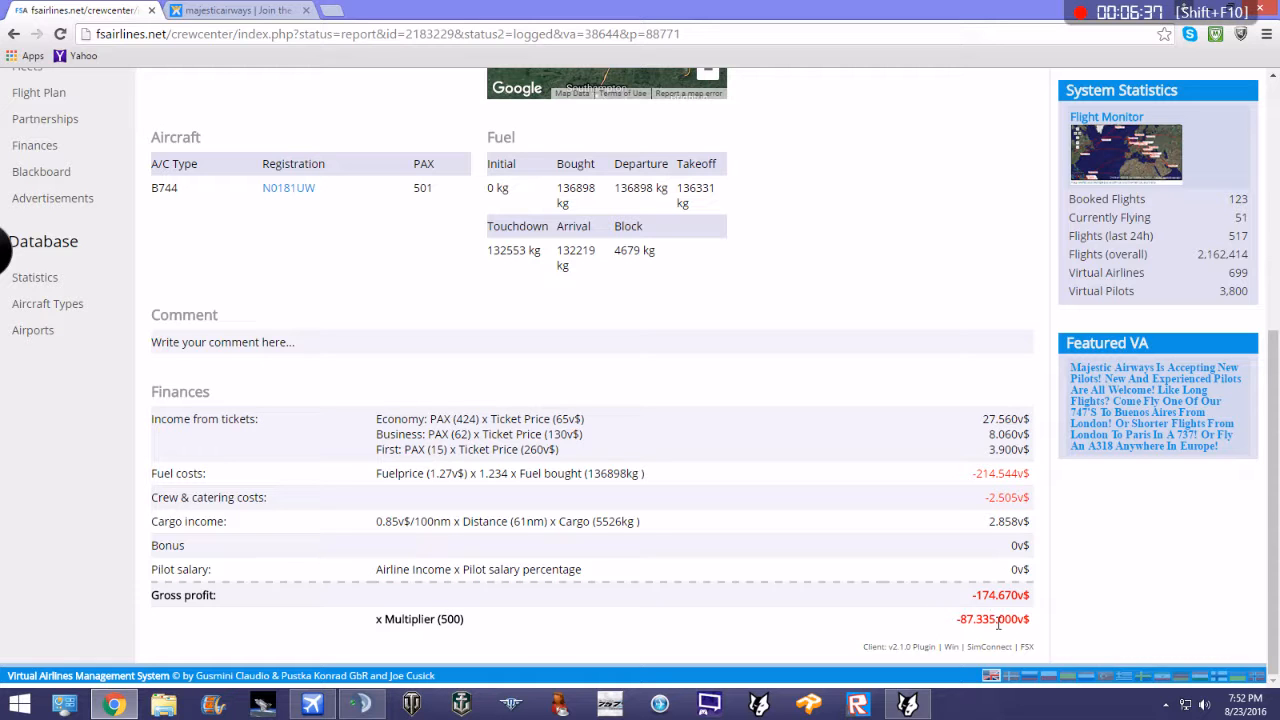
{"action": "scroll", "scroll_direction": "up", "scroll_amount": 3}
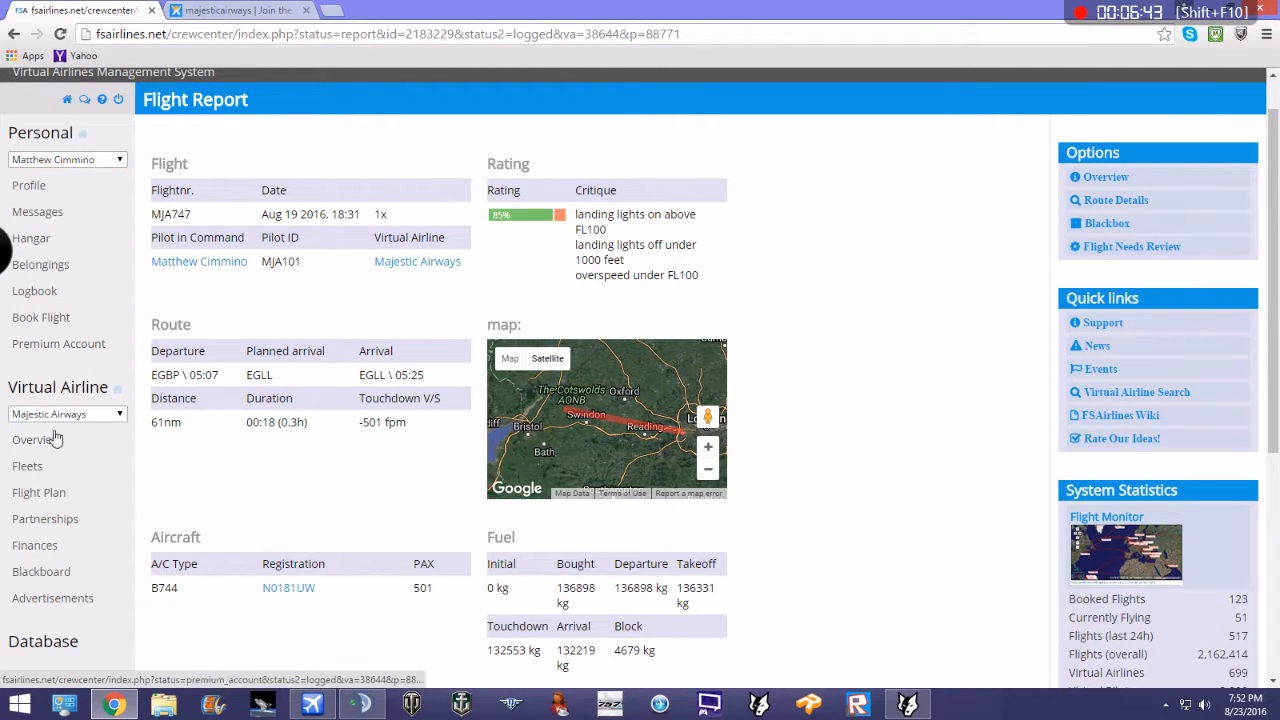
{"action": "mouse_move", "coordinate": [940, 343]}
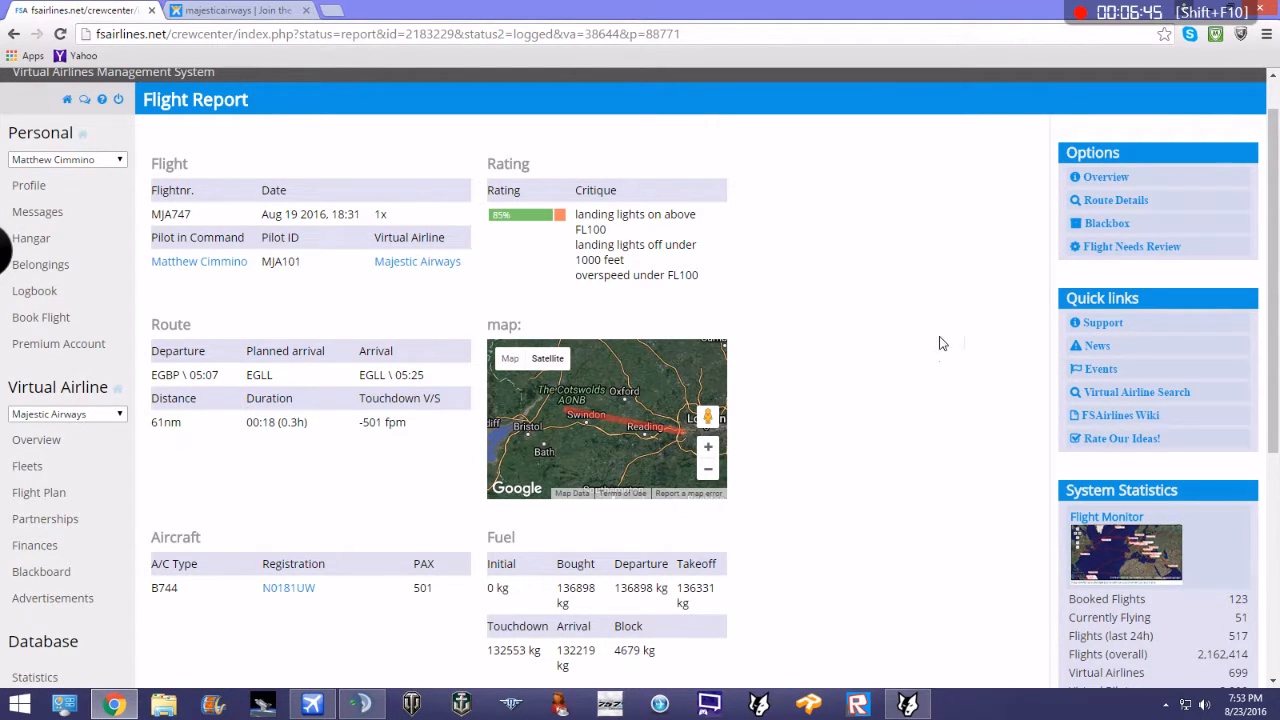
{"action": "mouse_move", "coordinate": [925, 305]}
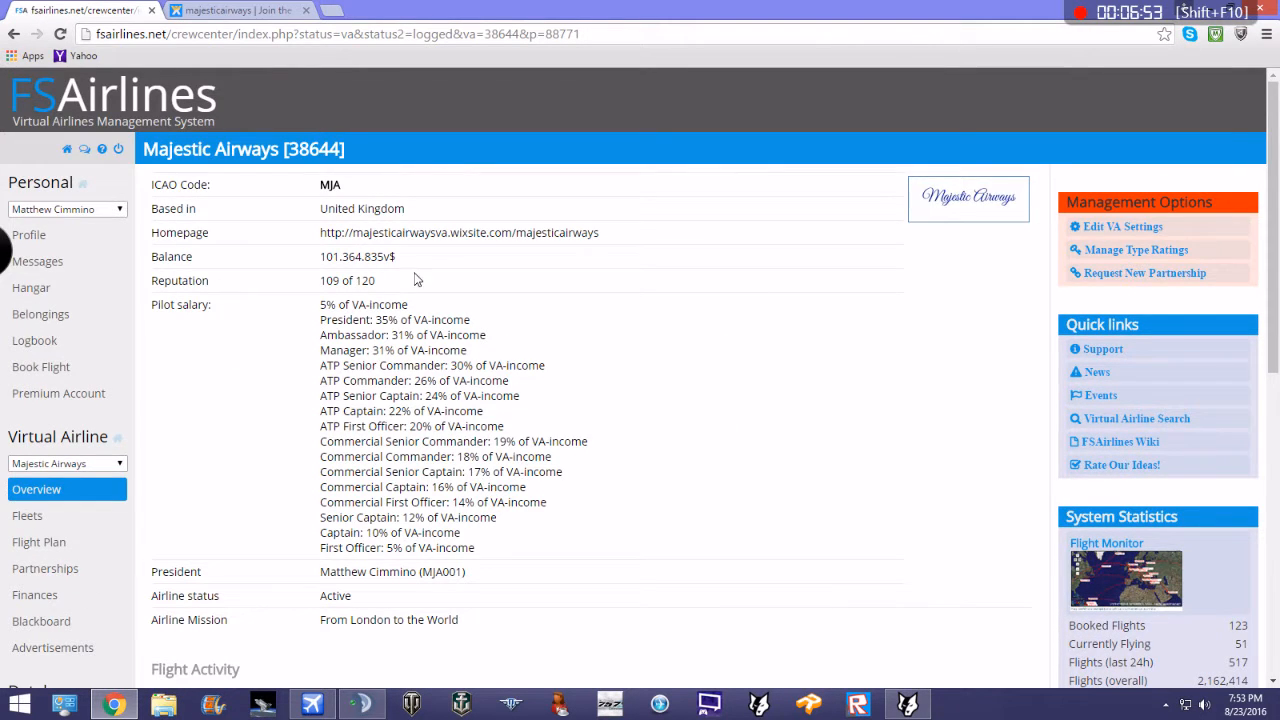
{"action": "scroll", "scroll_direction": "down", "scroll_amount": 3}
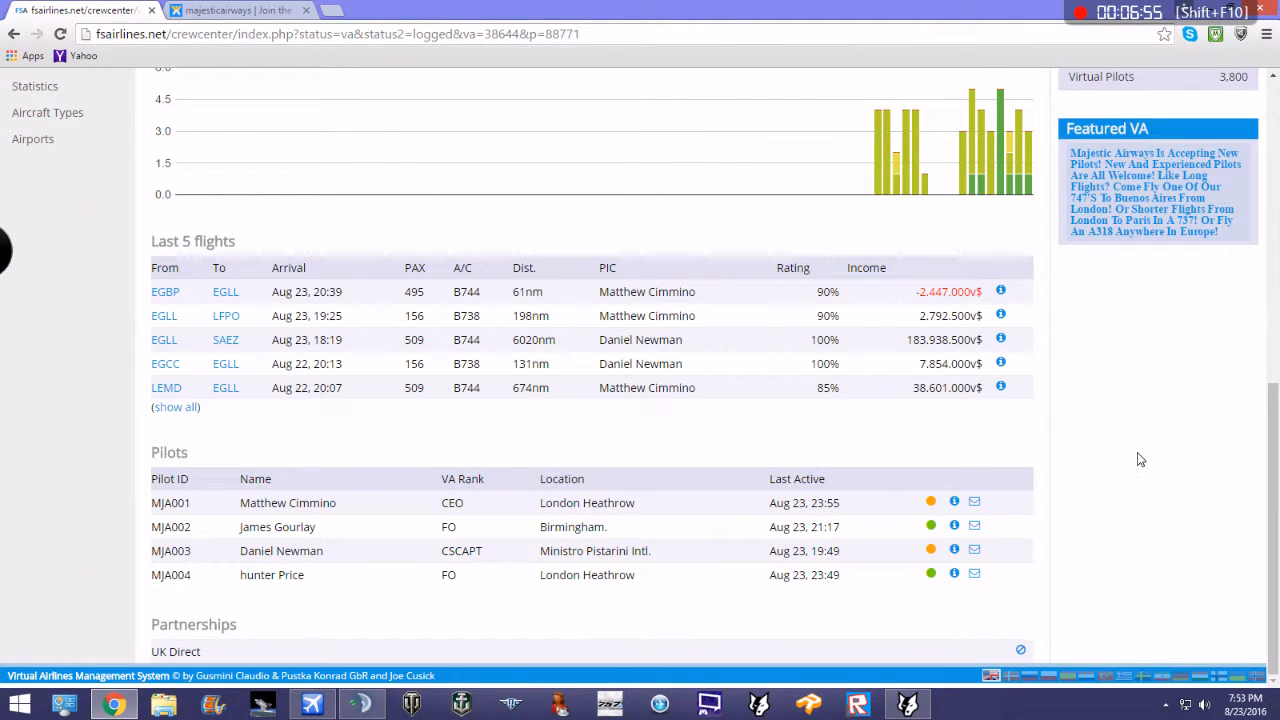
{"action": "mouse_move", "coordinate": [210, 580]}
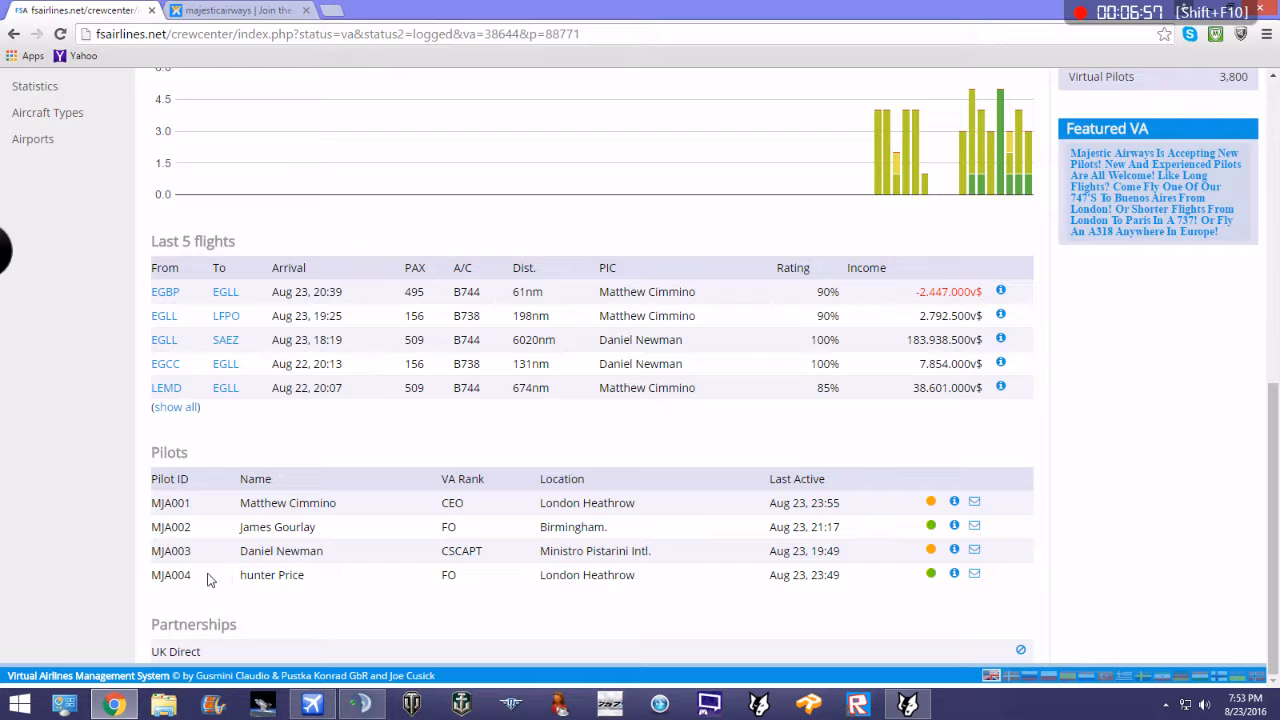
{"action": "mouse_move", "coordinate": [228, 500]}
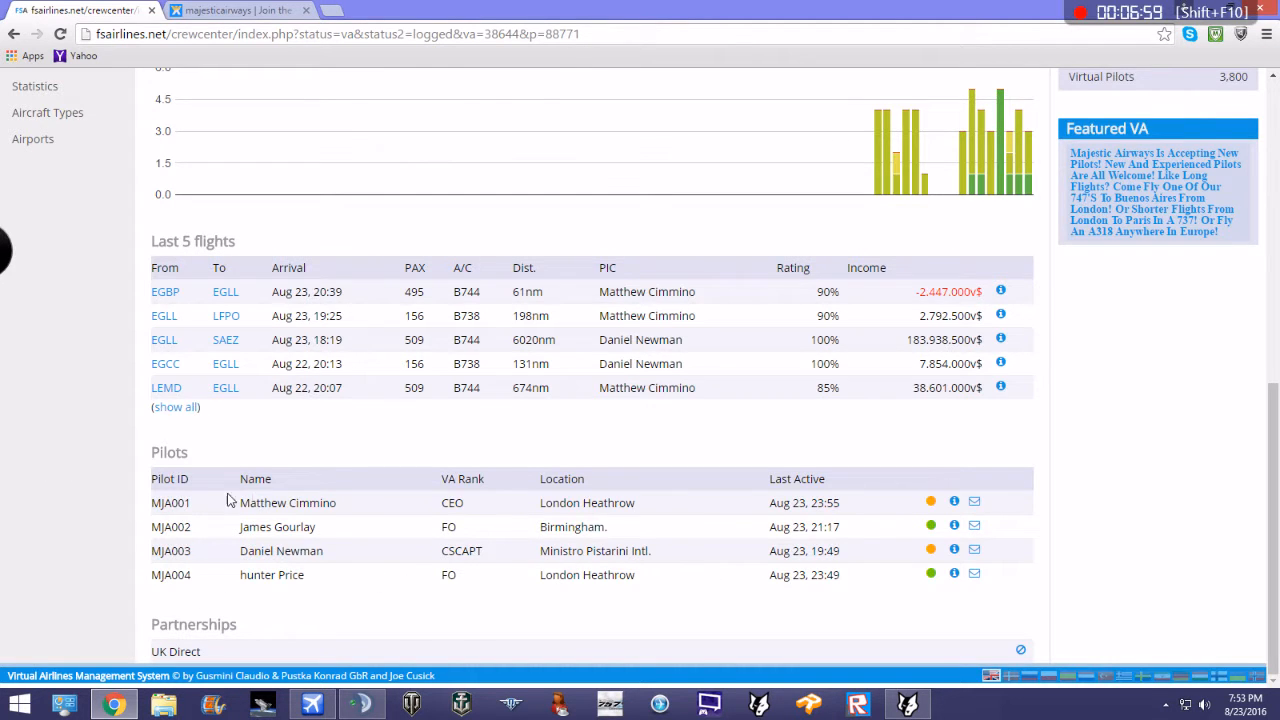
Switch to the Majestic Airways site, go Home, and scroll through its pilot and fleet statistics.
{"action": "left_click", "coordinate": [235, 10]}
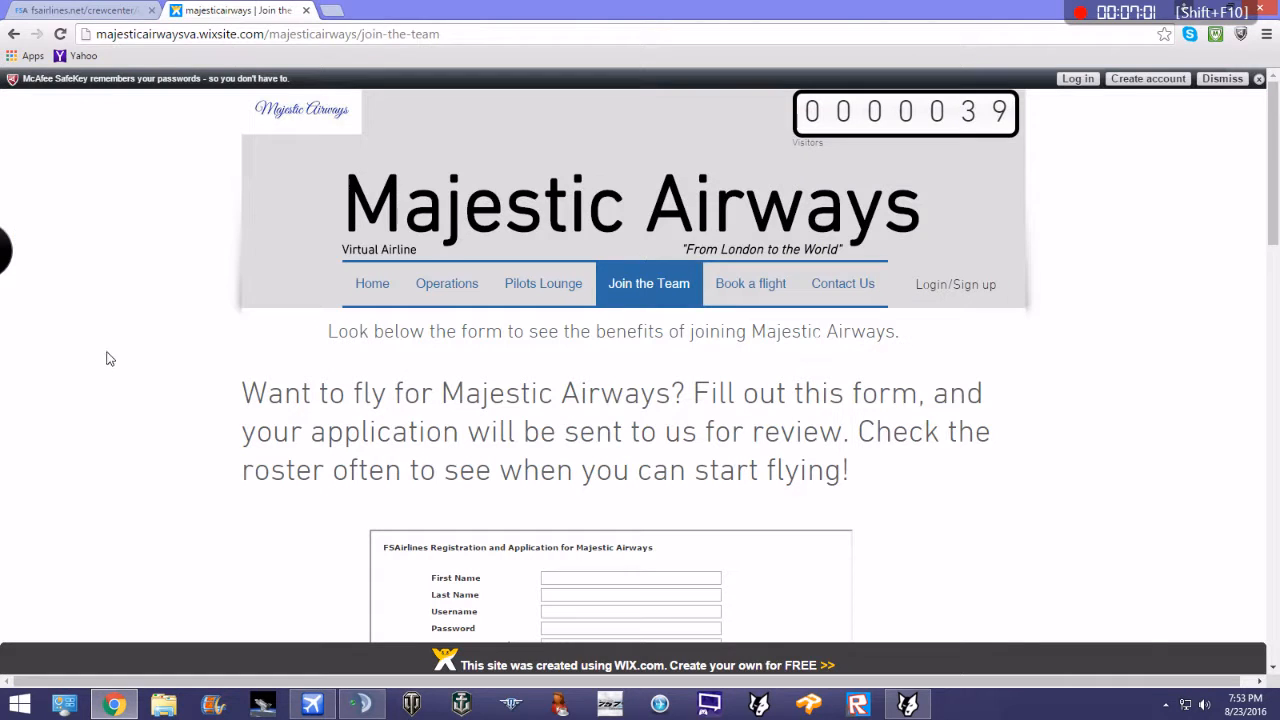
{"action": "left_click", "coordinate": [372, 283]}
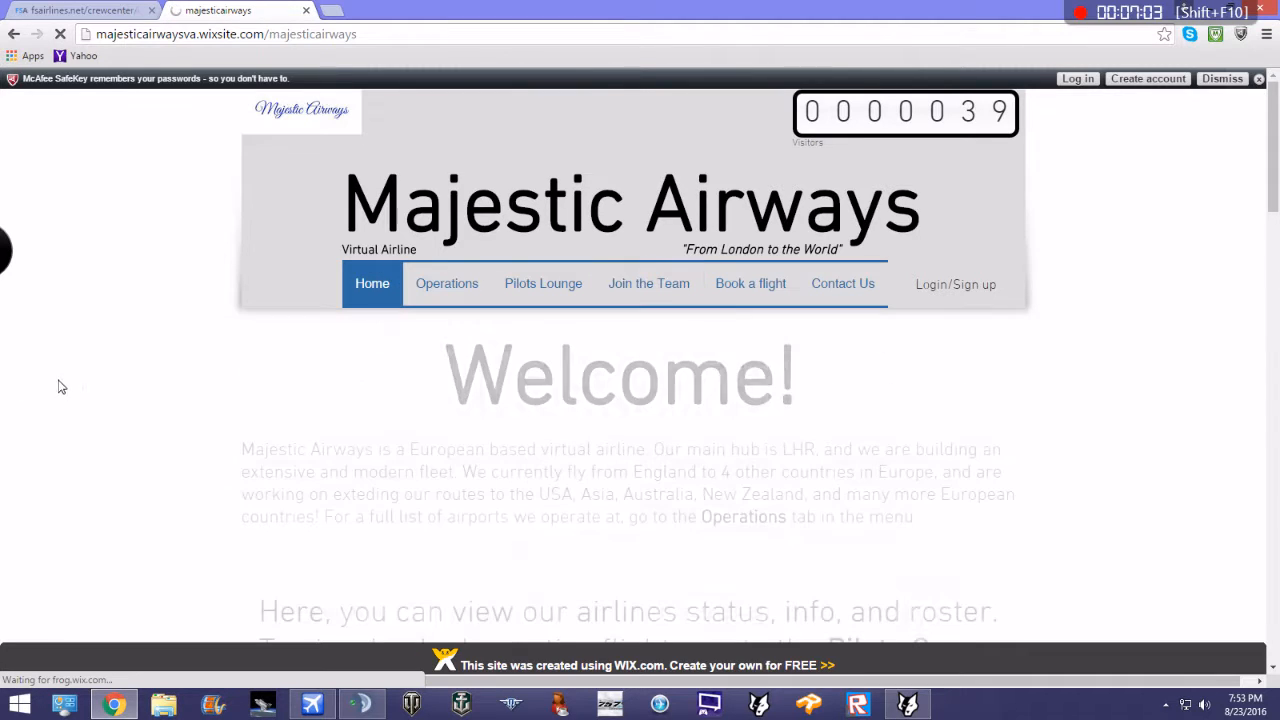
{"action": "scroll", "scroll_direction": "down", "scroll_amount": 3}
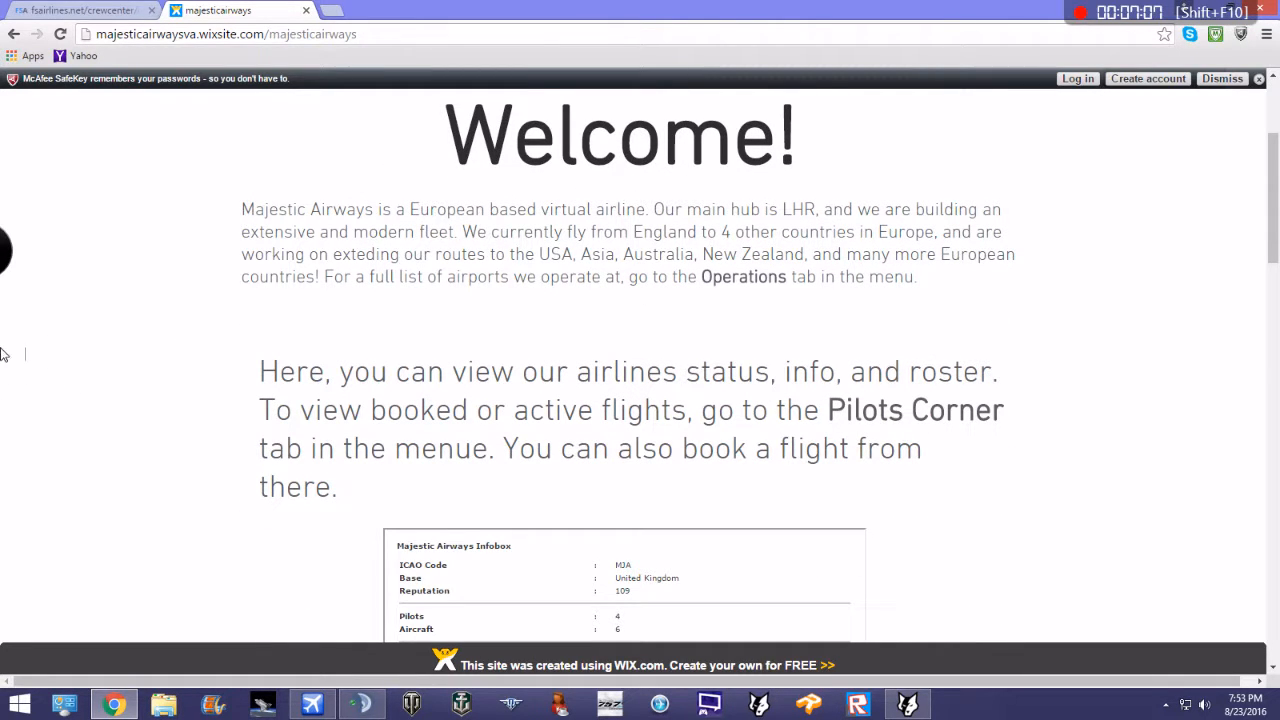
{"action": "mouse_move", "coordinate": [55, 350]}
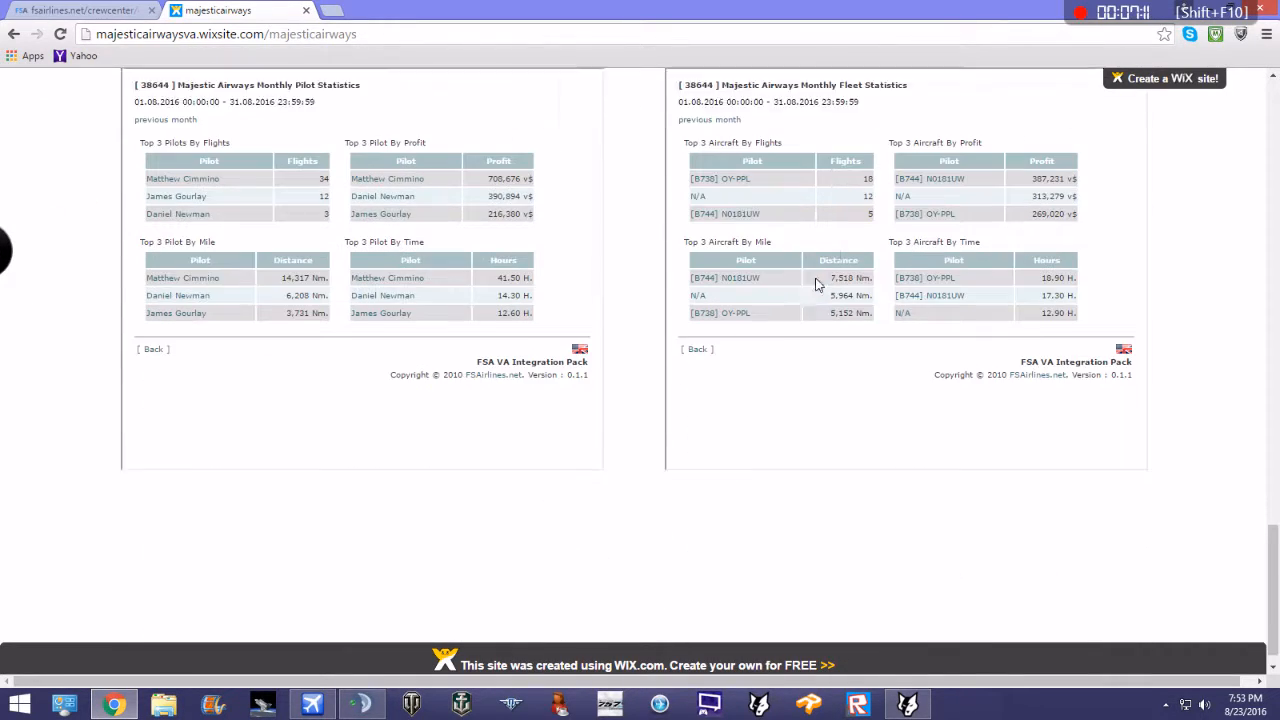
{"action": "scroll", "scroll_direction": "up", "scroll_amount": 3}
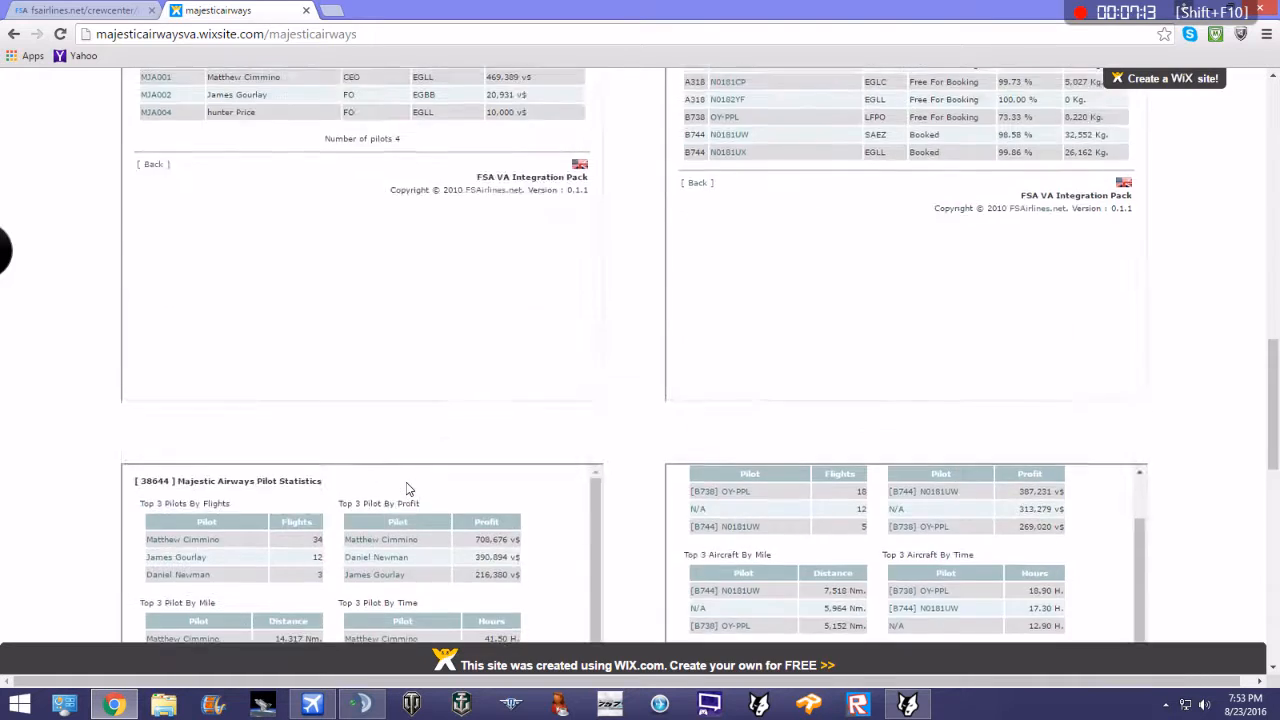
{"action": "scroll", "scroll_direction": "up", "scroll_amount": 3}
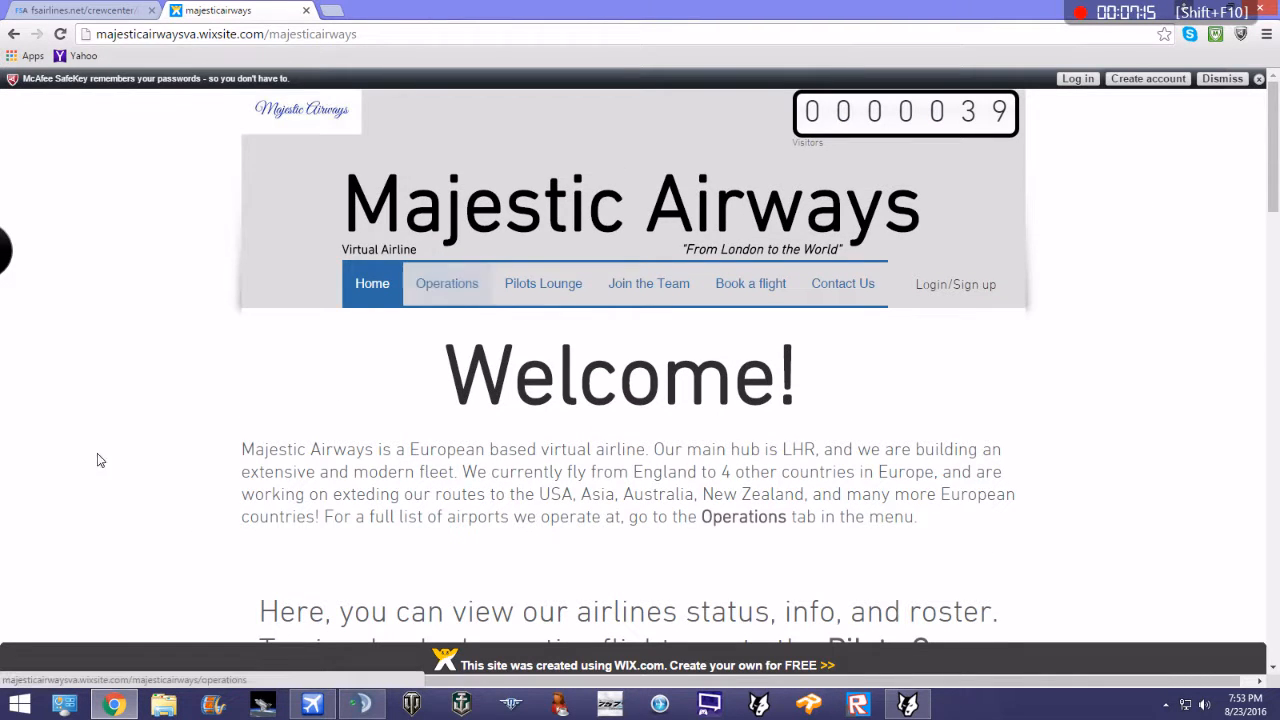
Open Operations and view the Airports By Country (ICAO) list for England, France, Italy, Germany, Spain.
{"action": "left_click", "coordinate": [446, 283]}
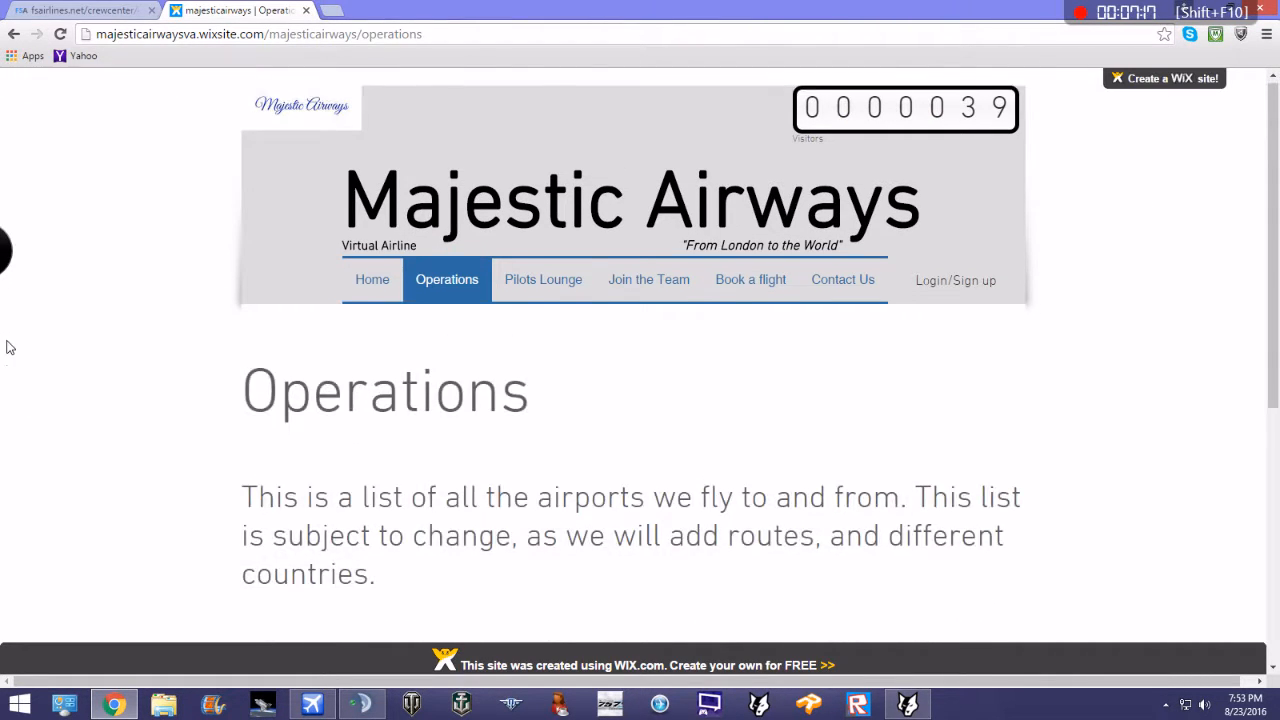
{"action": "scroll", "scroll_direction": "down", "scroll_amount": 3}
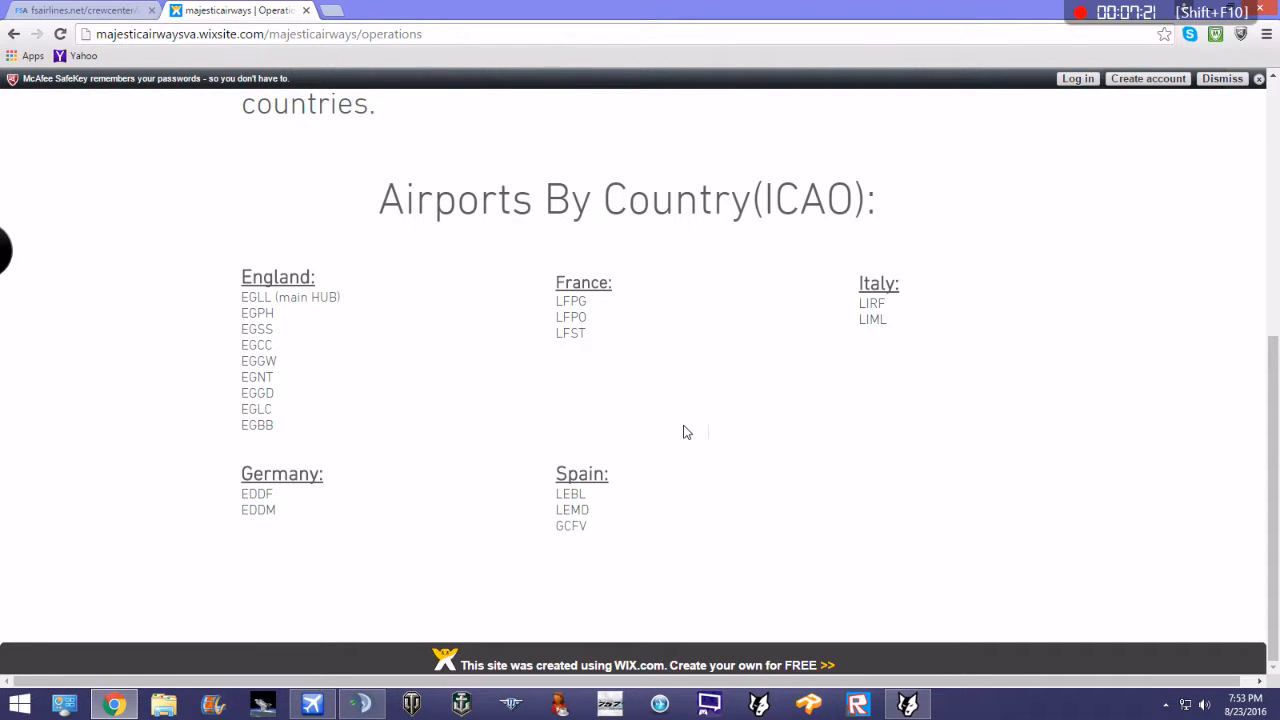
{"action": "mouse_move", "coordinate": [30, 408]}
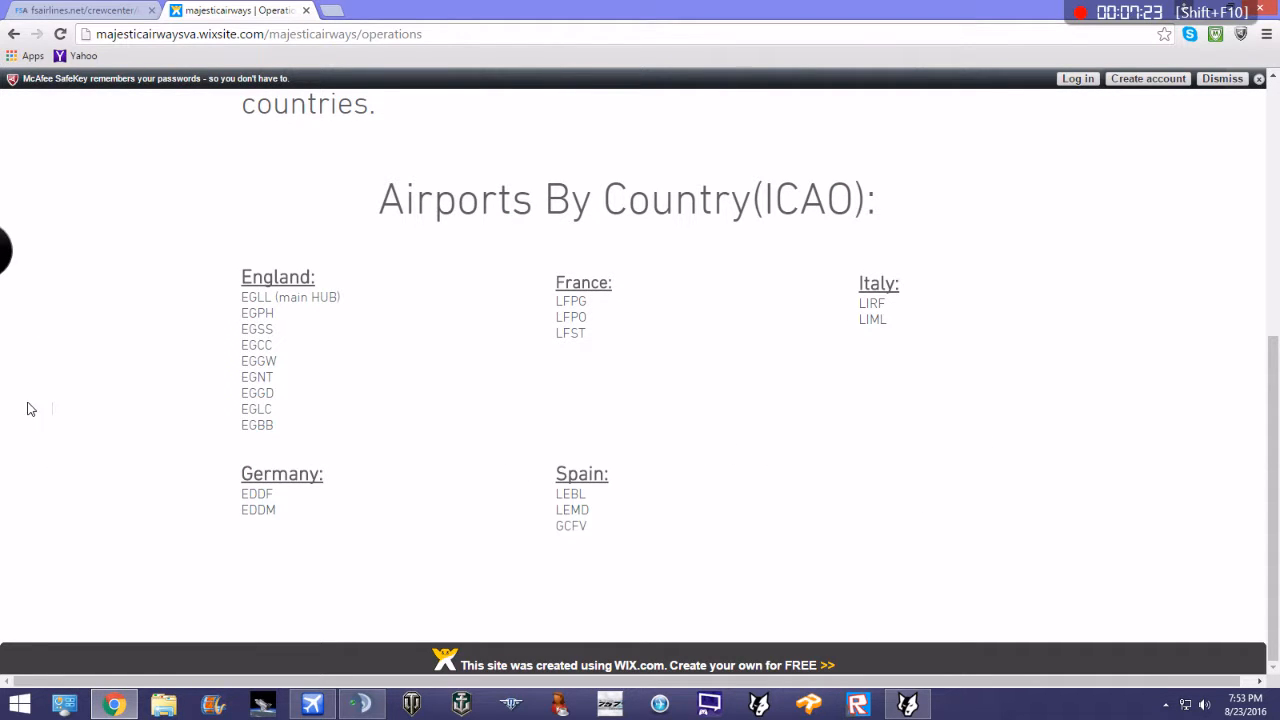
{"action": "mouse_move", "coordinate": [657, 460]}
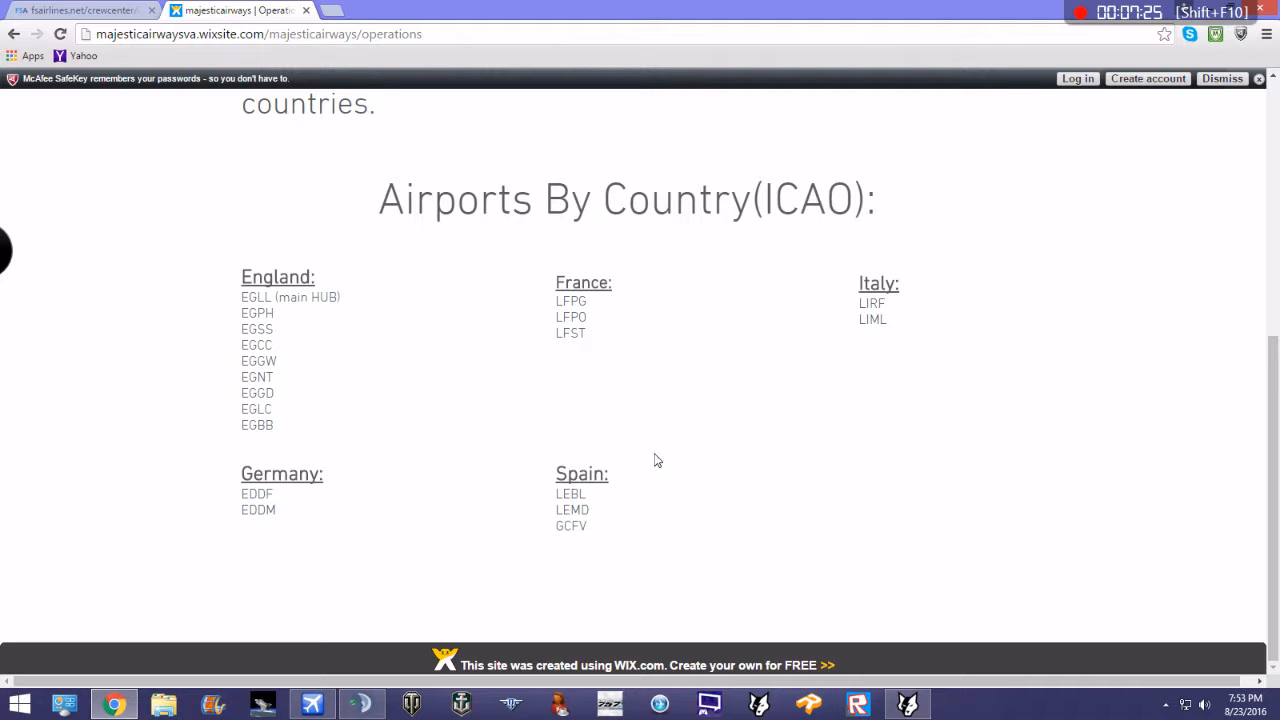
{"action": "mouse_move", "coordinate": [110, 387]}
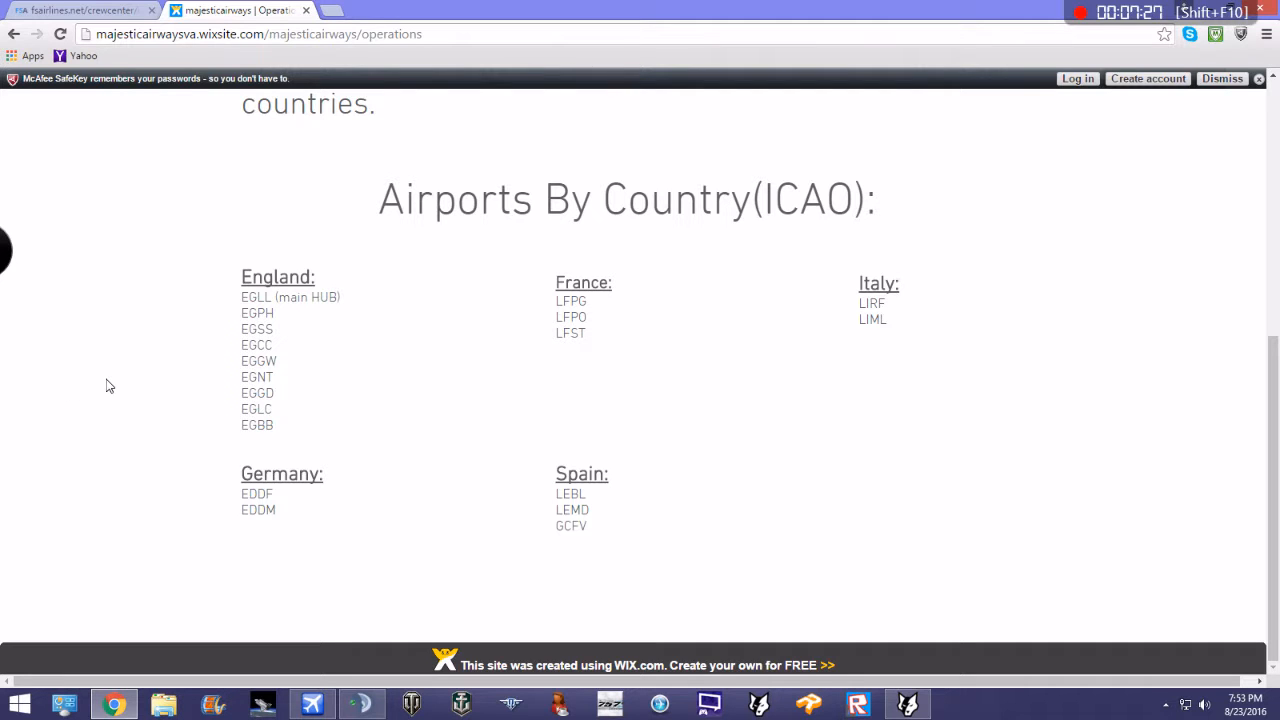
{"action": "scroll", "scroll_direction": "up", "scroll_amount": 3}
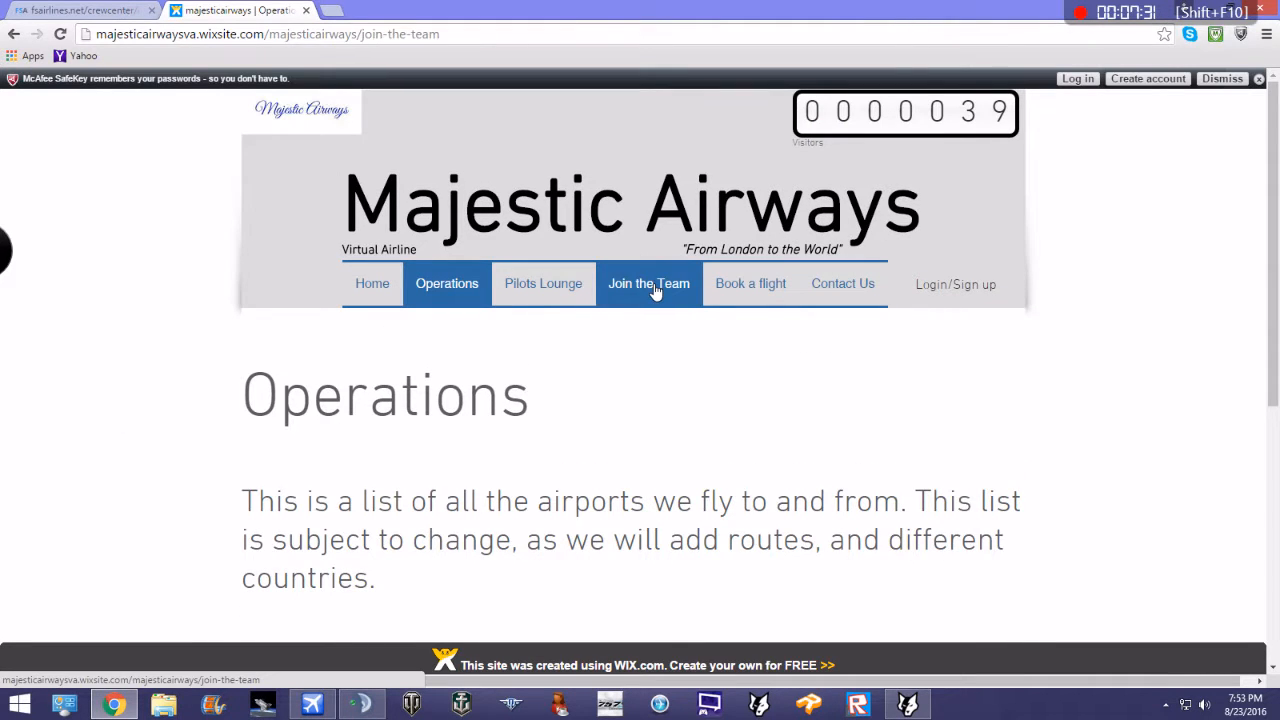
Go through Join the Team to Contact Us and view the email form and mailing list signup.
{"action": "left_click", "coordinate": [648, 283]}
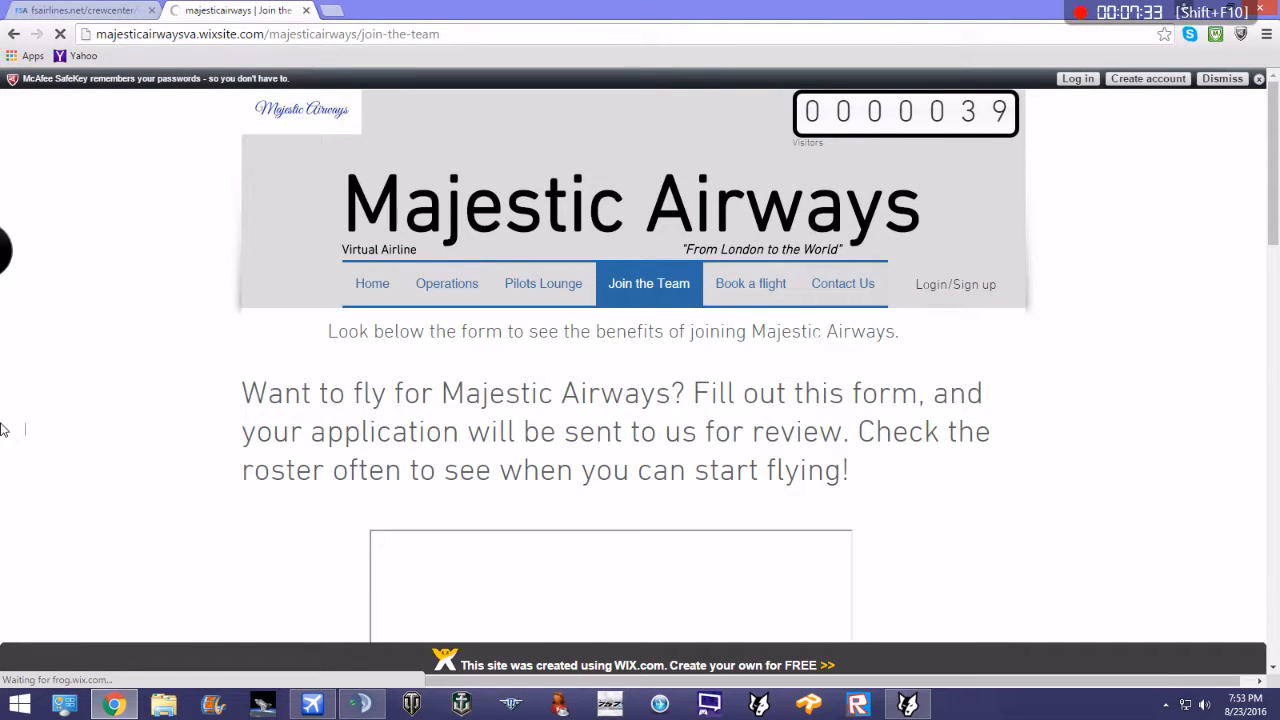
{"action": "left_click", "coordinate": [842, 283]}
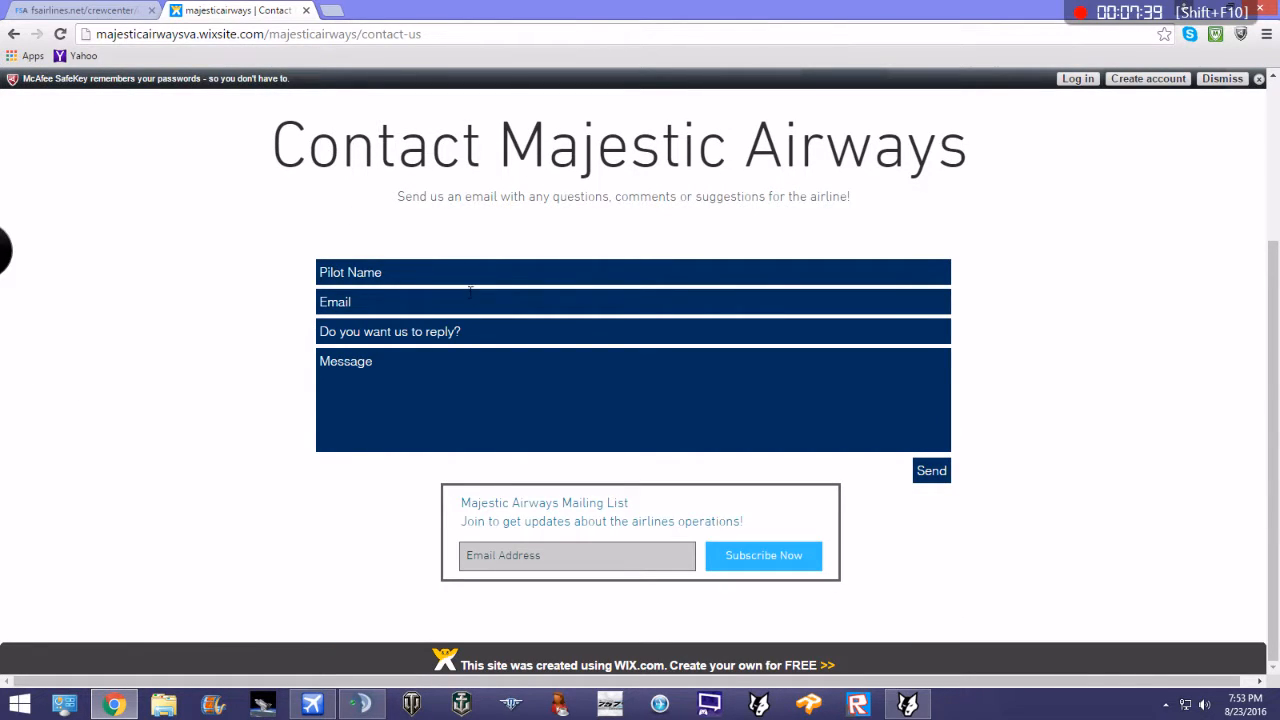
{"action": "mouse_move", "coordinate": [378, 223]}
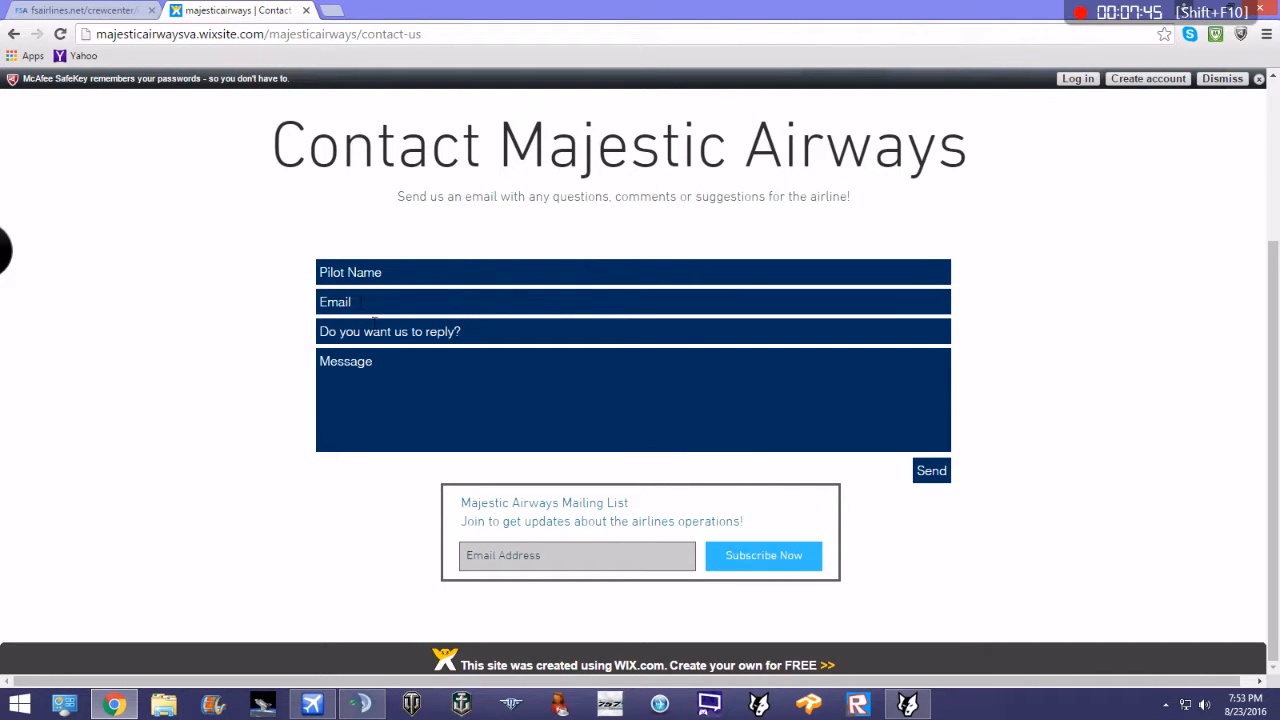
{"action": "mouse_move", "coordinate": [198, 412]}
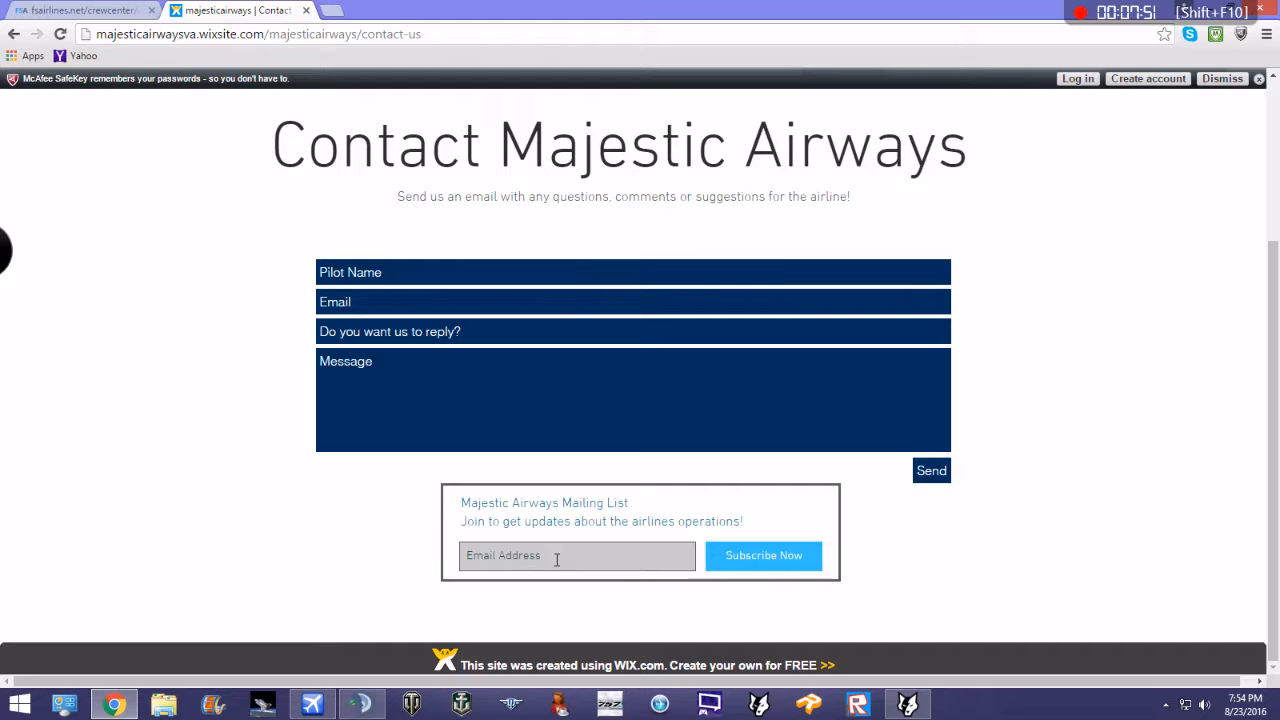
{"action": "mouse_move", "coordinate": [510, 597]}
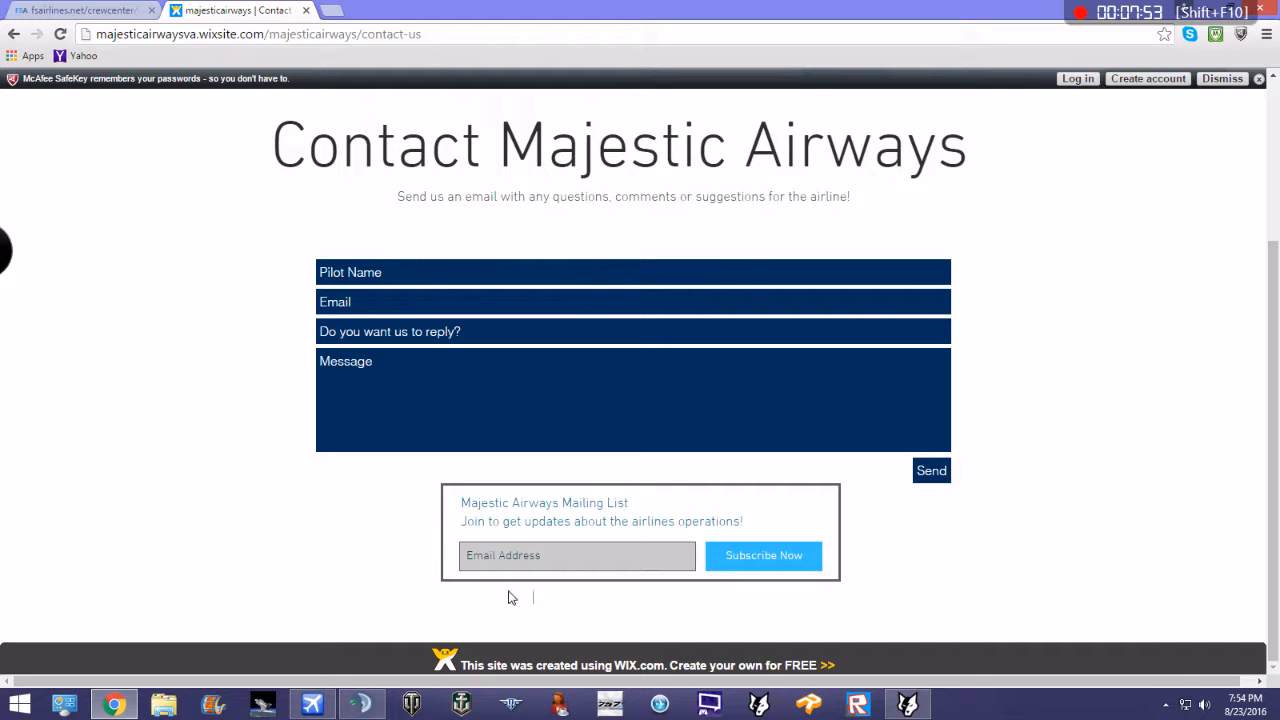
{"action": "mouse_move", "coordinate": [177, 351]}
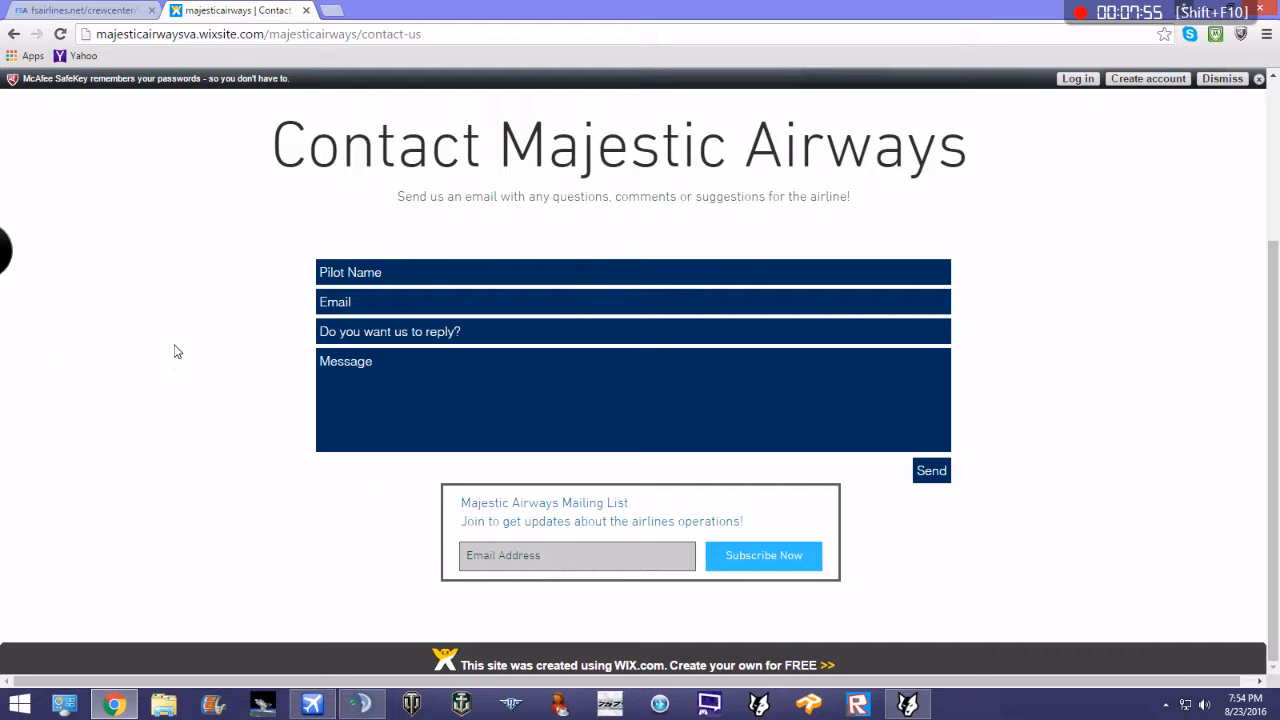
{"action": "scroll", "scroll_direction": "up", "scroll_amount": 3}
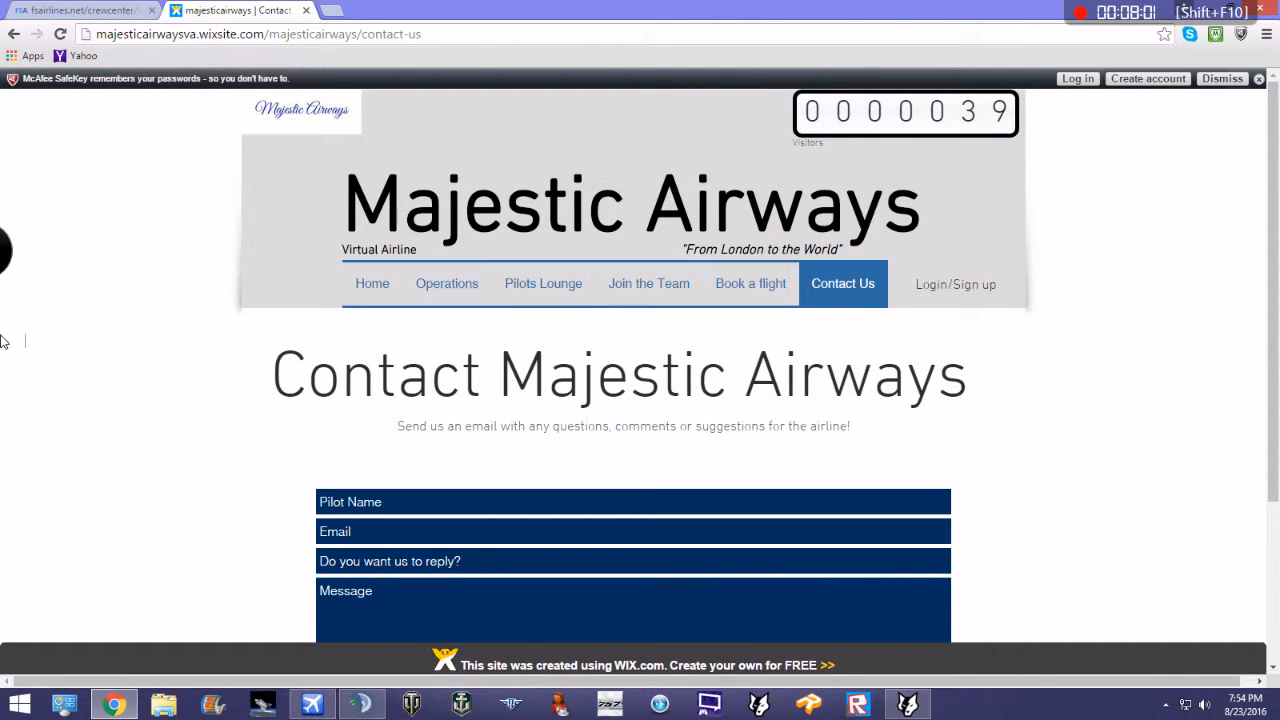
{"action": "mouse_move", "coordinate": [543, 283]}
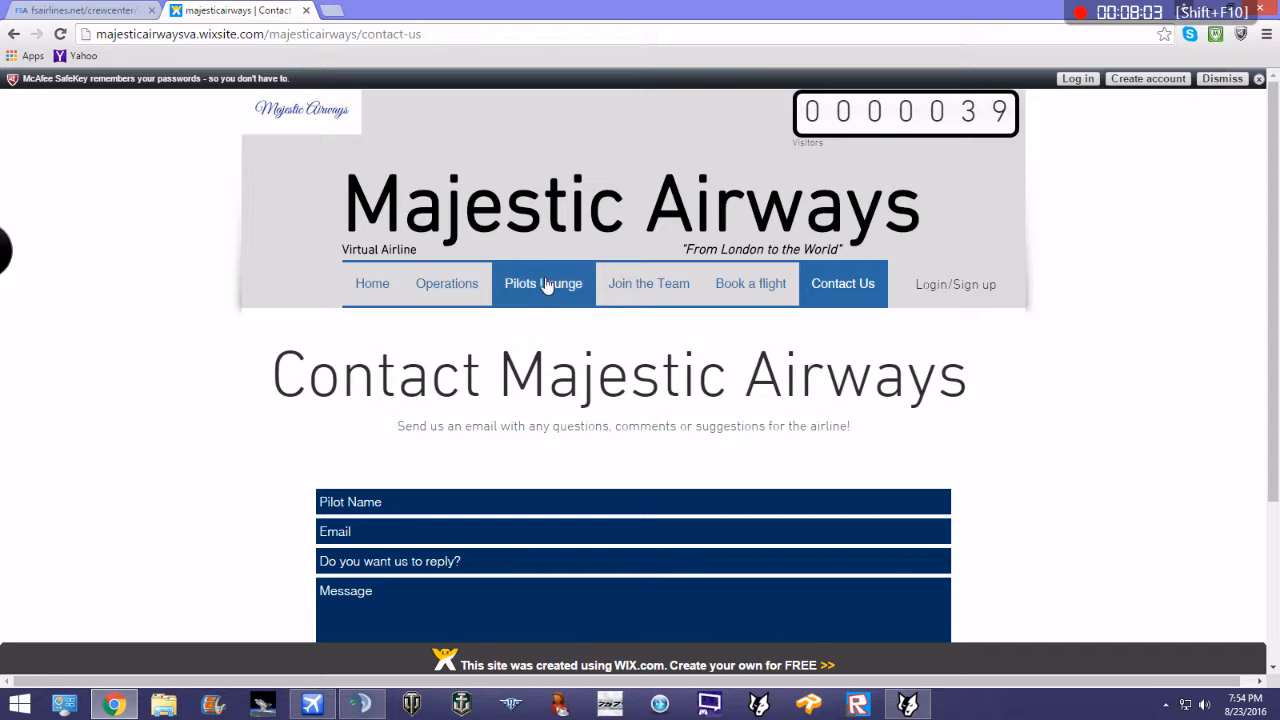
{"action": "mouse_move", "coordinate": [10, 395]}
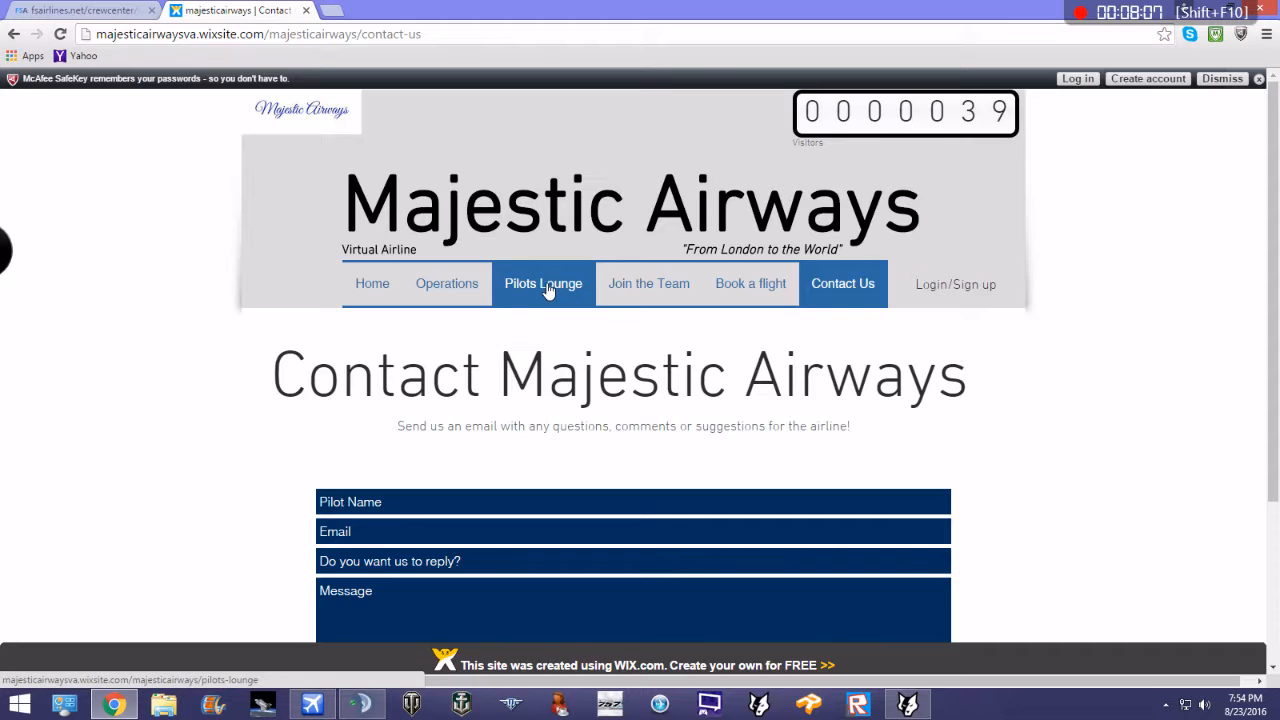
Open Pilots Lounge and log in with the pilot's Gmail address and password.
{"action": "left_click", "coordinate": [543, 283]}
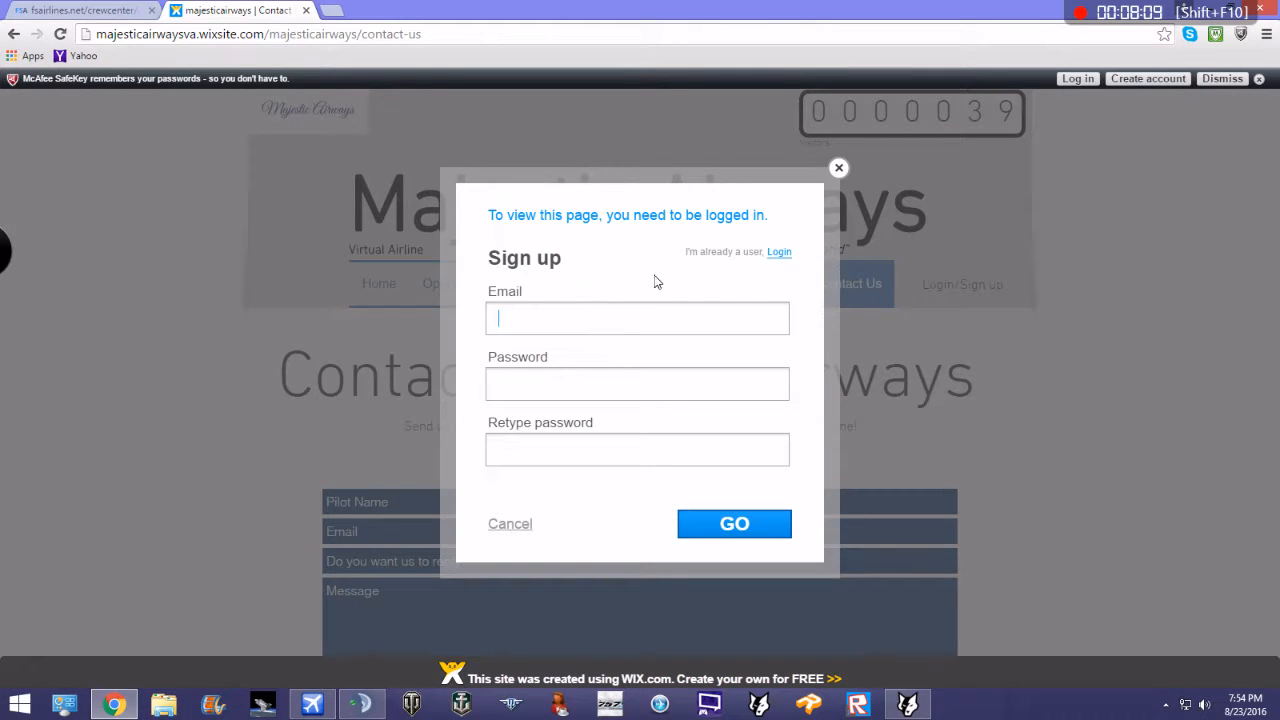
{"action": "left_click", "coordinate": [779, 251]}
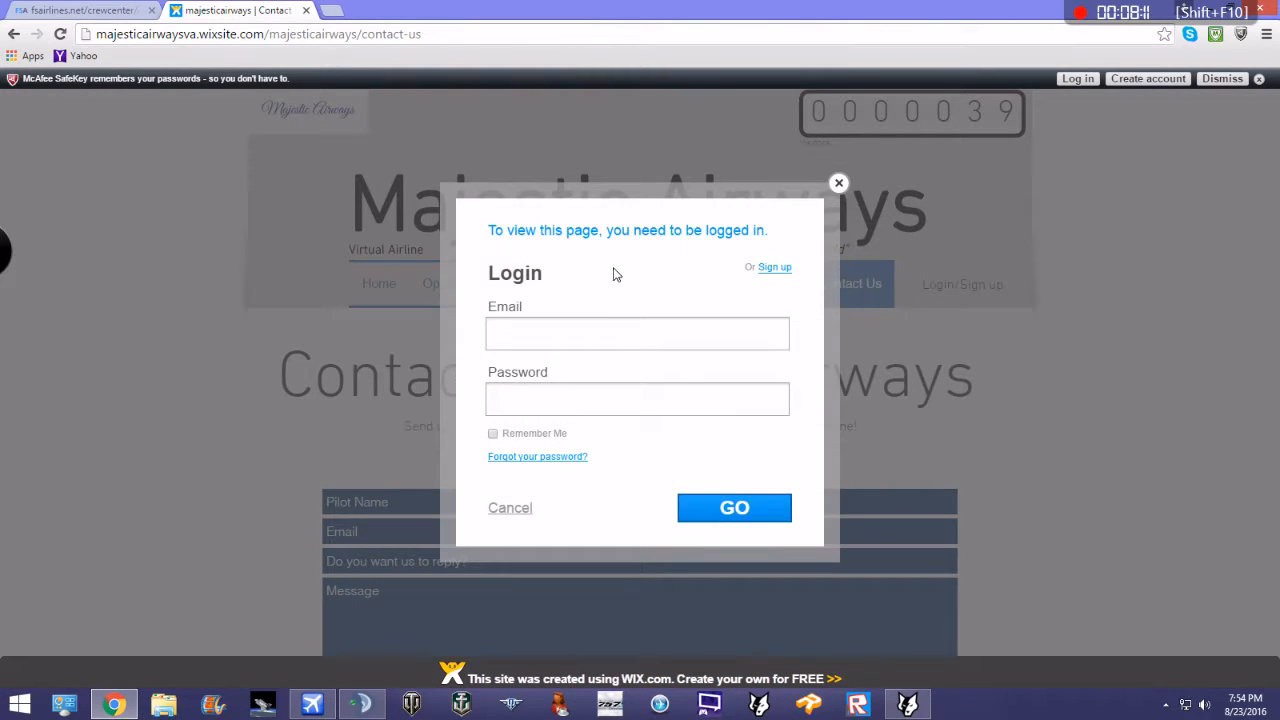
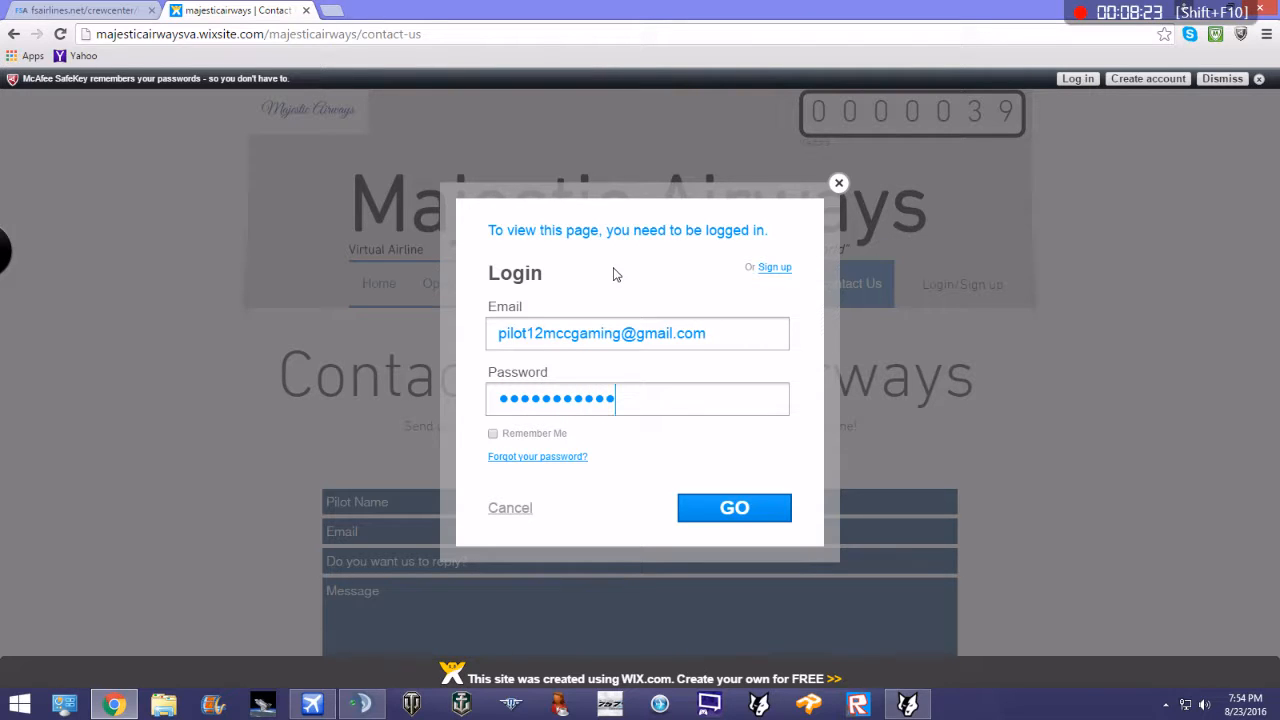
{"action": "left_click", "coordinate": [734, 507]}
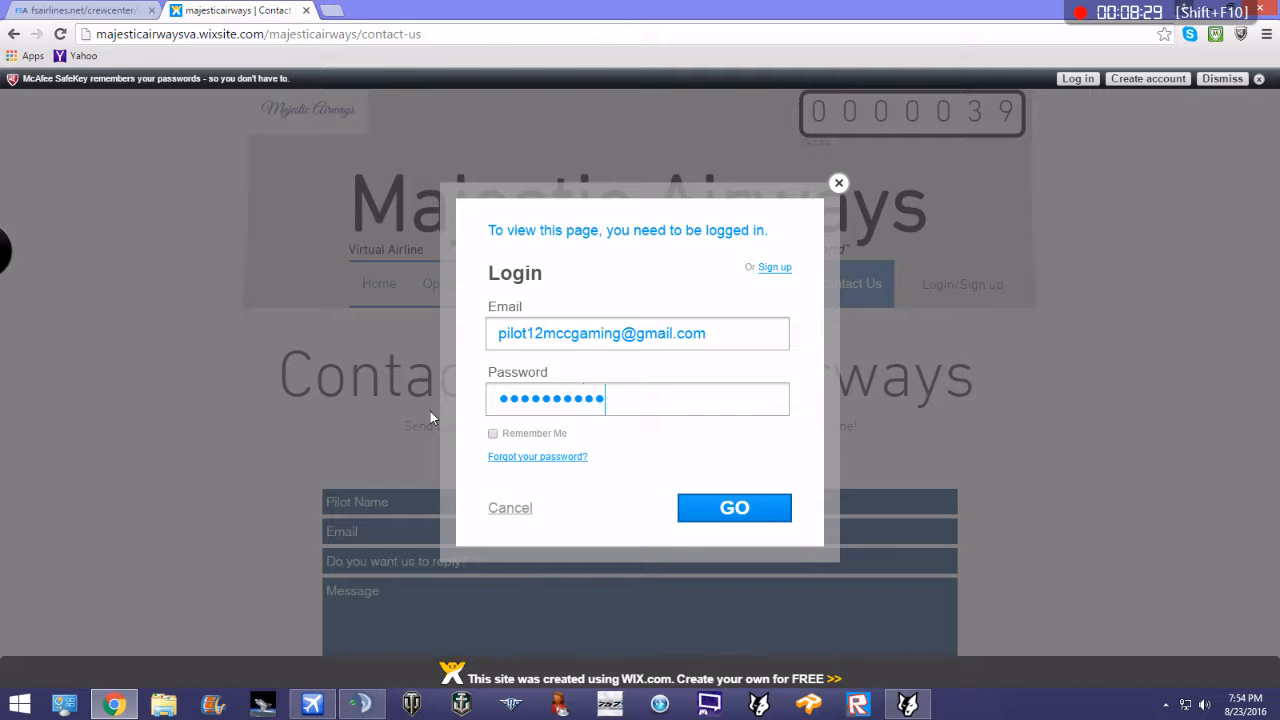
{"action": "type", "text": "•"}
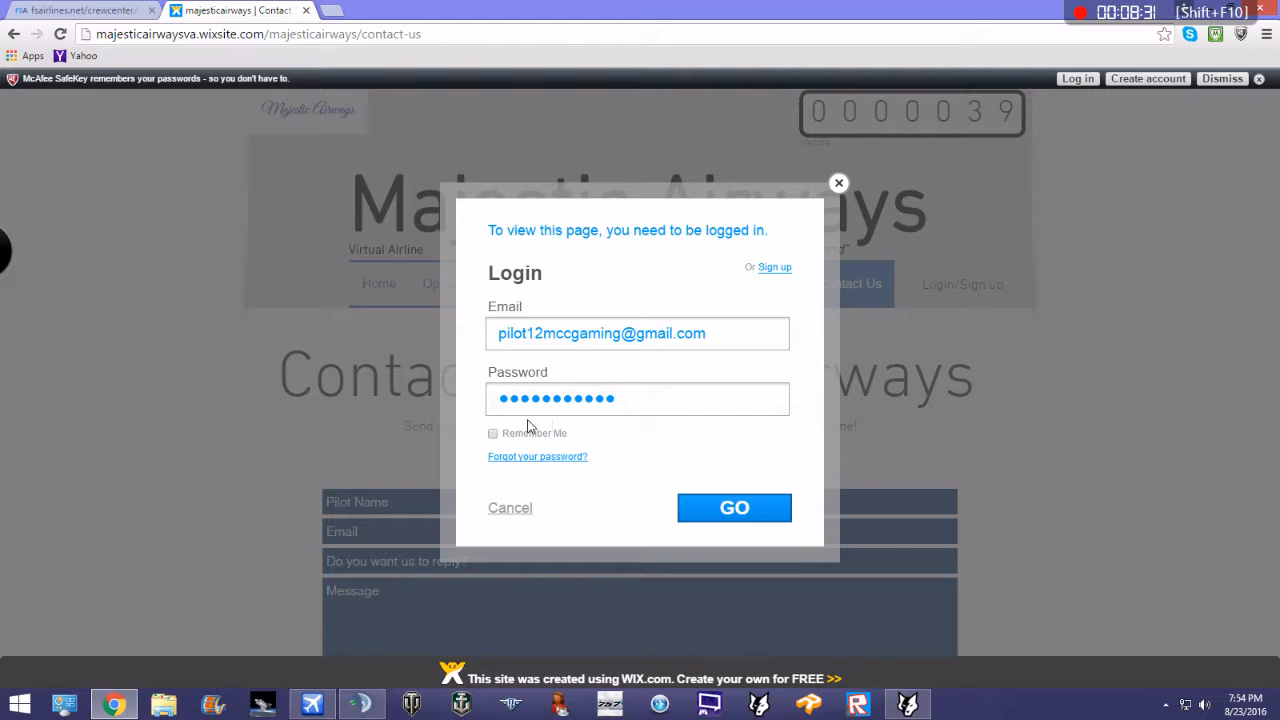
{"action": "left_click", "coordinate": [734, 507]}
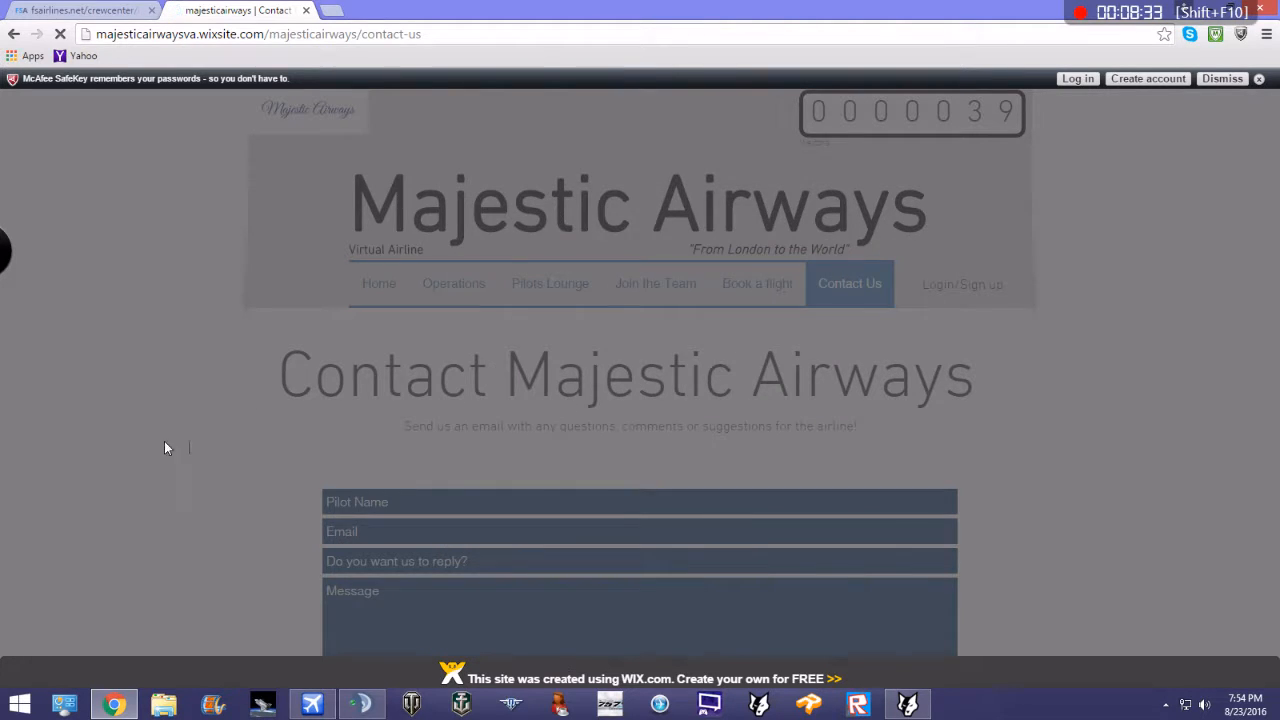
Browse the Pilots Lounge Flight Monitor map and Current Flights table, then select the Leave a message box.
{"action": "left_click", "coordinate": [550, 283]}
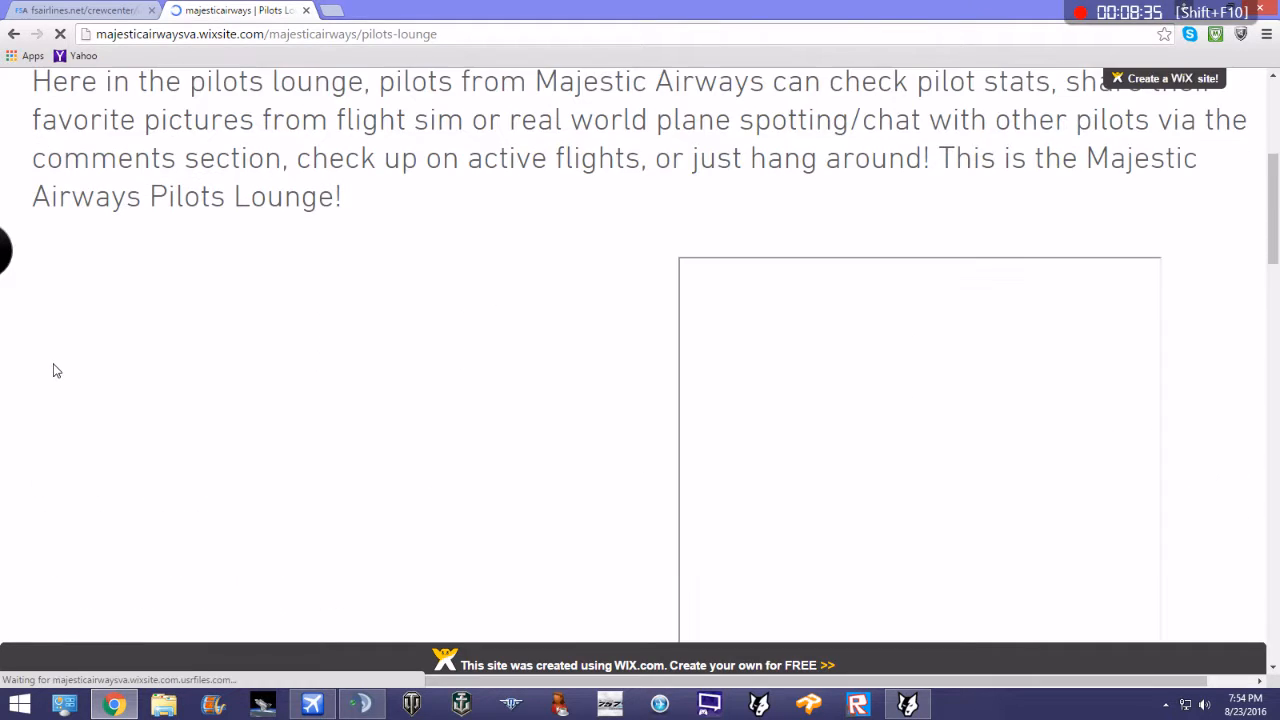
{"action": "scroll", "scroll_direction": "down", "scroll_amount": 3}
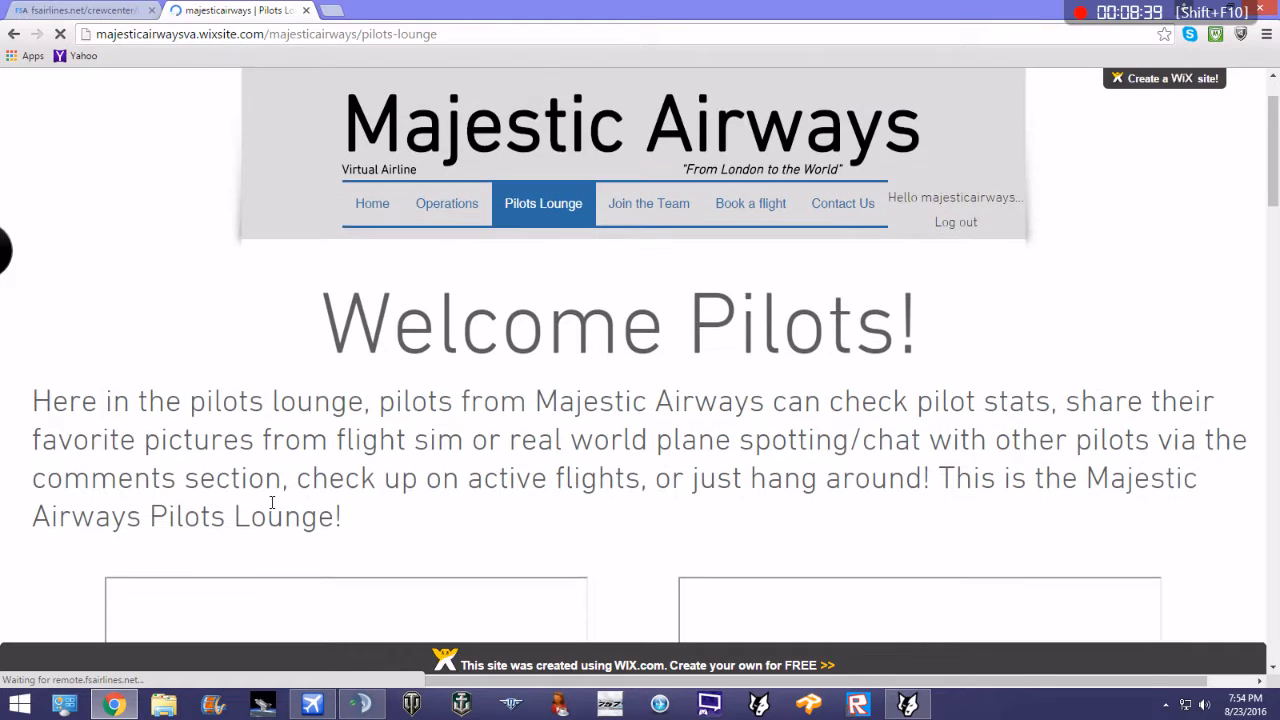
{"action": "scroll", "scroll_direction": "down", "scroll_amount": 3}
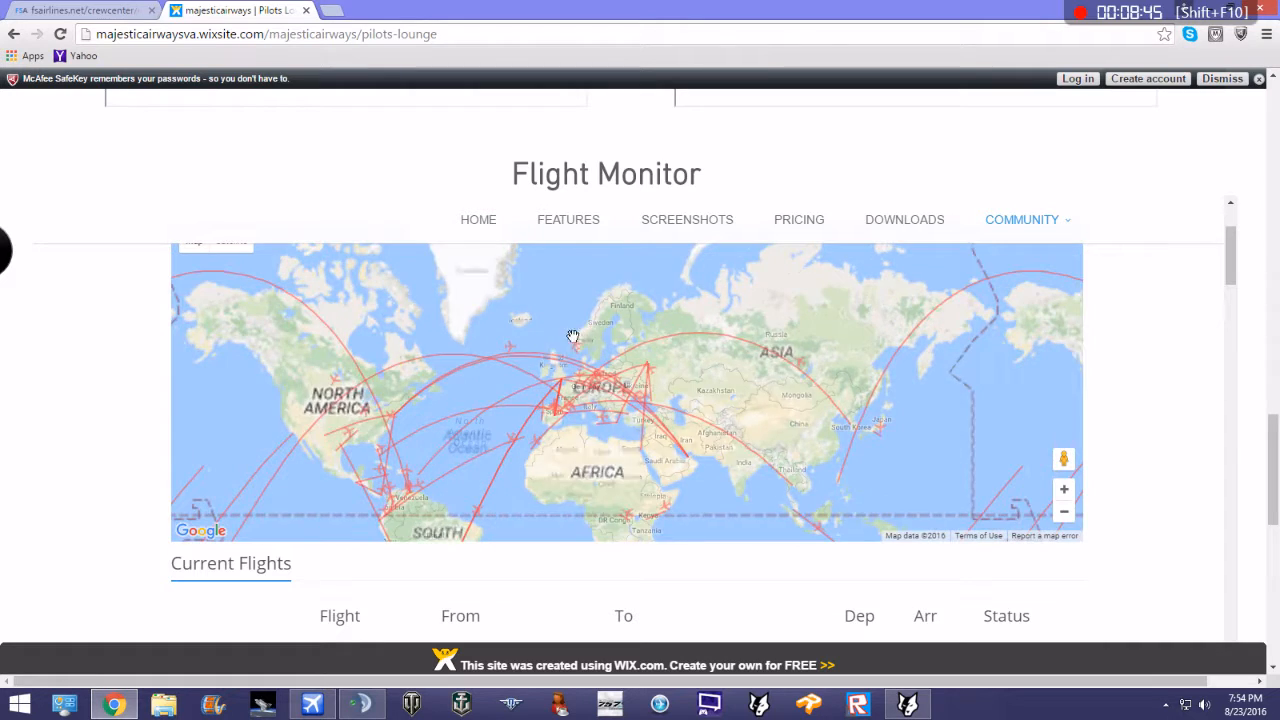
{"action": "scroll", "scroll_direction": "up", "scroll_amount": 3}
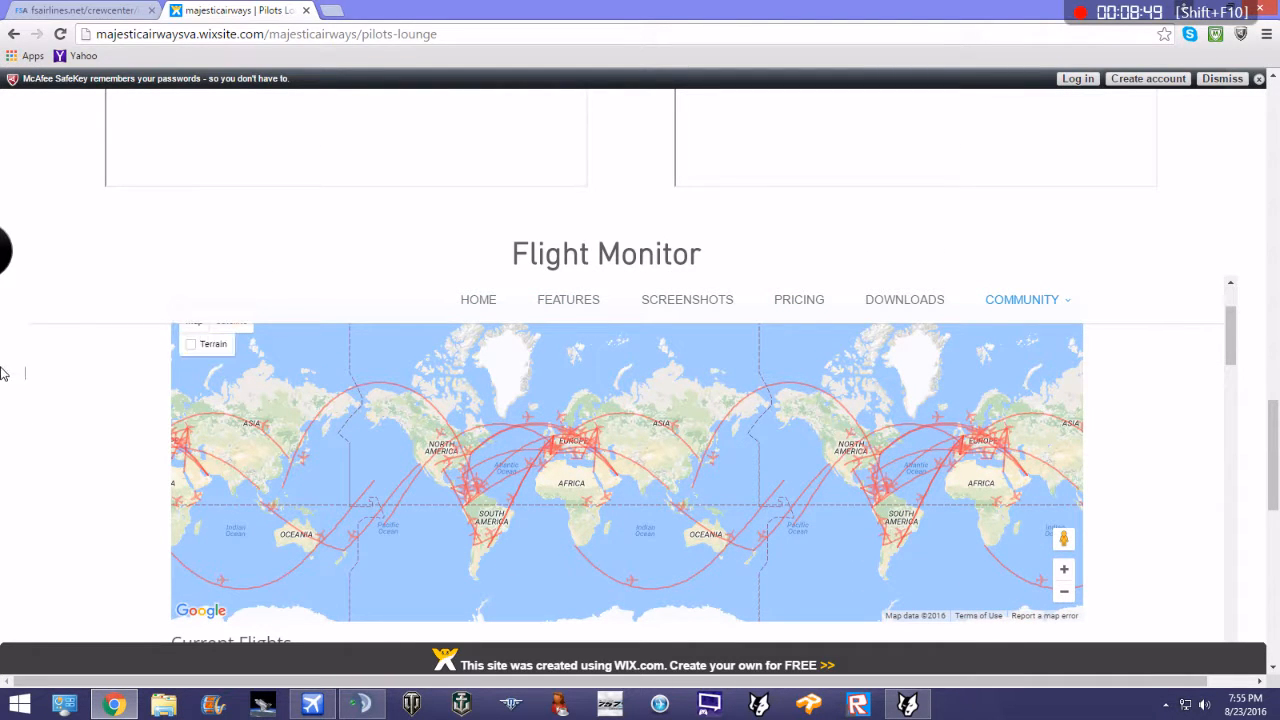
{"action": "scroll", "scroll_direction": "down", "scroll_amount": 3}
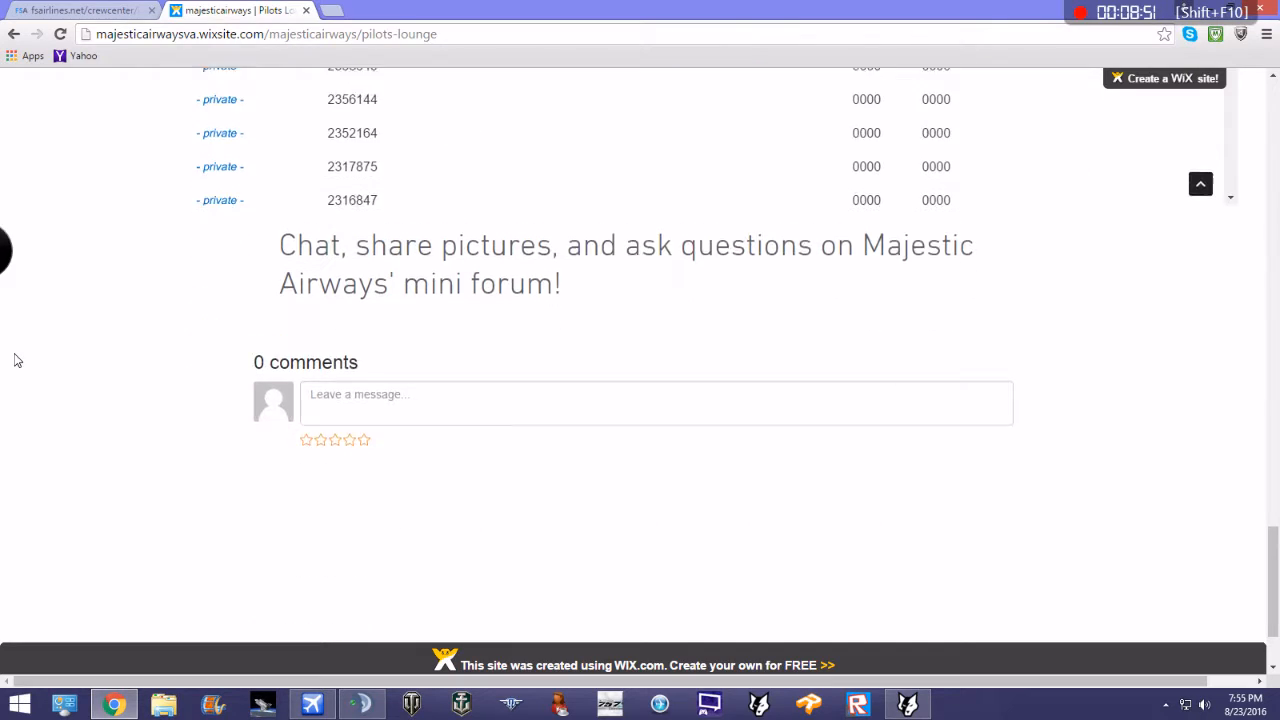
{"action": "scroll", "scroll_direction": "up", "scroll_amount": 3}
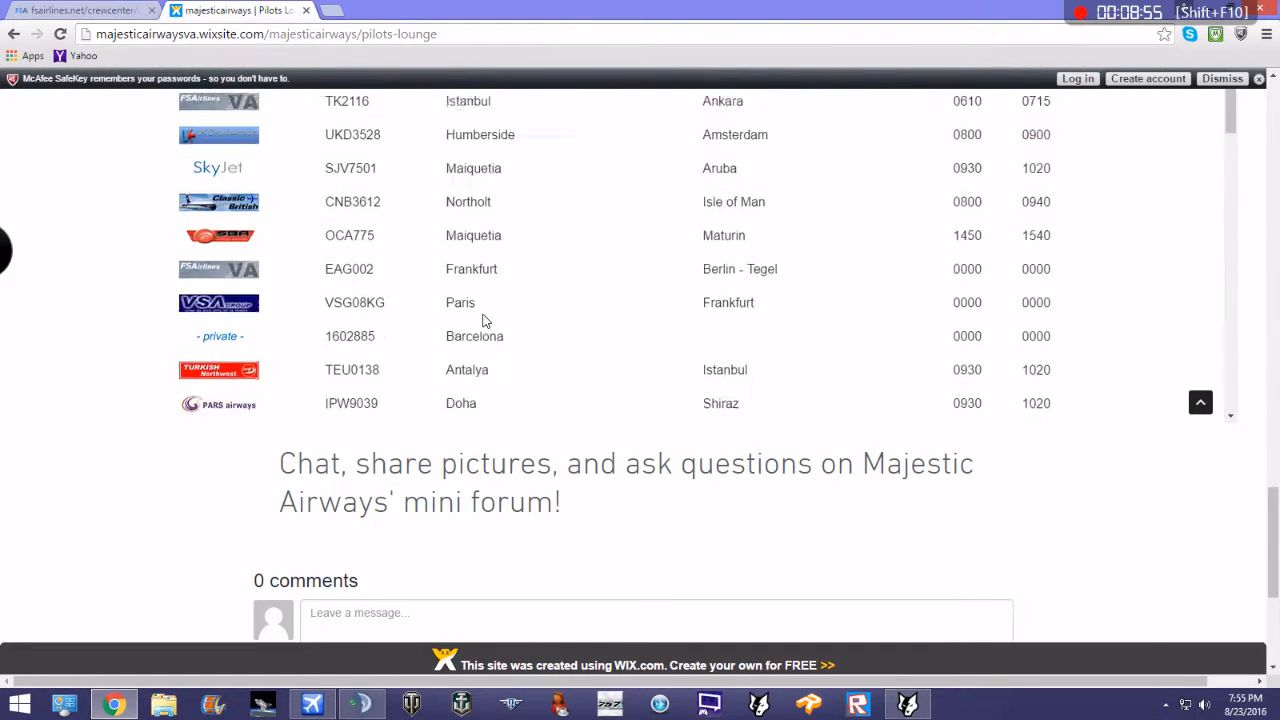
{"action": "scroll", "scroll_direction": "up", "scroll_amount": 3}
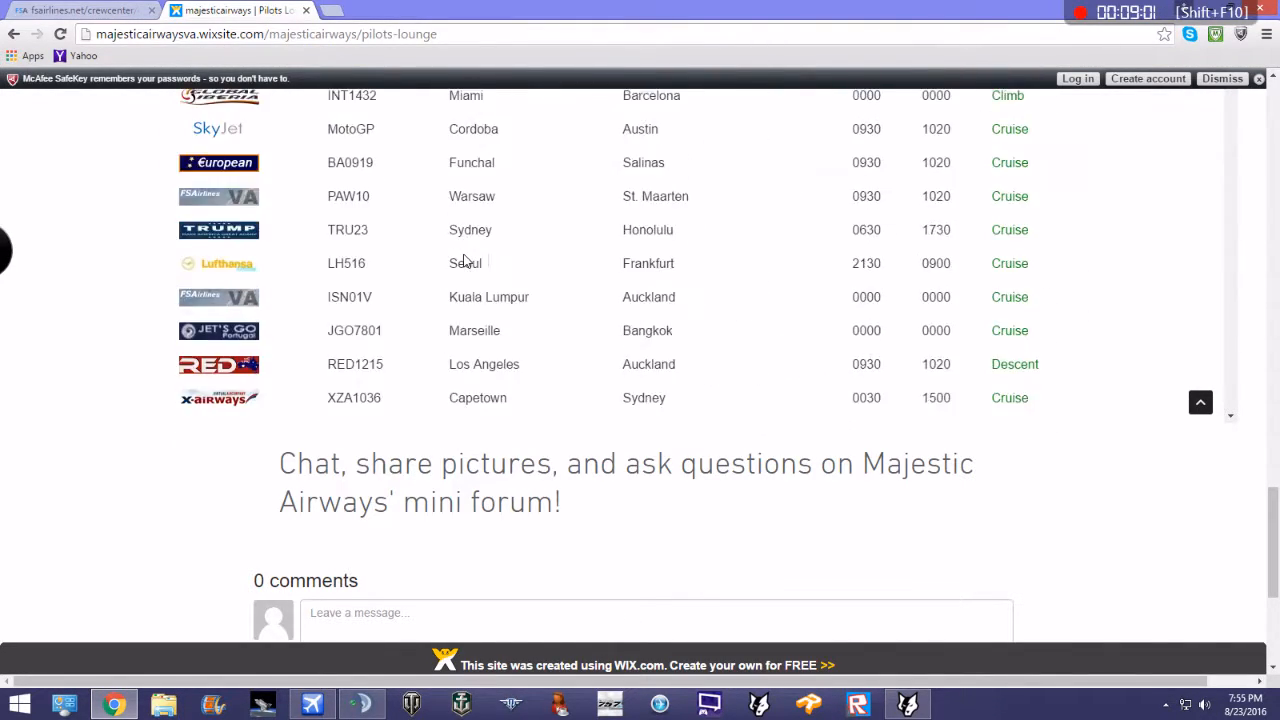
{"action": "scroll", "scroll_direction": "up", "scroll_amount": 3}
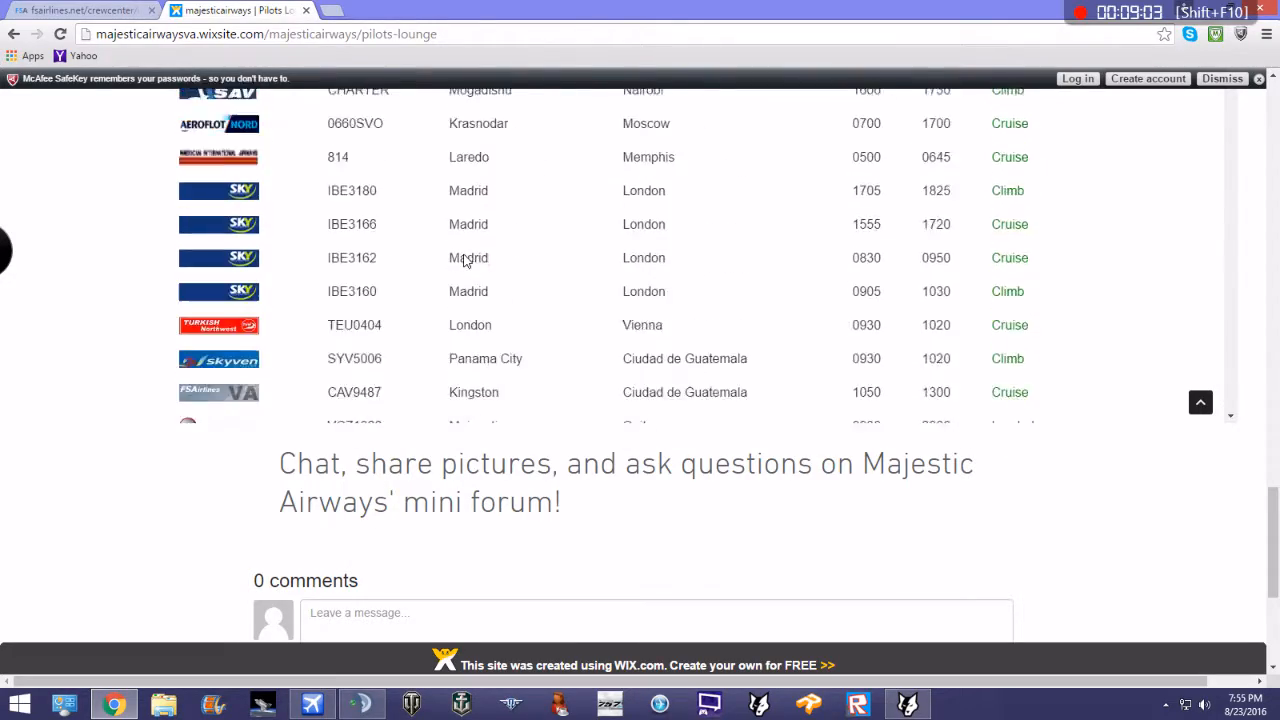
{"action": "scroll", "scroll_direction": "up", "scroll_amount": 3}
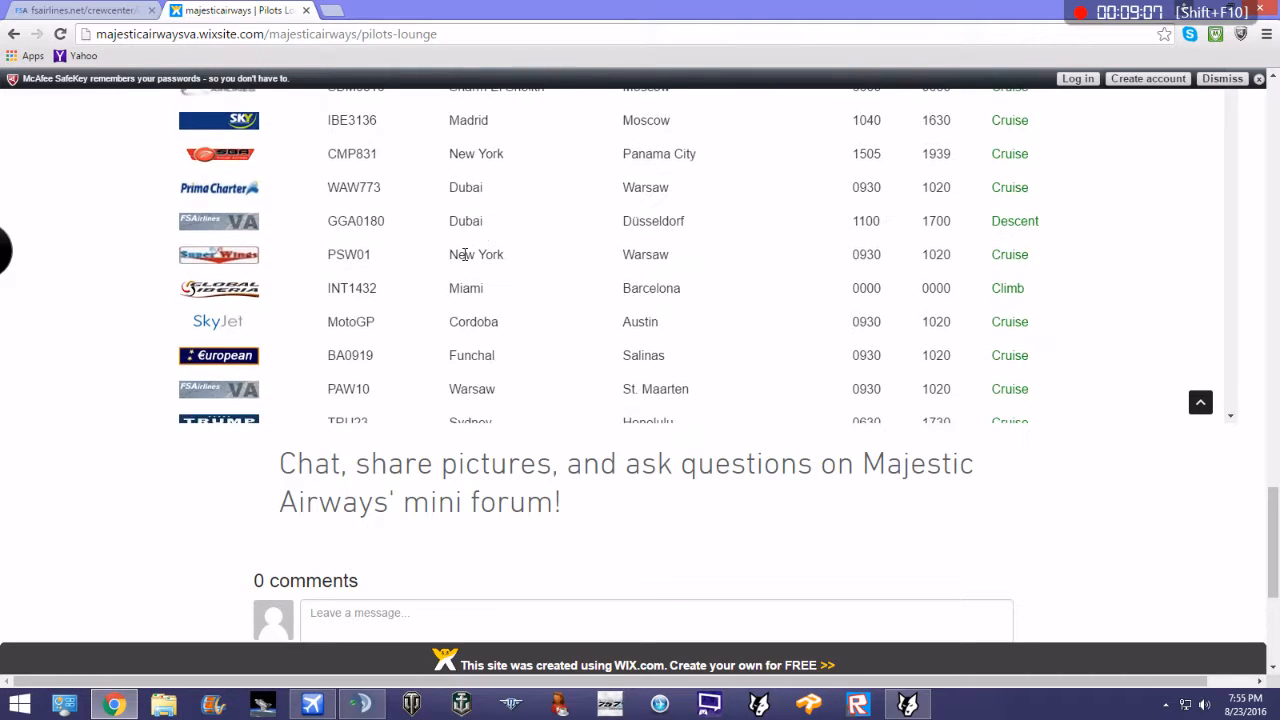
{"action": "scroll", "scroll_direction": "down", "scroll_amount": 3}
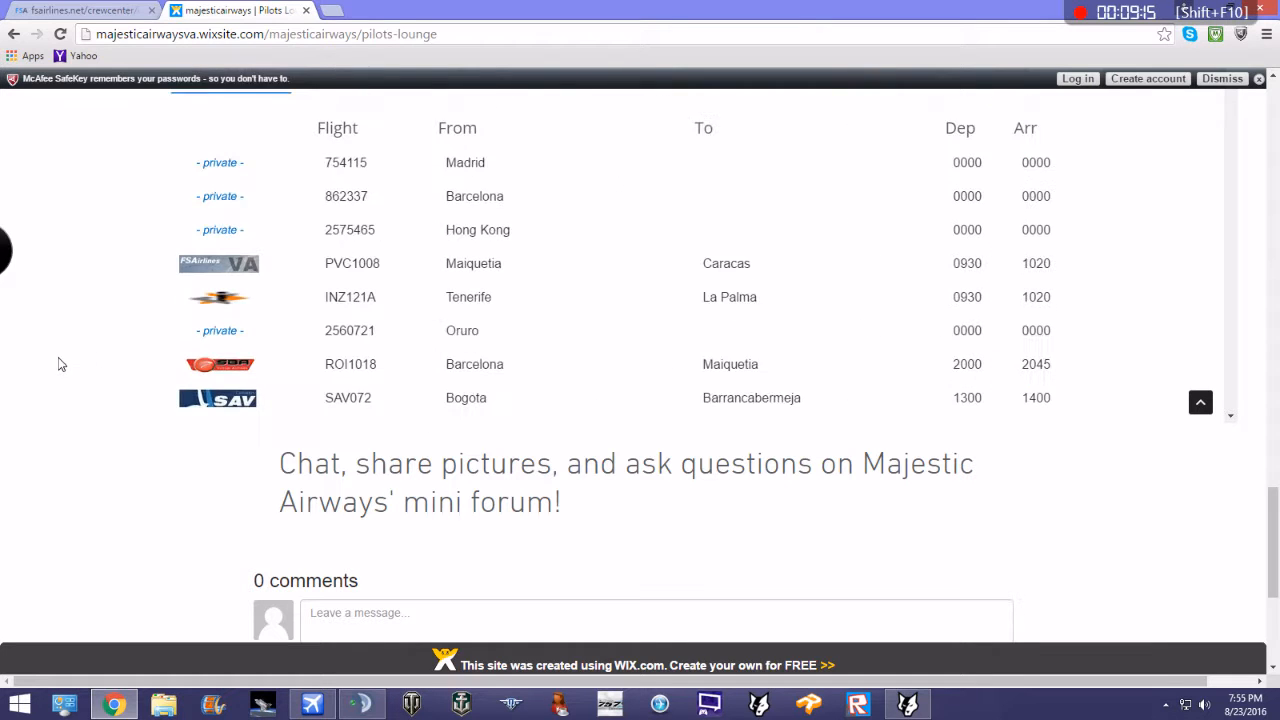
{"action": "scroll", "scroll_direction": "down", "scroll_amount": 3}
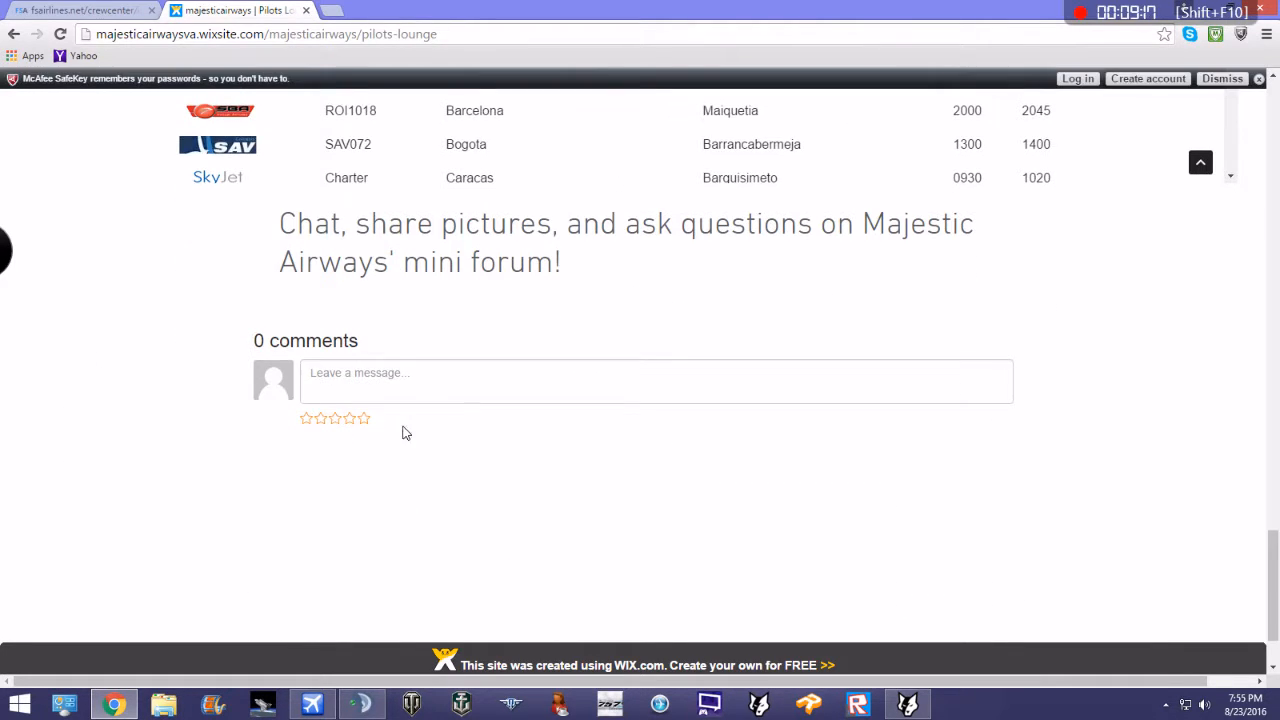
{"action": "mouse_move", "coordinate": [5, 407]}
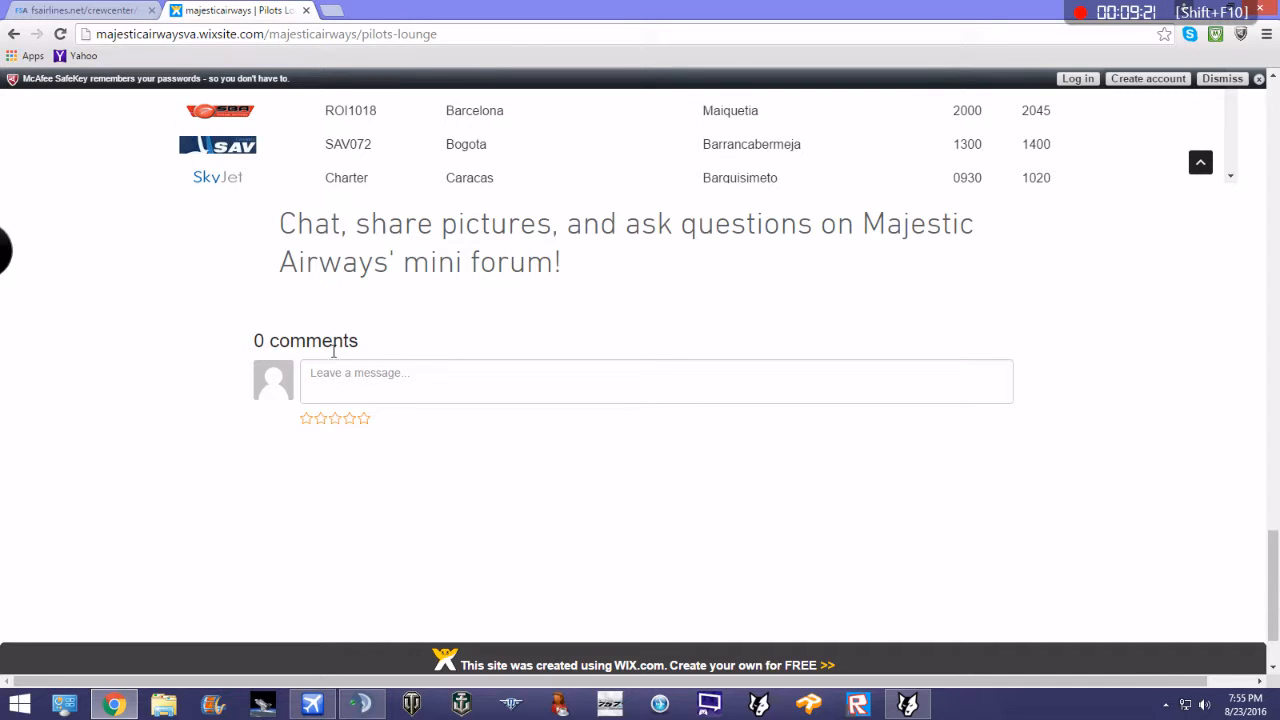
{"action": "left_click", "coordinate": [657, 381]}
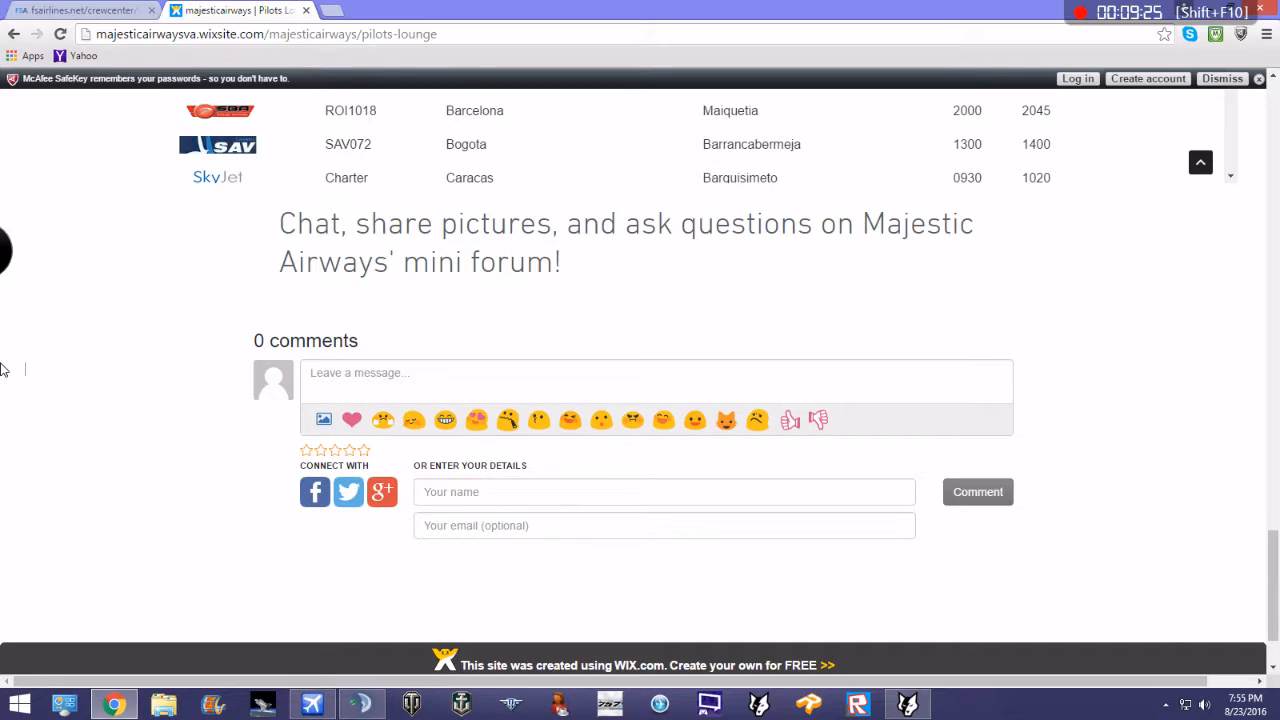
{"action": "scroll", "scroll_direction": "up", "scroll_amount": 3}
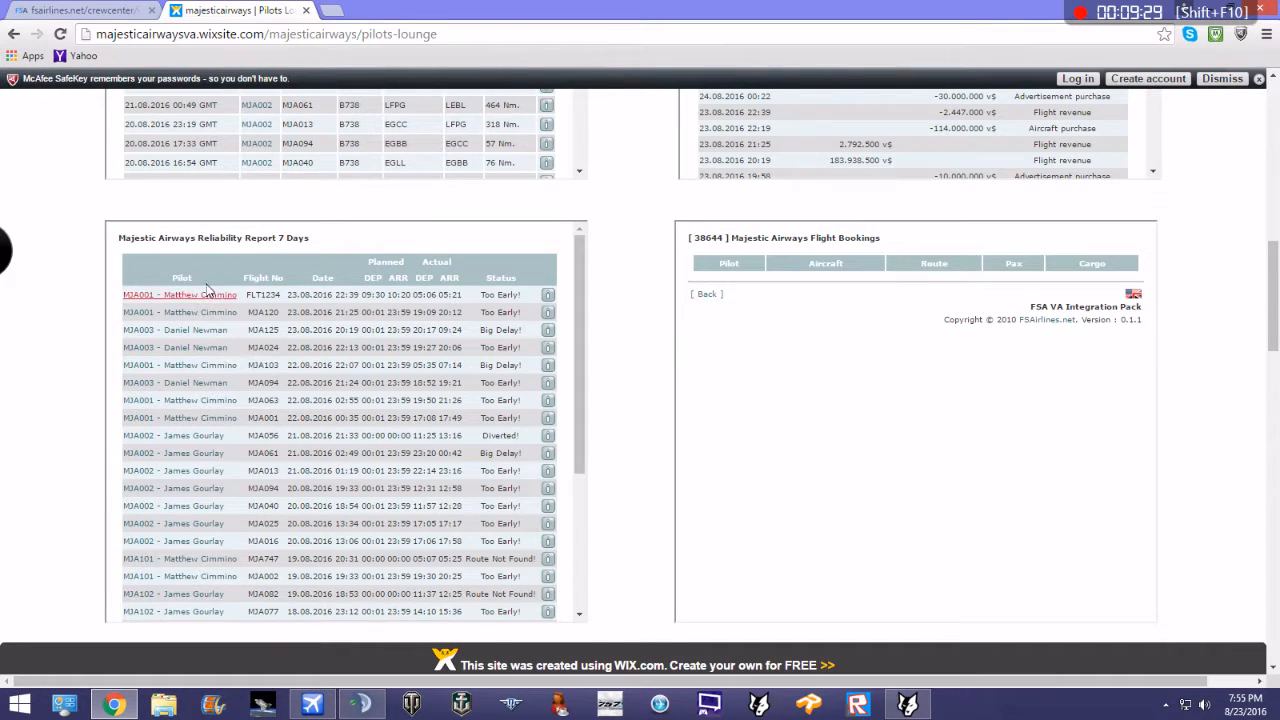
{"action": "scroll", "scroll_direction": "down", "scroll_amount": 3}
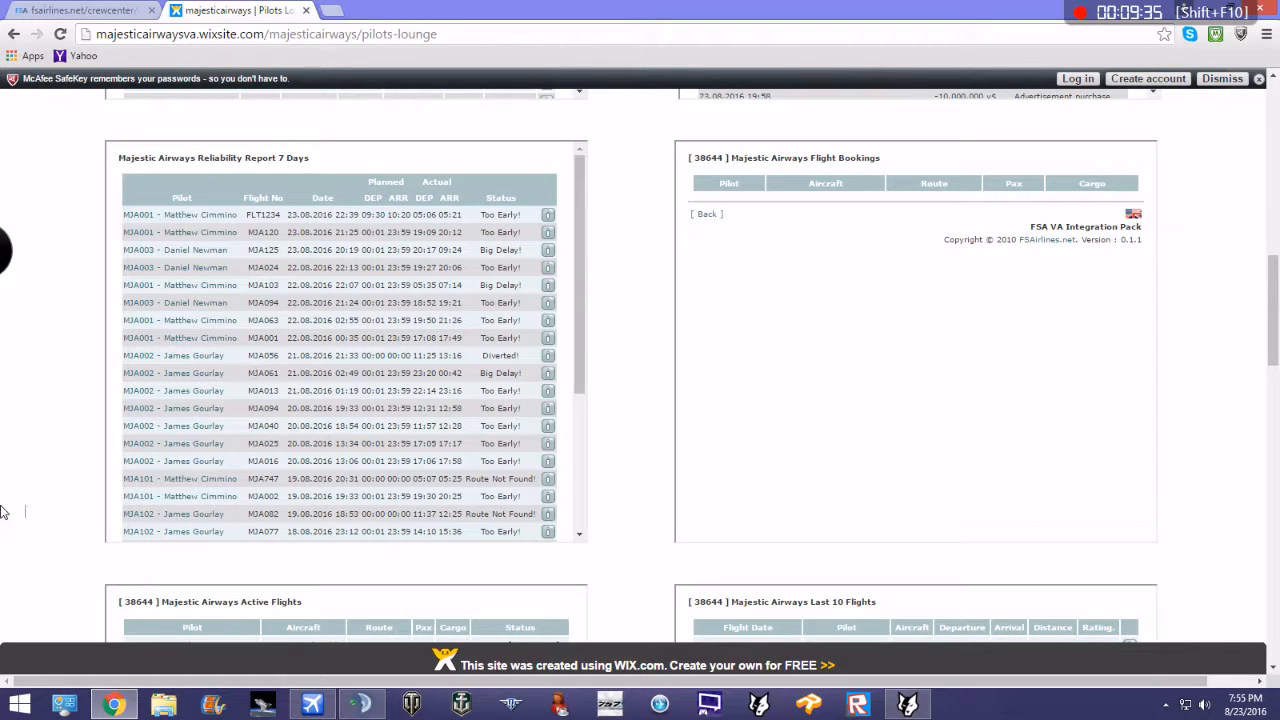
{"action": "mouse_move", "coordinate": [7, 415]}
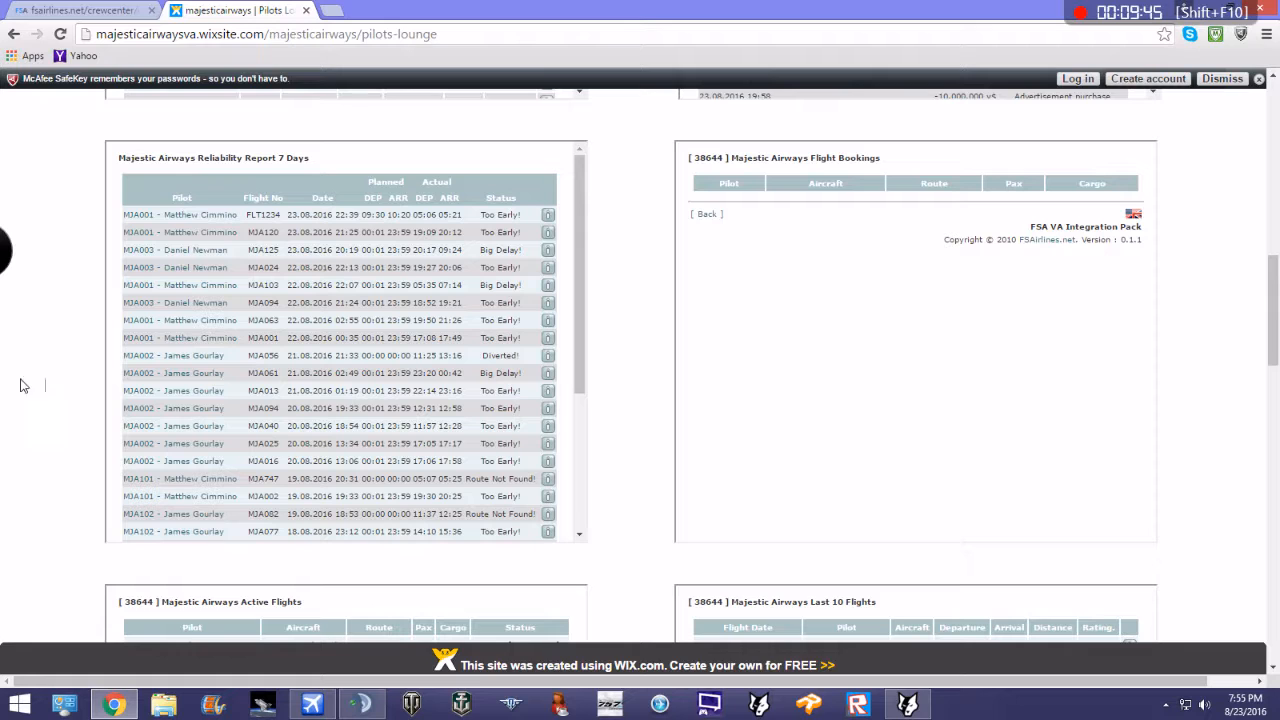
{"action": "mouse_move", "coordinate": [213, 337]}
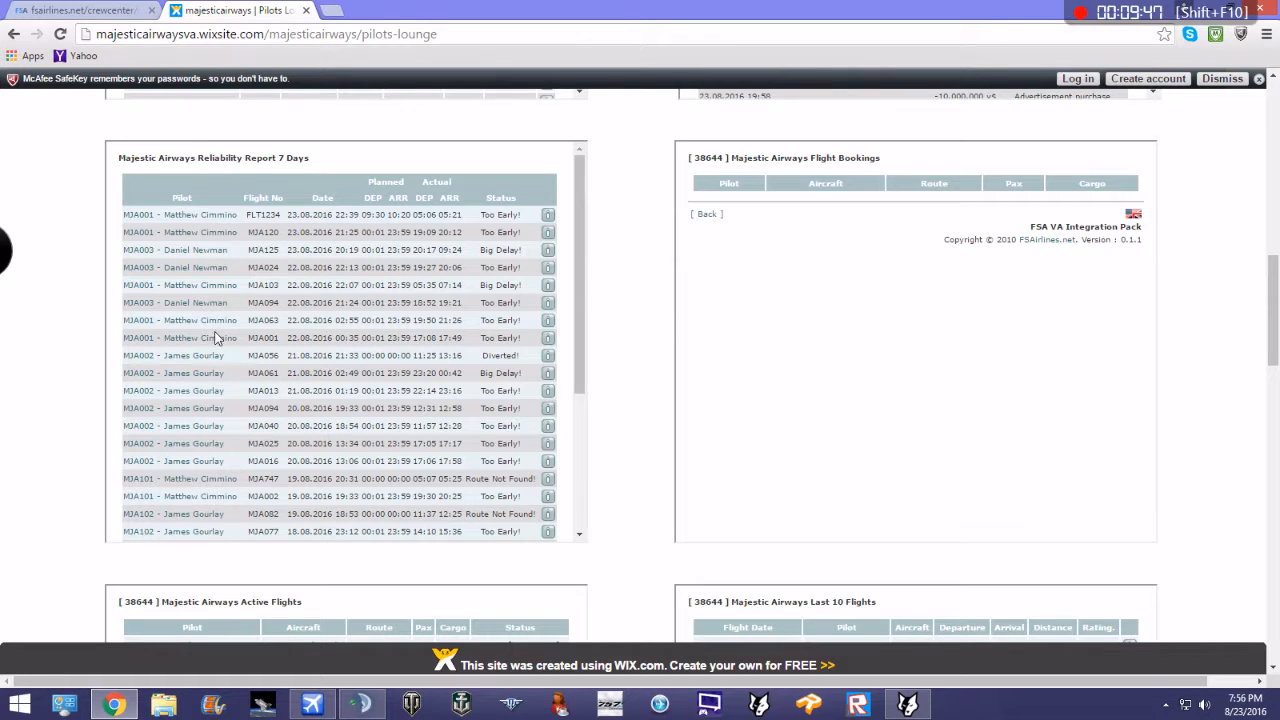
{"action": "mouse_move", "coordinate": [510, 356]}
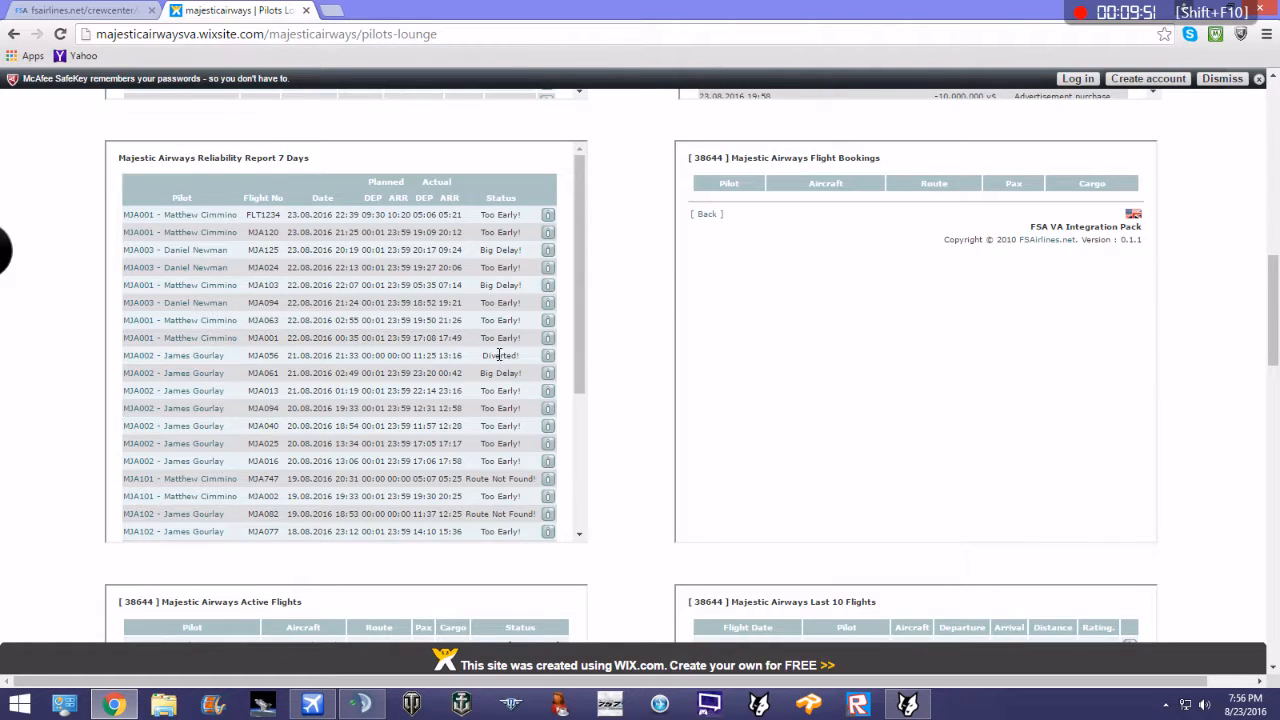
{"action": "mouse_move", "coordinate": [28, 393]}
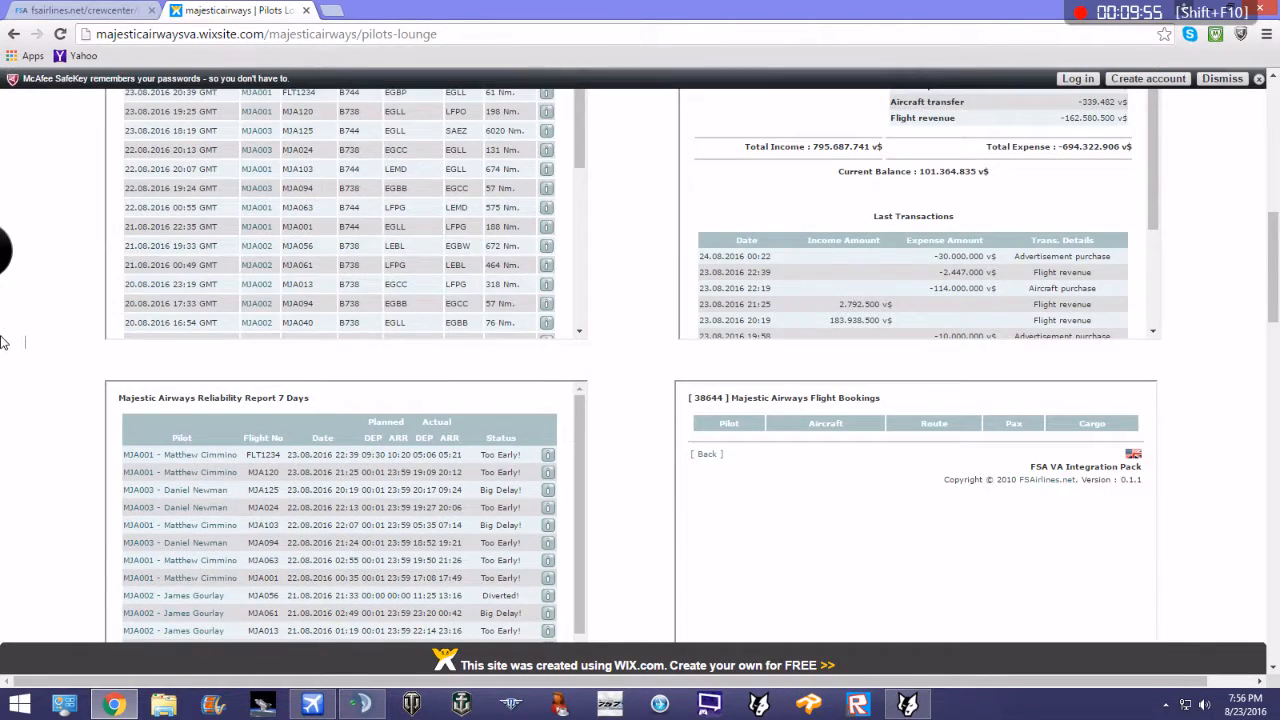
{"action": "scroll", "scroll_direction": "down", "scroll_amount": 3}
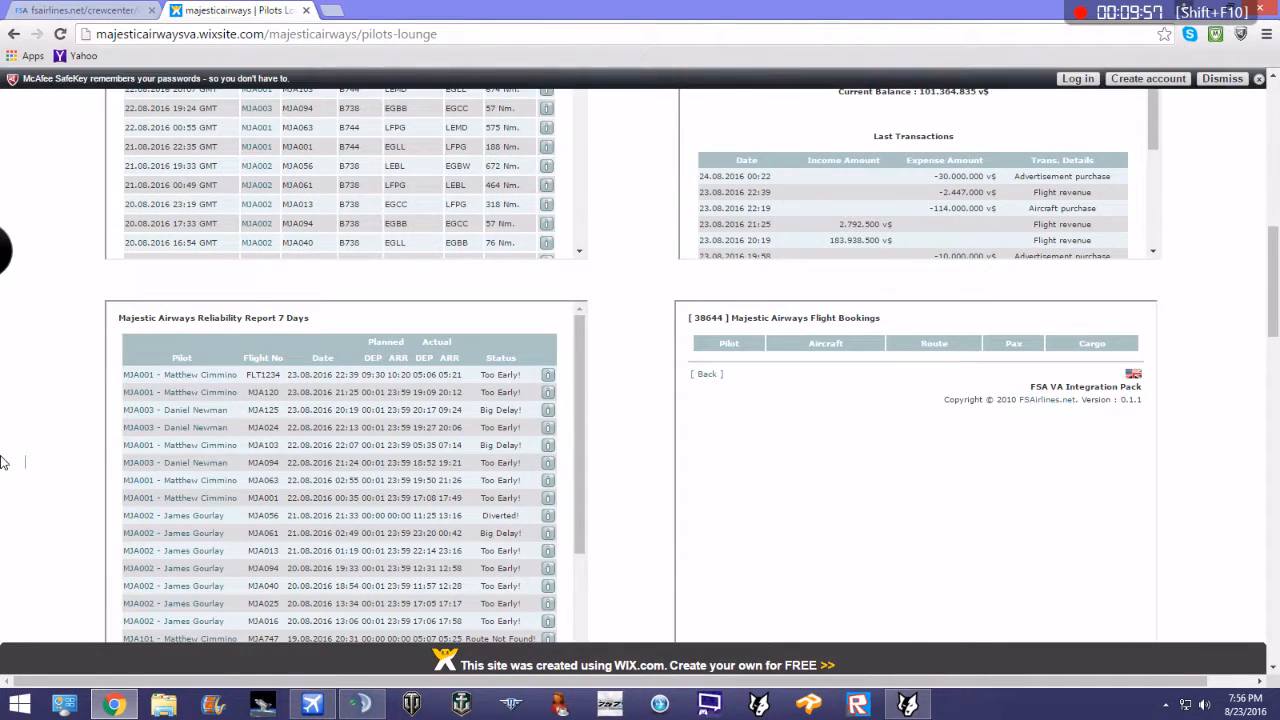
{"action": "scroll", "scroll_direction": "up", "scroll_amount": 3}
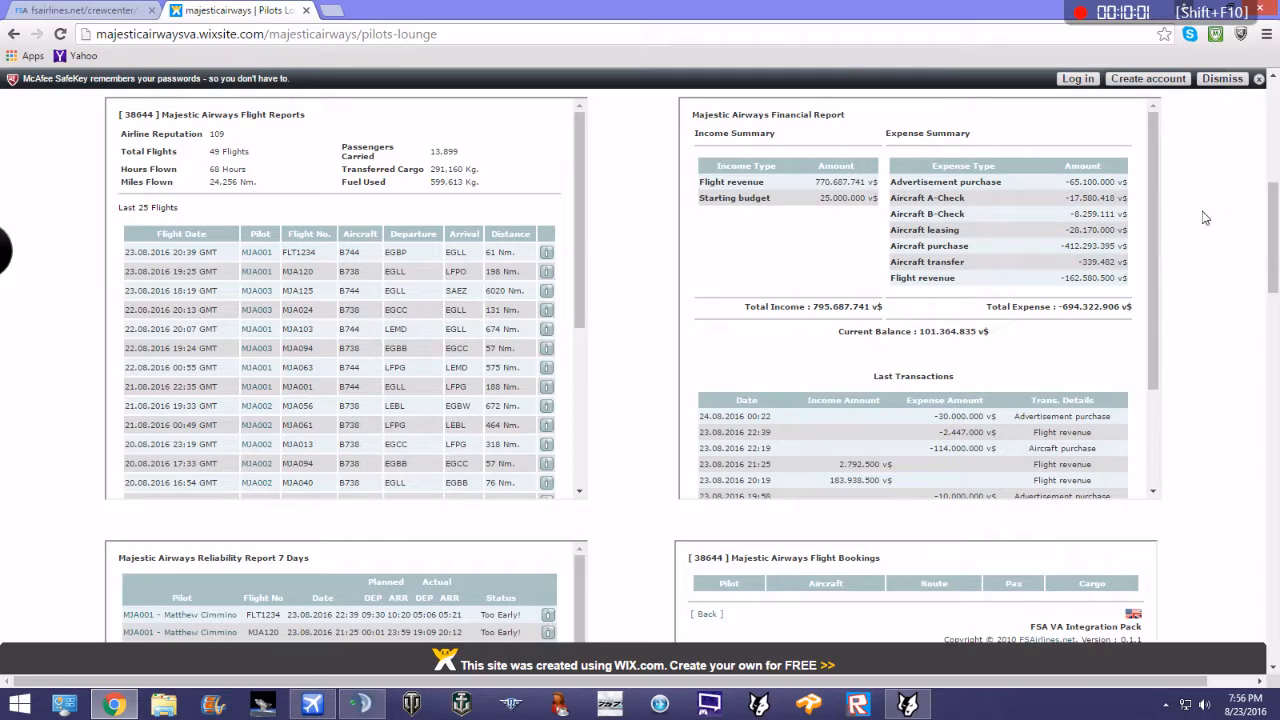
{"action": "scroll", "scroll_direction": "up", "scroll_amount": 3}
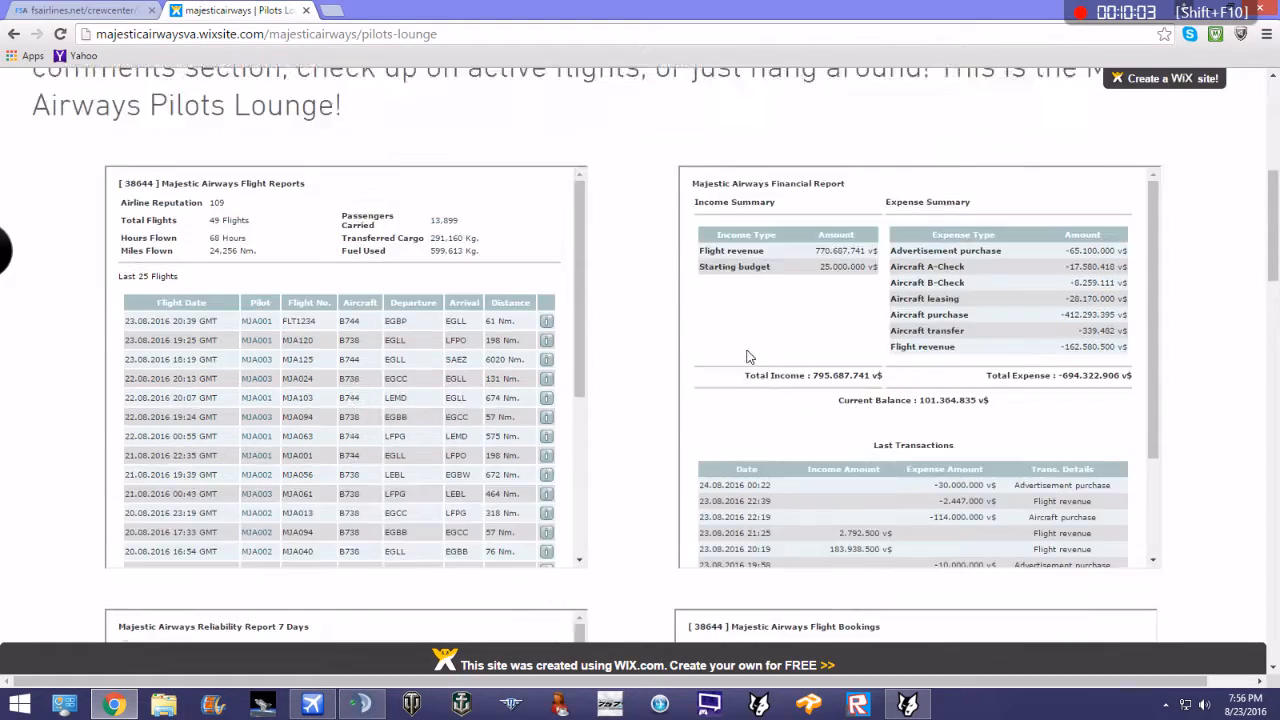
{"action": "scroll", "scroll_direction": "down", "scroll_amount": 3}
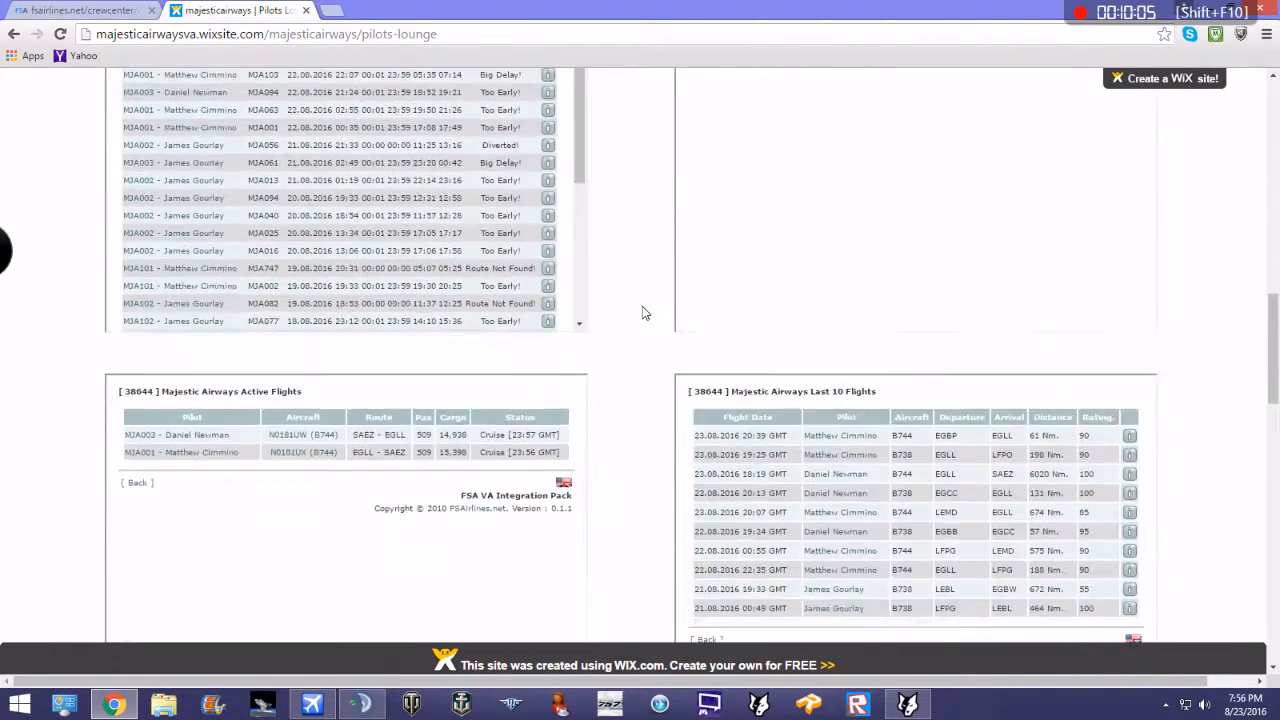
{"action": "scroll", "scroll_direction": "up", "scroll_amount": 3}
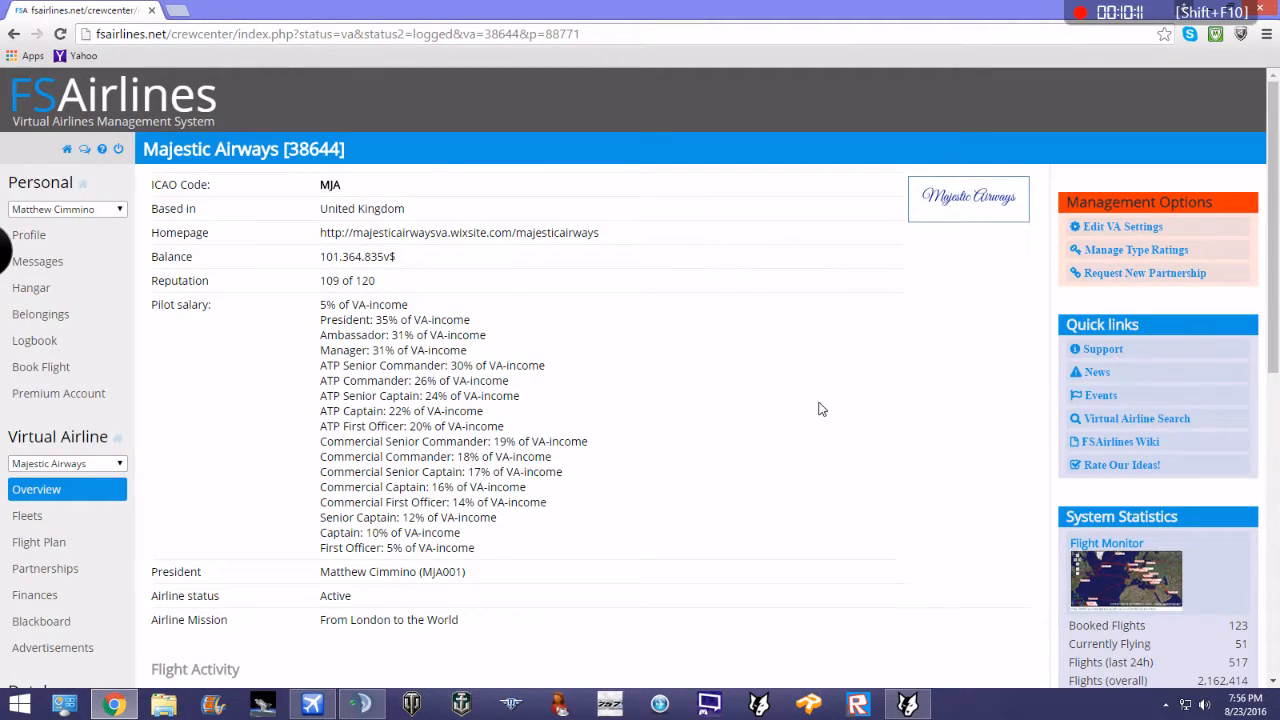
Scroll the Majestic Airways Overview to the flight activity chart, last five flights, pilot roster and partnerships.
{"action": "scroll", "scroll_direction": "down", "scroll_amount": 3}
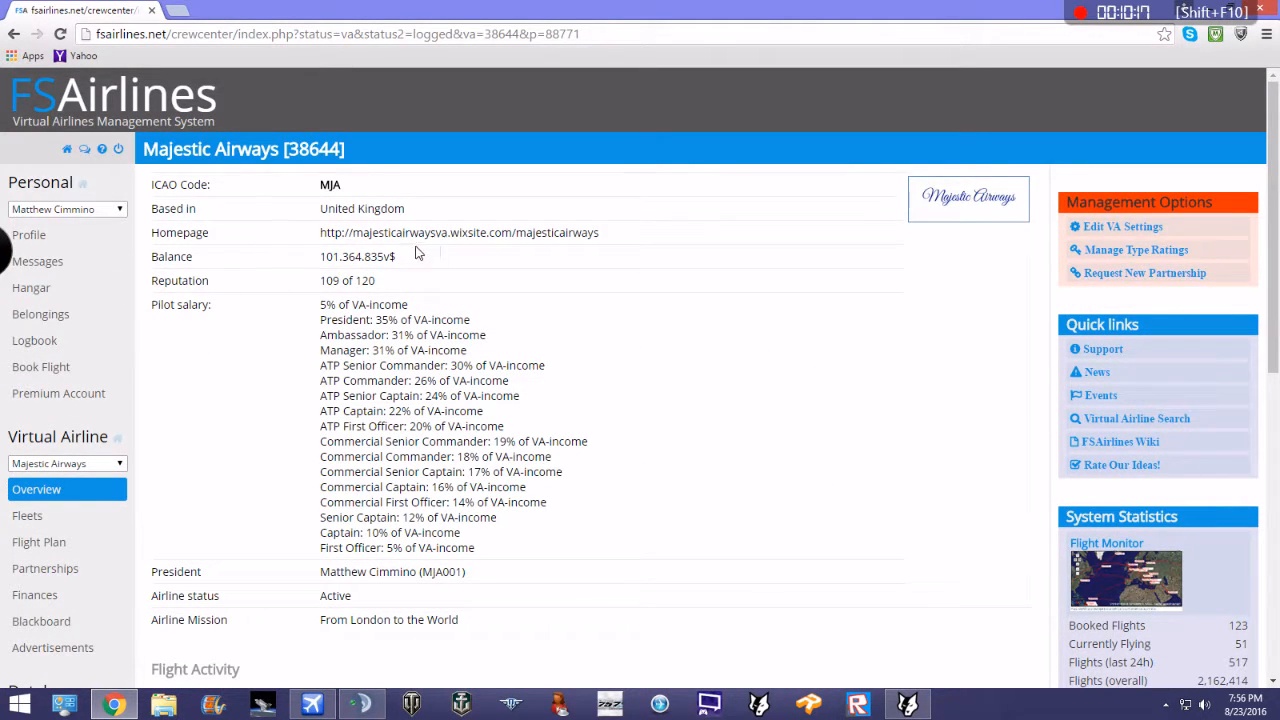
{"action": "scroll", "scroll_direction": "down", "scroll_amount": 3}
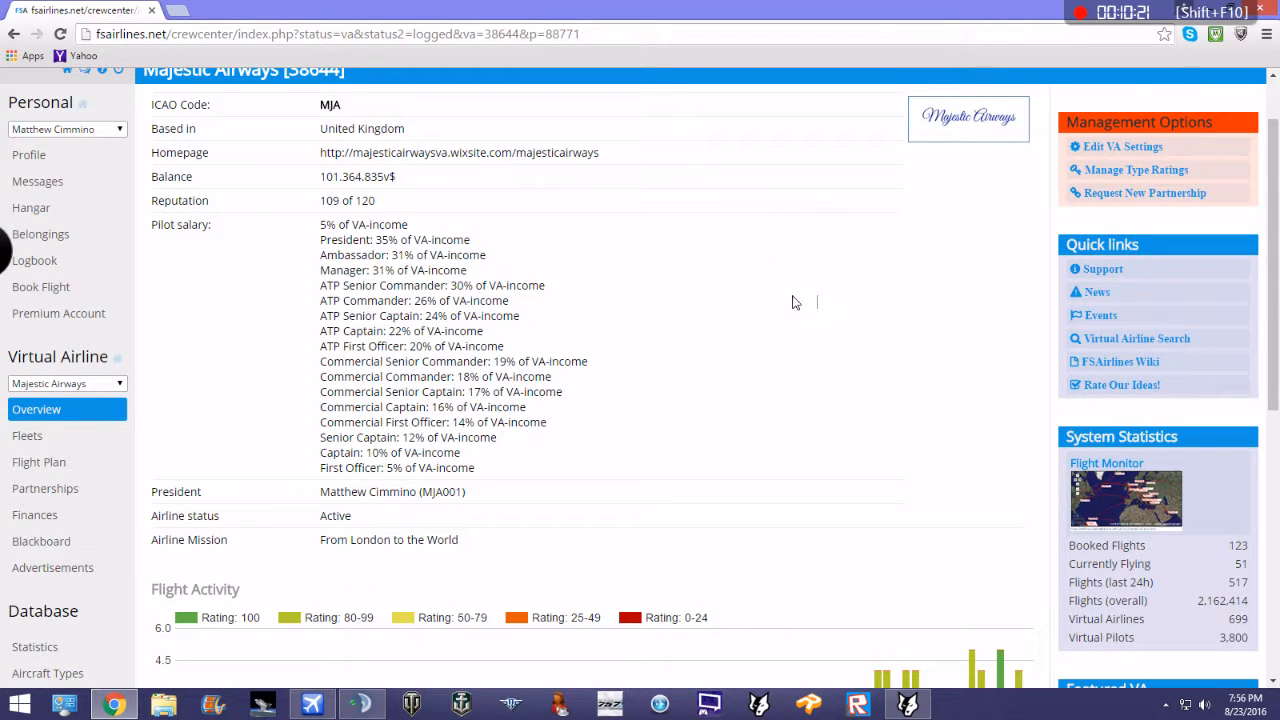
{"action": "scroll", "scroll_direction": "up", "scroll_amount": 3}
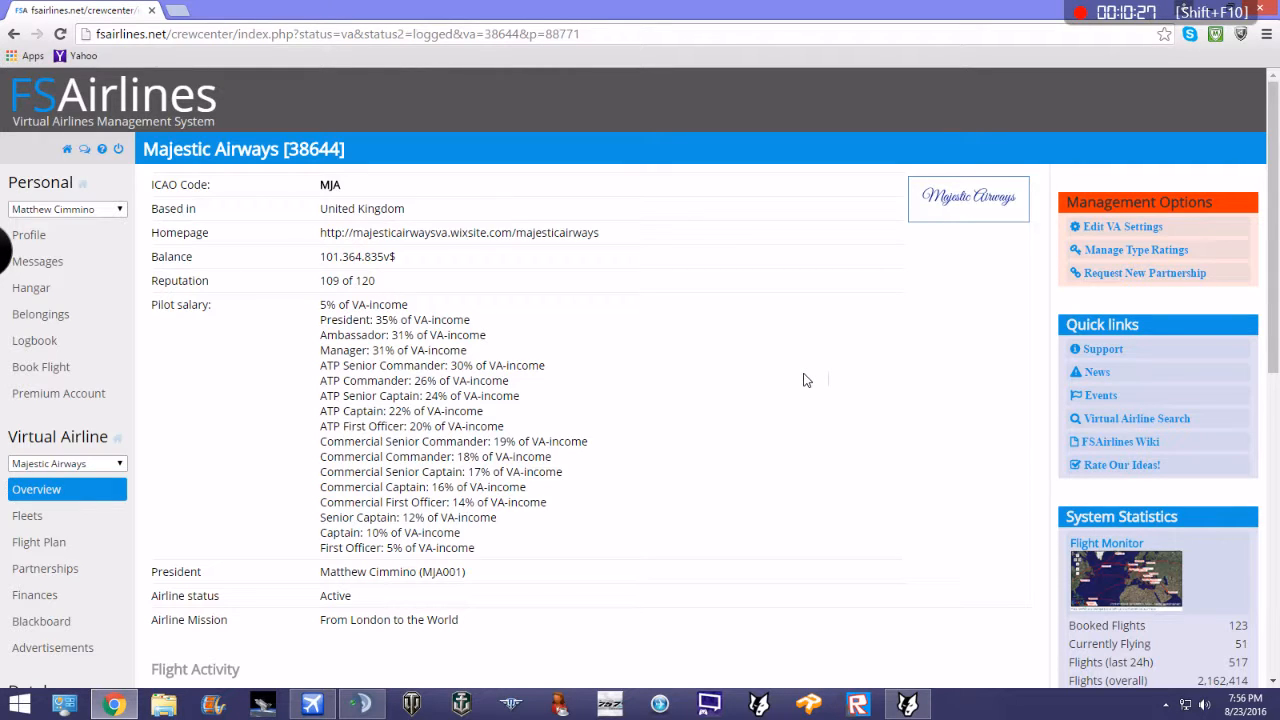
{"action": "mouse_move", "coordinate": [790, 338]}
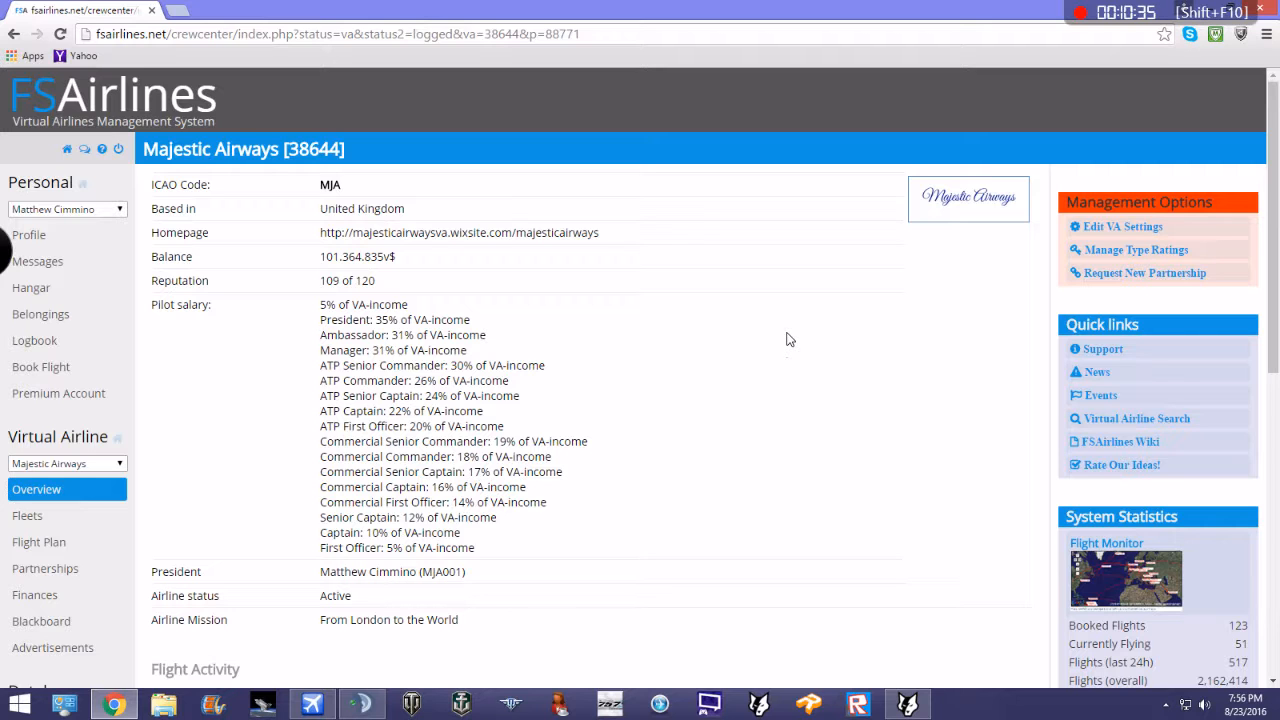
{"action": "mouse_move", "coordinate": [754, 390]}
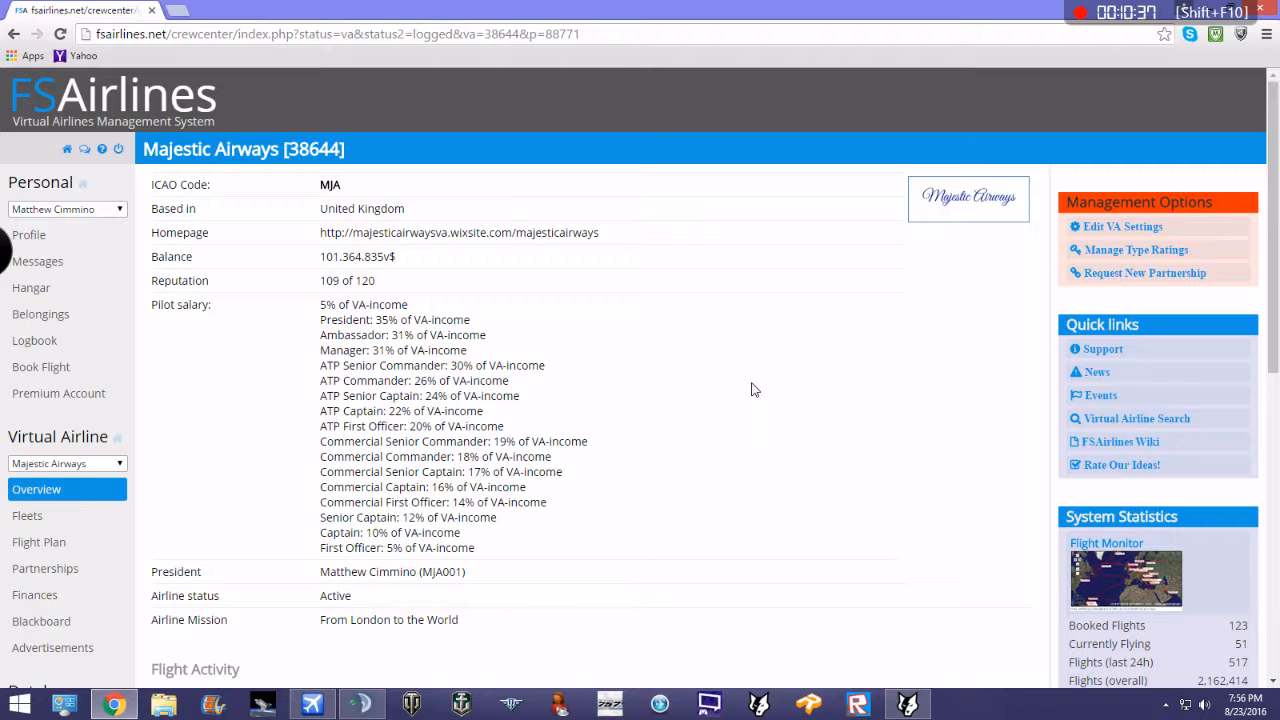
{"action": "scroll", "scroll_direction": "down", "scroll_amount": 3}
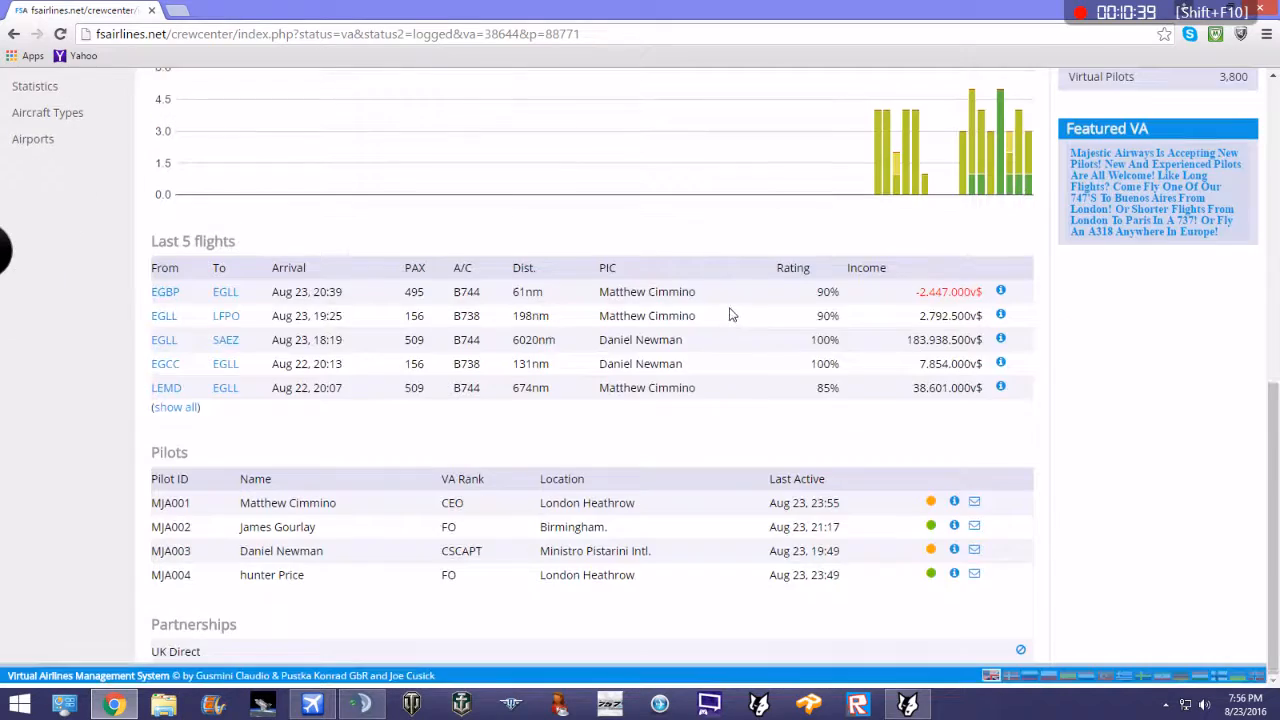